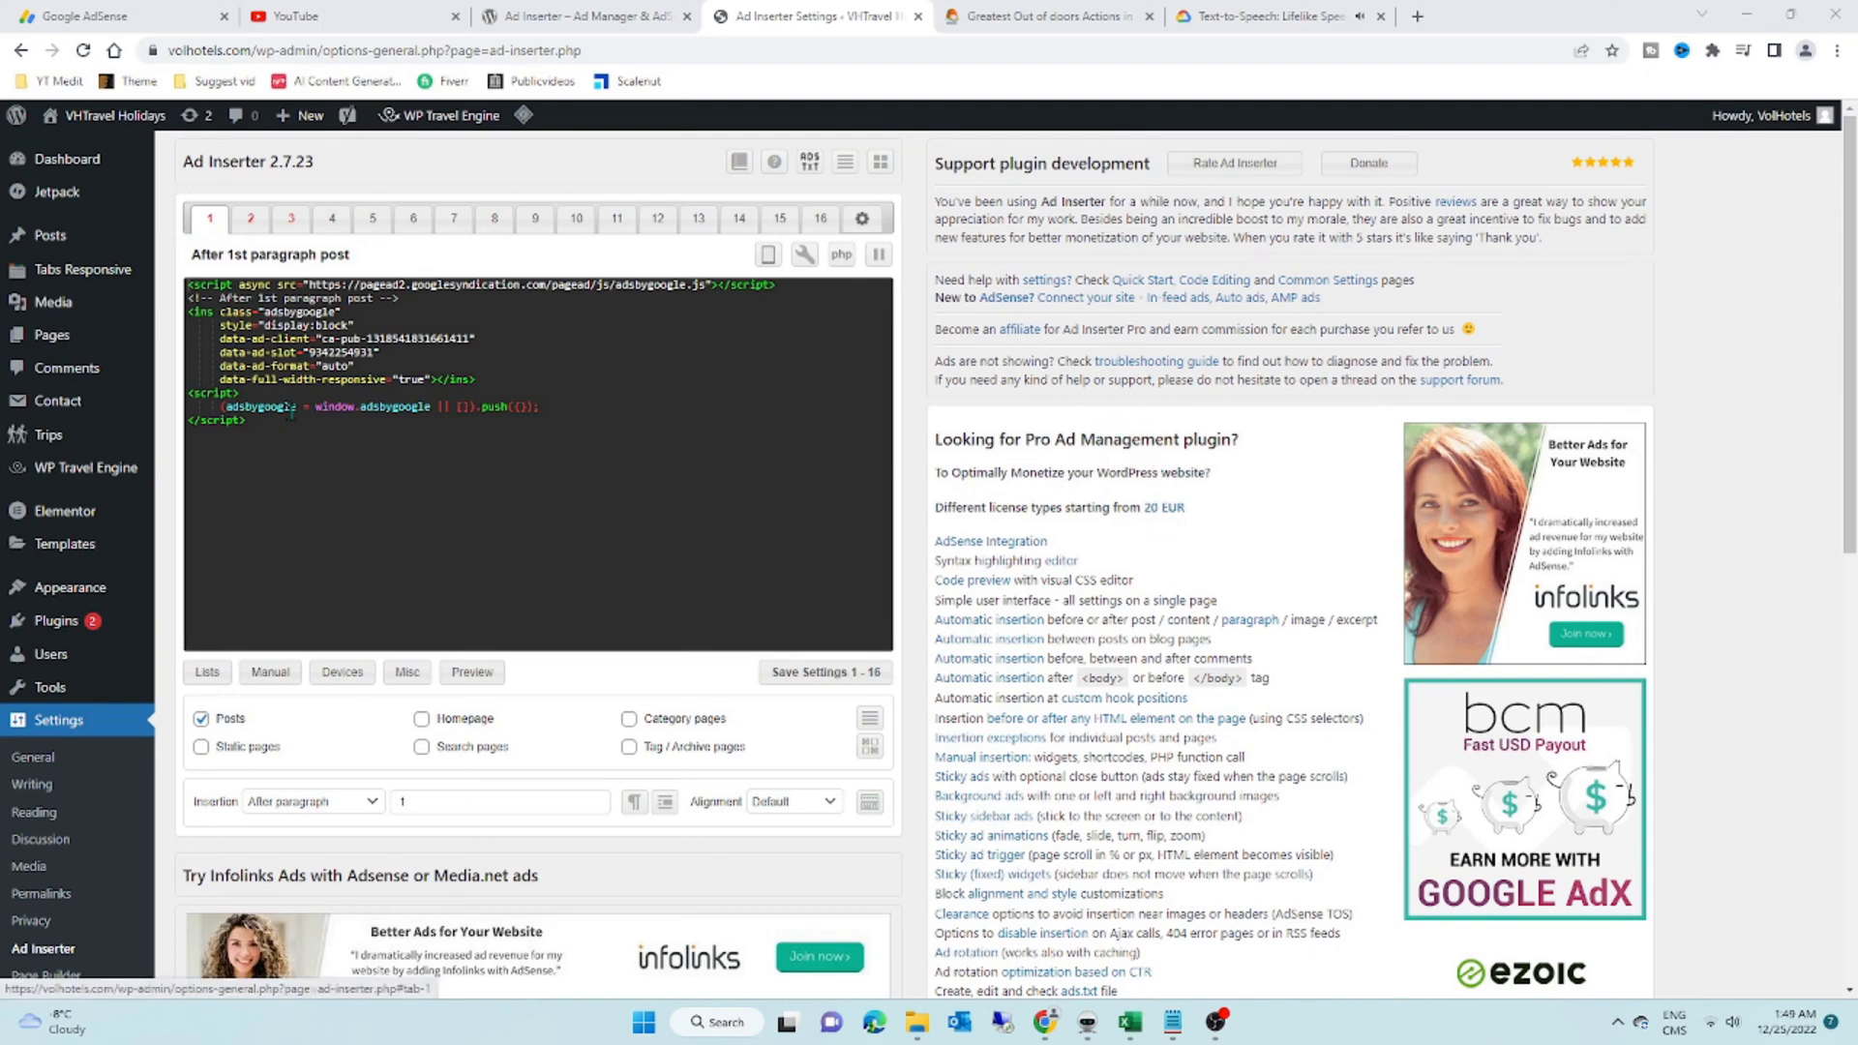
Step: Set Block 2's insertion position to After paragraph with paragraph number 1
left_click(250, 218)
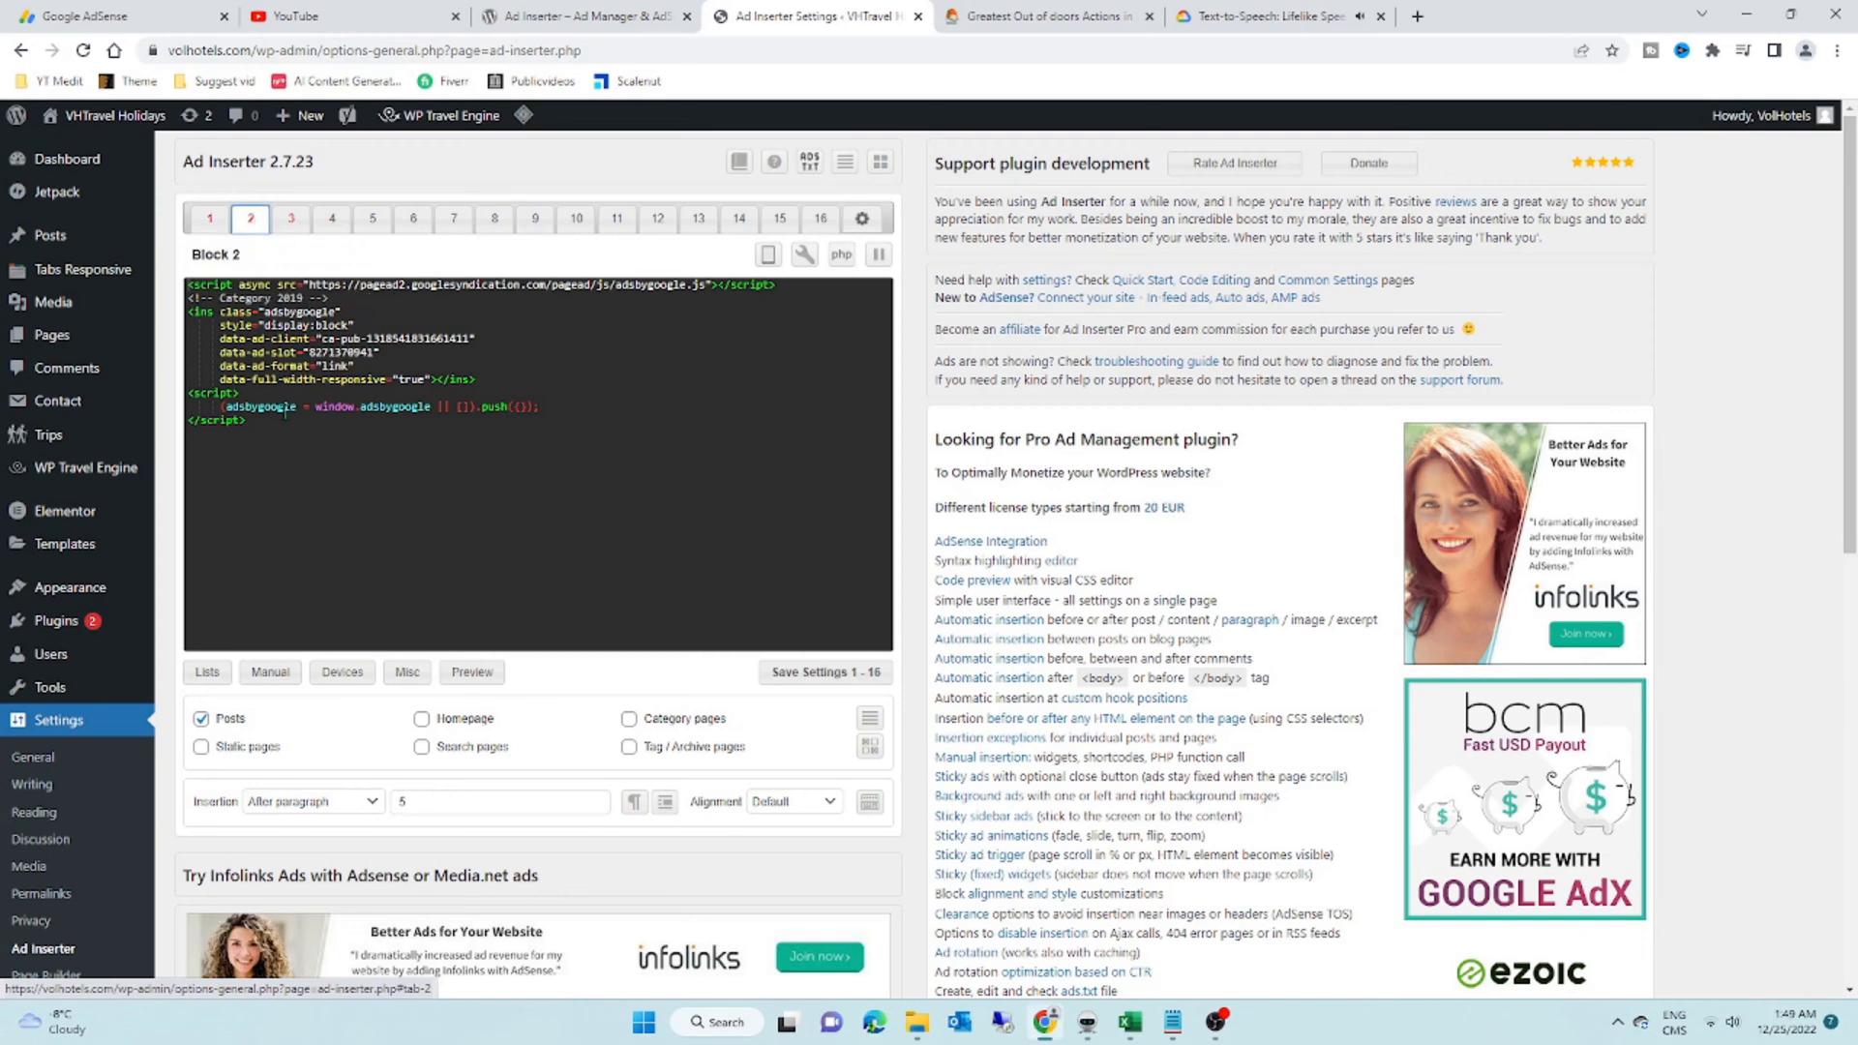
left_click(311, 511)
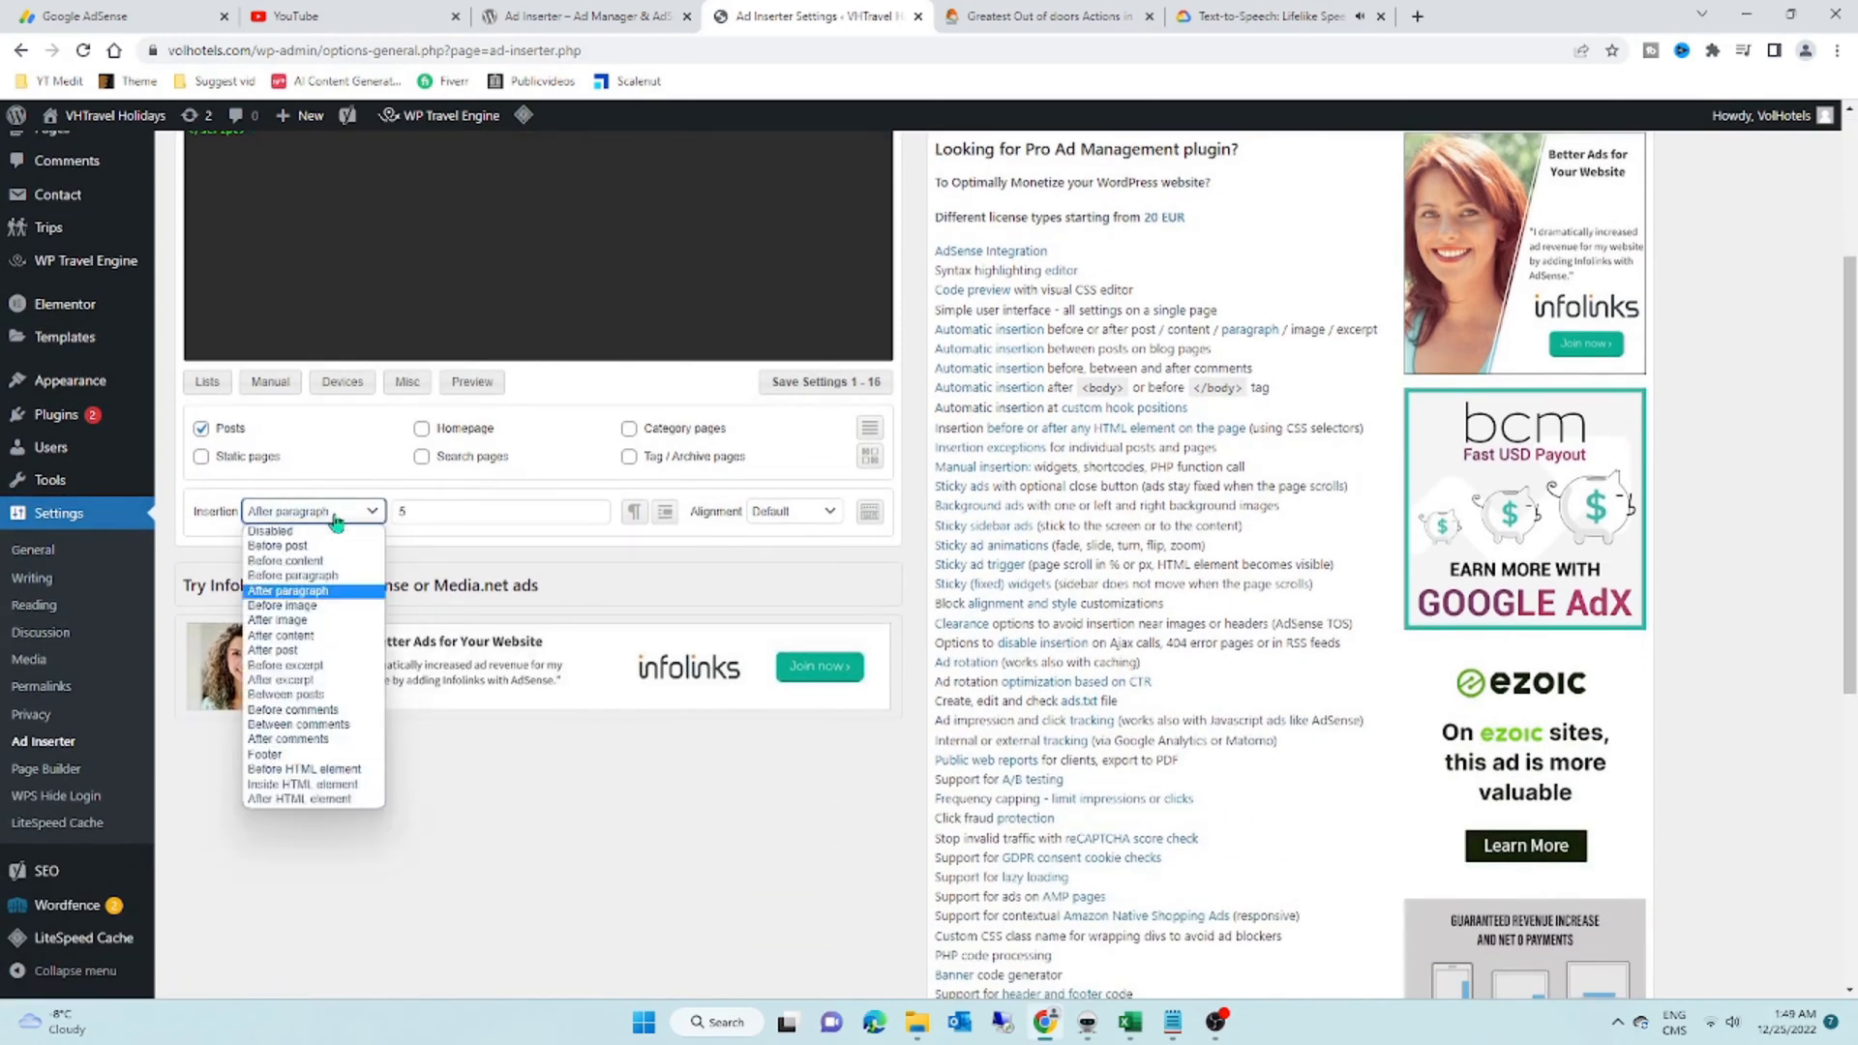
left_click(289, 592)
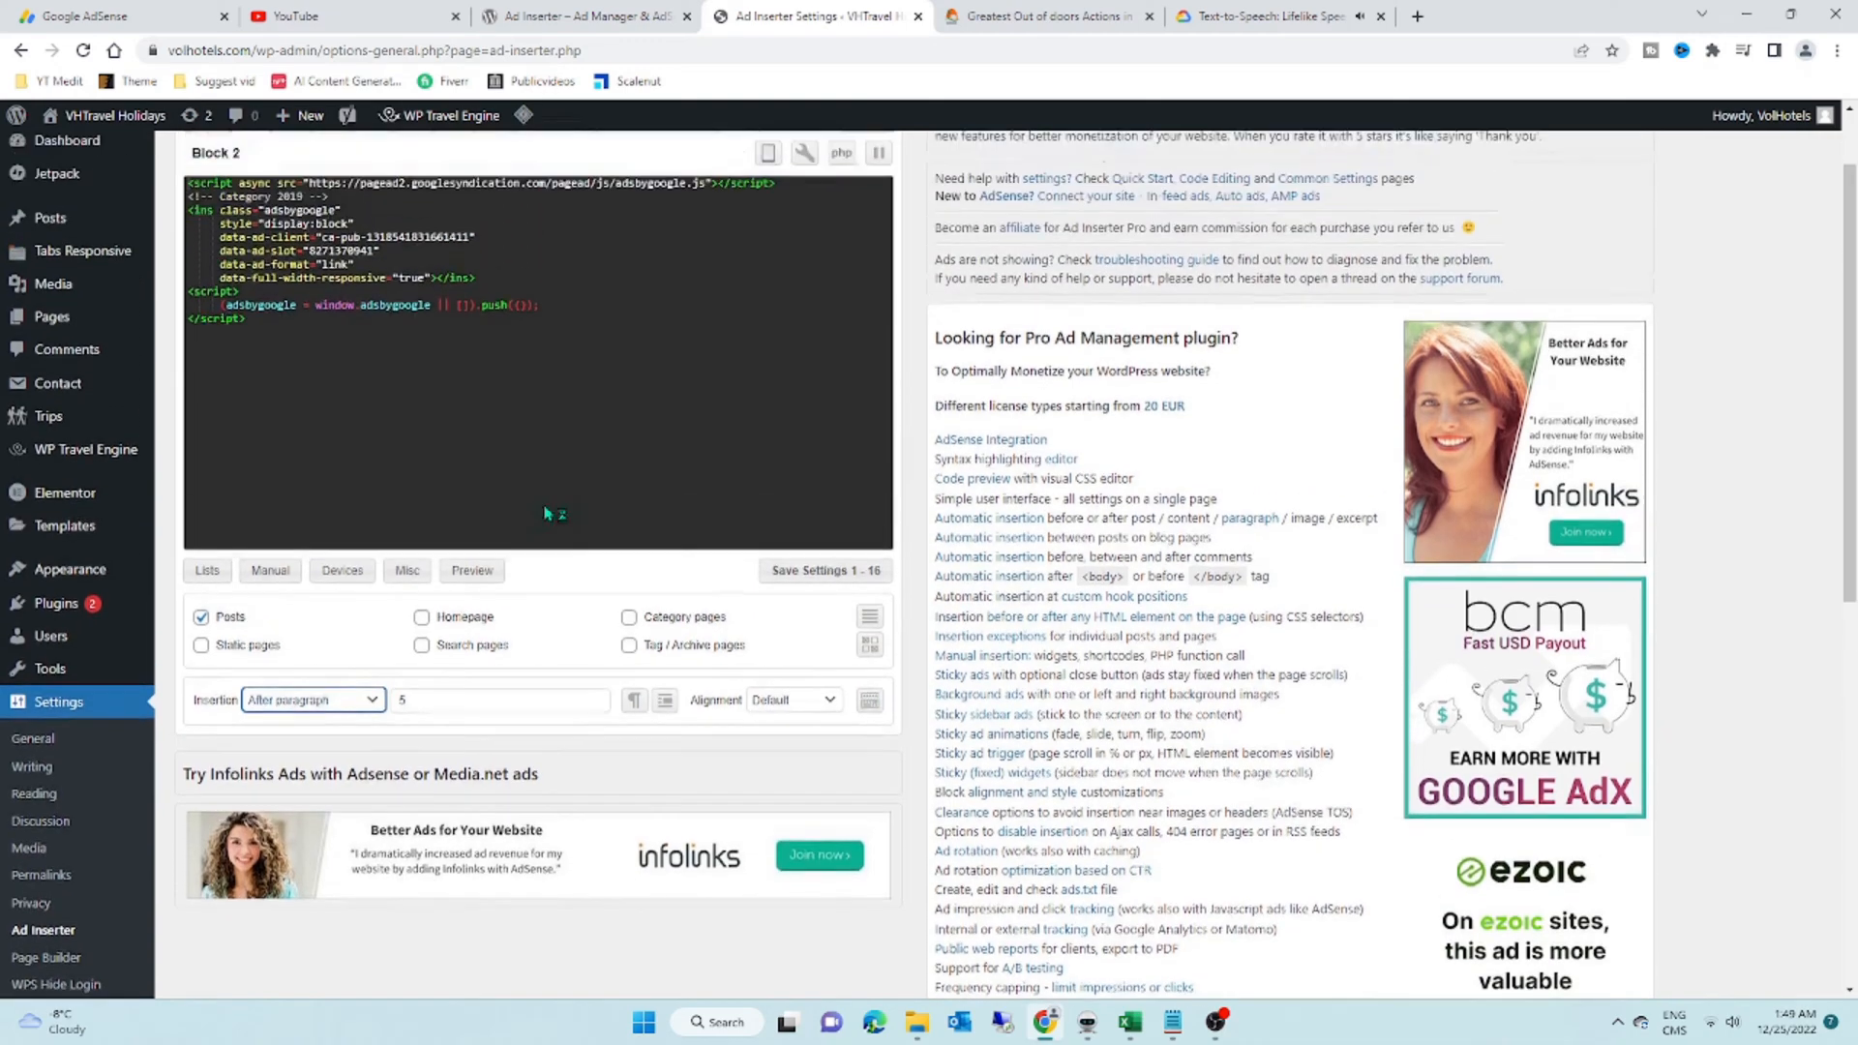
scroll("down", 3)
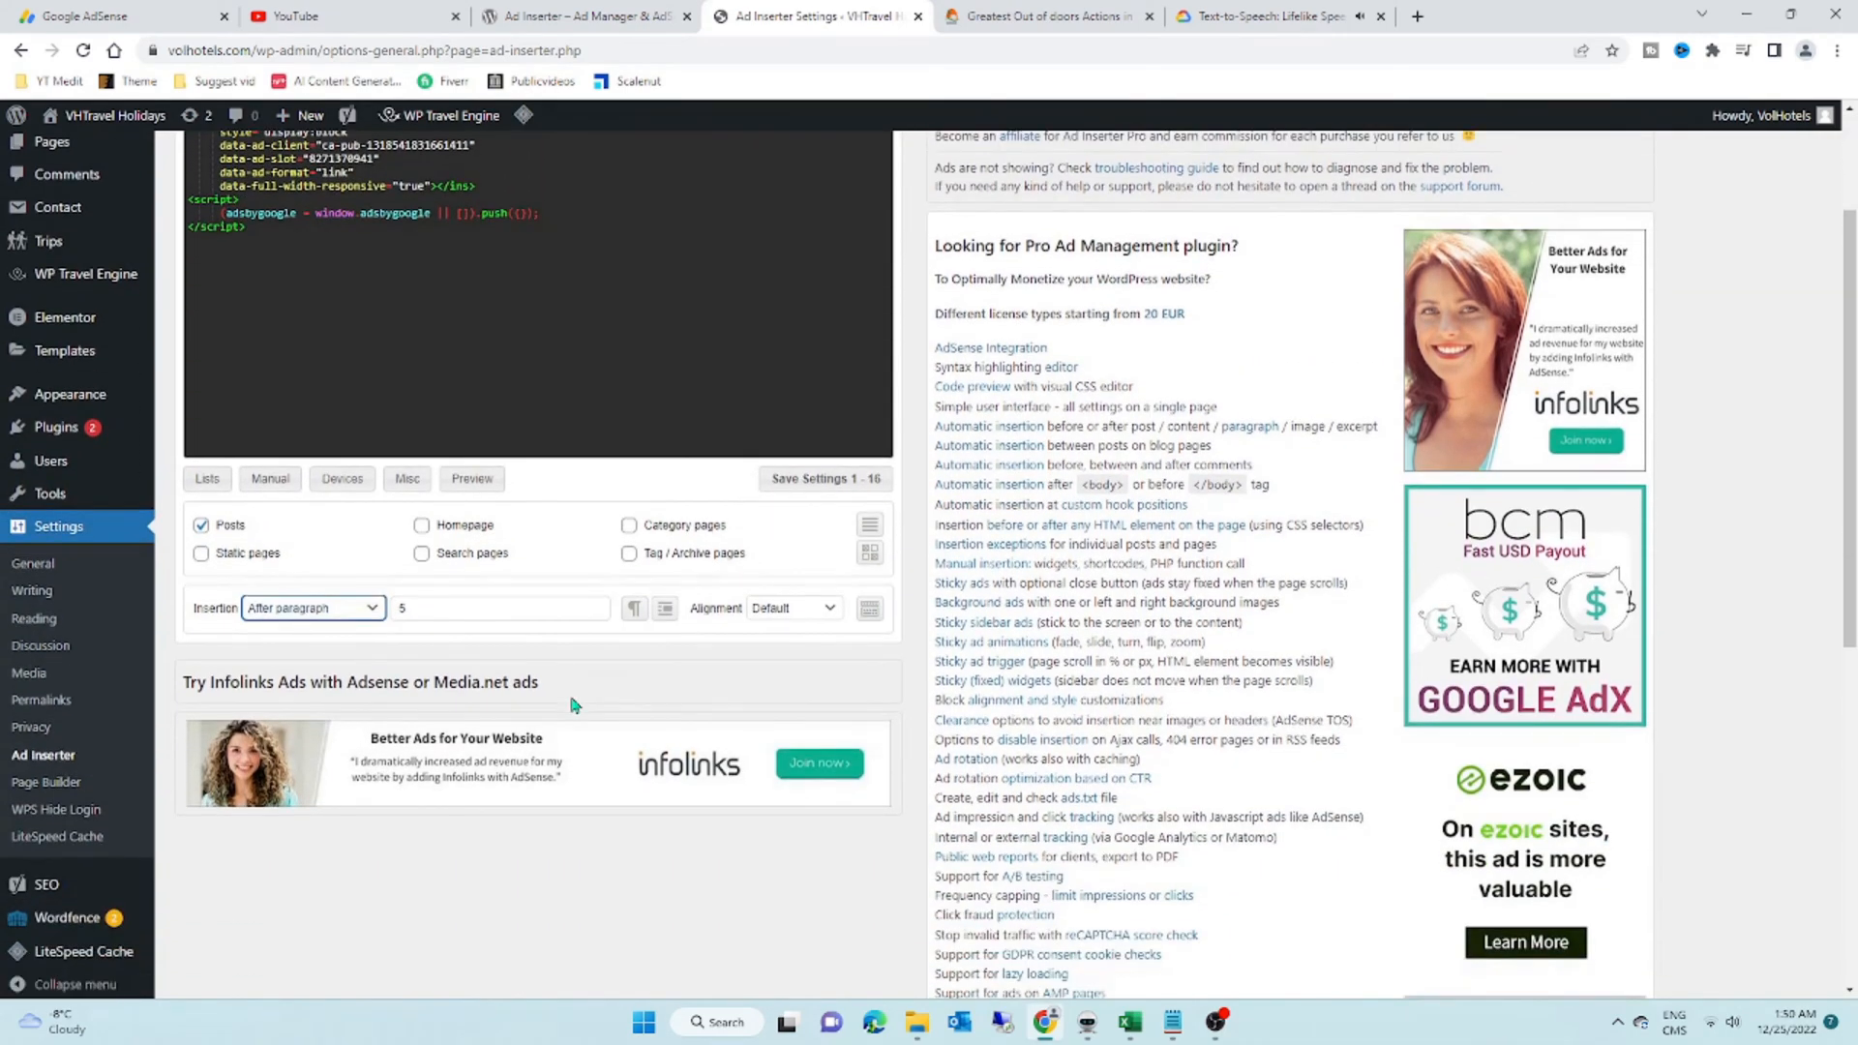
left_click(498, 608)
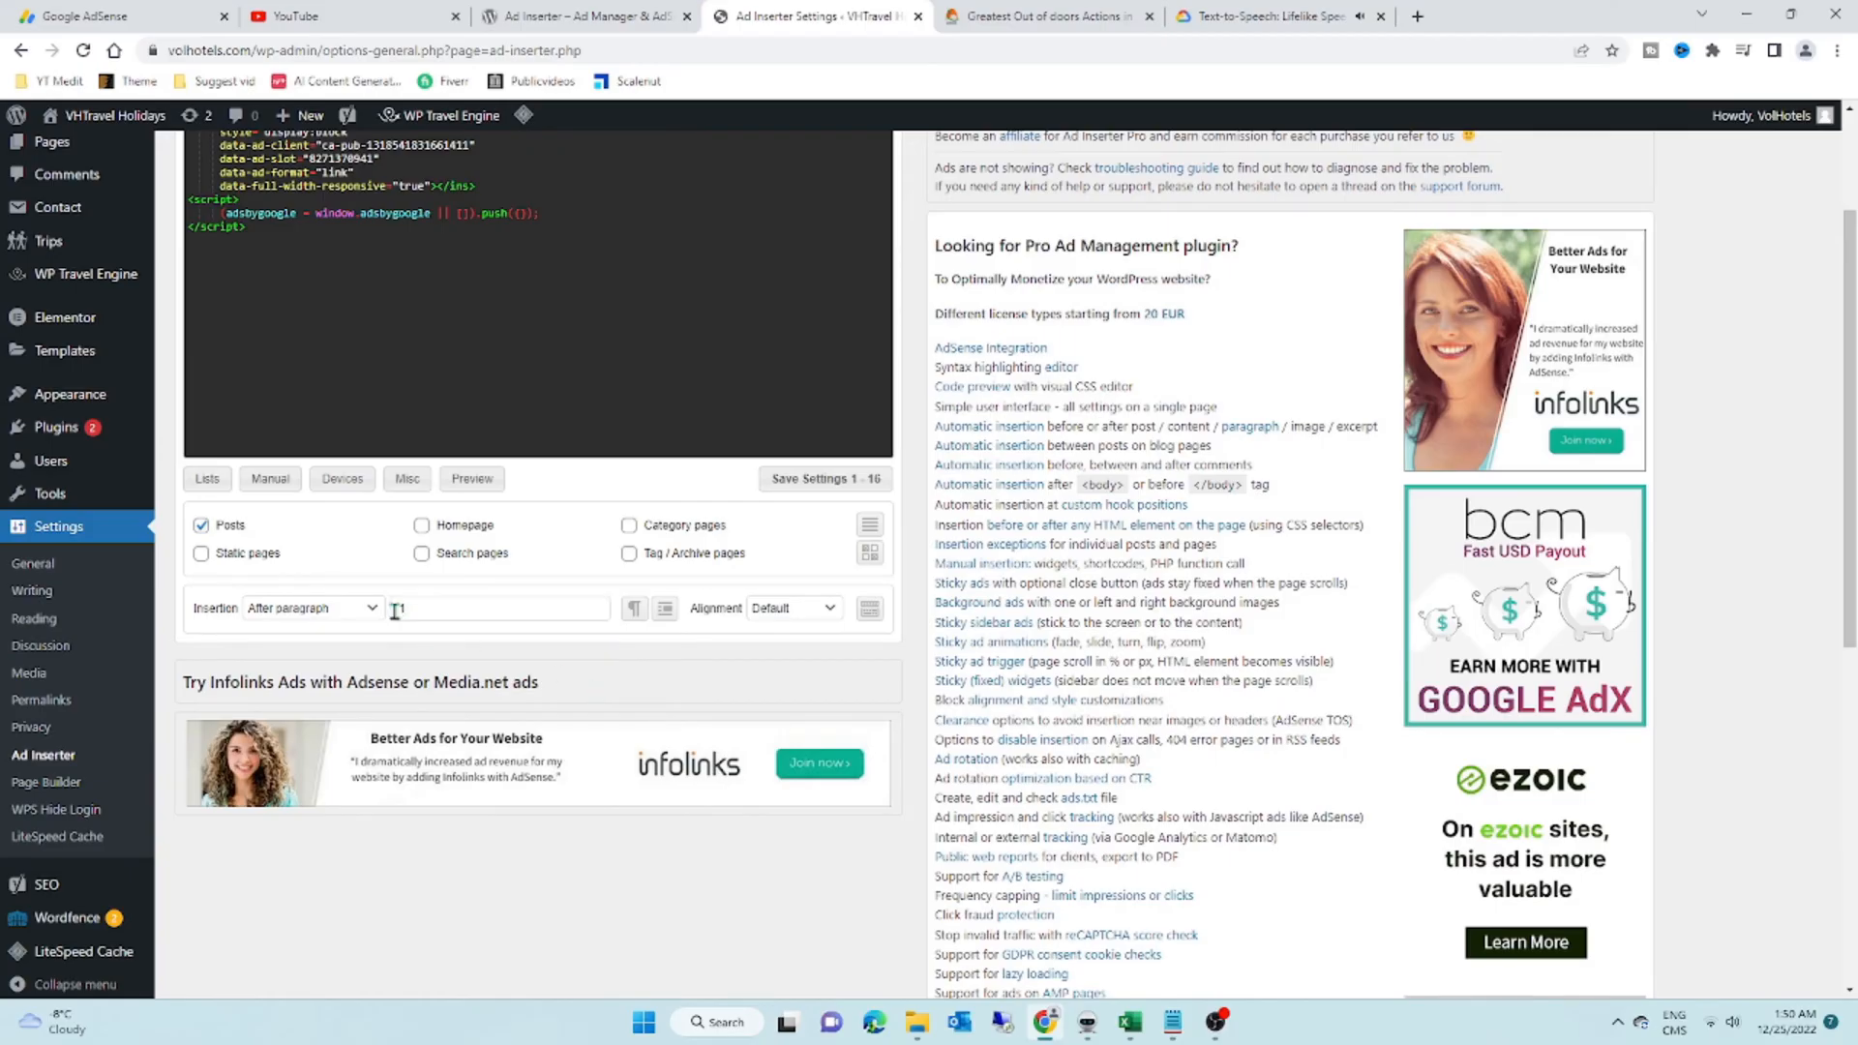
Step: Toggle the Posts option off and back on for Block 2, reviewing the Misc options
left_click(199, 554)
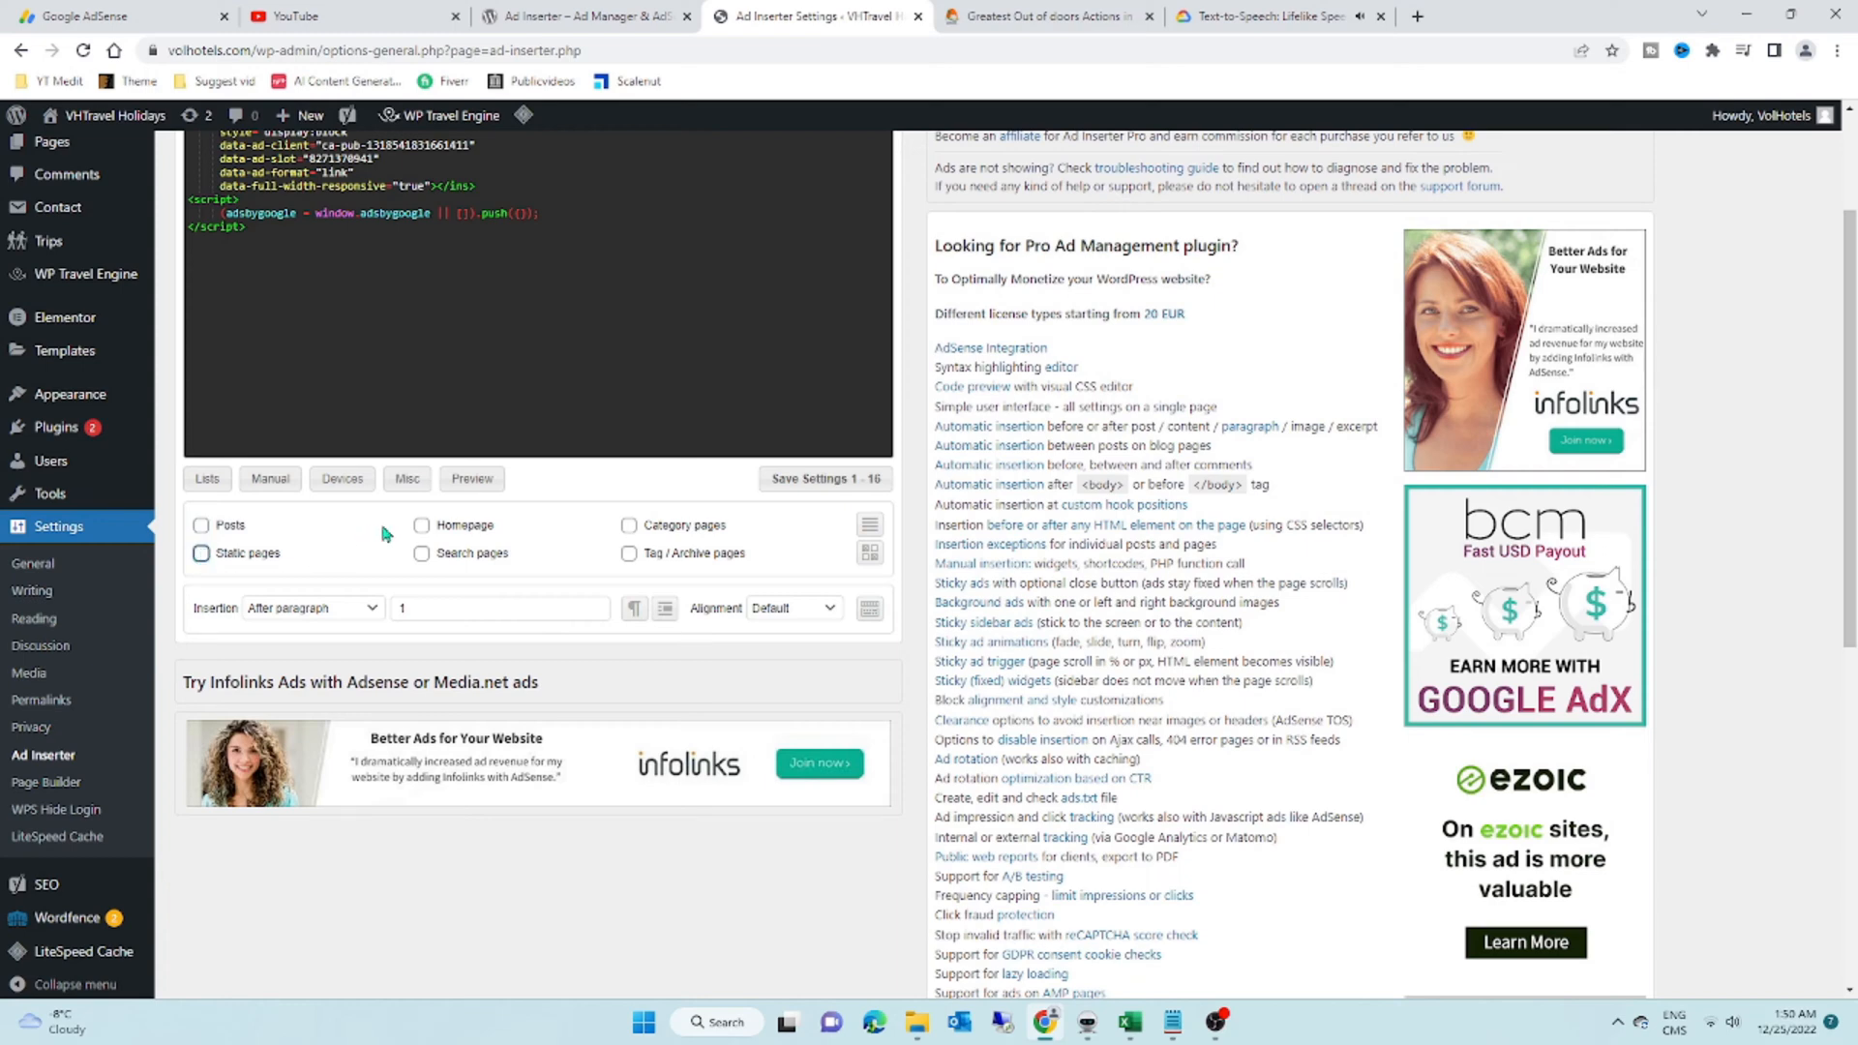
left_click(269, 478)
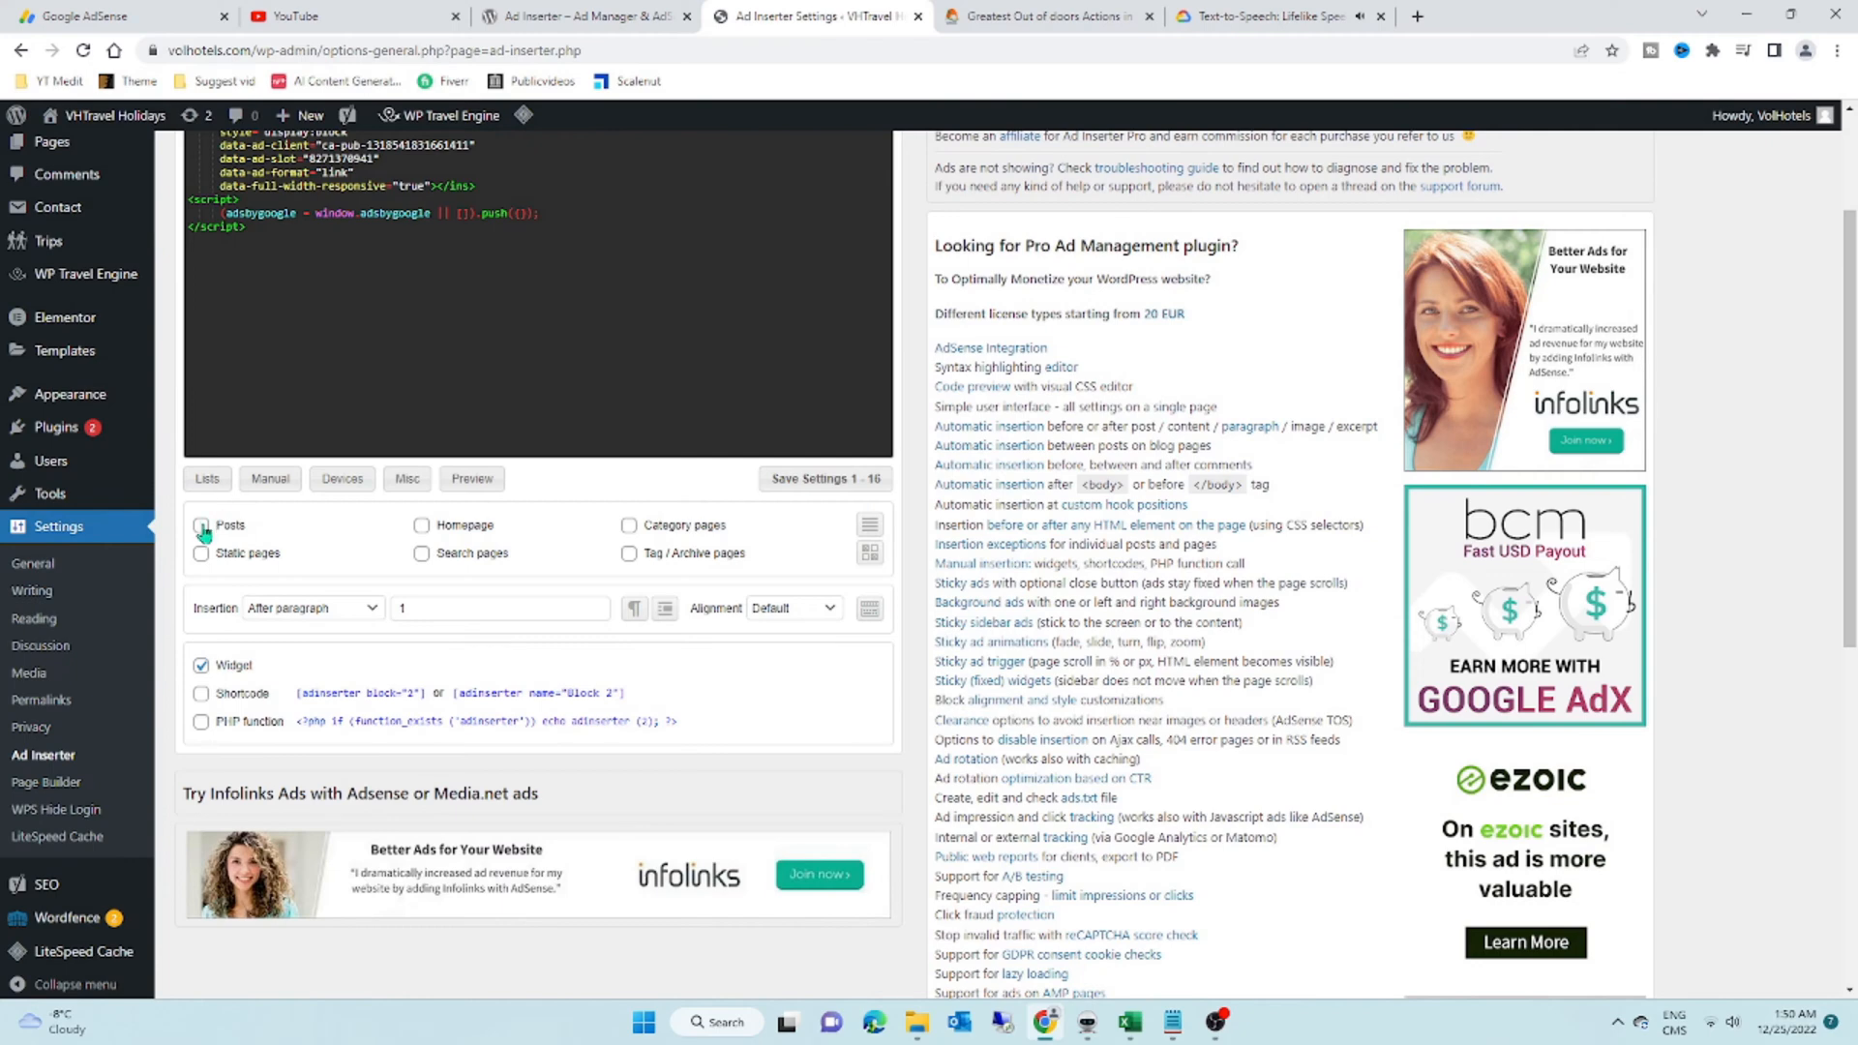
left_click(199, 525)
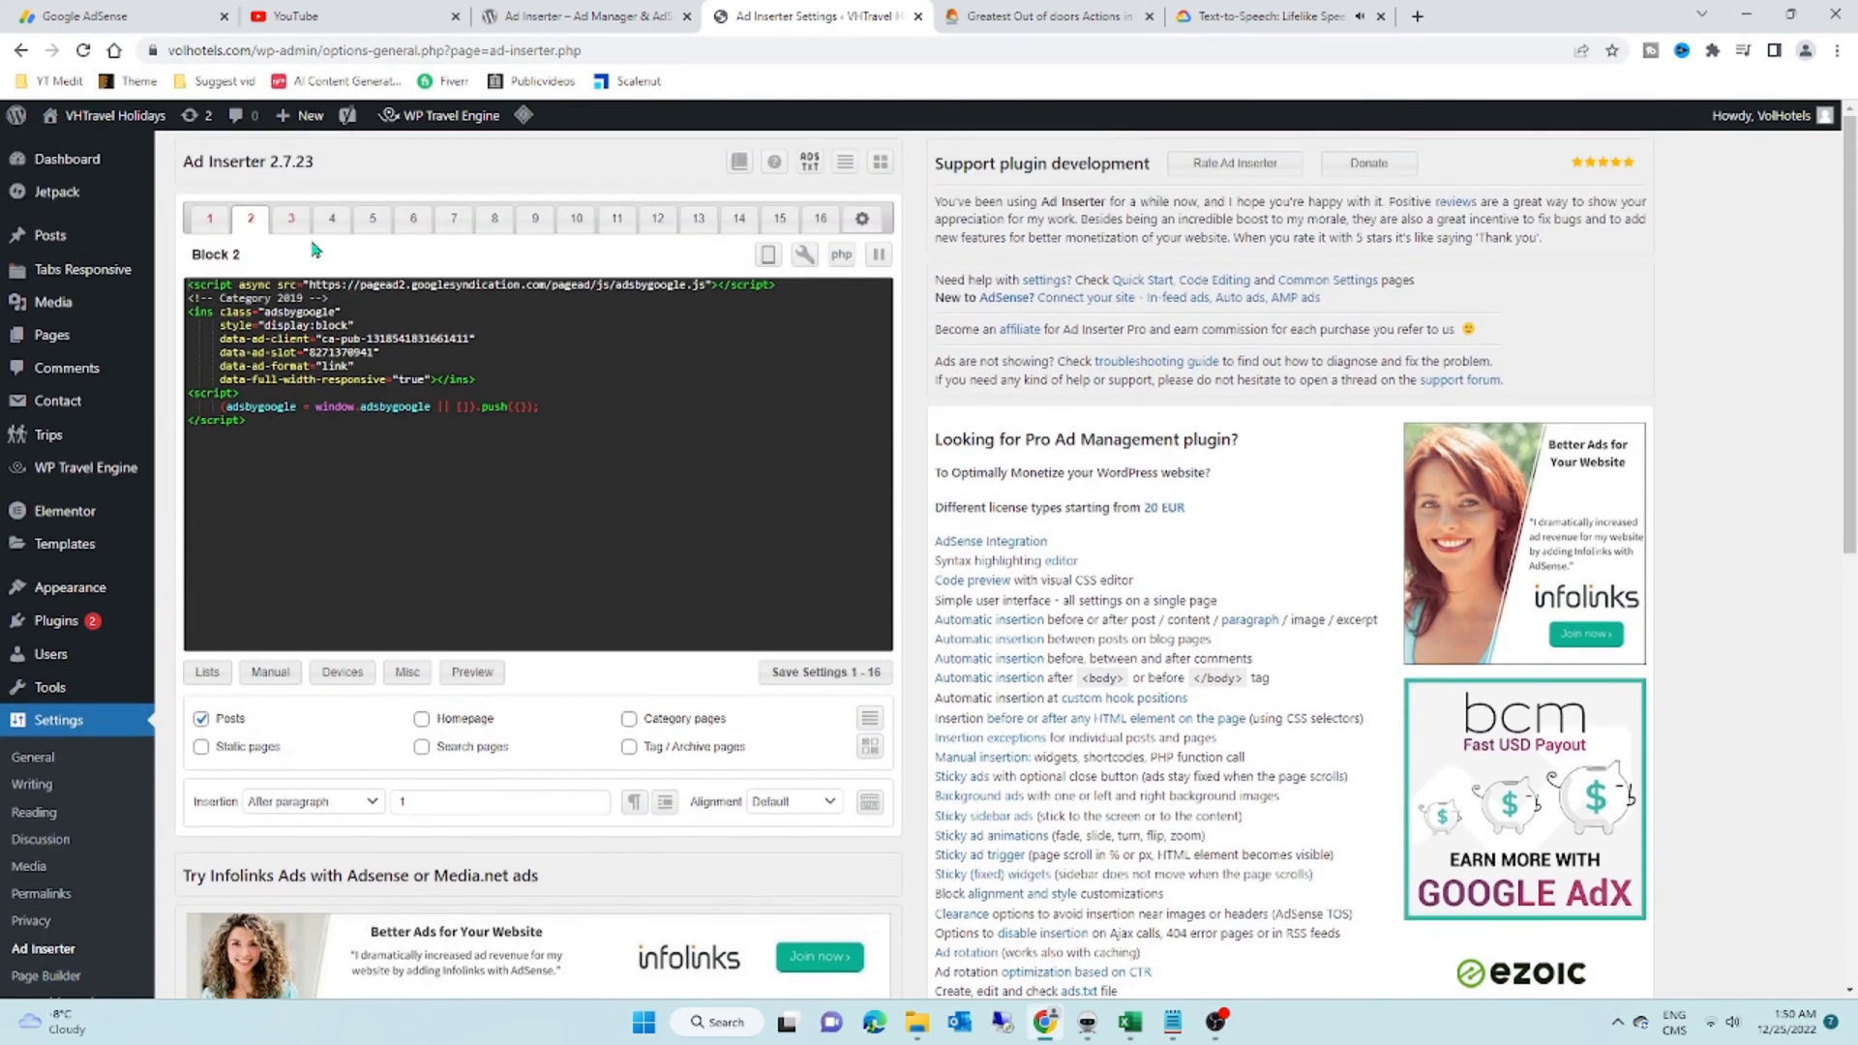
Step: Review Block 1's After 1st paragraph settings and its insertion position choices
left_click(291, 219)
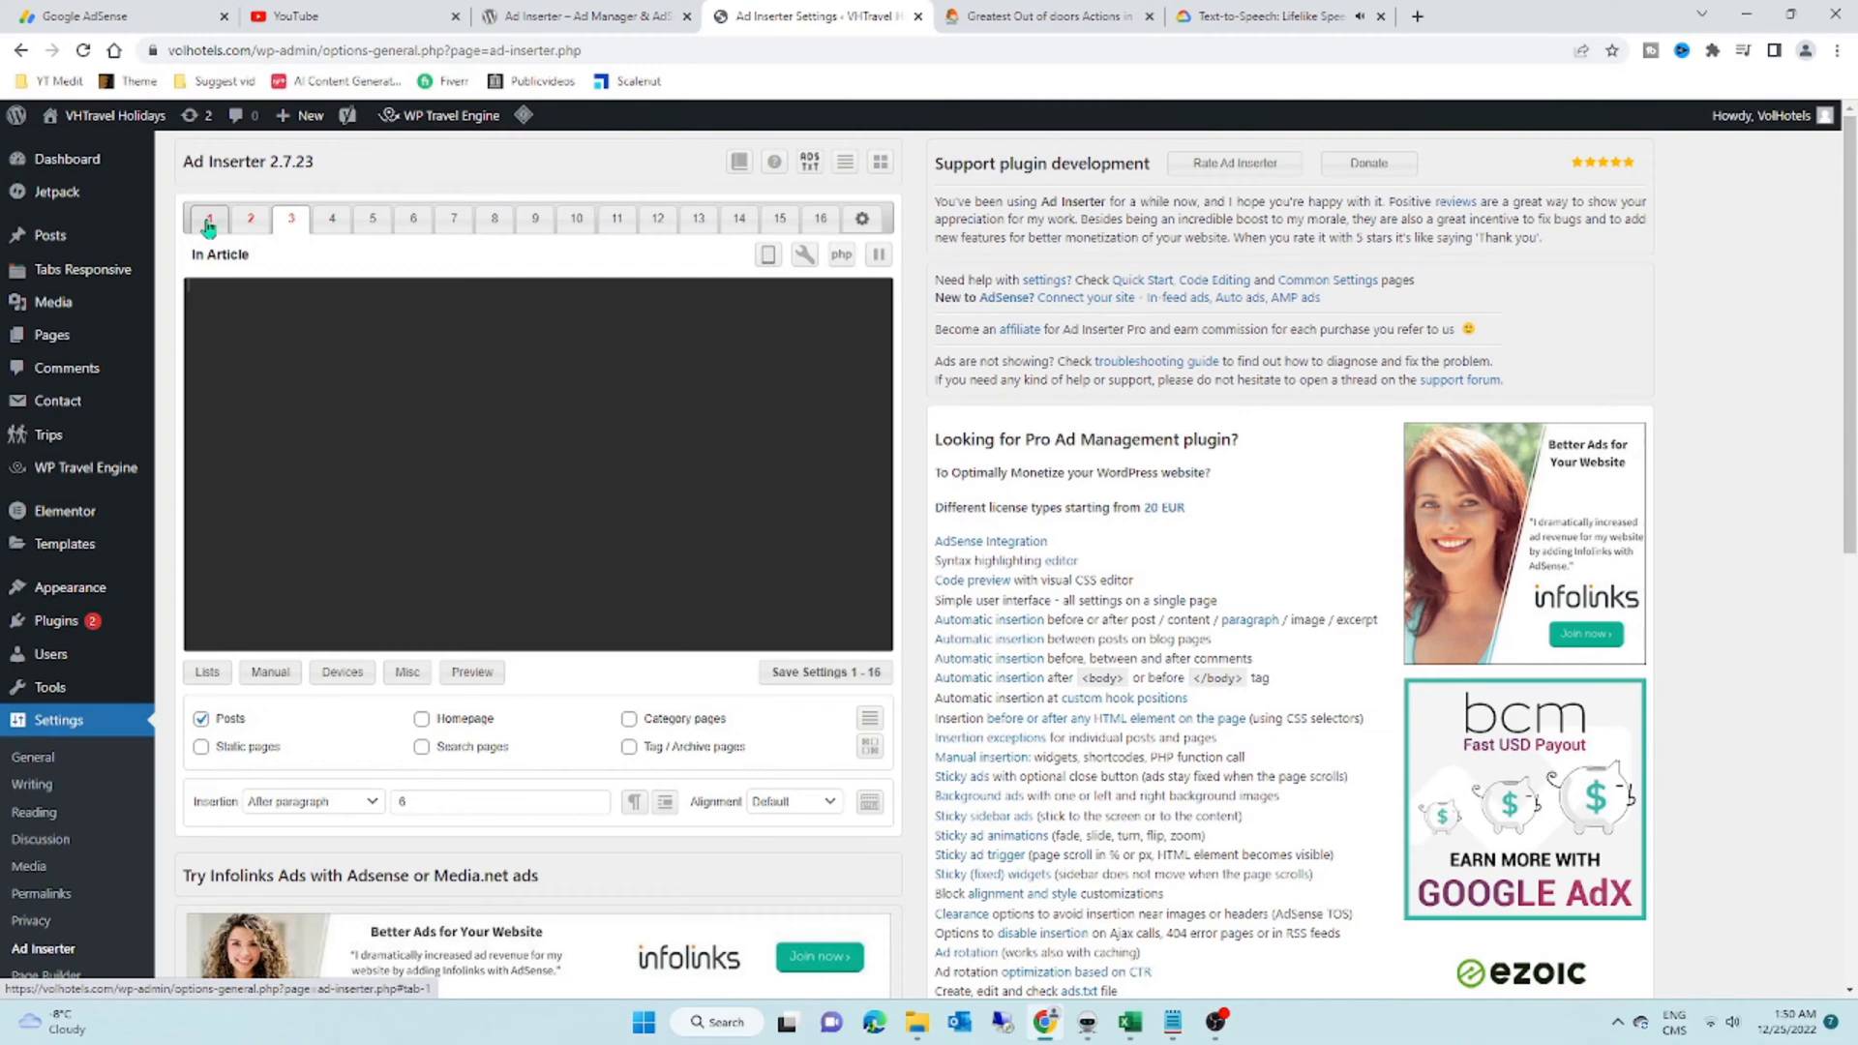
left_click(209, 219)
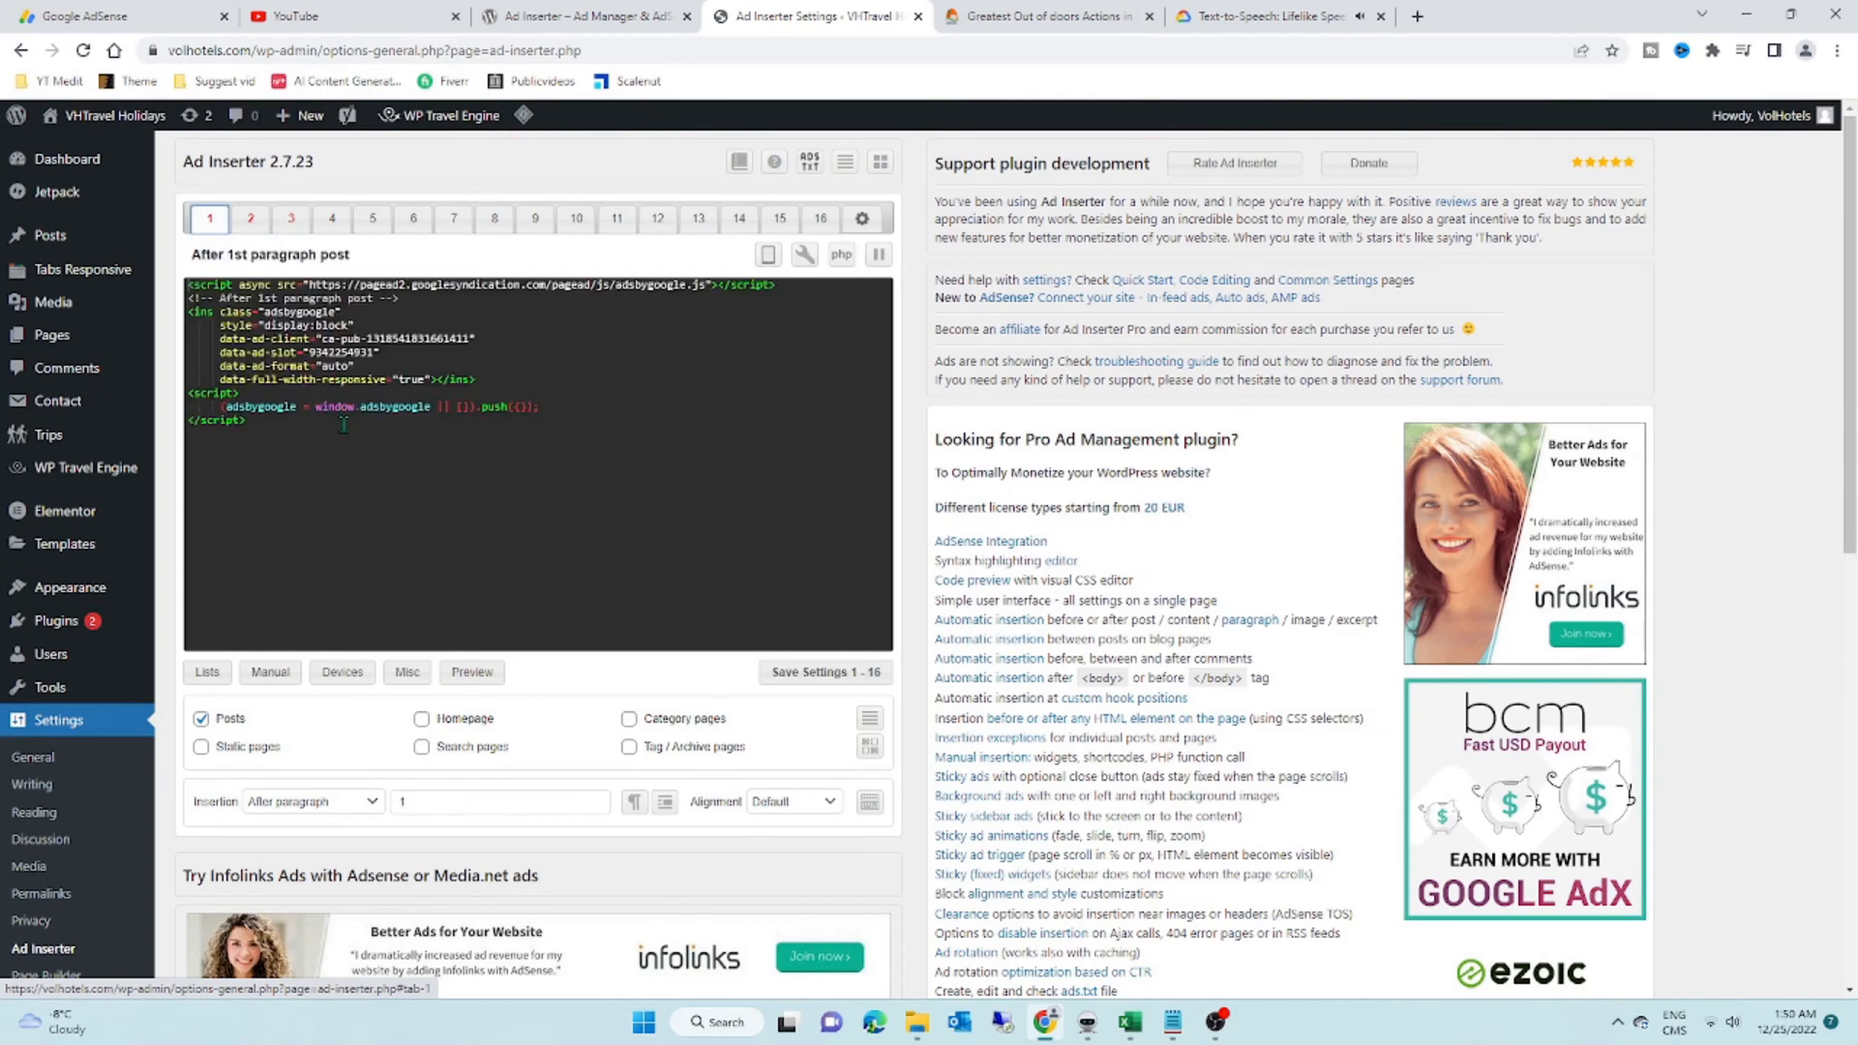
scroll("down", 3)
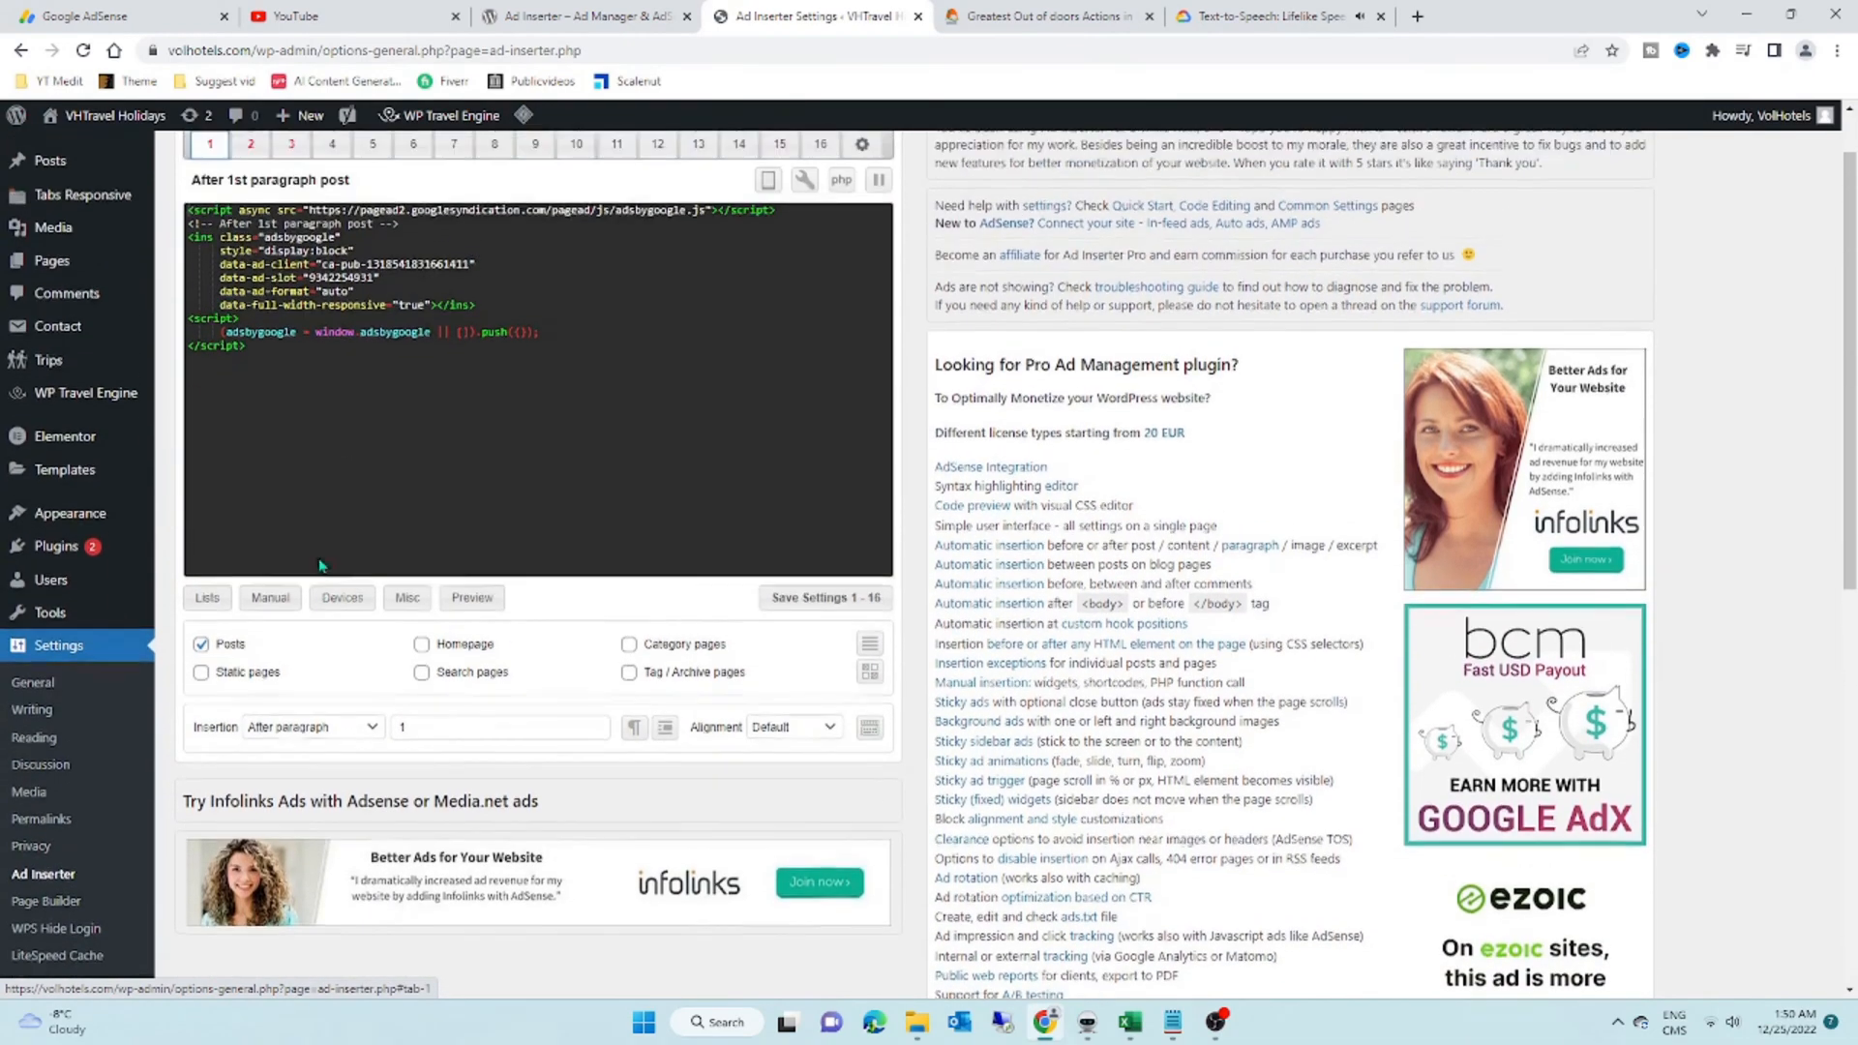
left_click(311, 801)
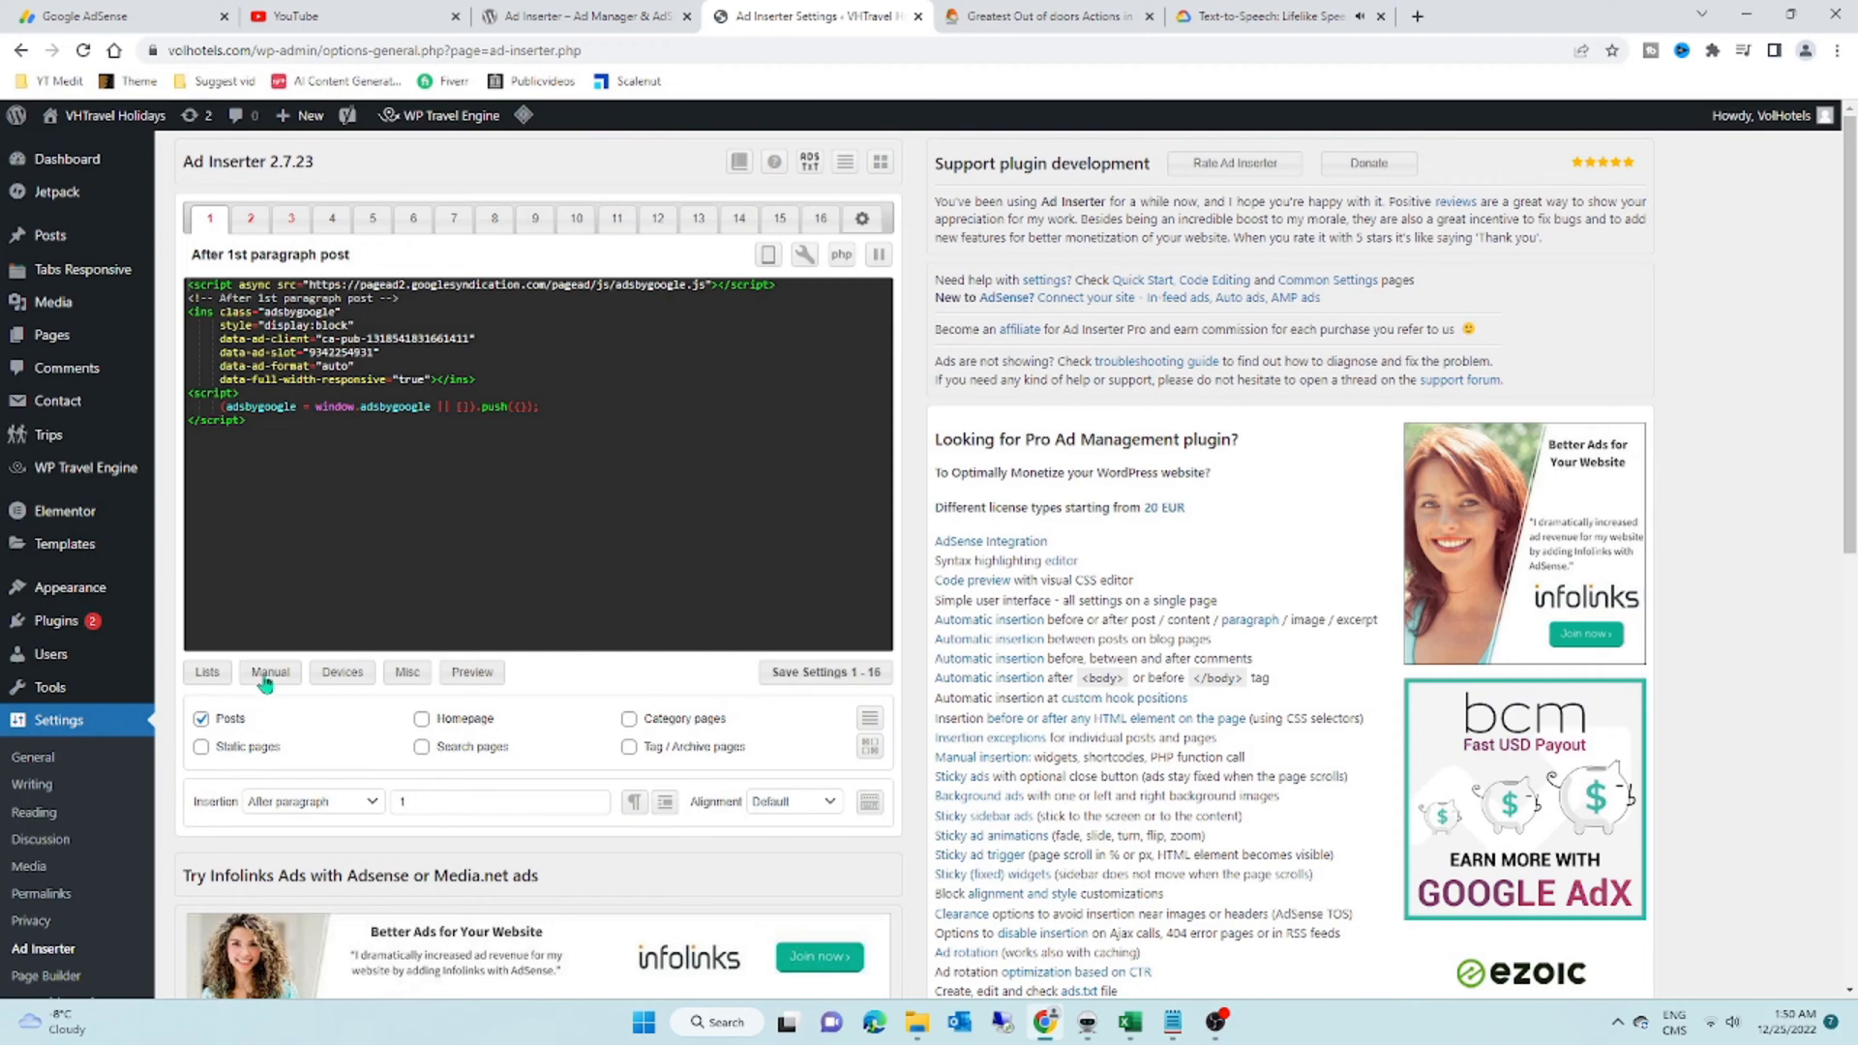
left_click(311, 801)
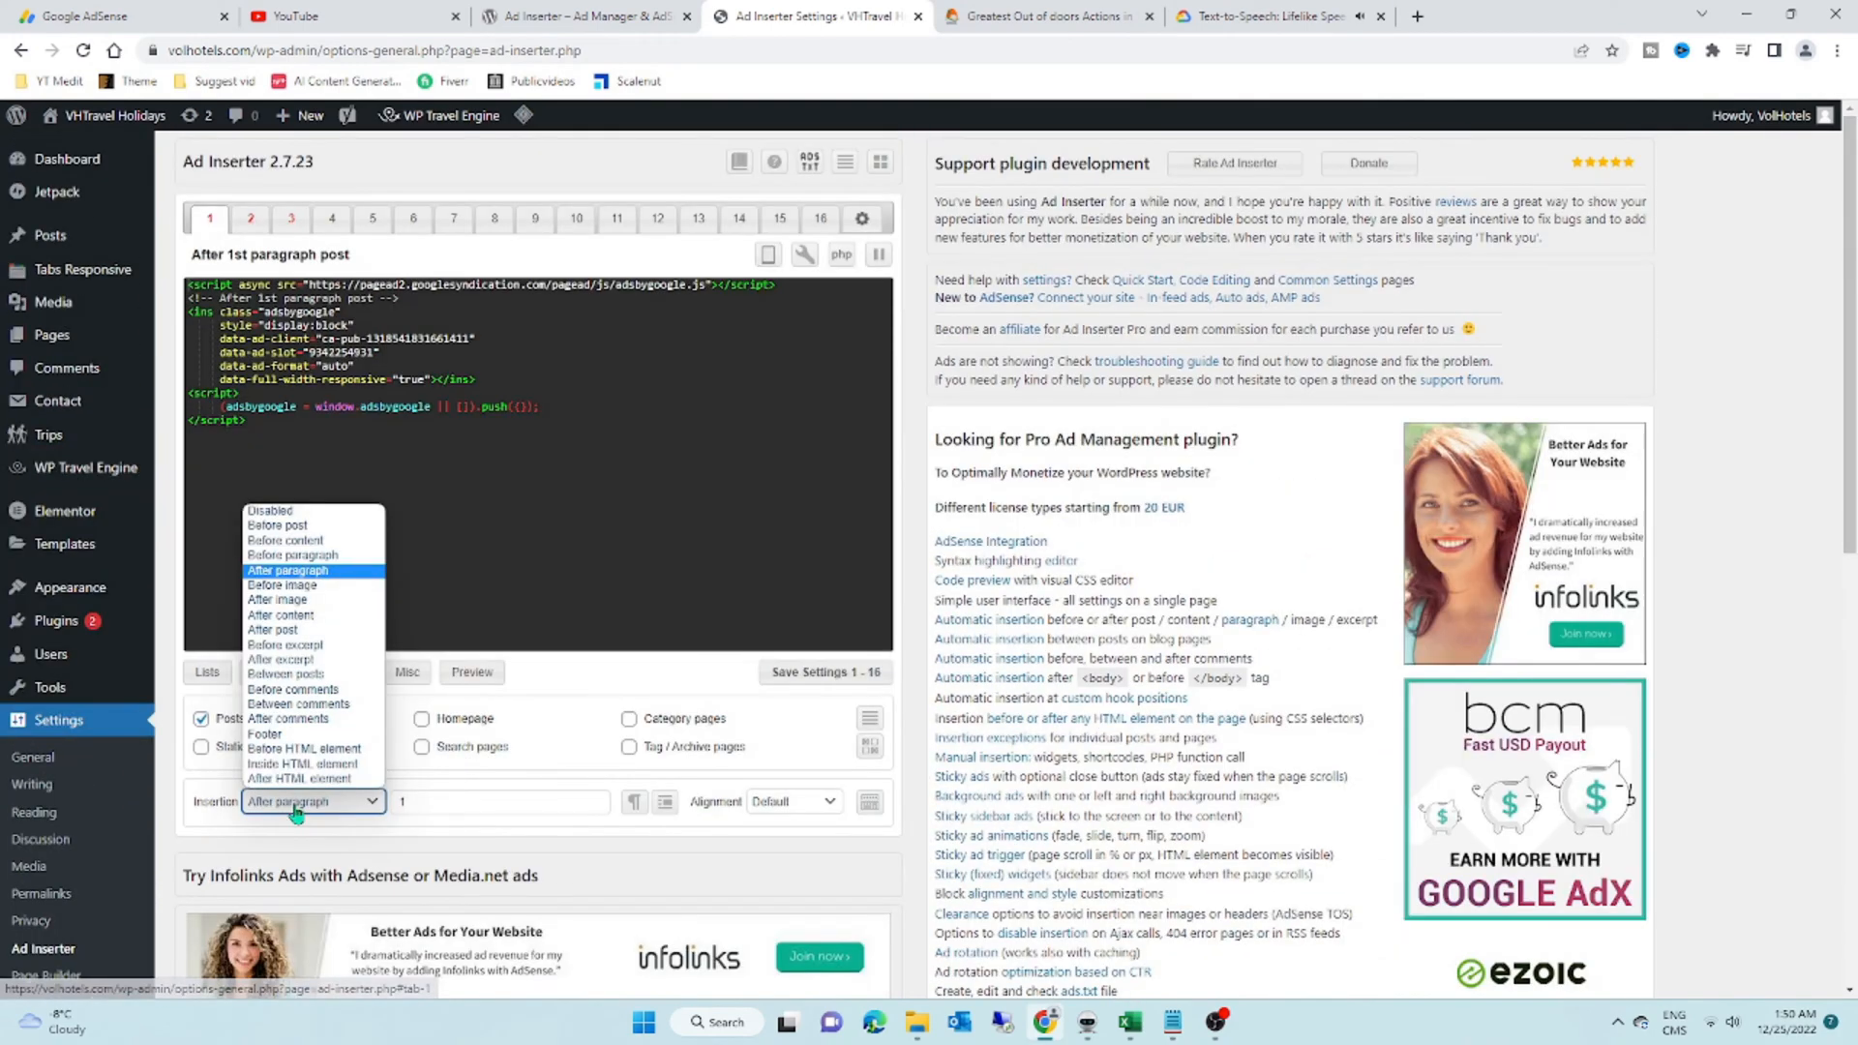
left_click(314, 569)
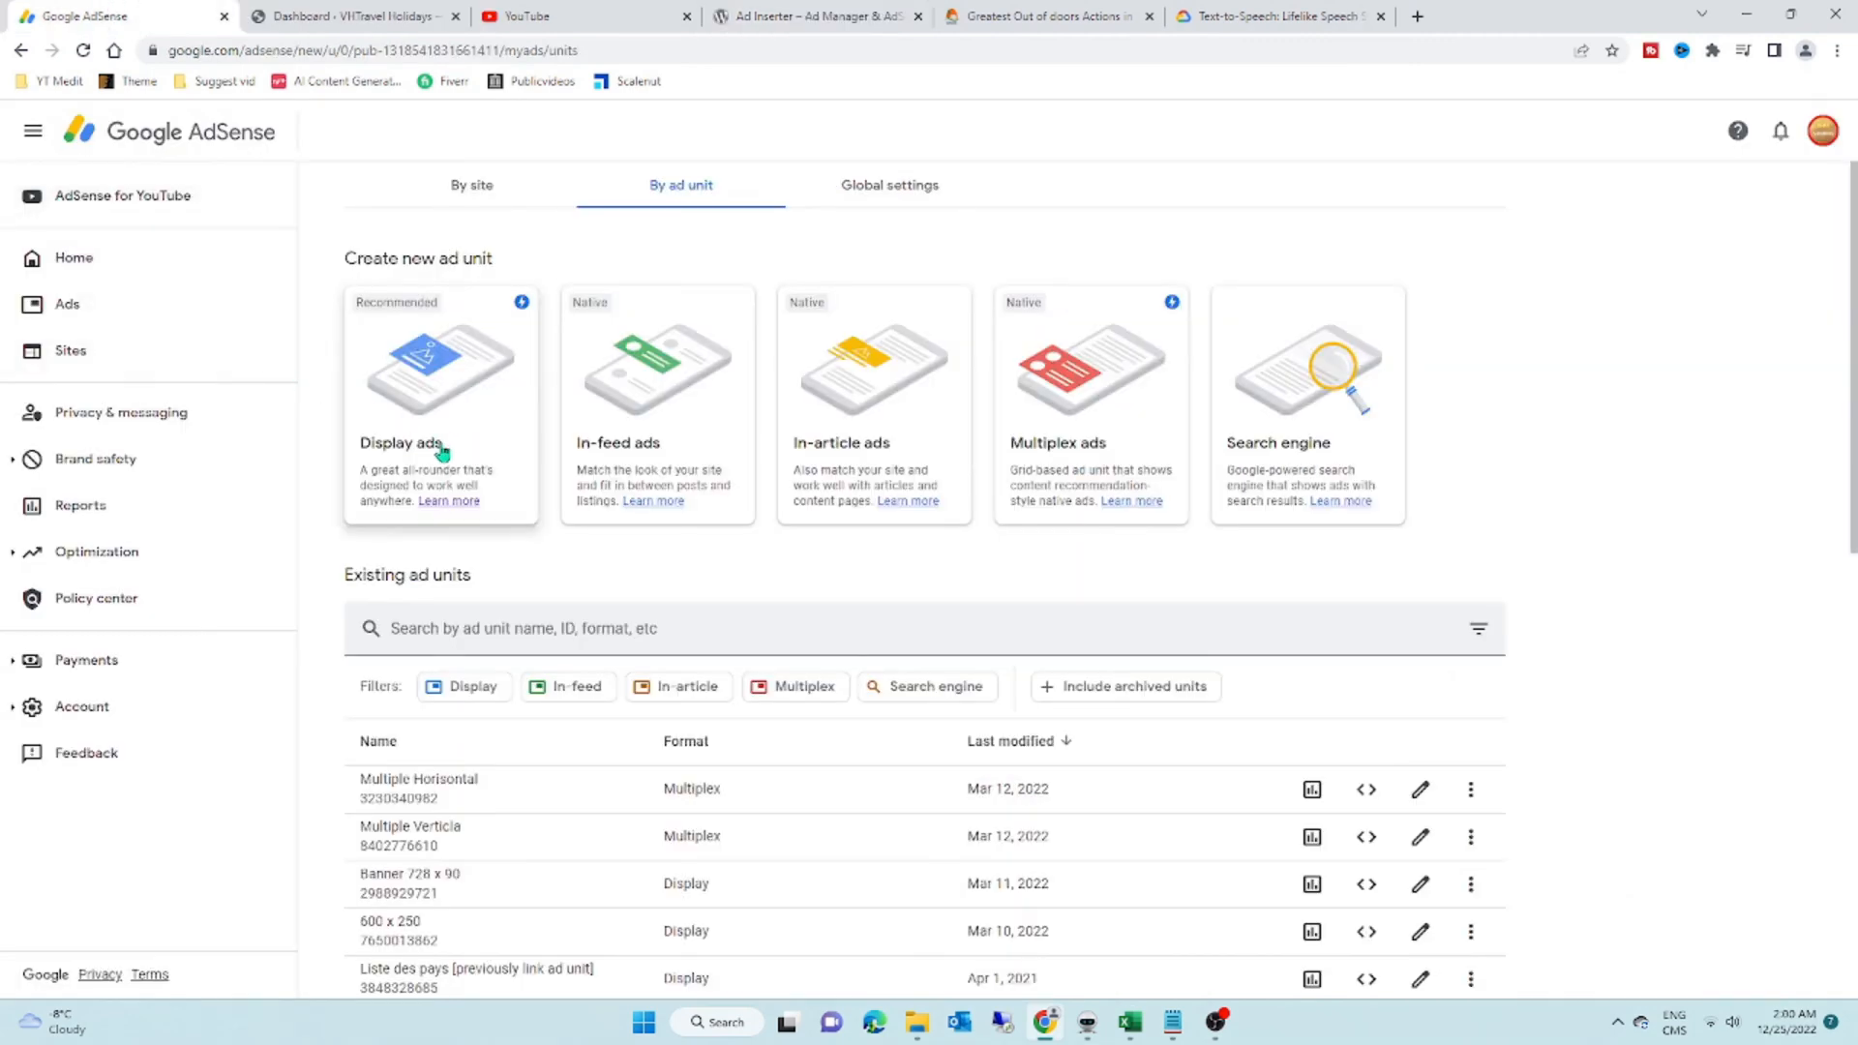
Step: Start a horizontal display ad unit named 'Before image' in Google AdSense
left_click(440, 402)
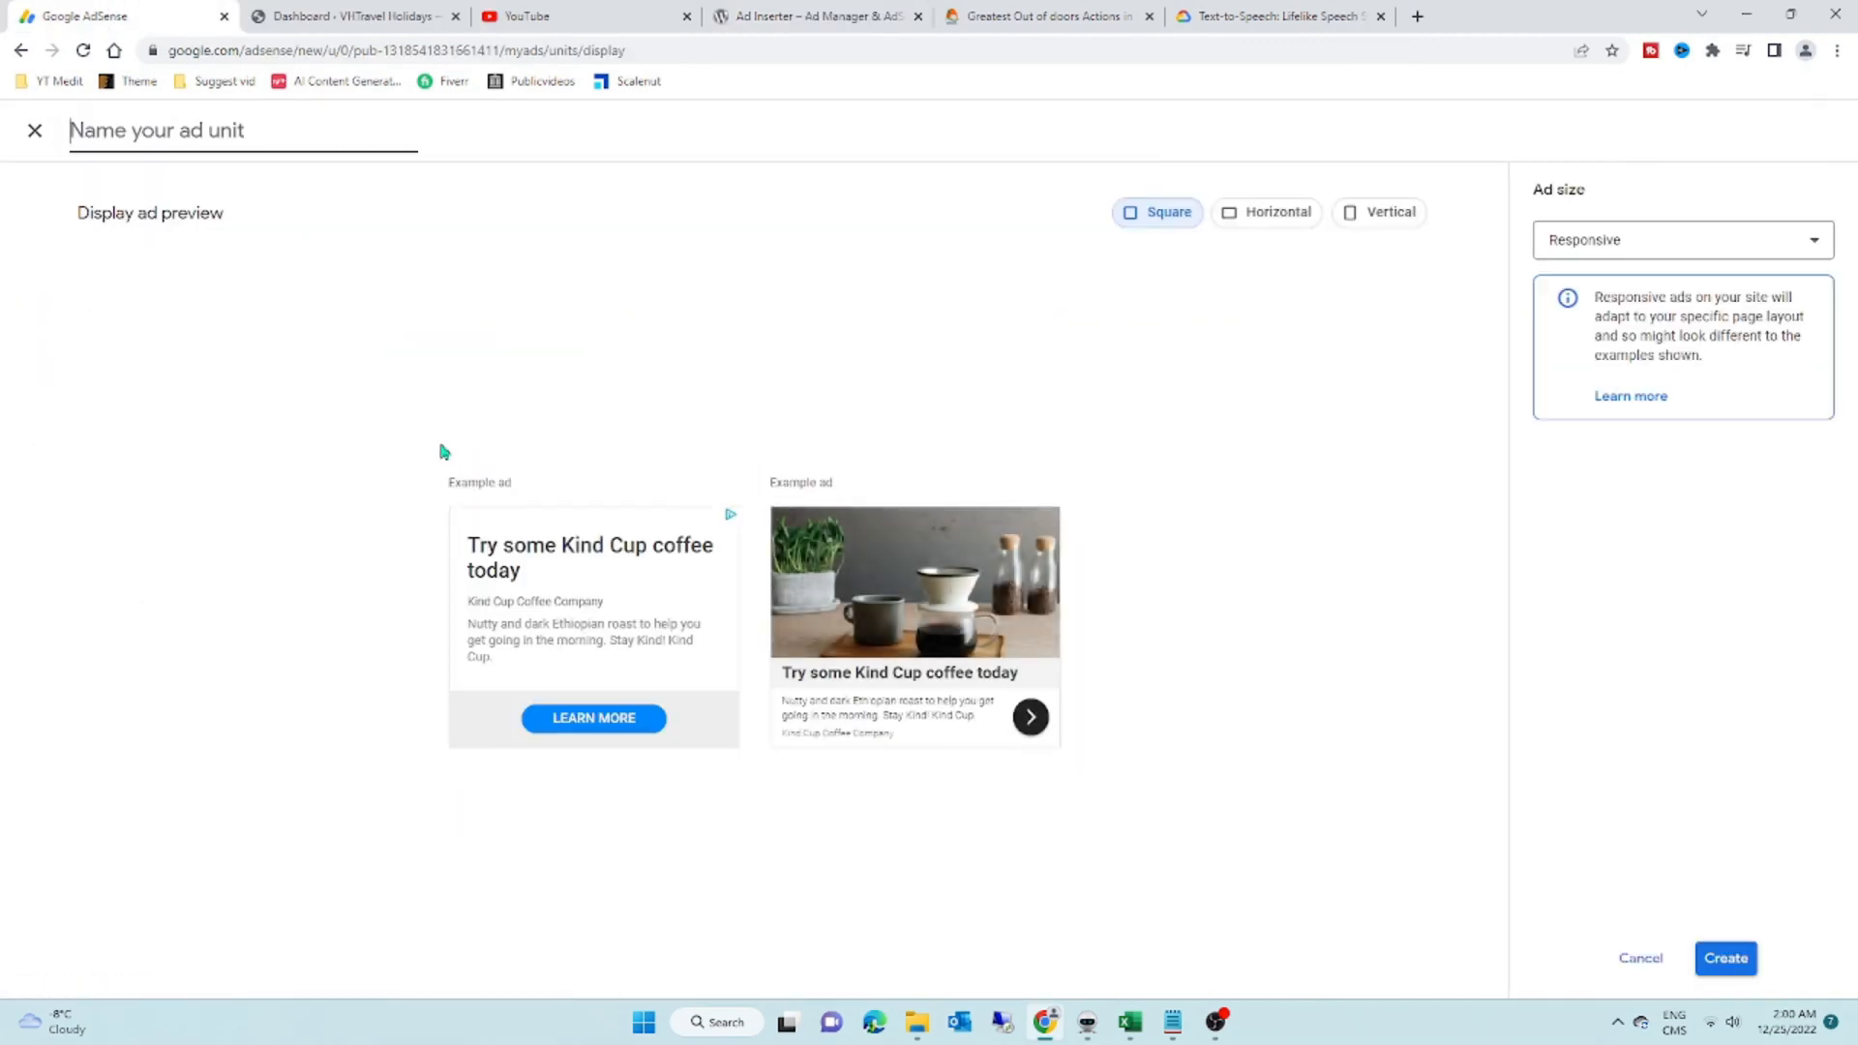
type("B")
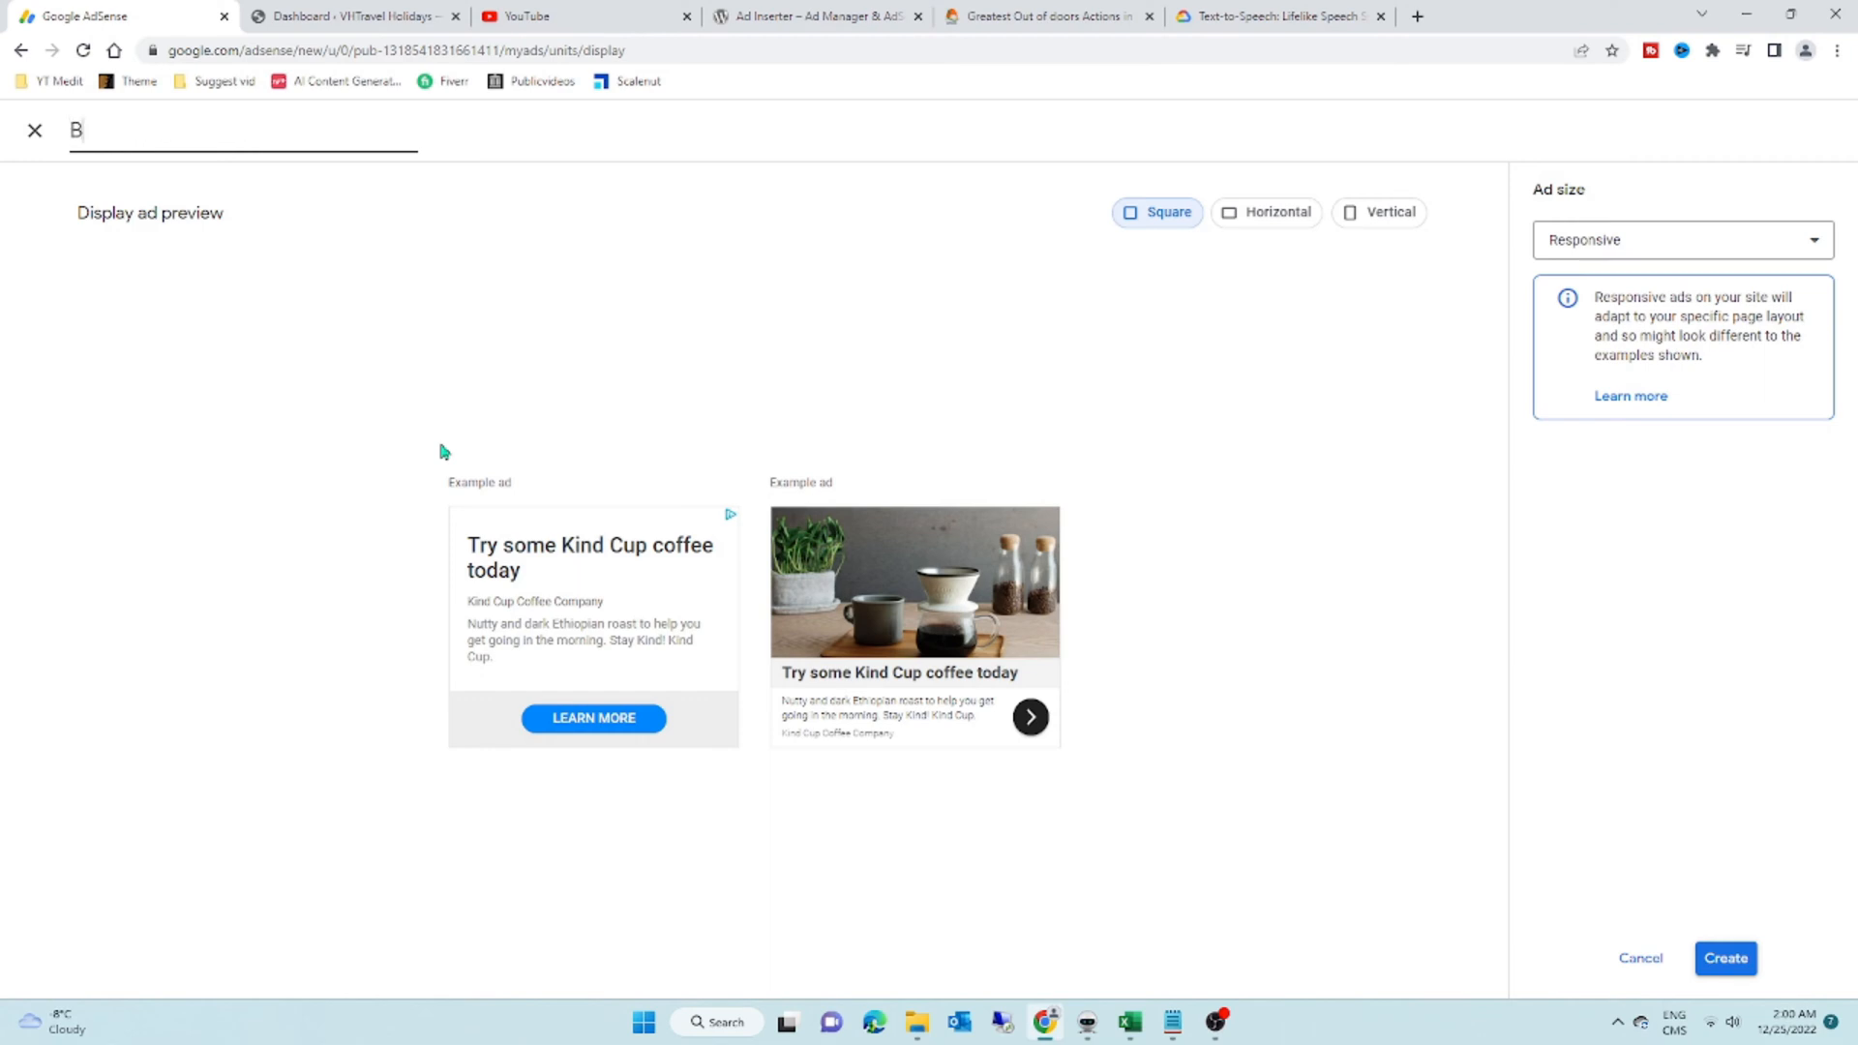
type("efore")
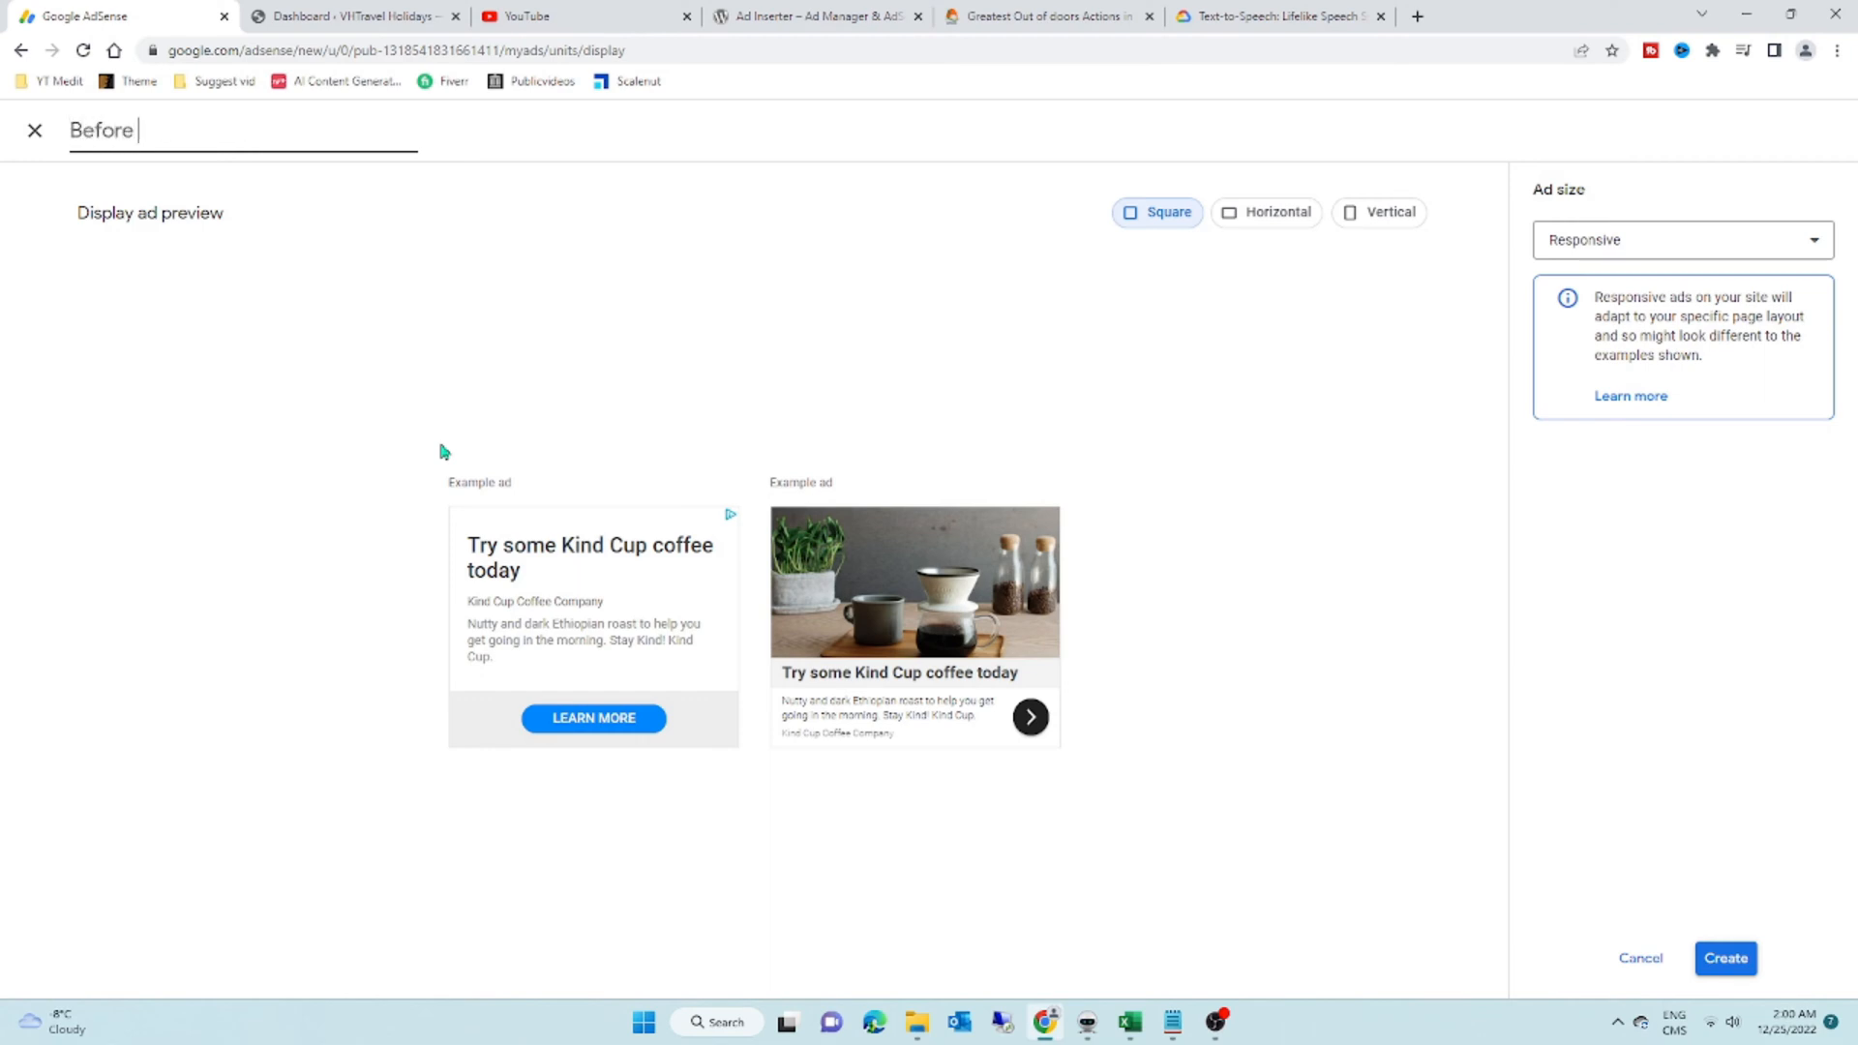
type("image")
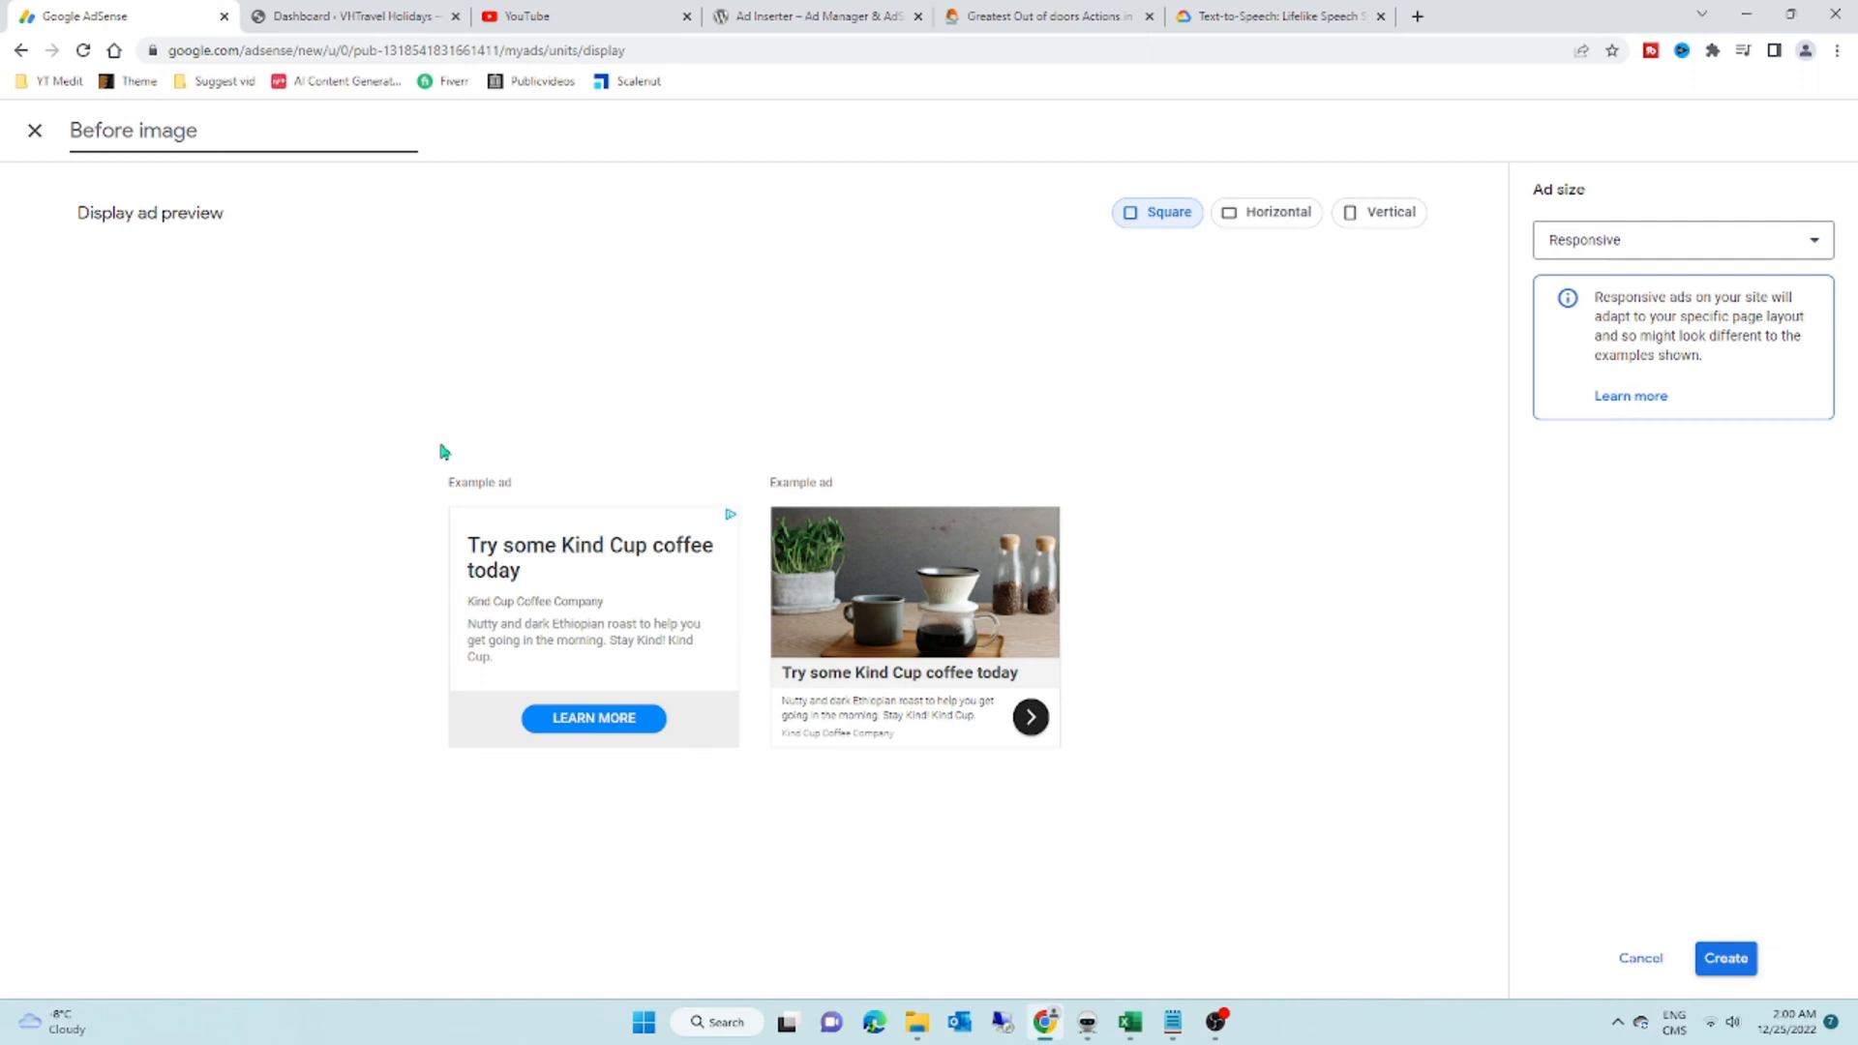
left_click(1265, 213)
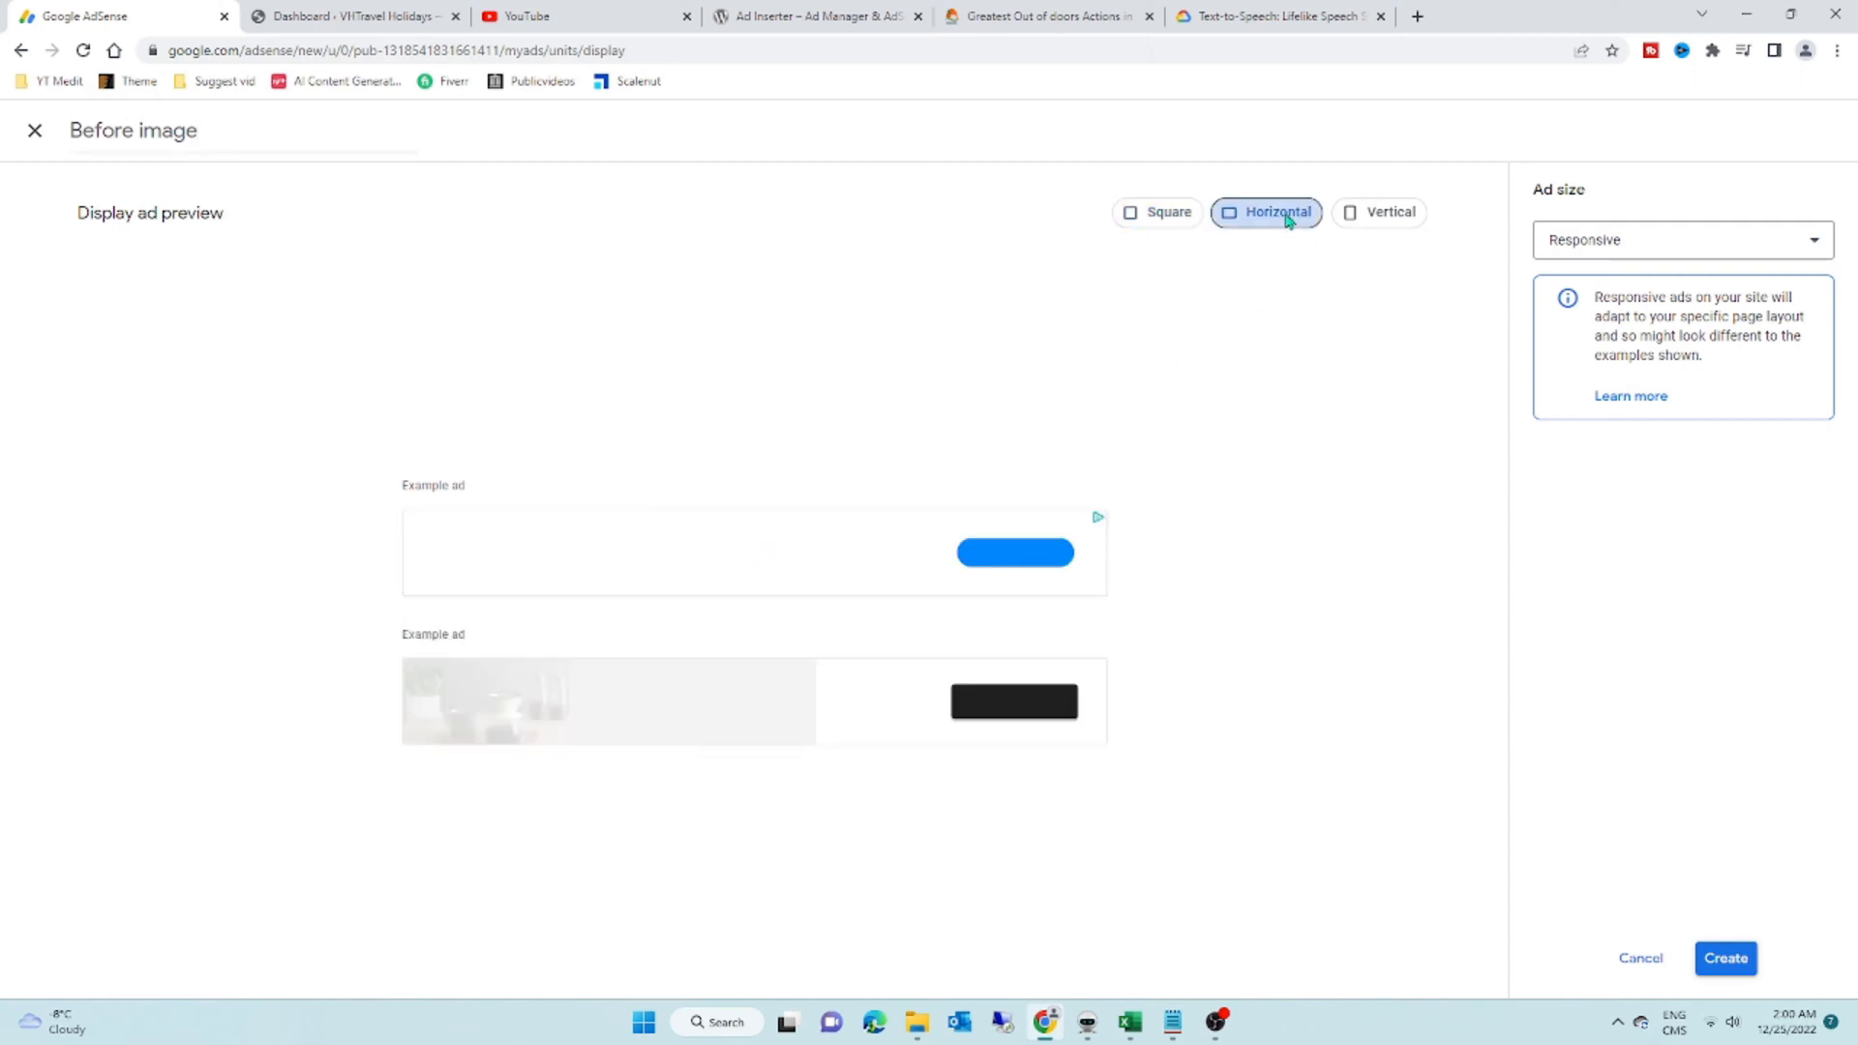
Step: Create the Before image ad unit and copy its generated code snippet
left_click(1725, 958)
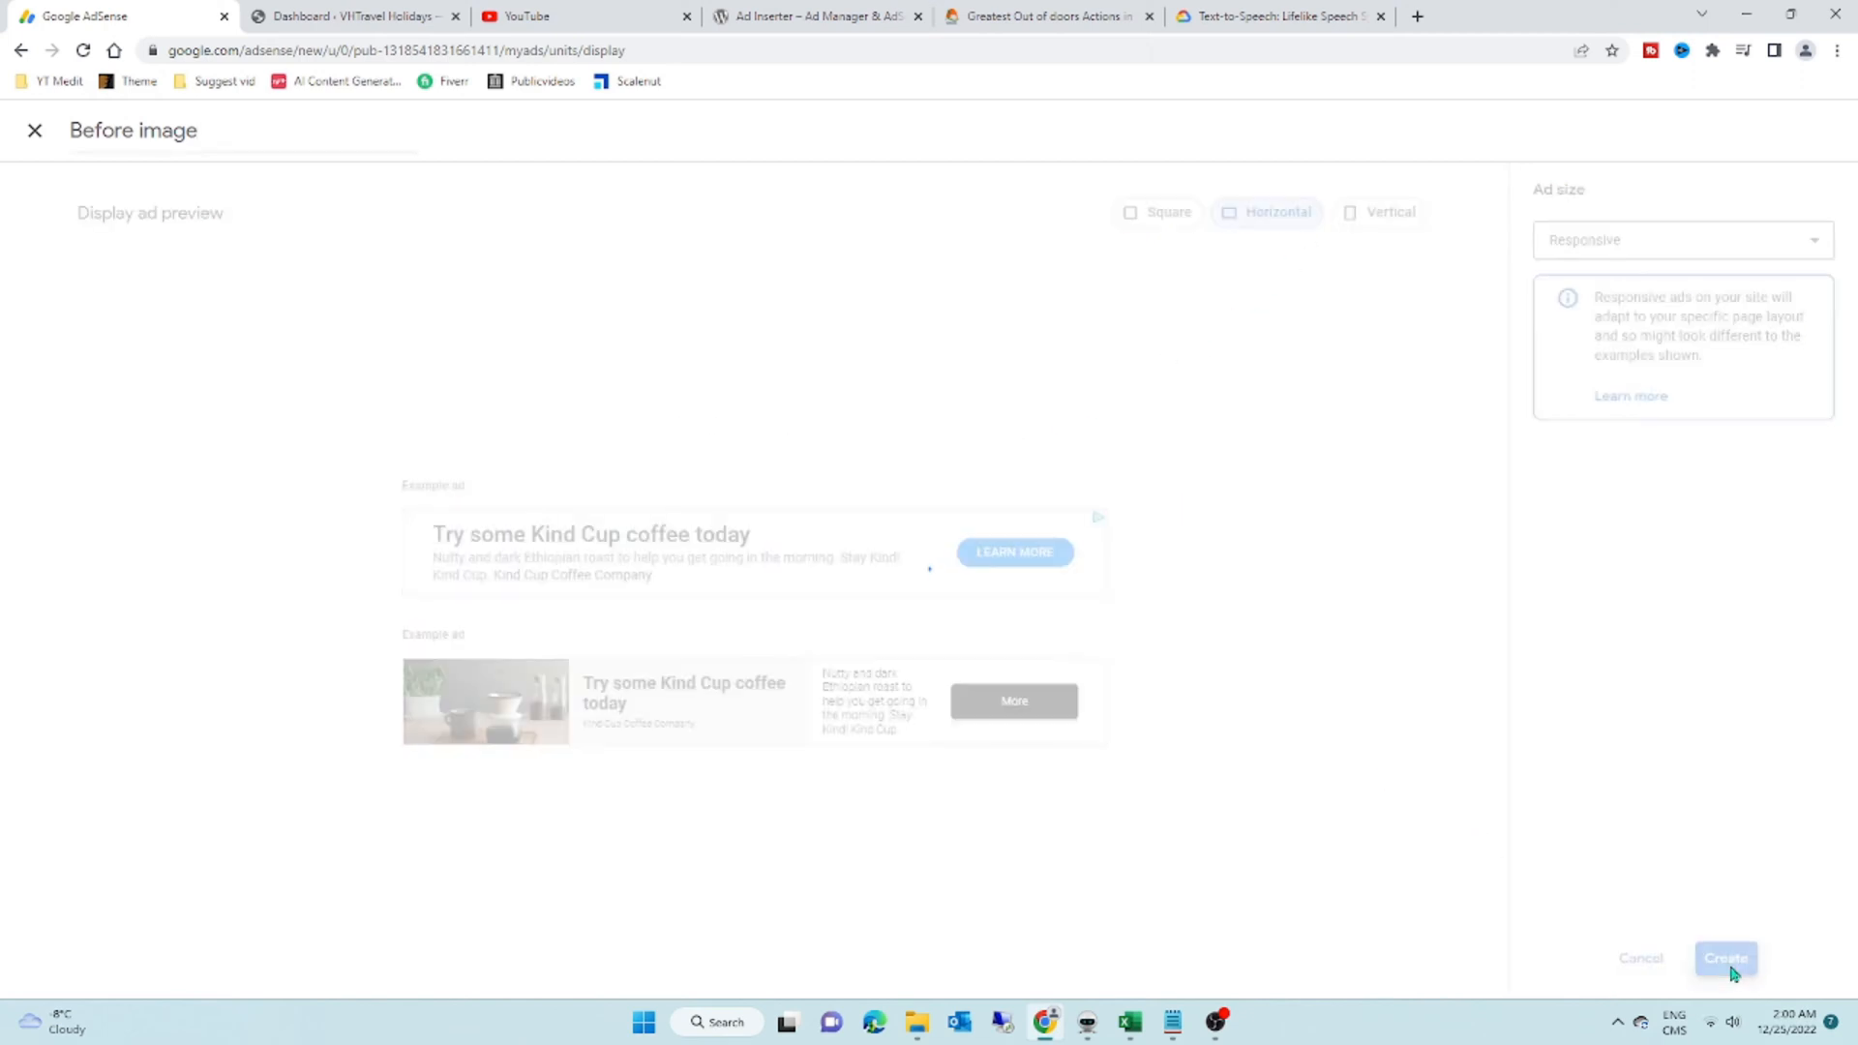
left_click(1724, 958)
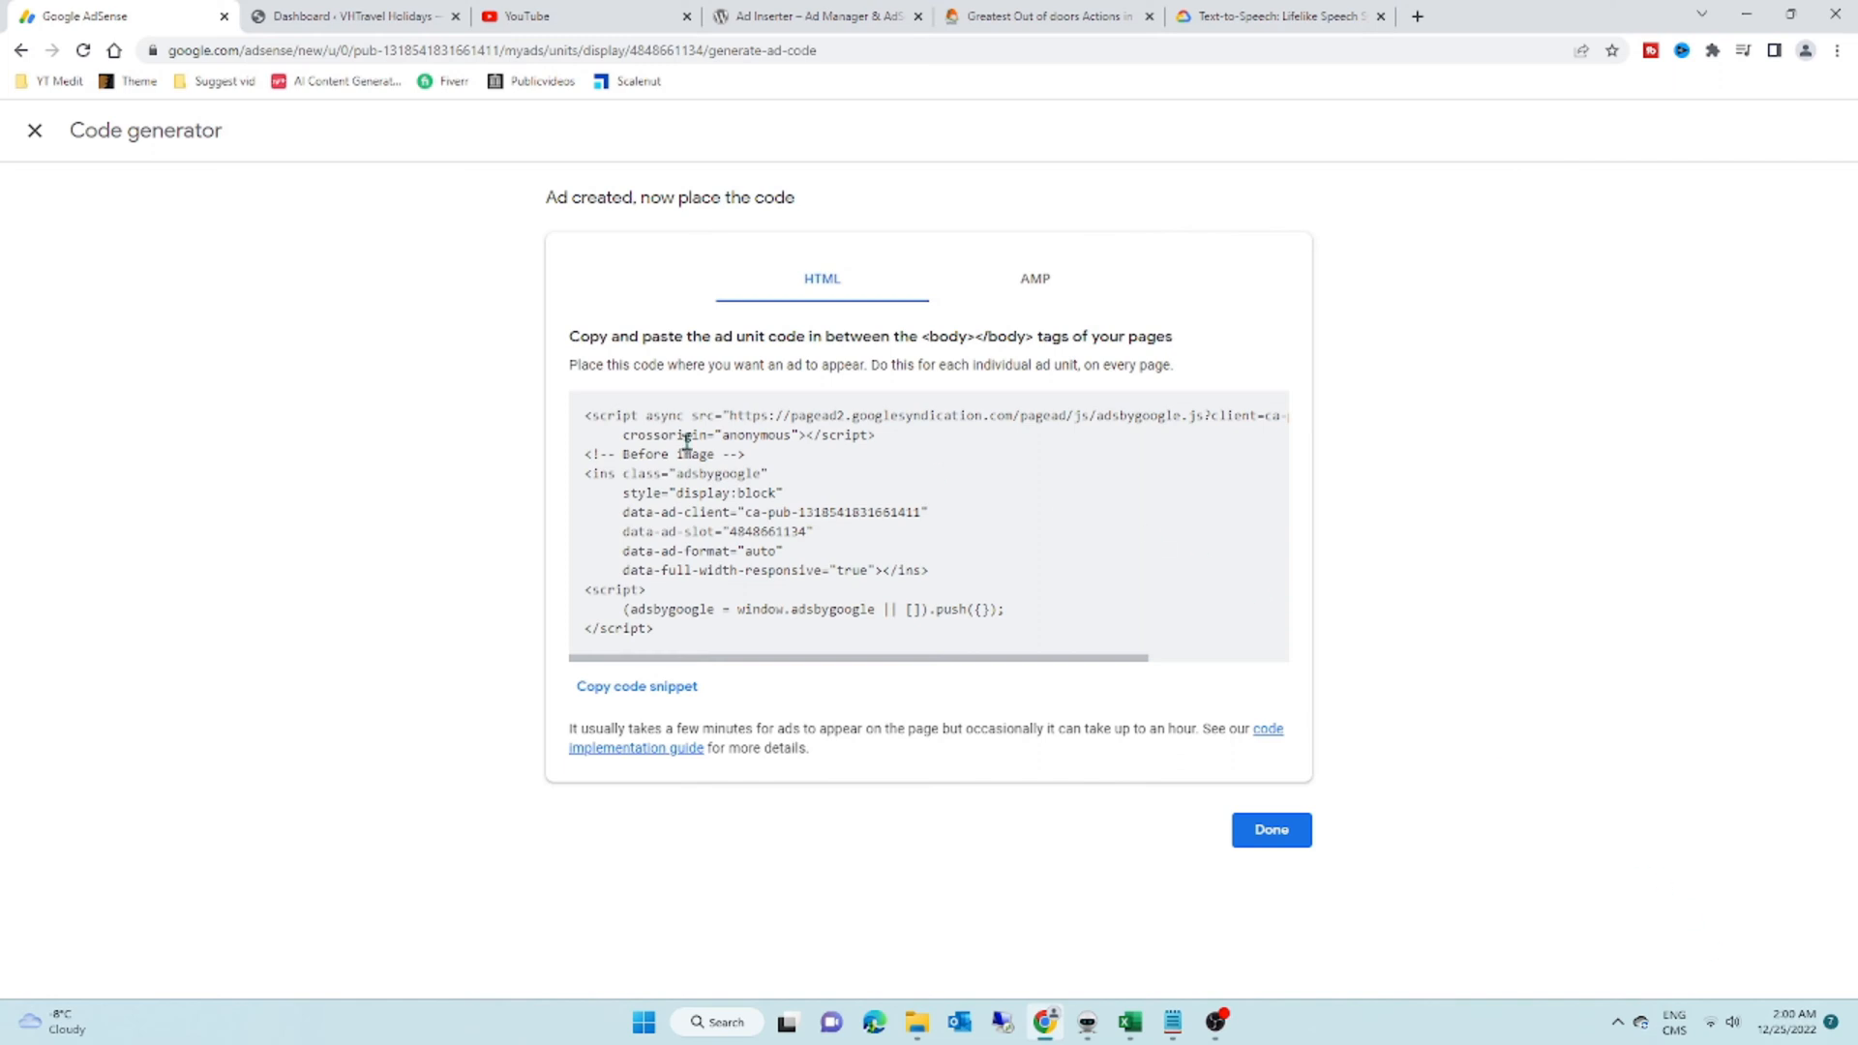
left_click(636, 685)
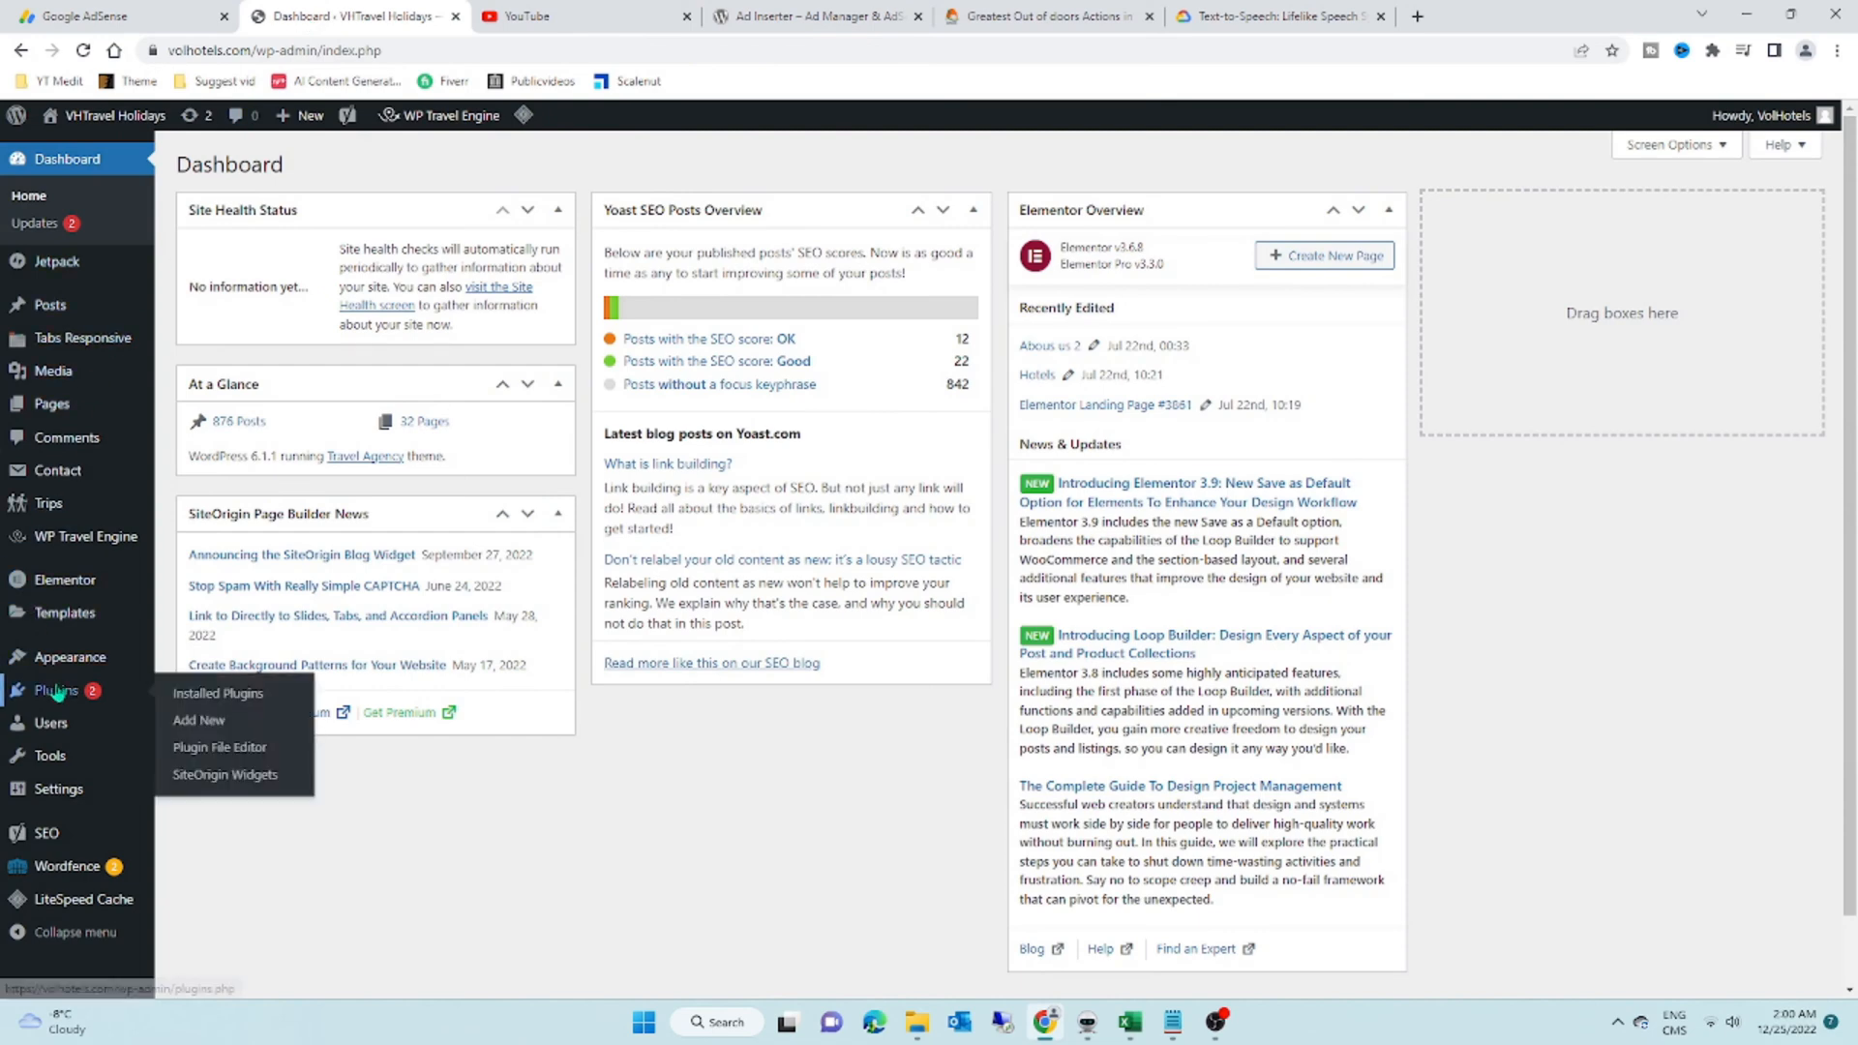
Step: Go from the dashboard to the installed plugins list to reach Ad Inserter settings
left_click(218, 693)
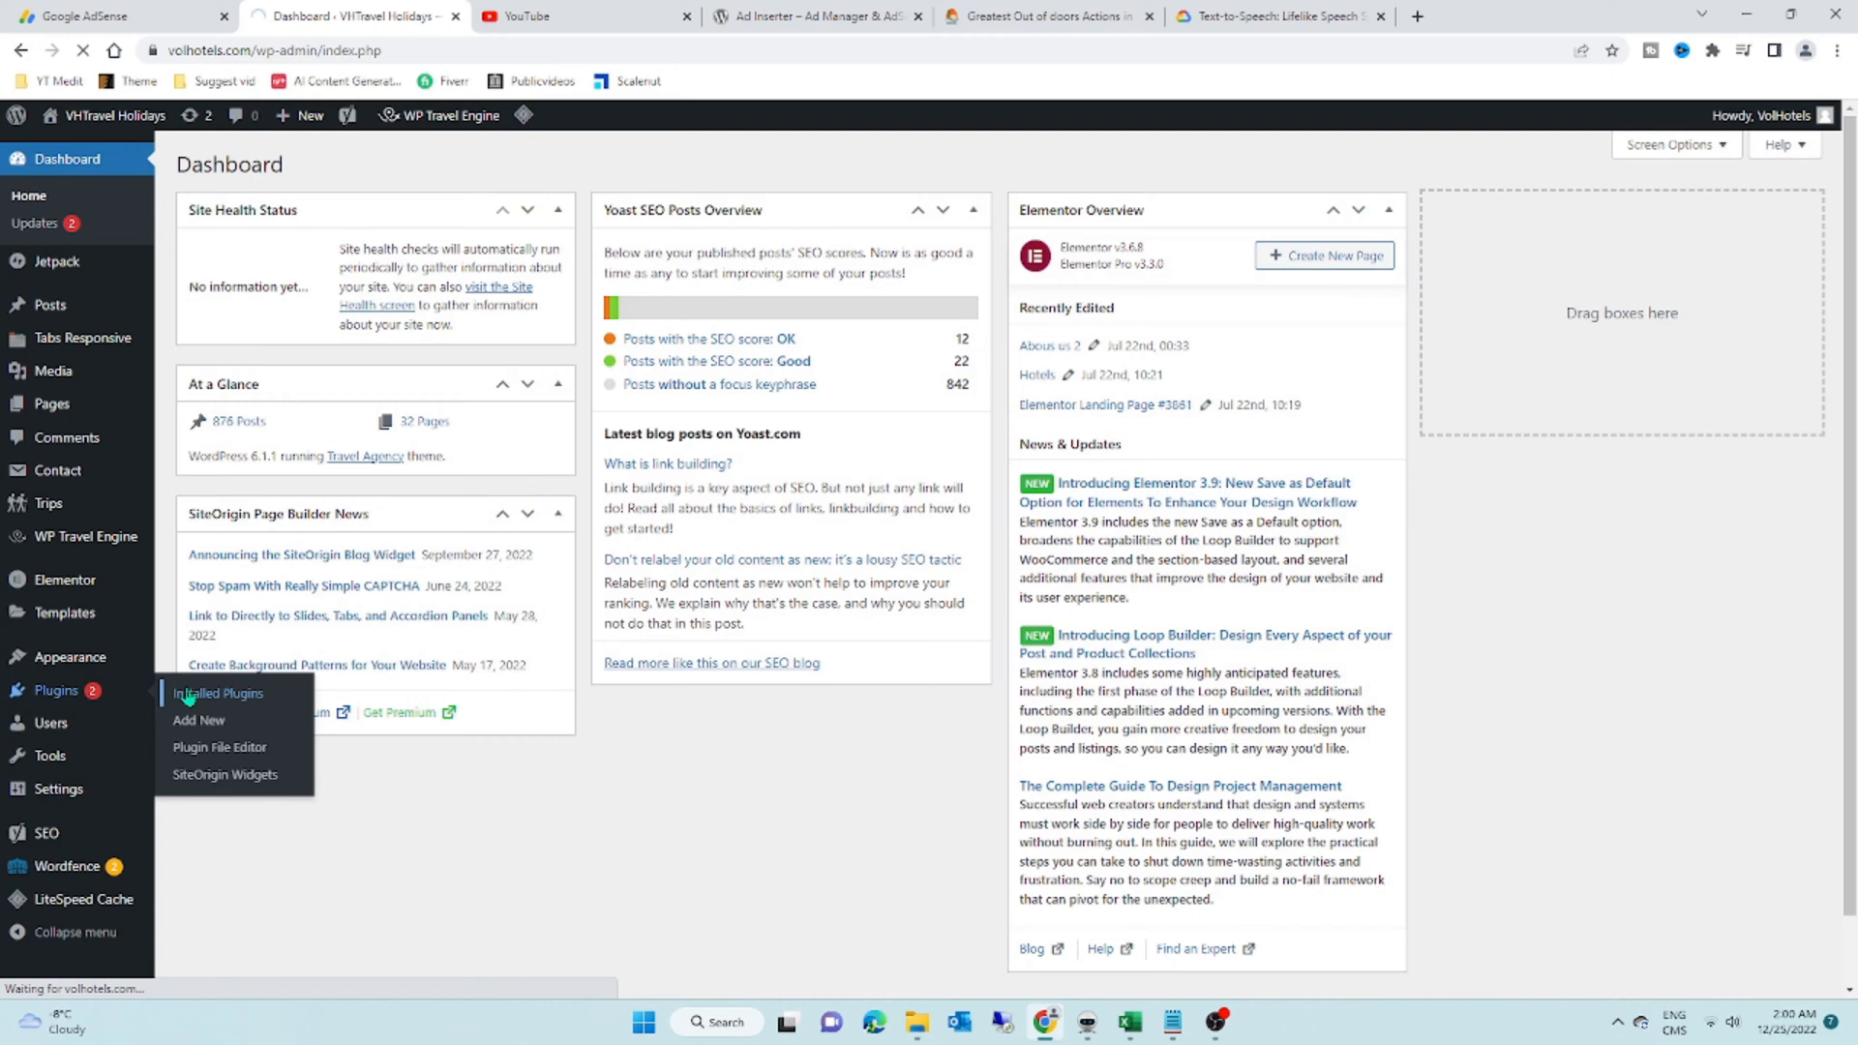
left_click(218, 693)
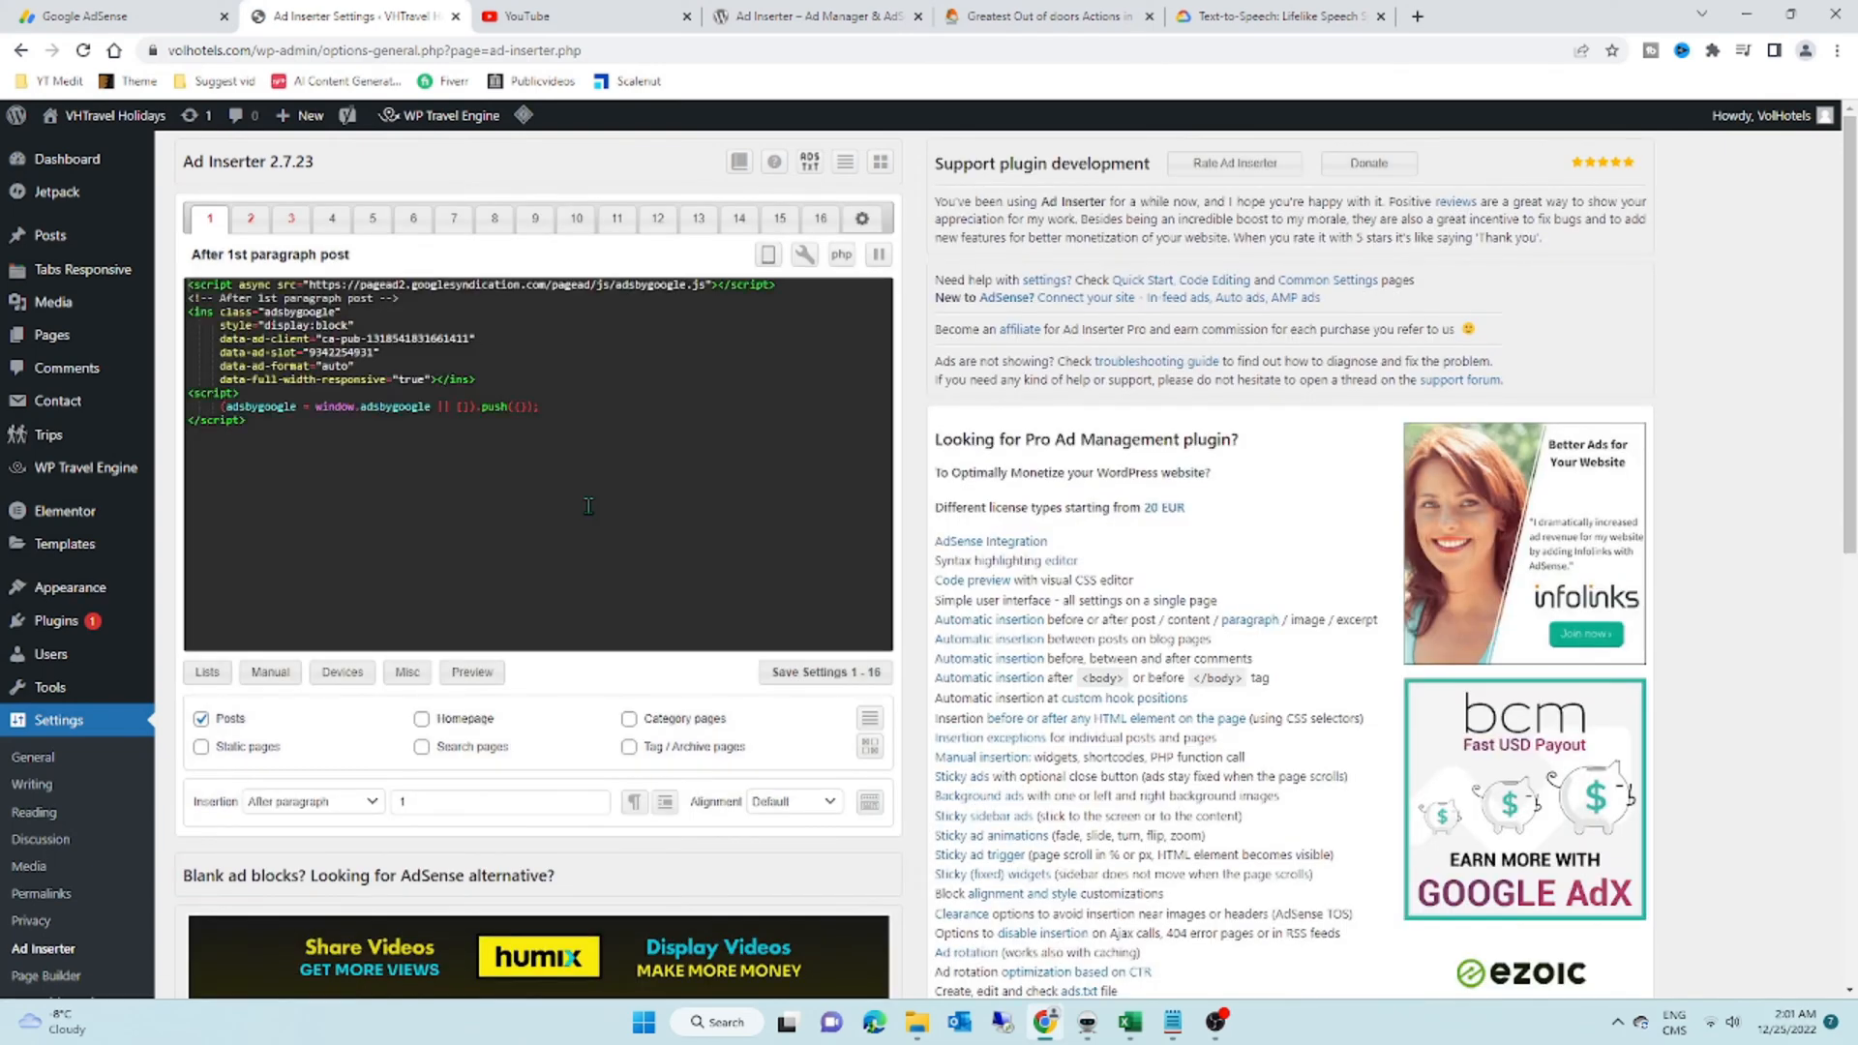
Step: Set Block 3 to insert its AdSense ad before image 1
left_click(250, 219)
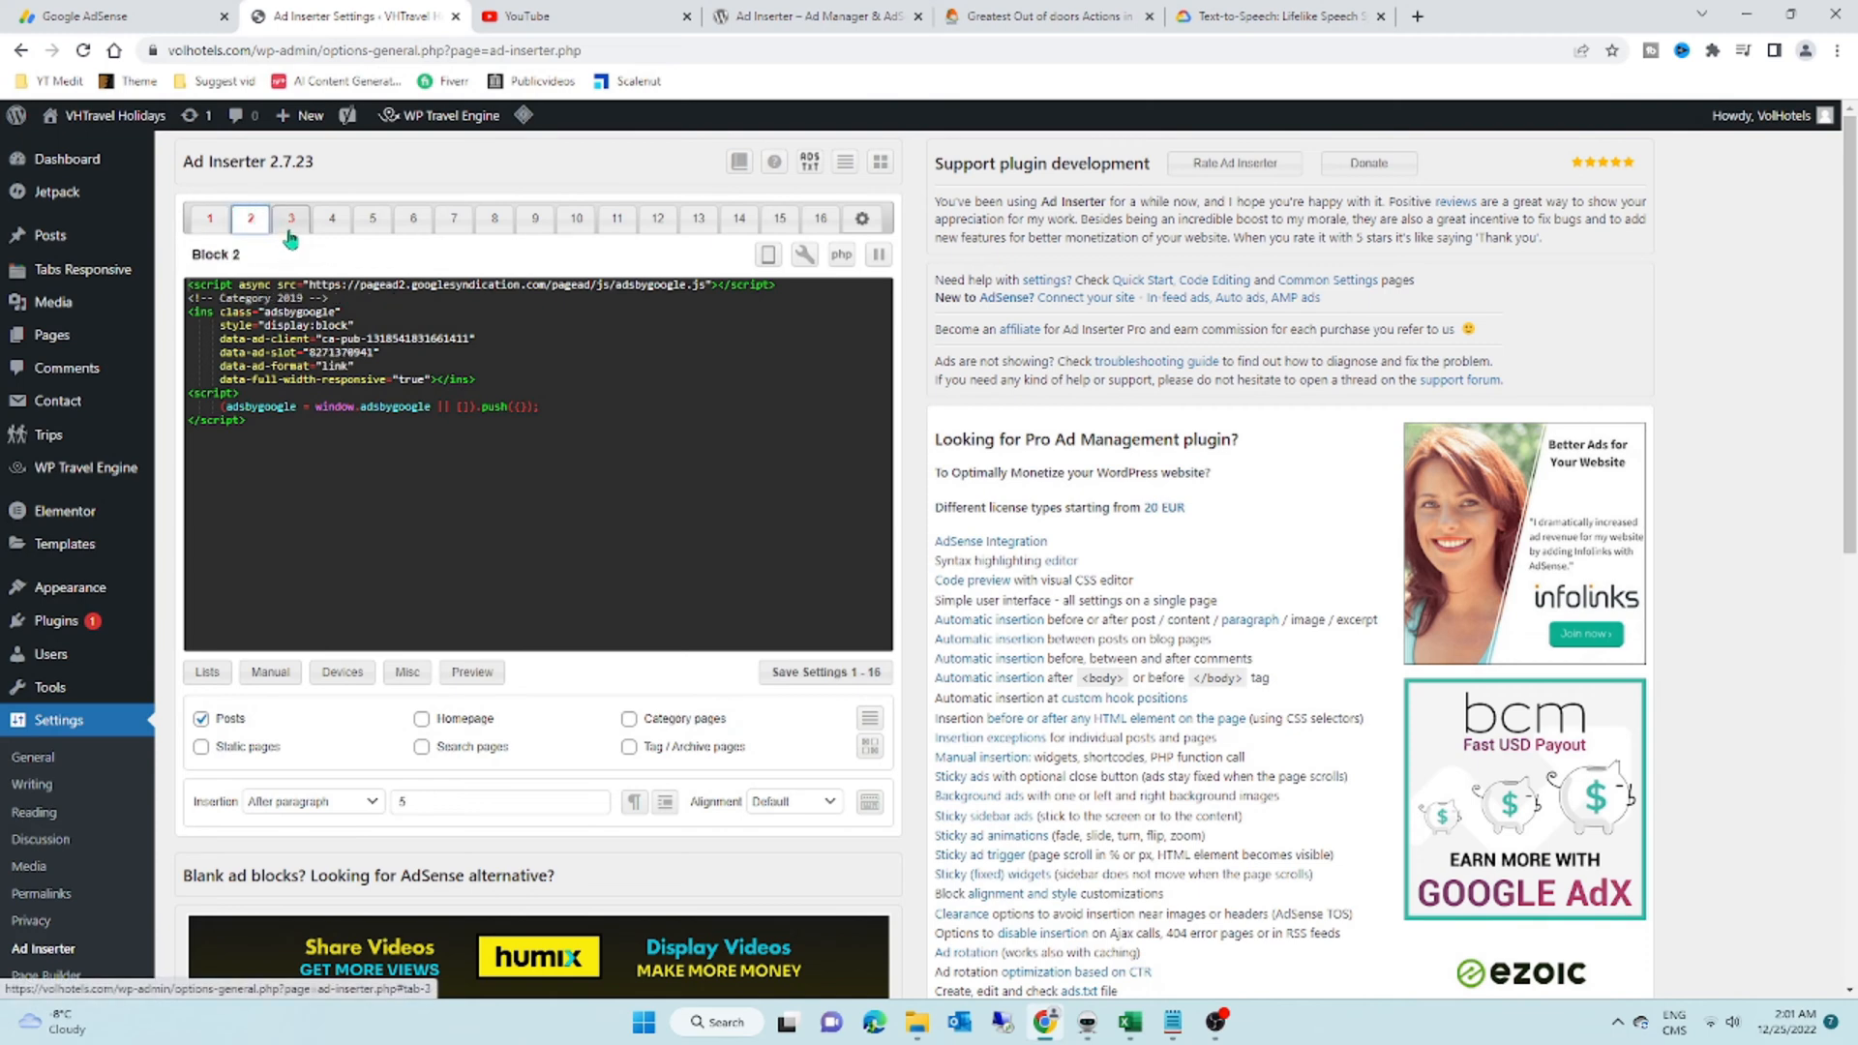
left_click(291, 218)
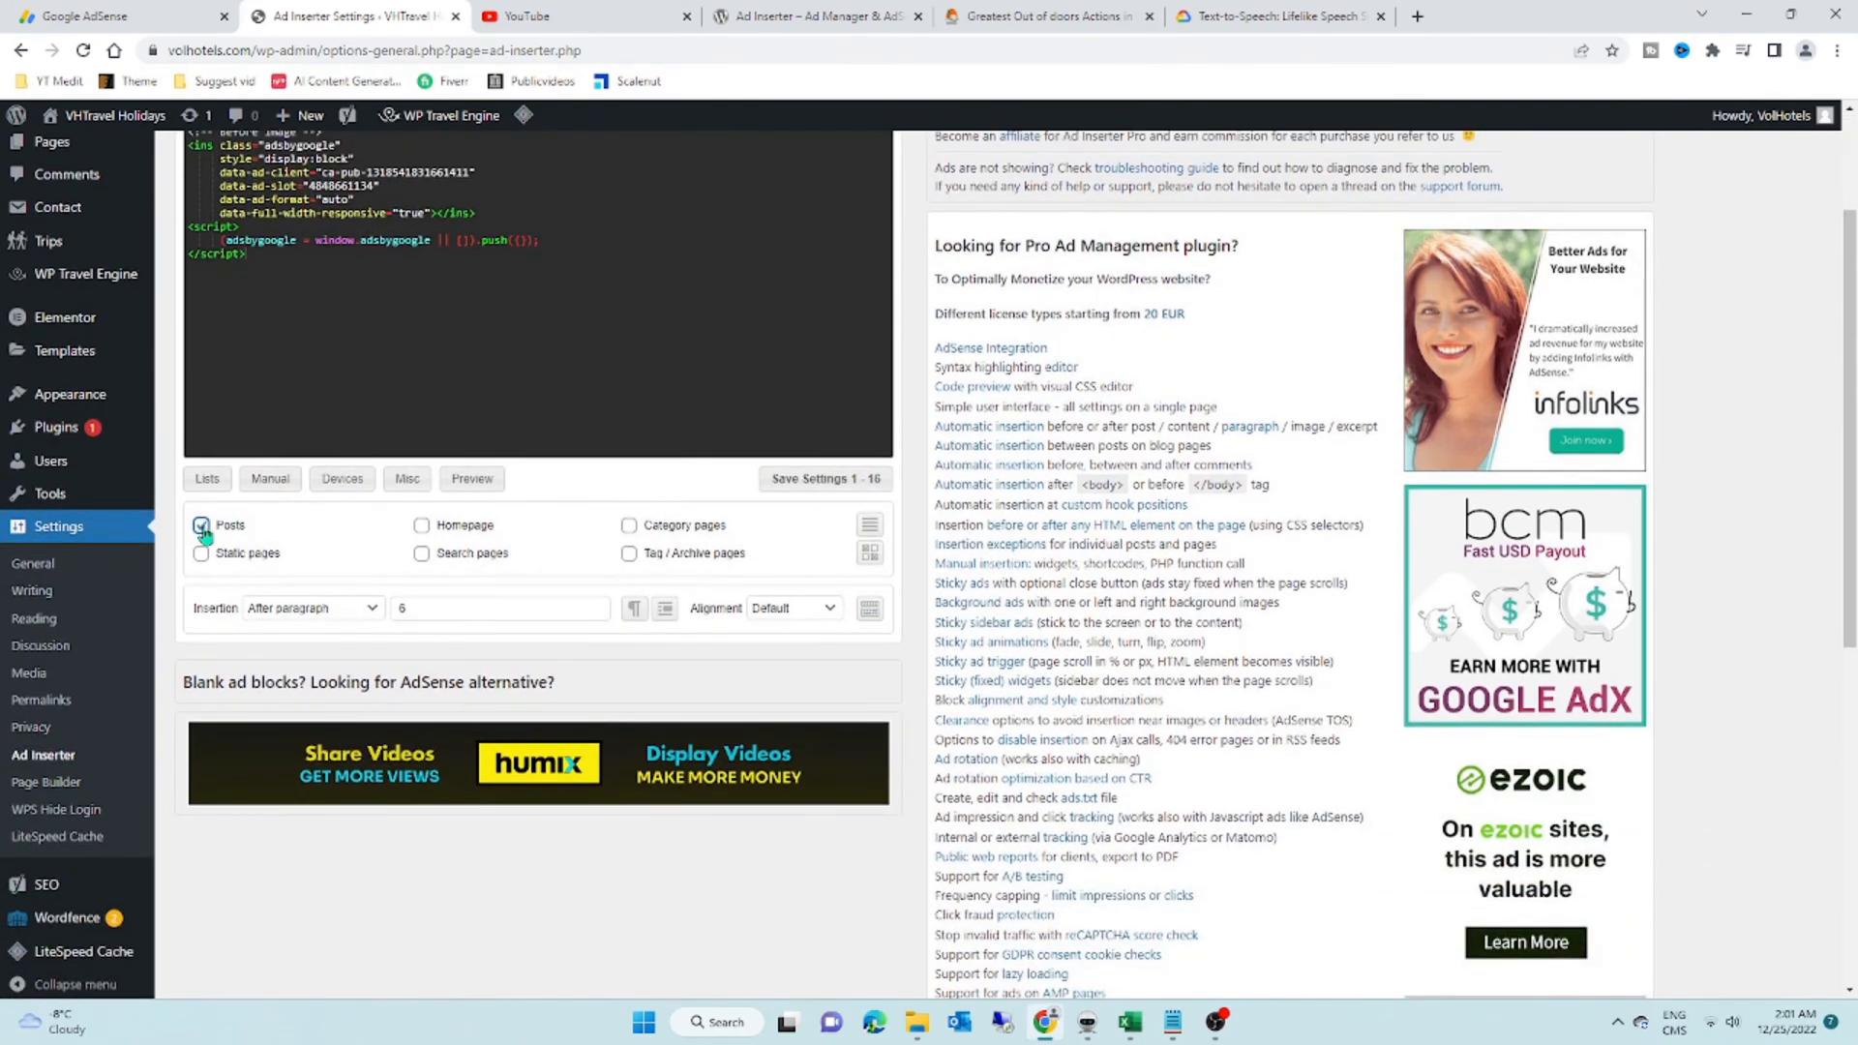
left_click(310, 608)
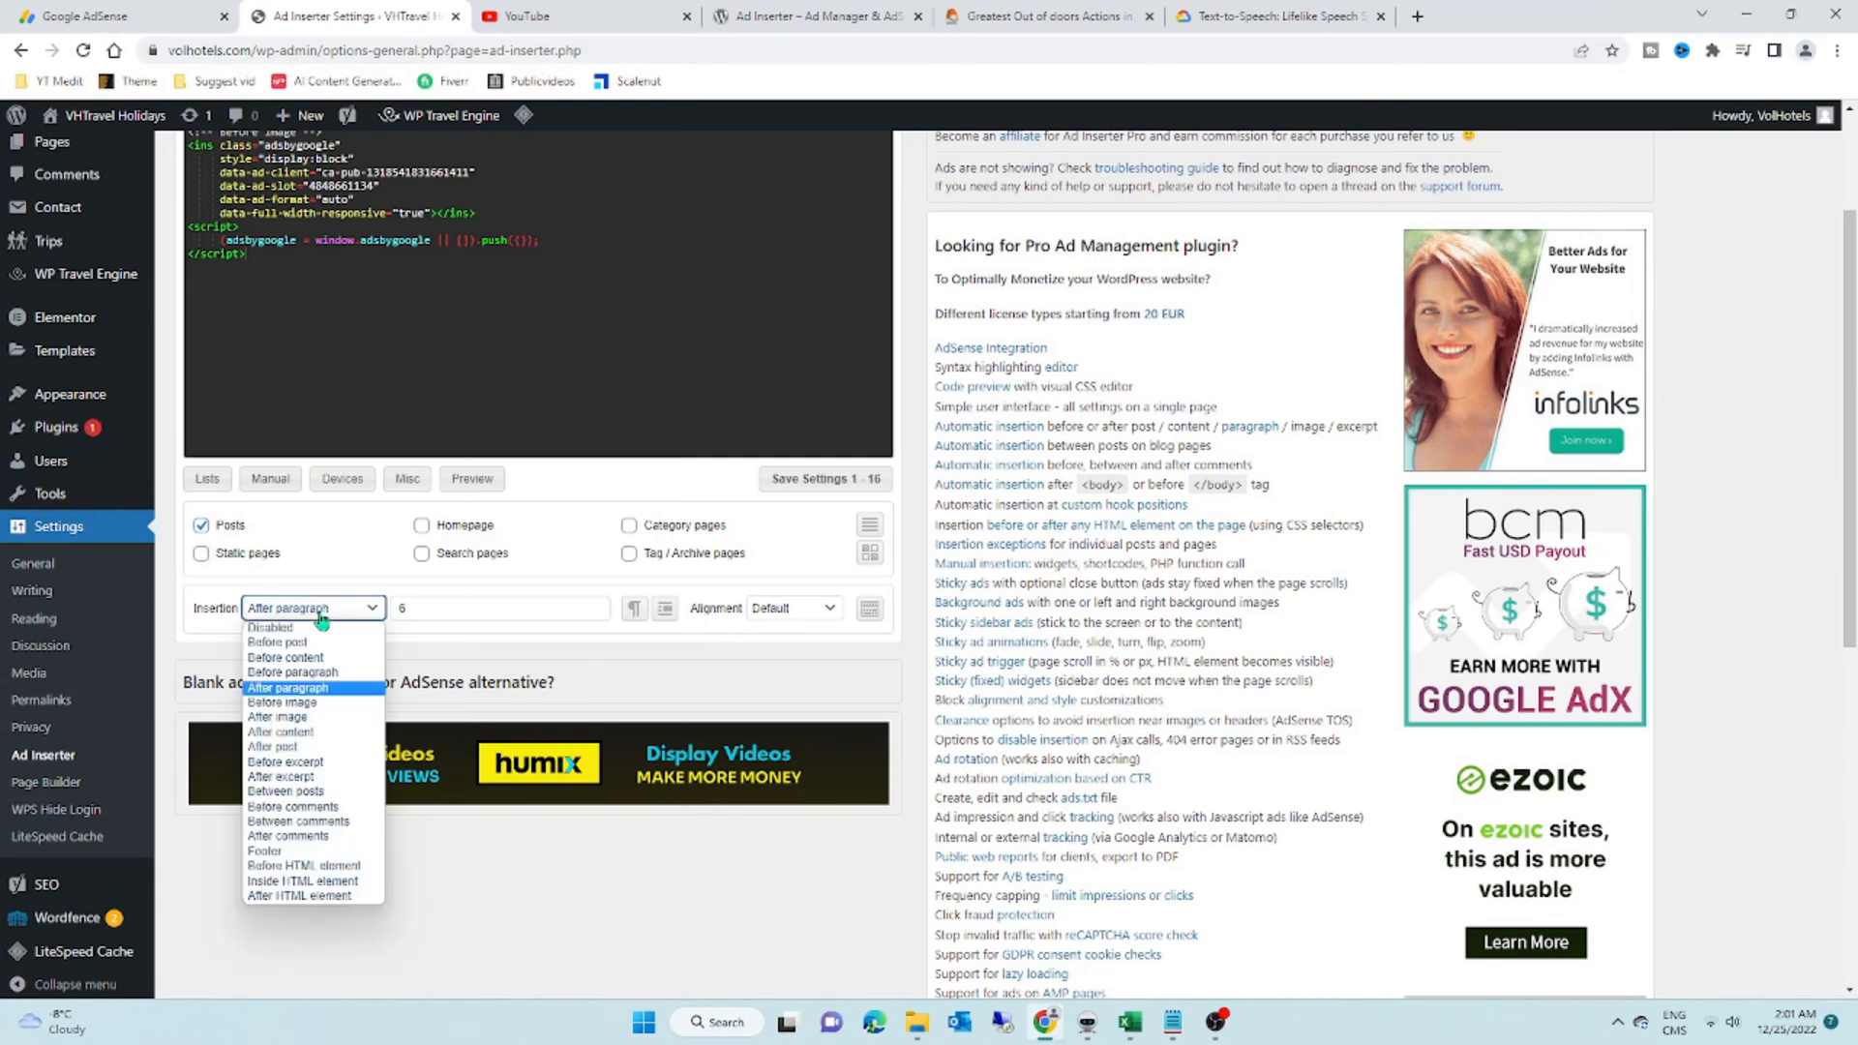
mouse_move(283, 701)
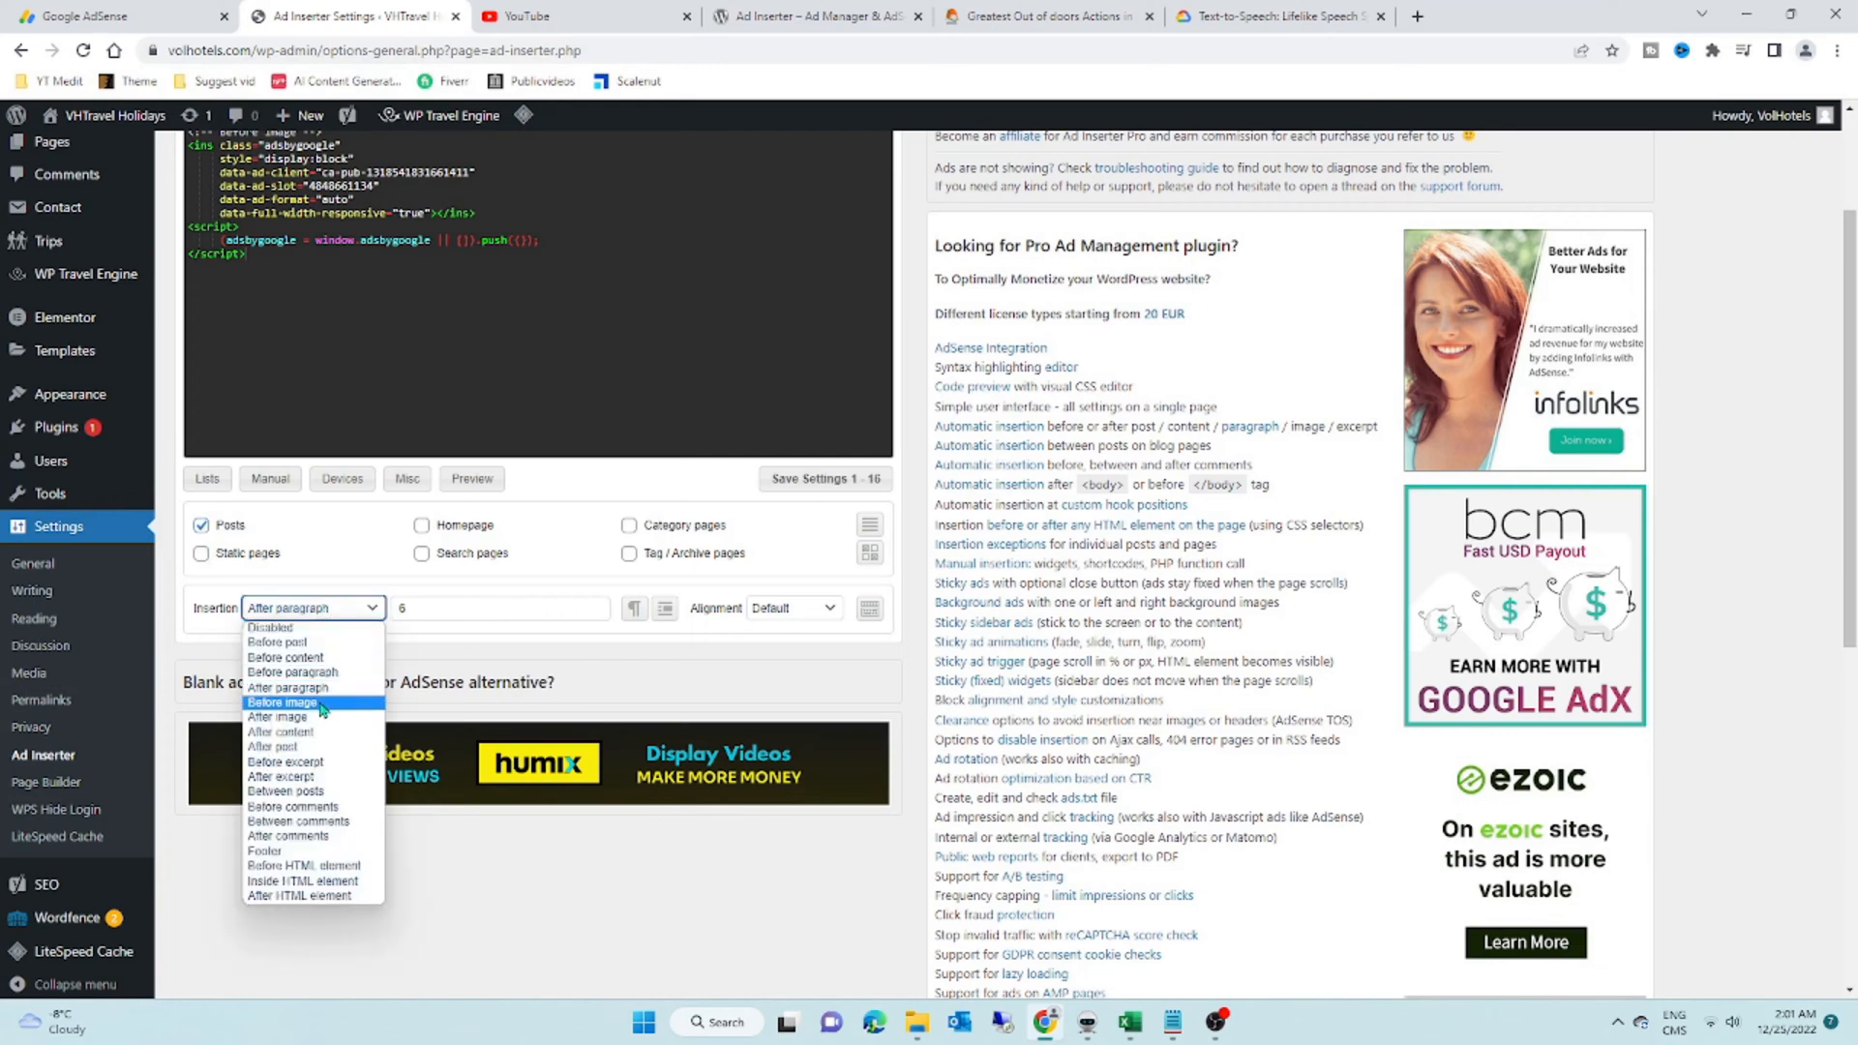
left_click(283, 701)
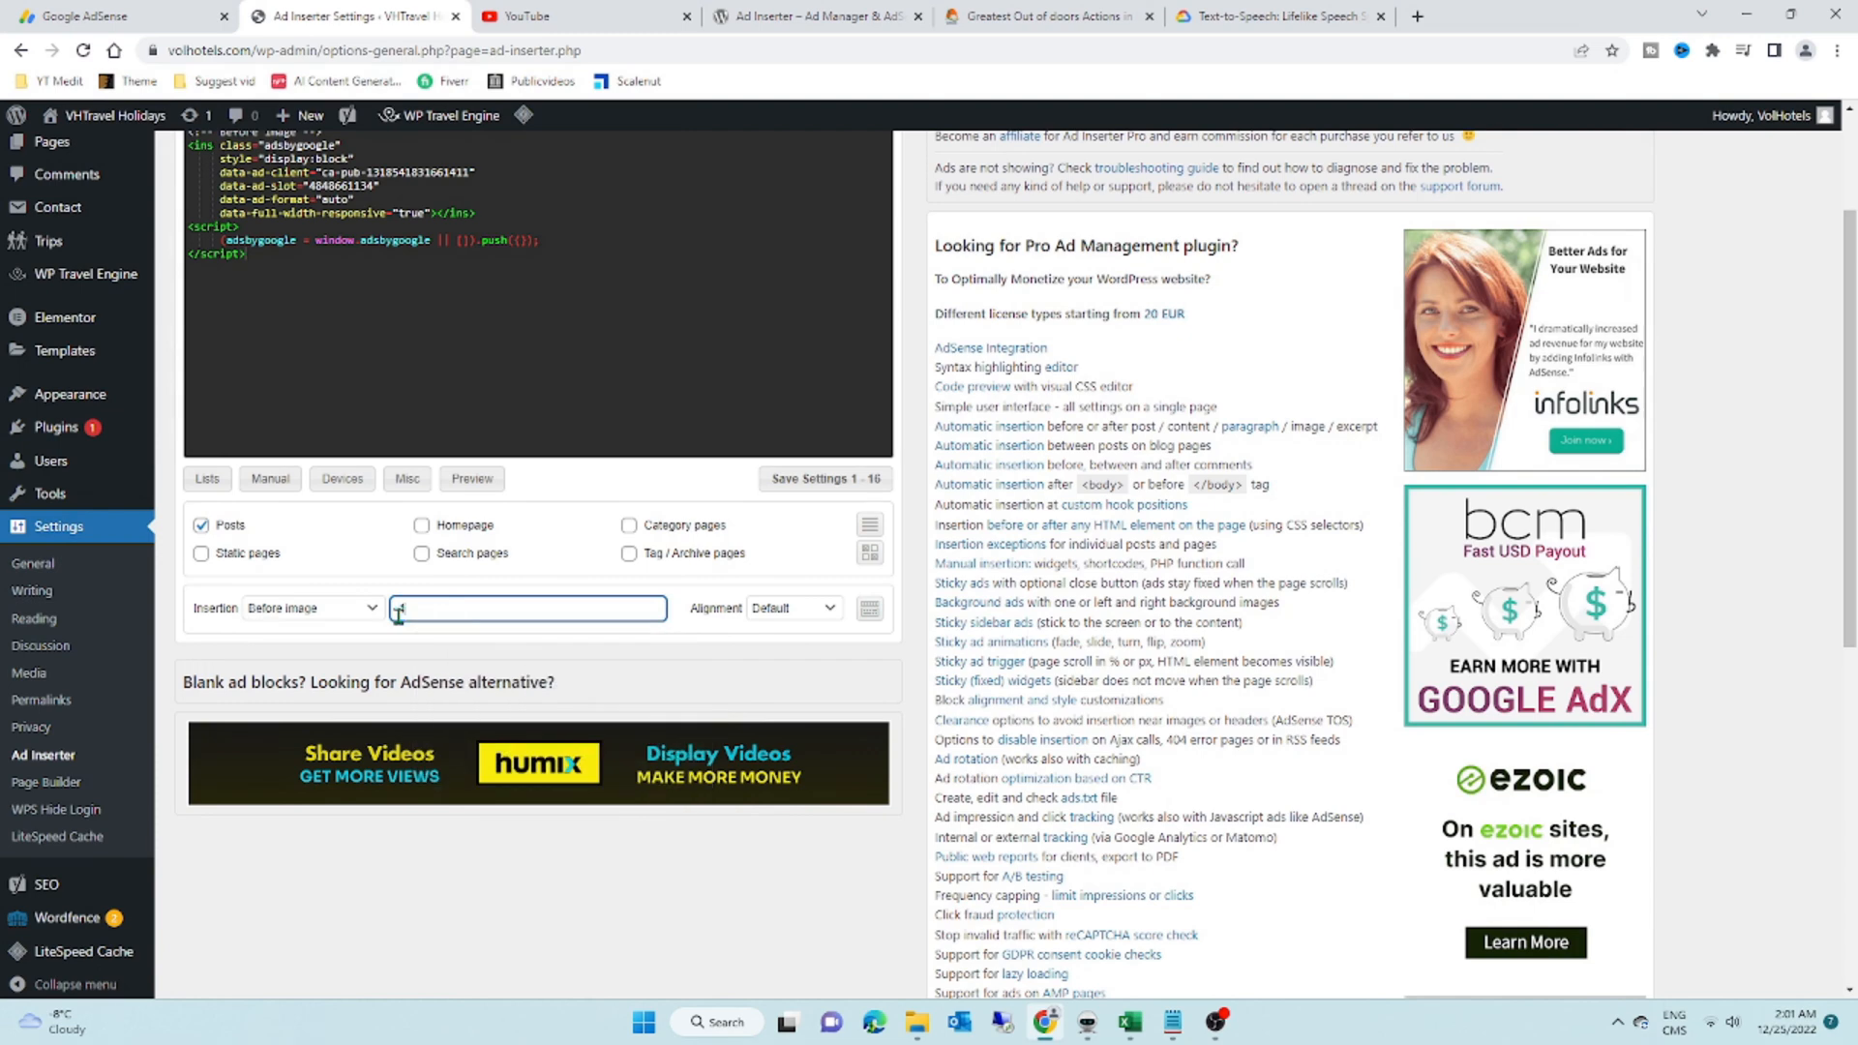
type("1")
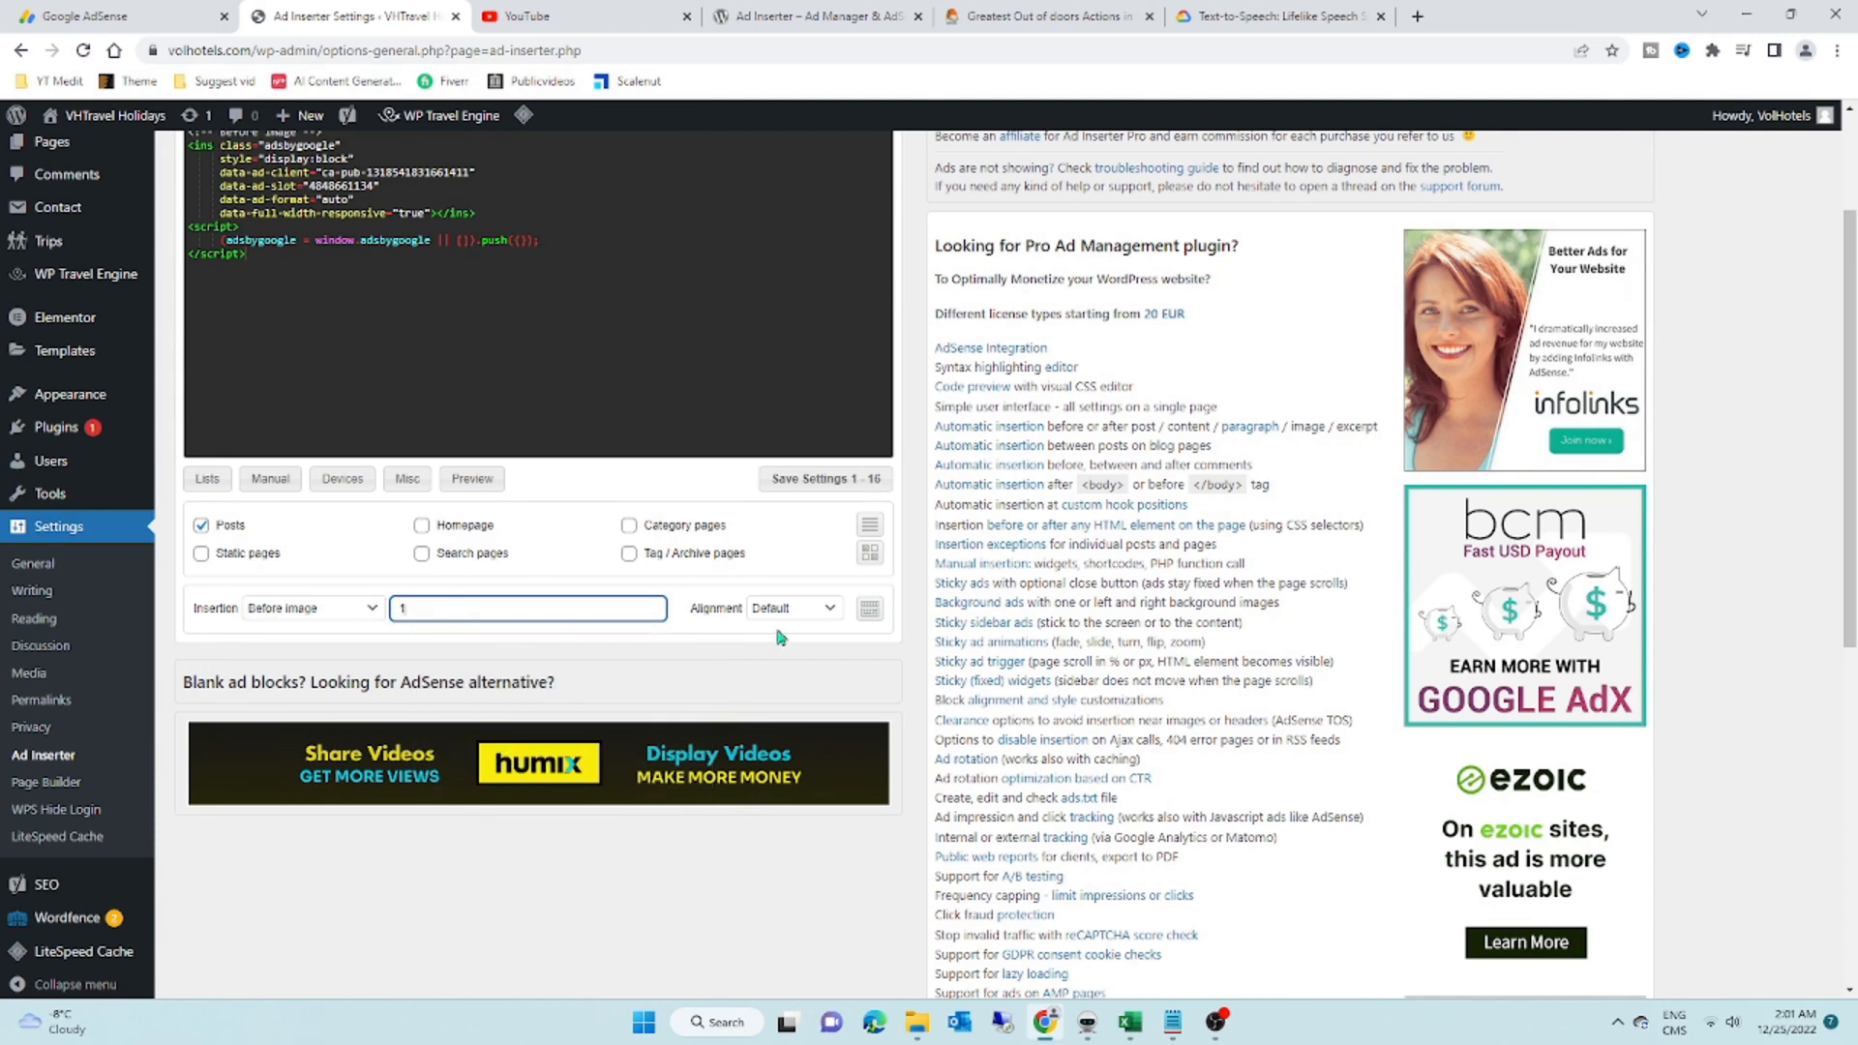
Step: Center Block 3's ad and save the Ad Inserter settings
left_click(792, 606)
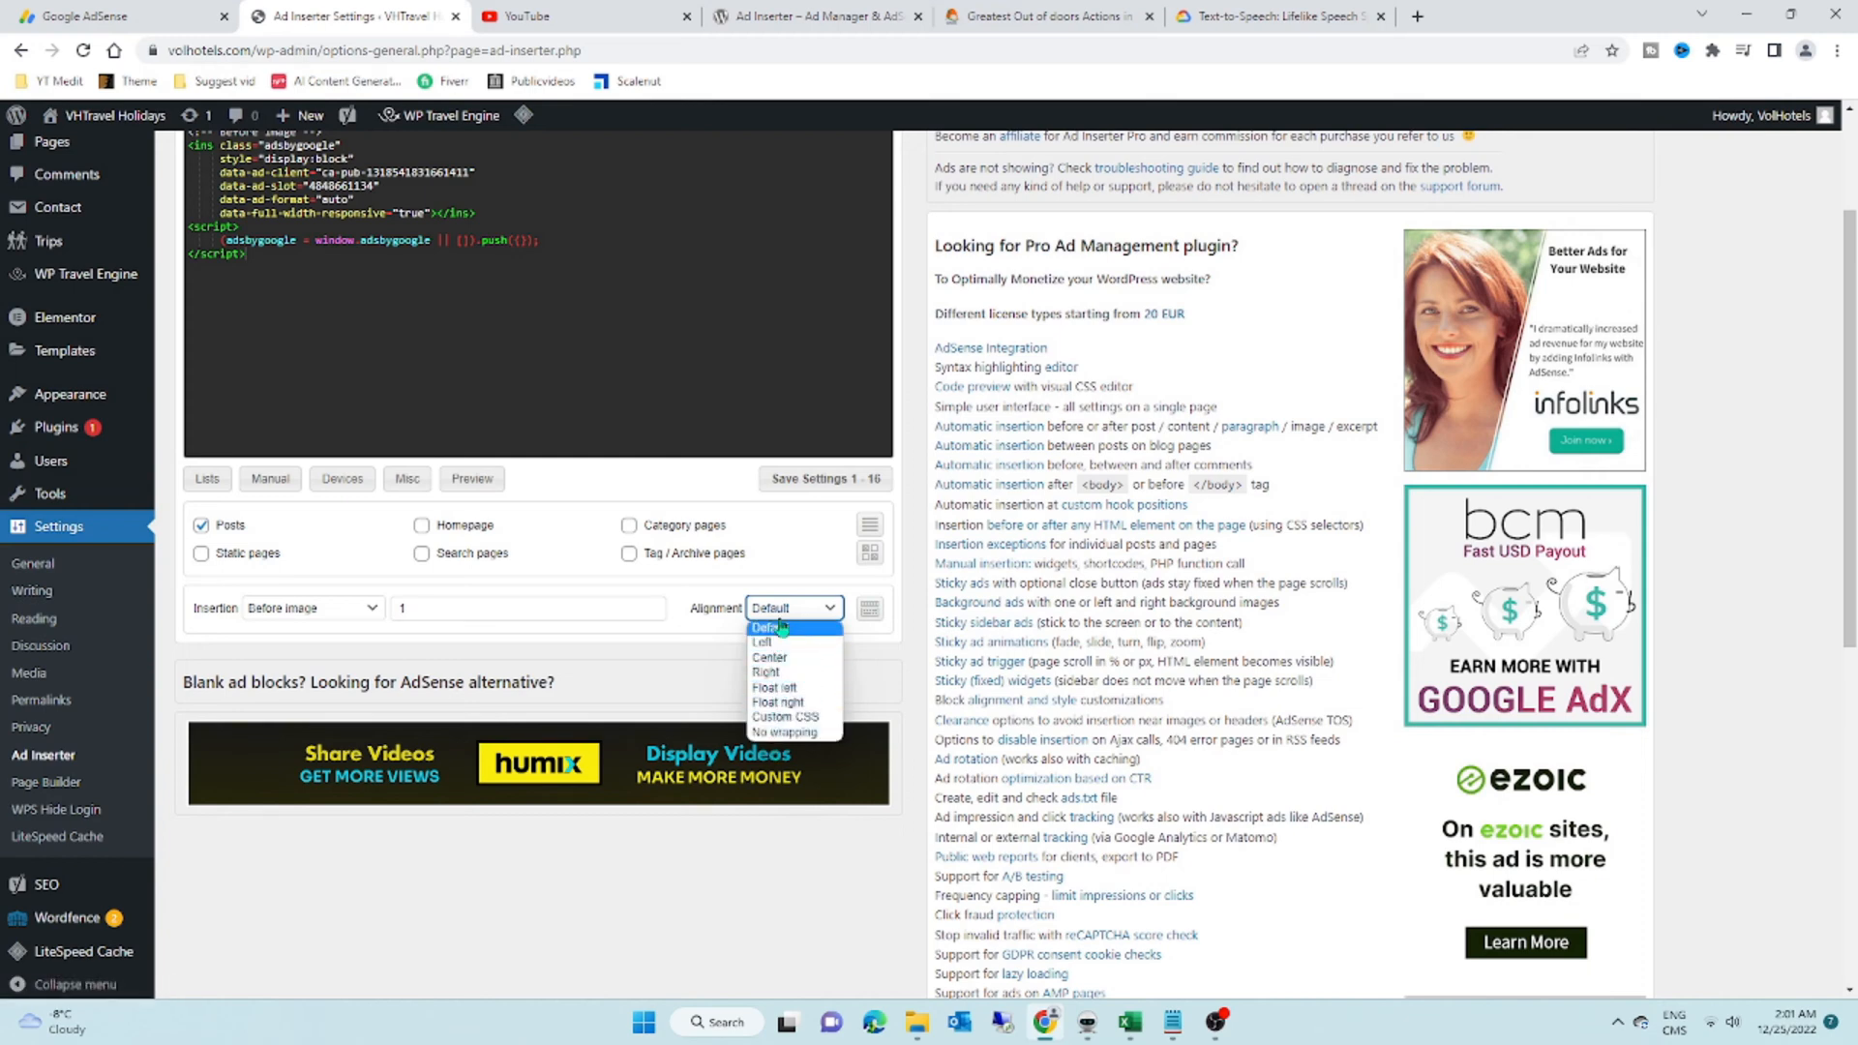
left_click(768, 656)
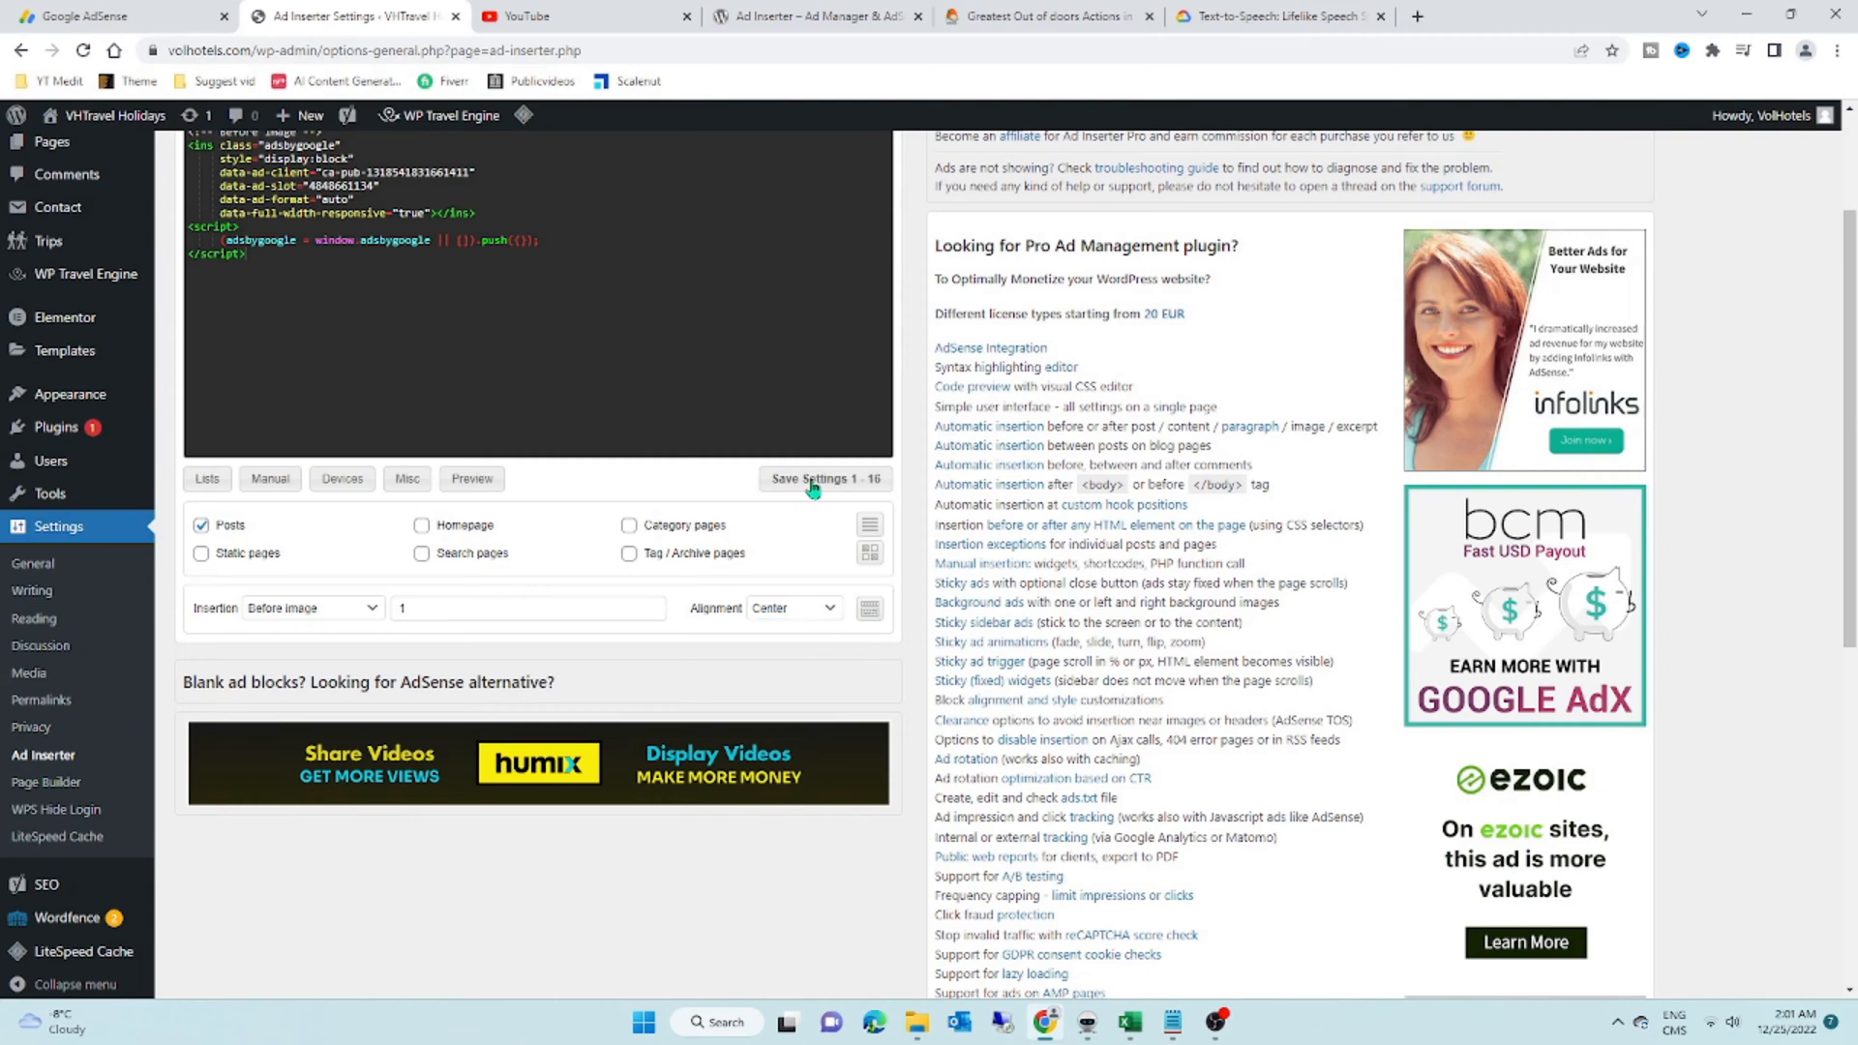
left_click(823, 478)
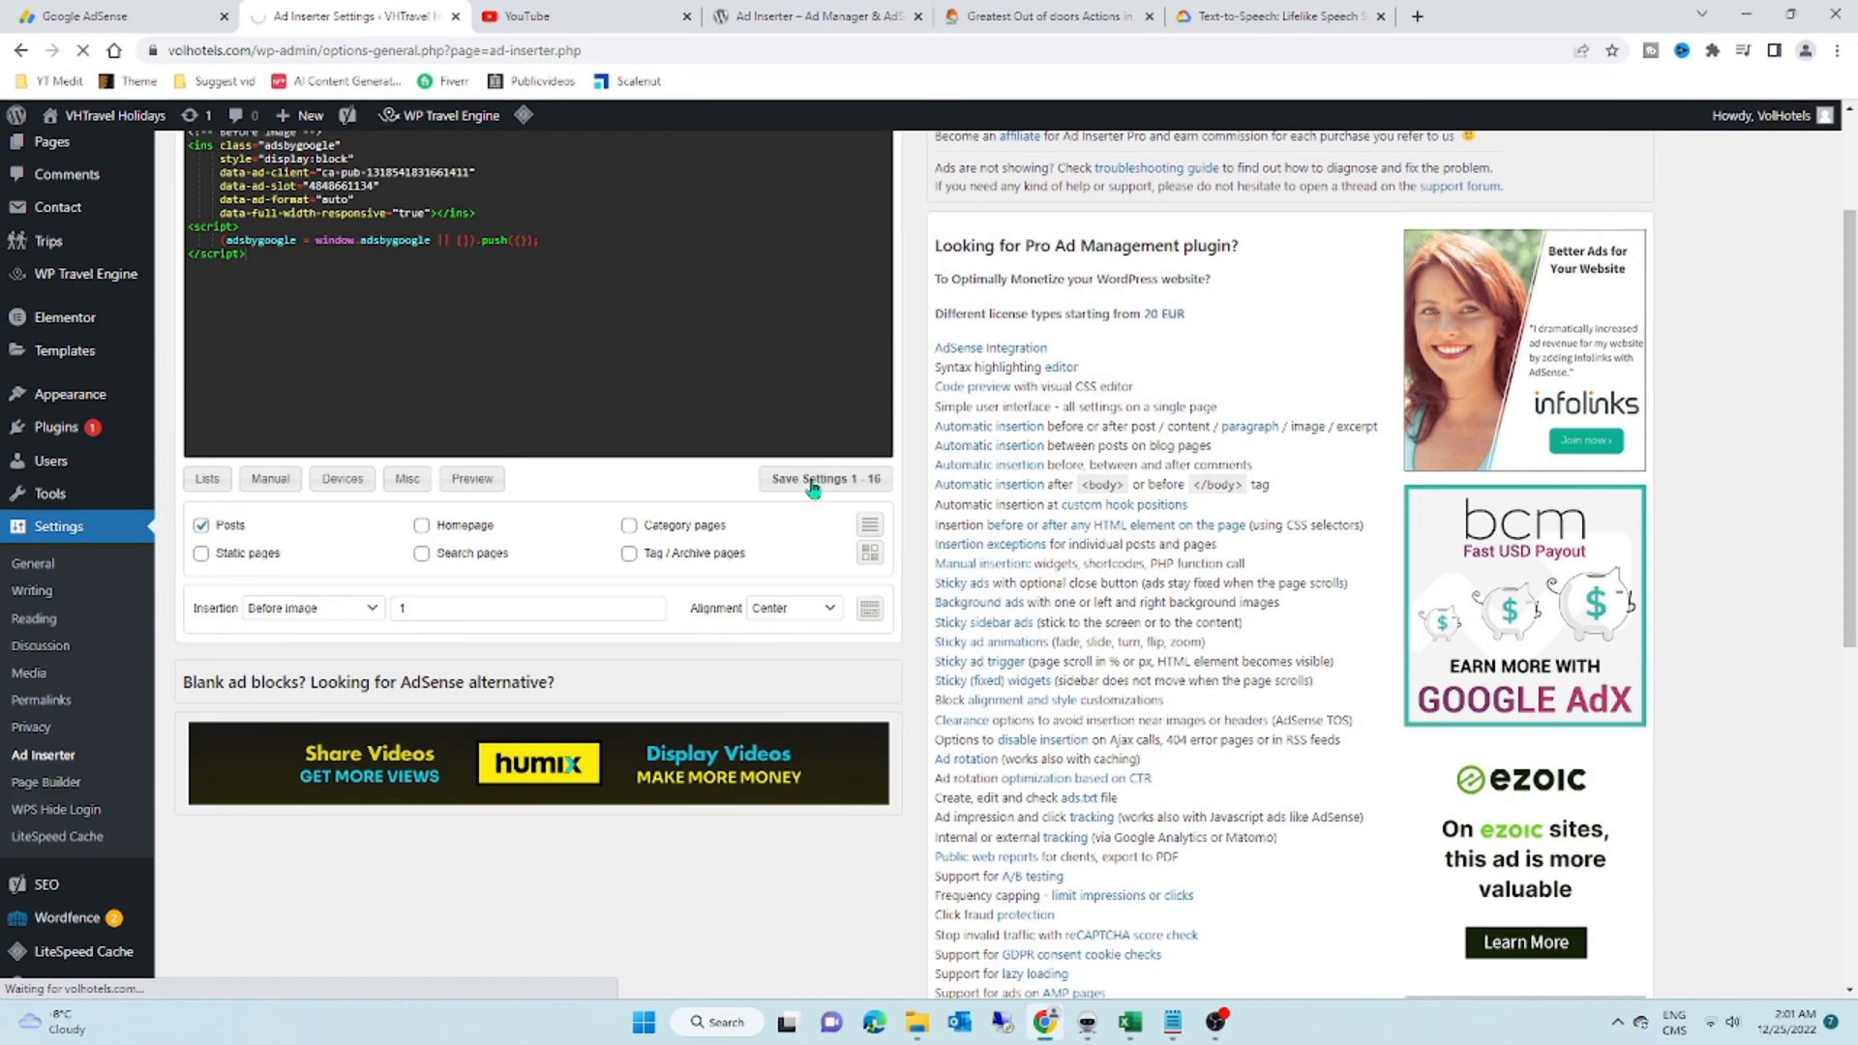
left_click(817, 479)
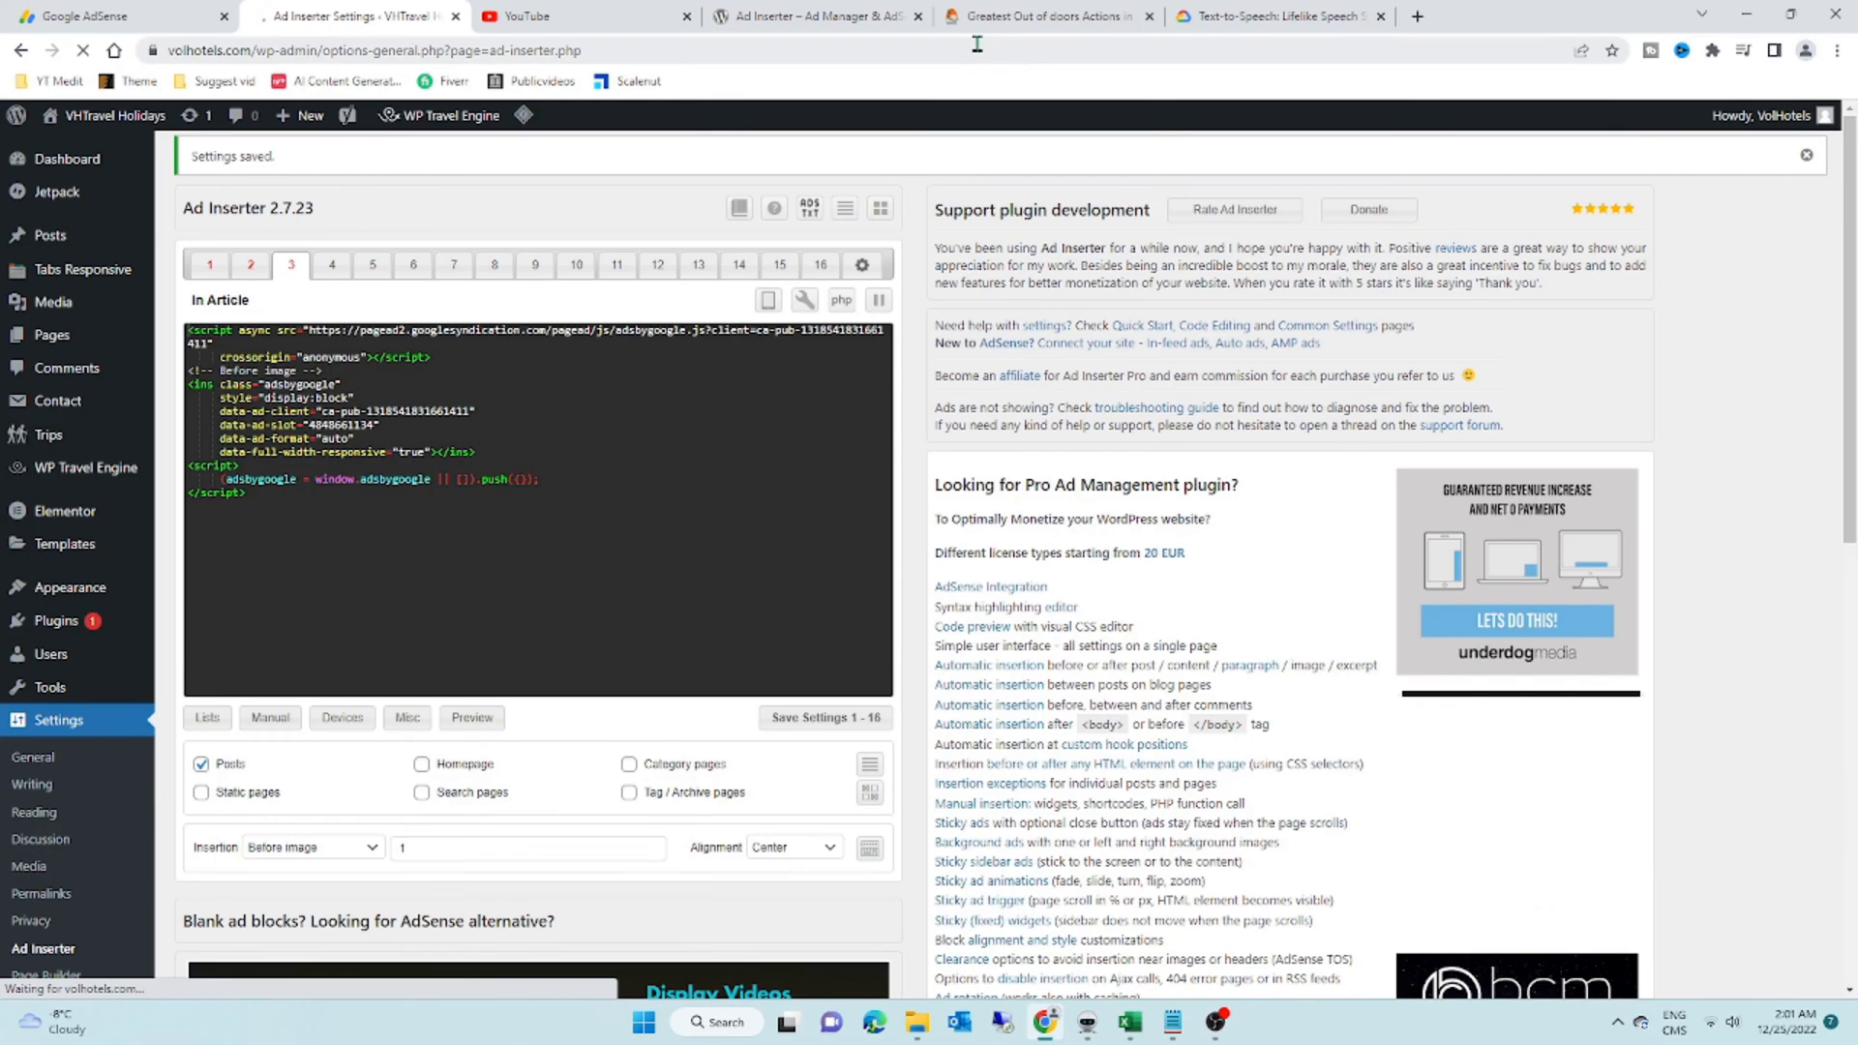
Step: Reload the live Montana post, check the ad above the photo, and return to AdSense
left_click(1047, 15)
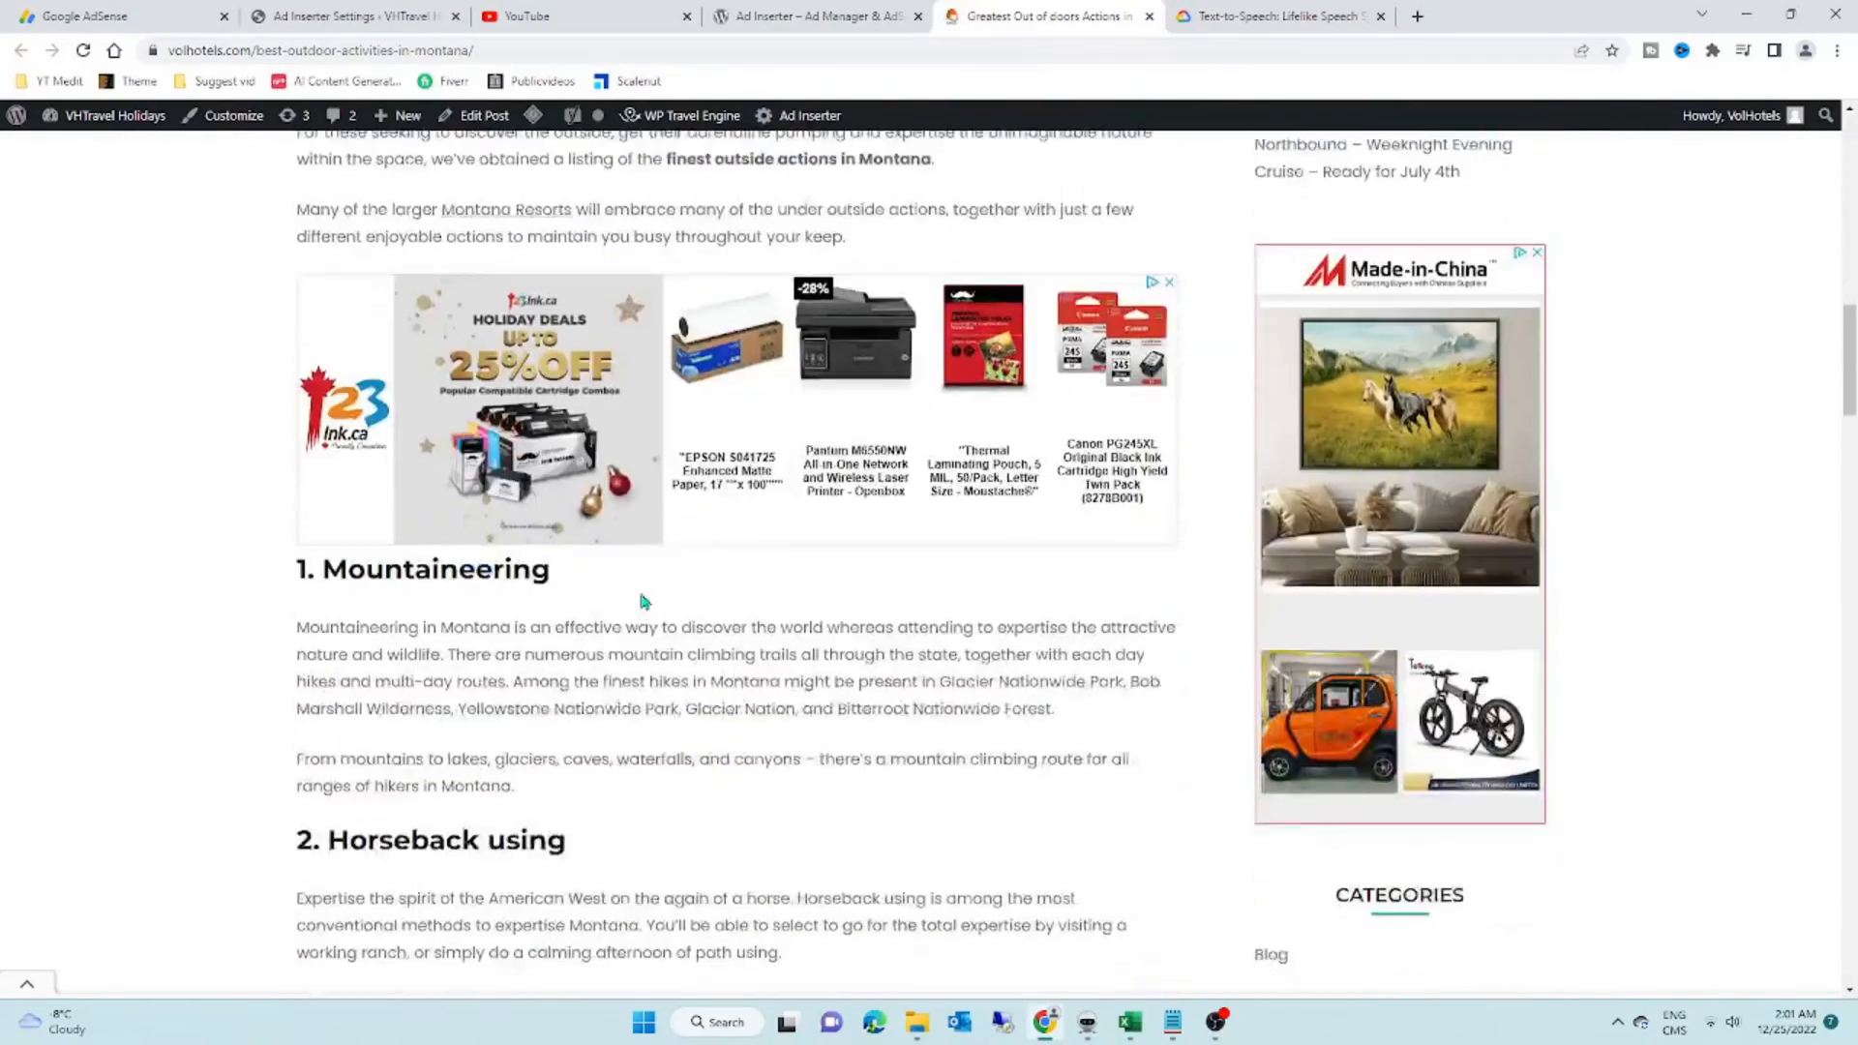
scroll("down", 3)
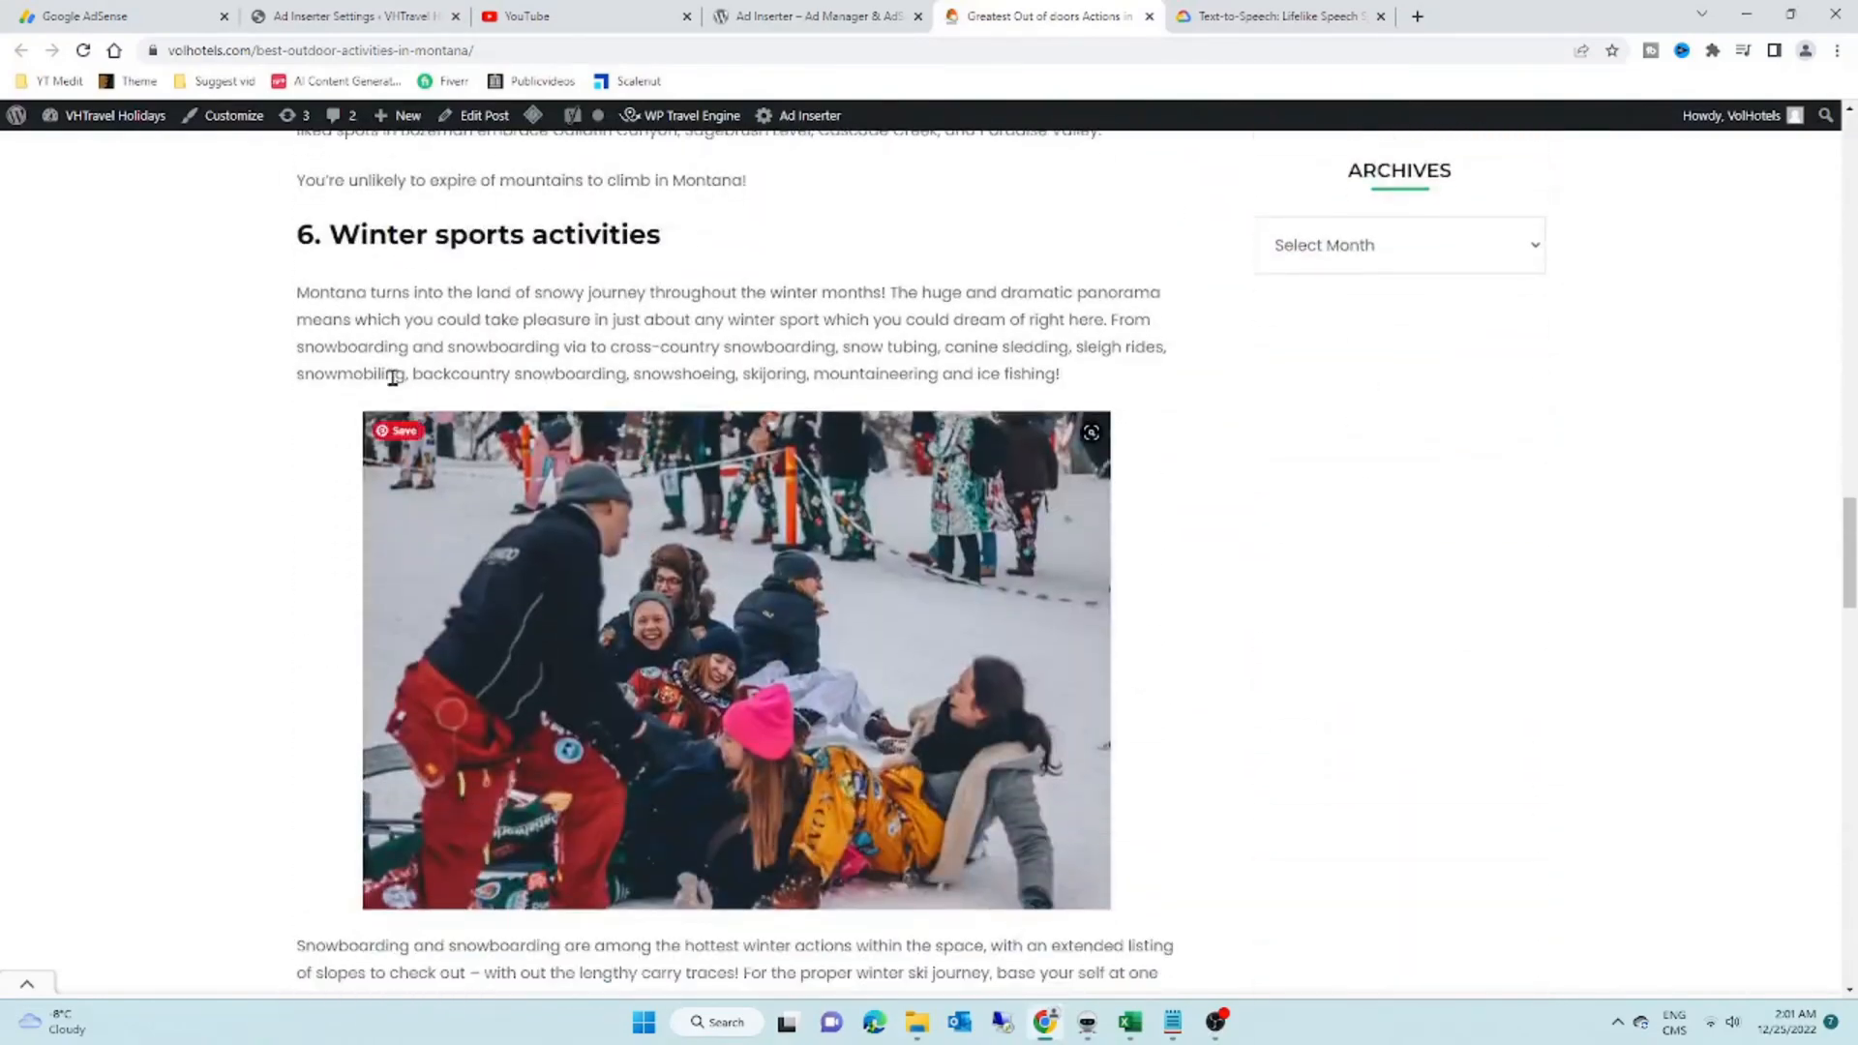
left_click_drag(296, 292, 1061, 374)
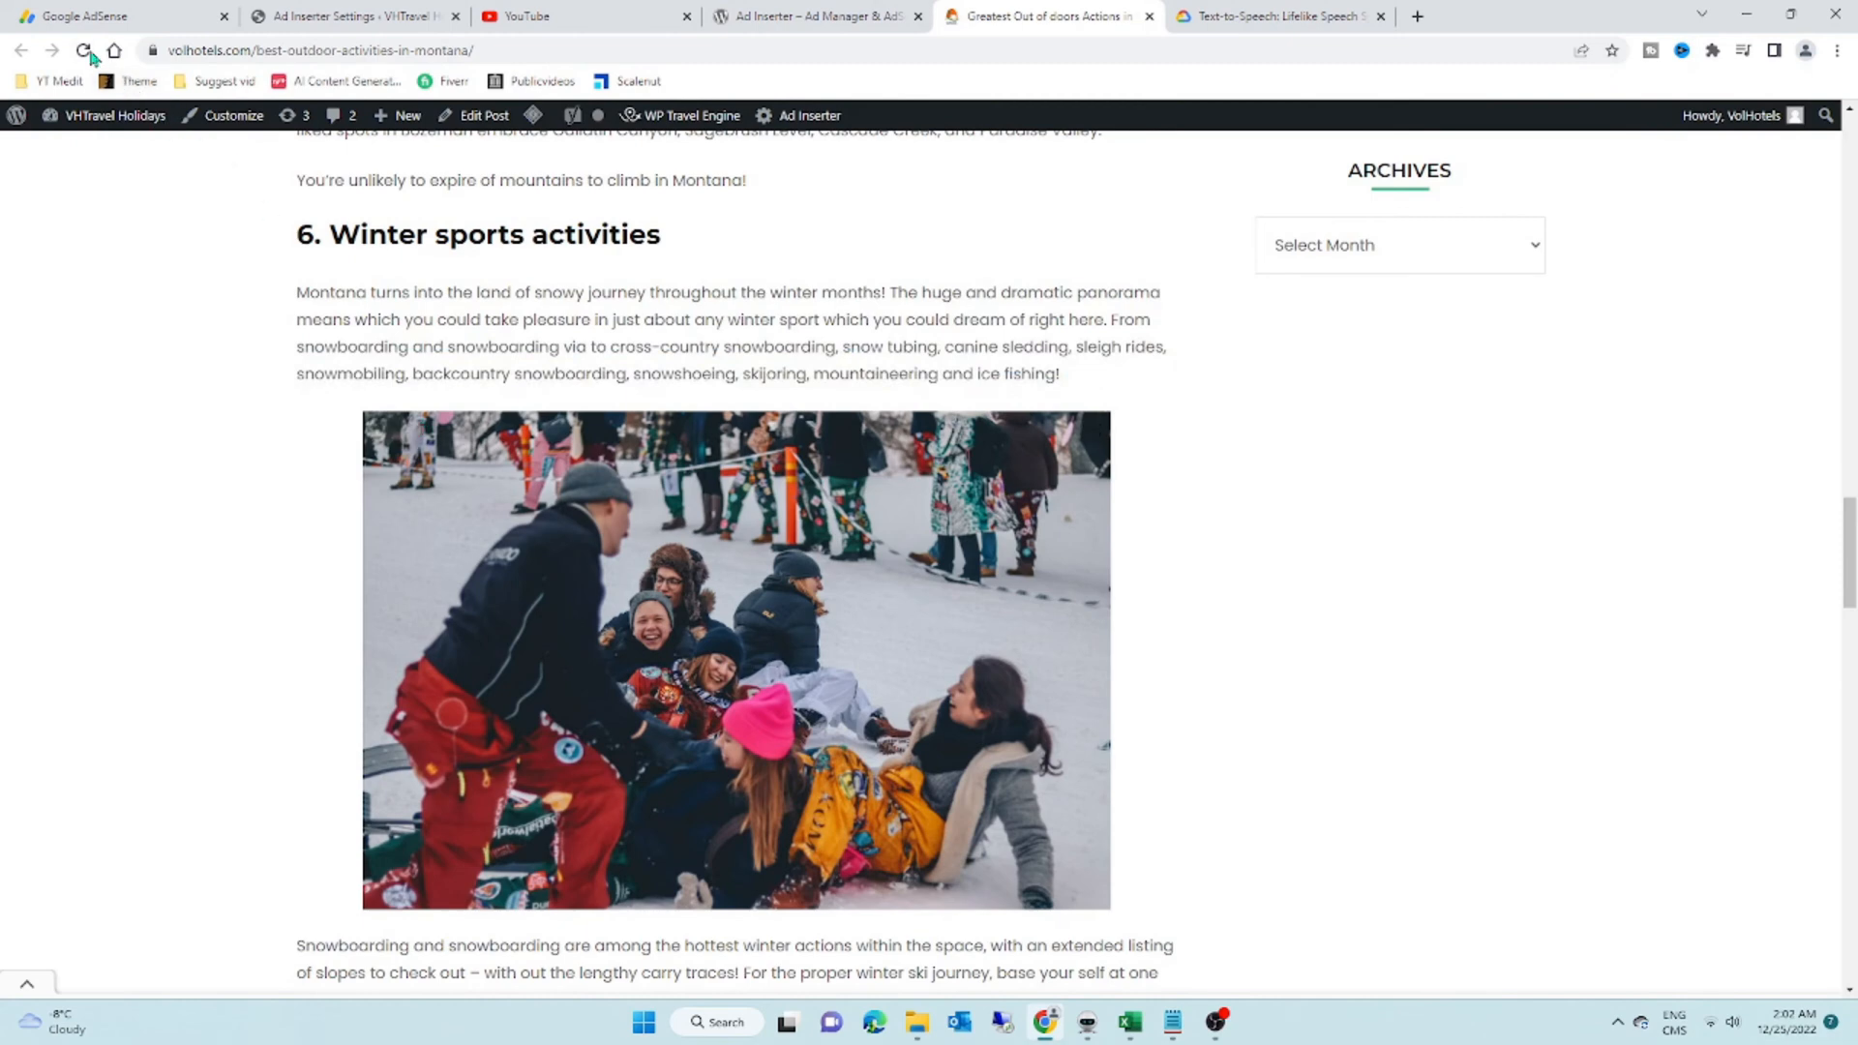
left_click(83, 50)
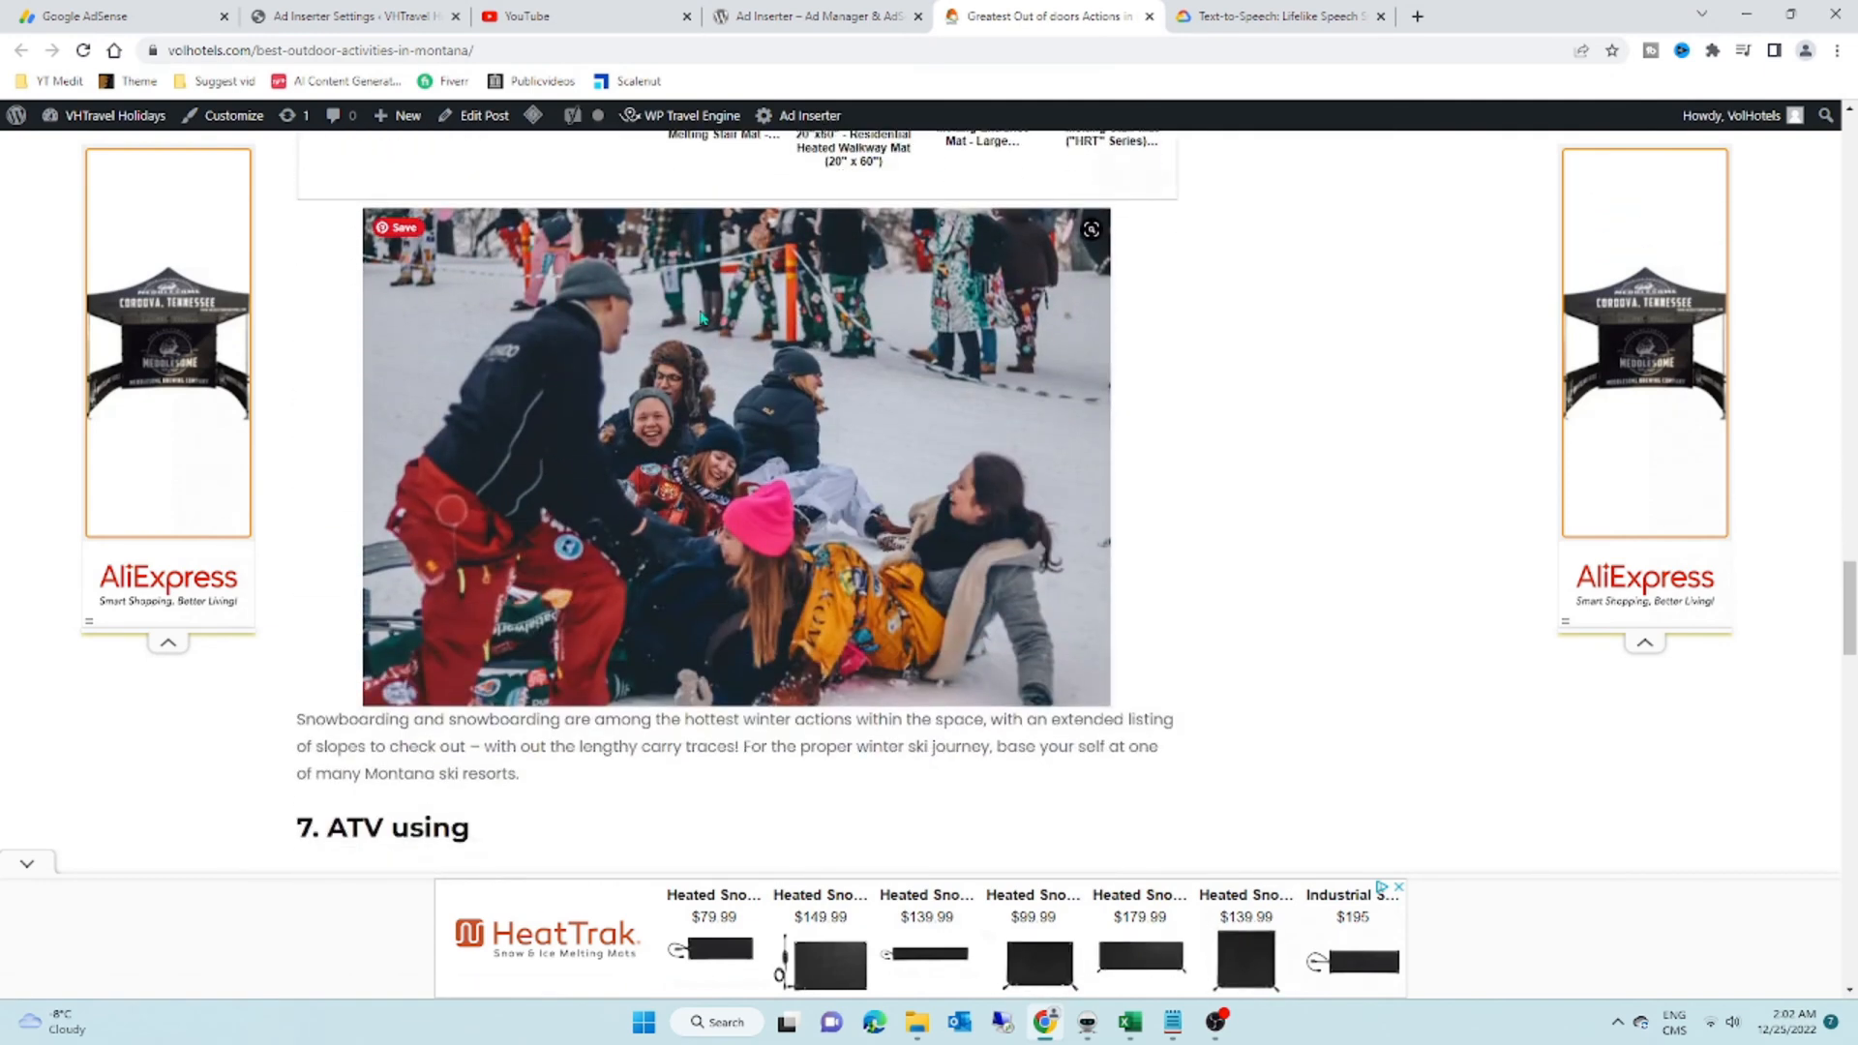
scroll("down", 3)
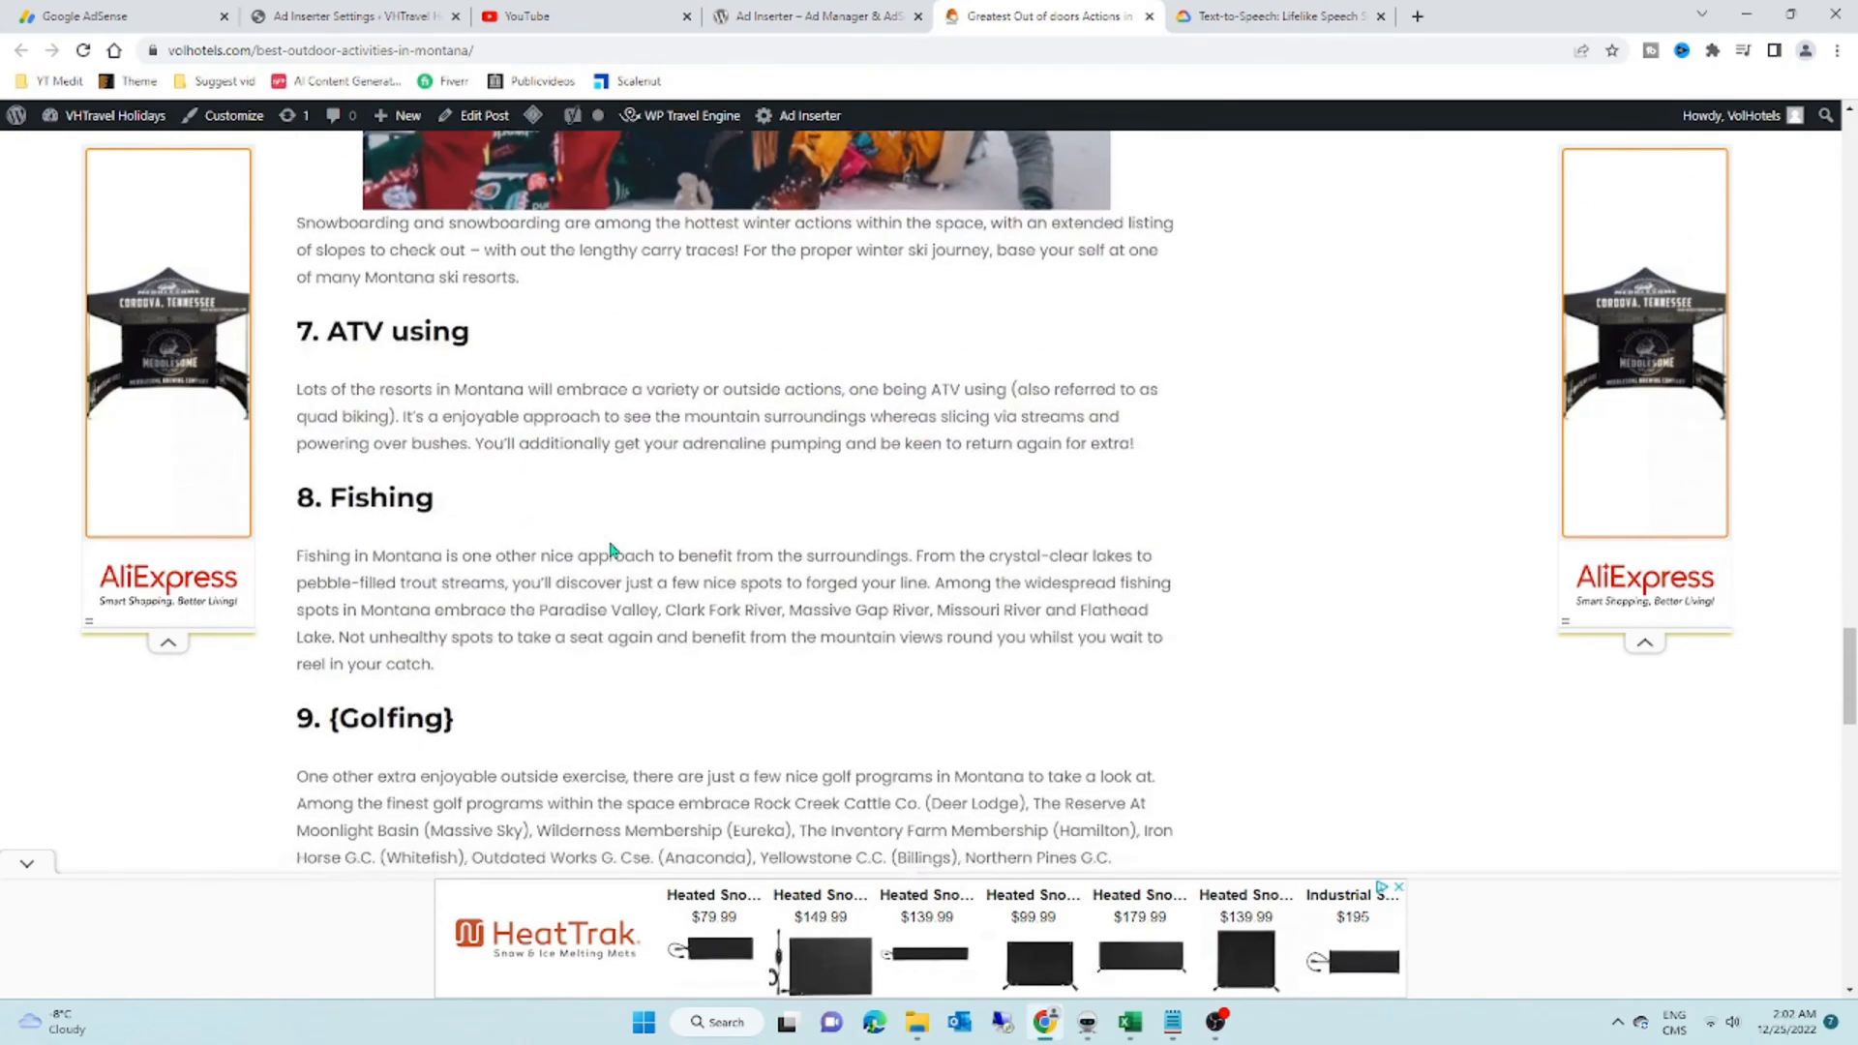
scroll("down", 3)
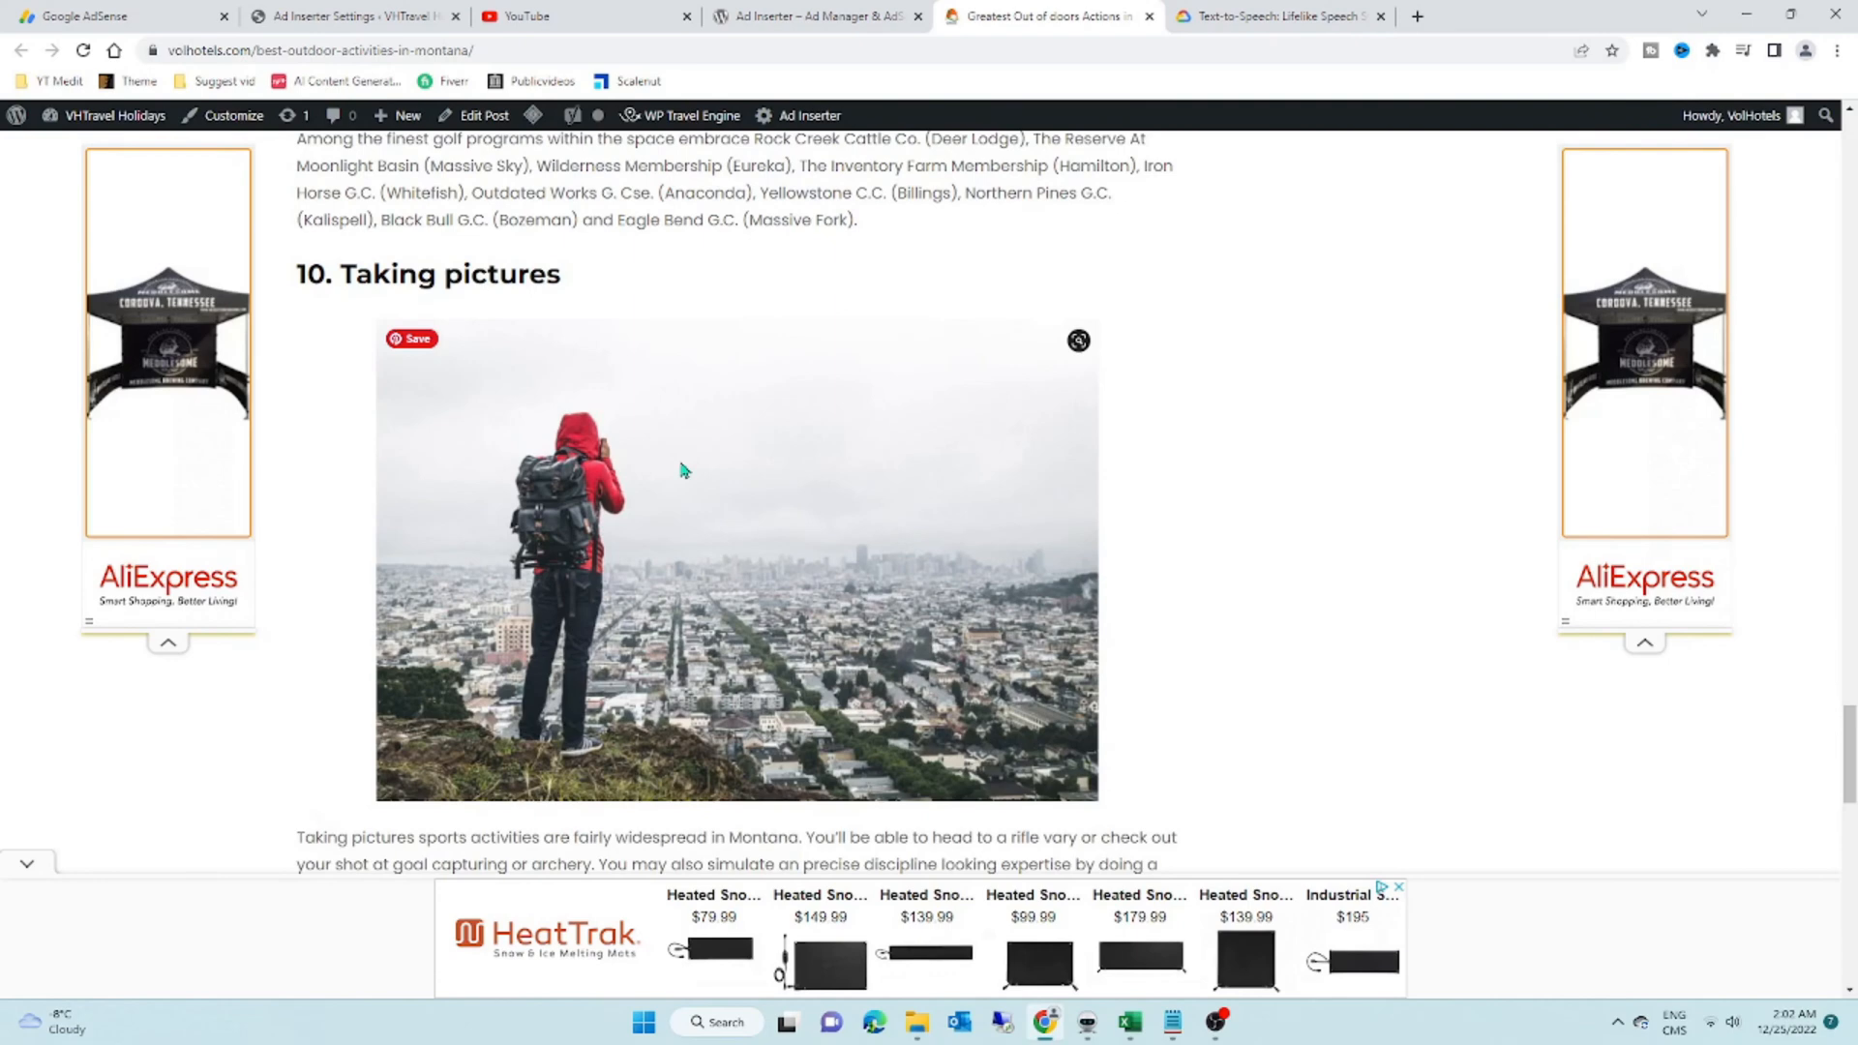
left_click(84, 15)
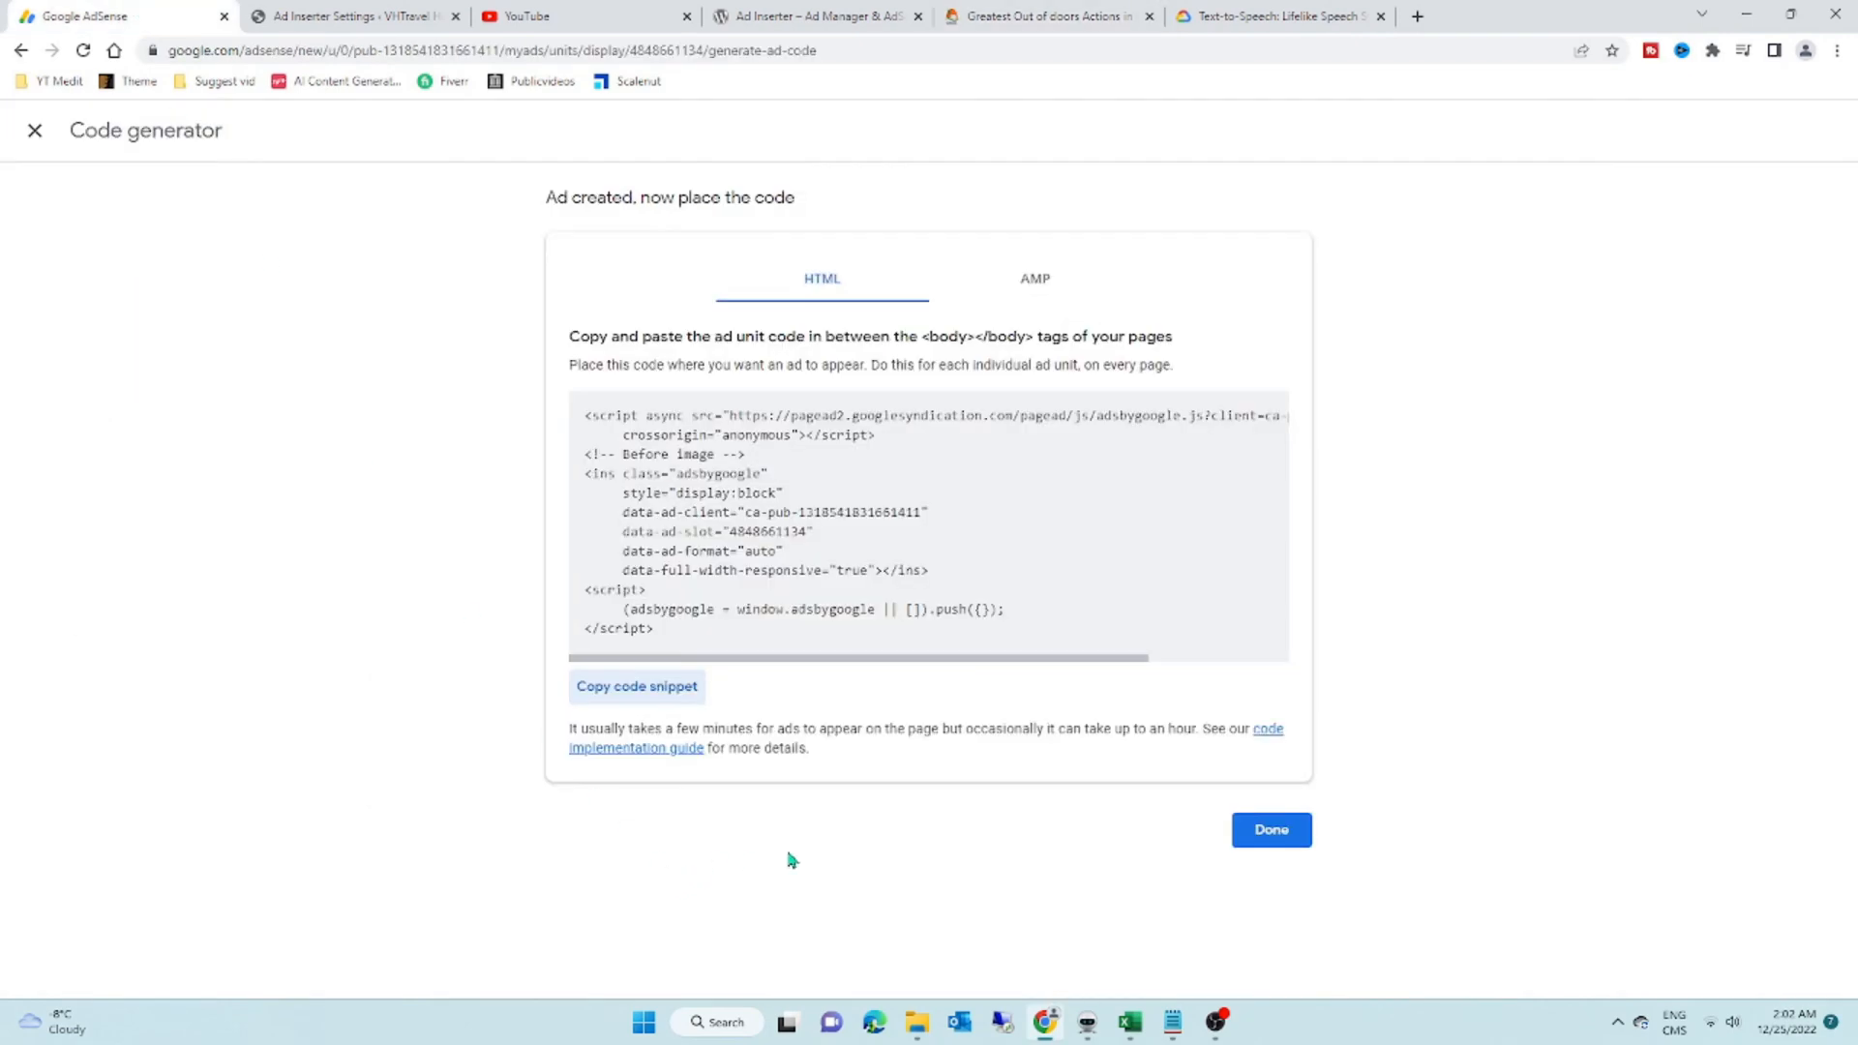
Step: Start a multiplex ad unit named 'After image 2' in Google AdSense
left_click(1270, 830)
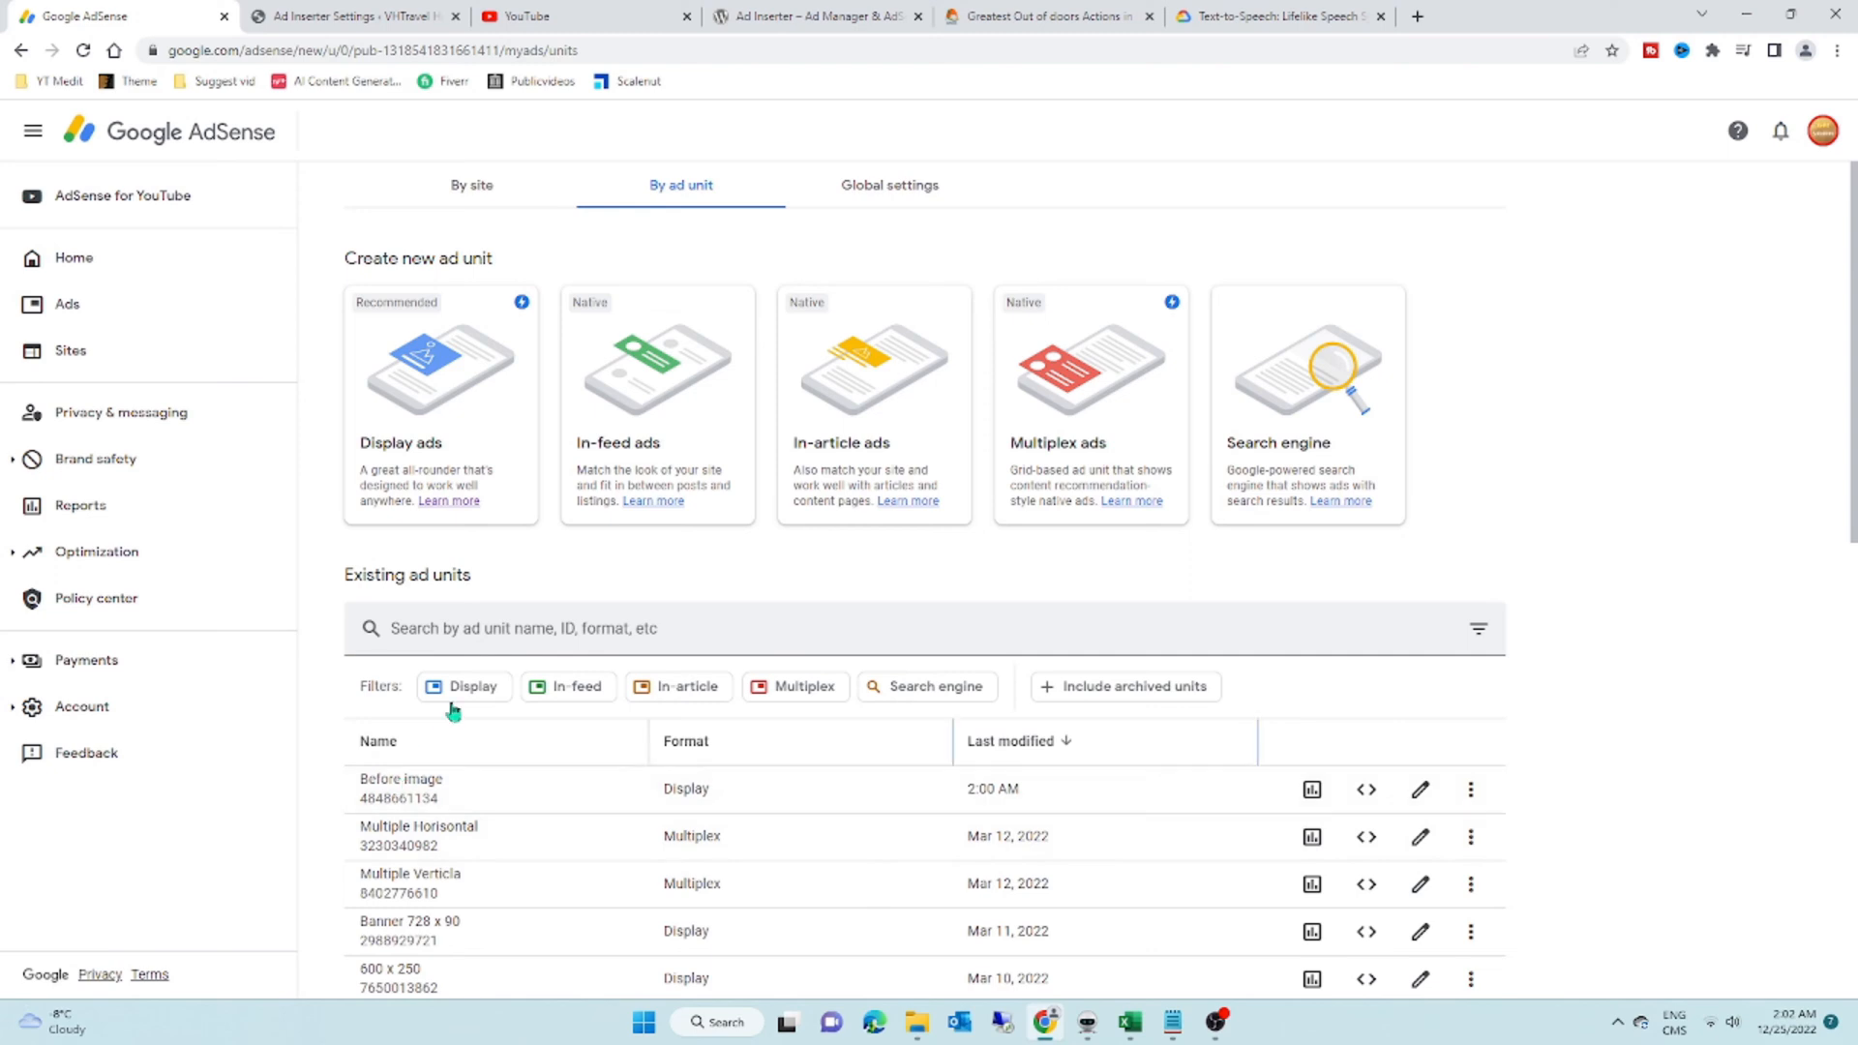
mouse_move(962, 468)
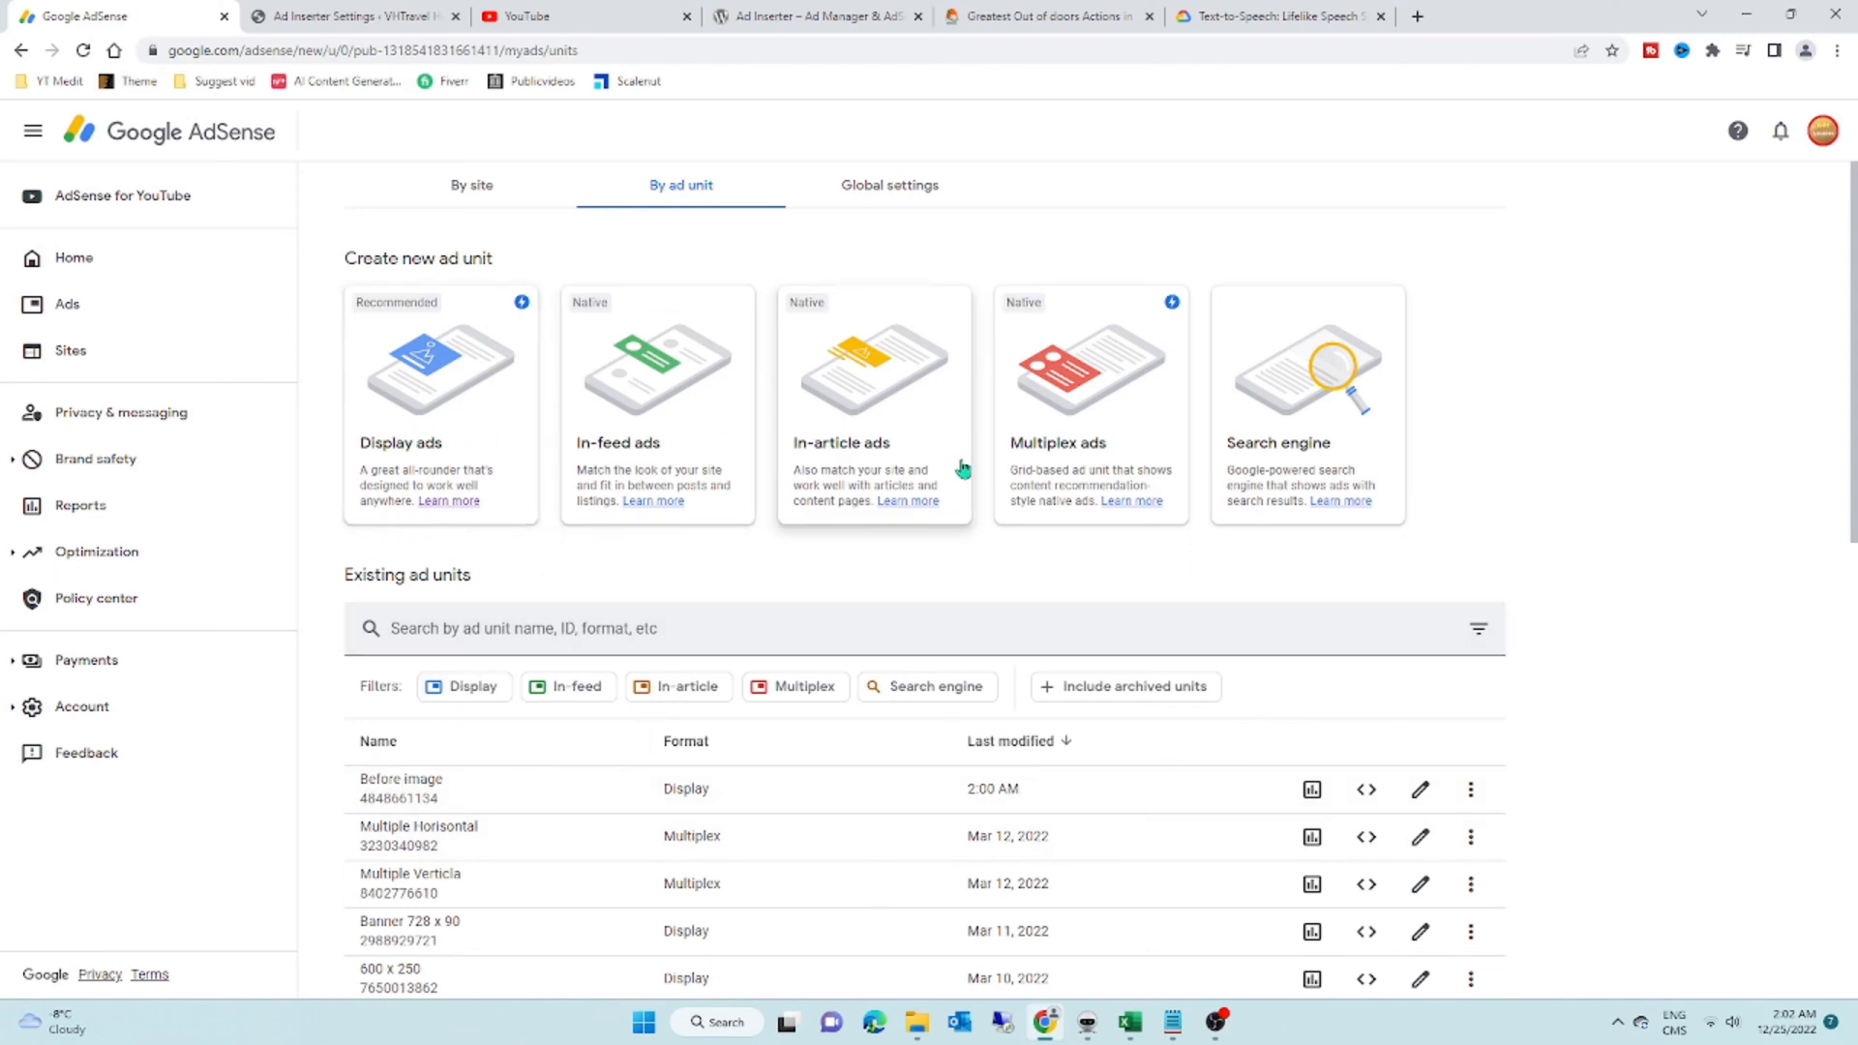
mouse_move(1101, 492)
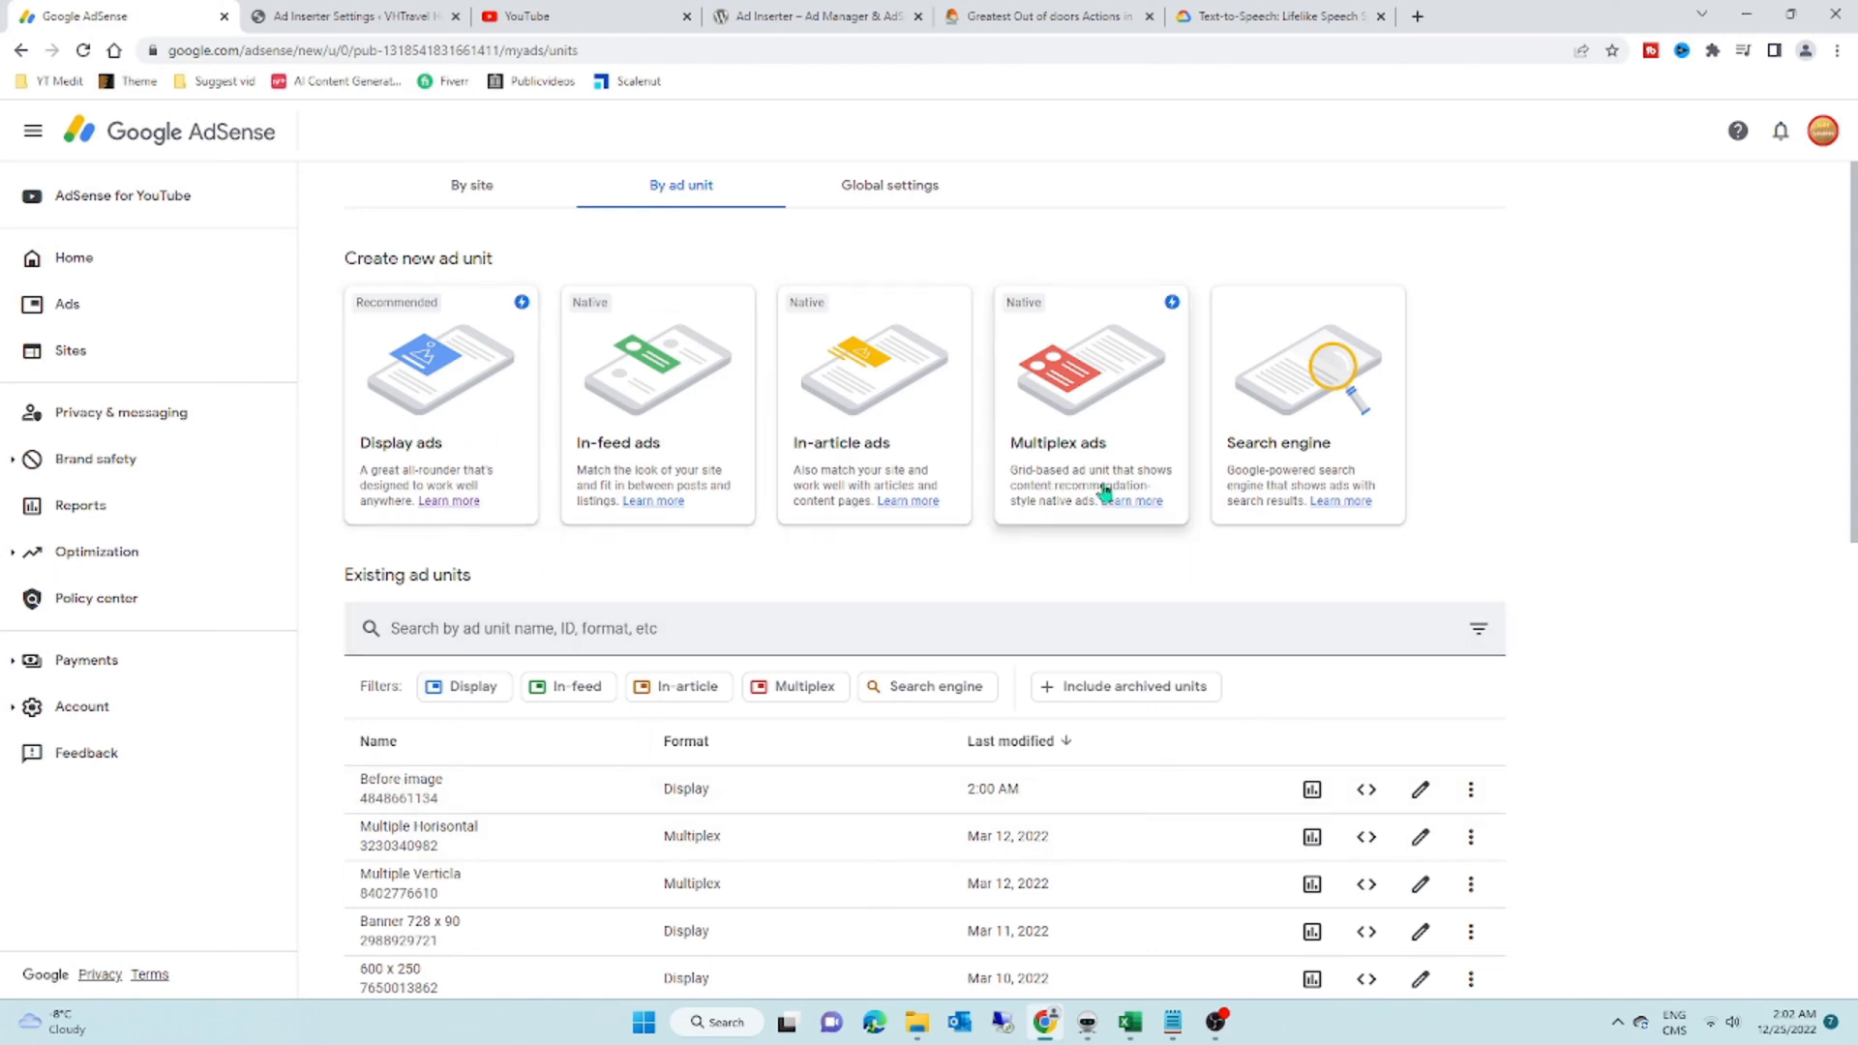
left_click(1087, 403)
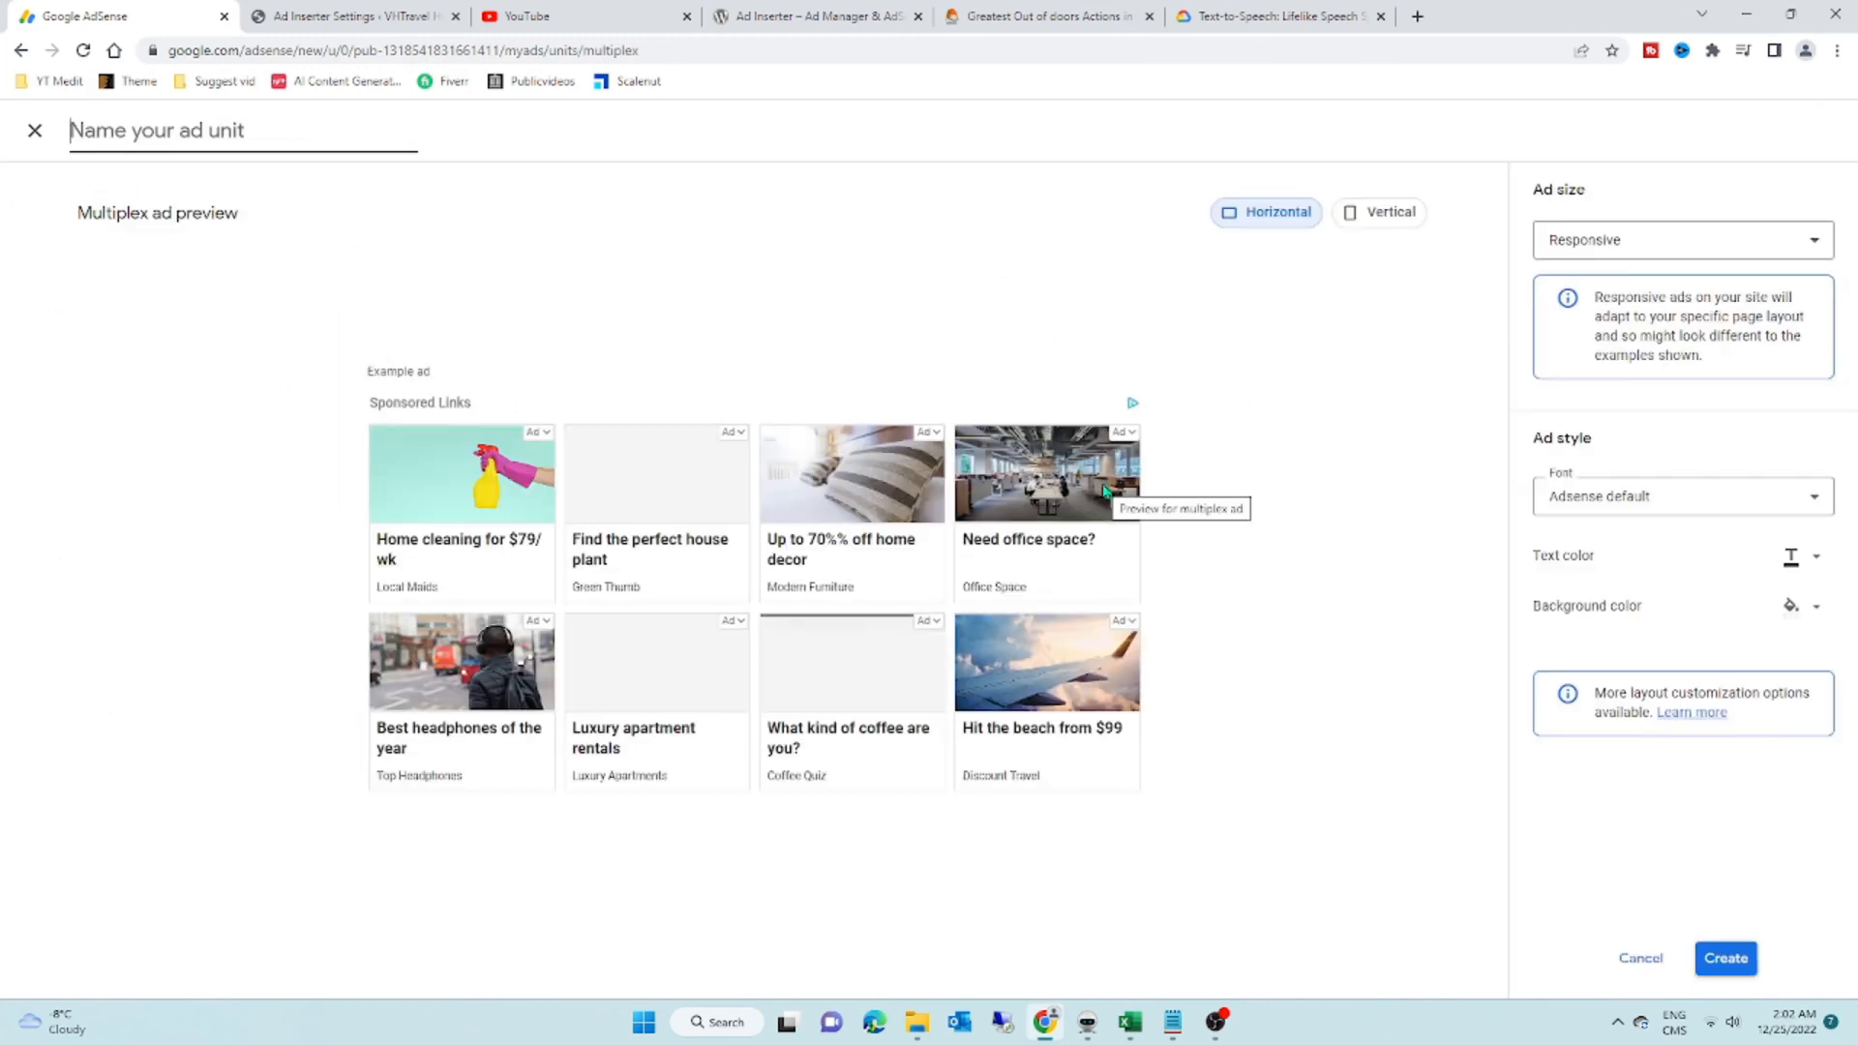
type("After i")
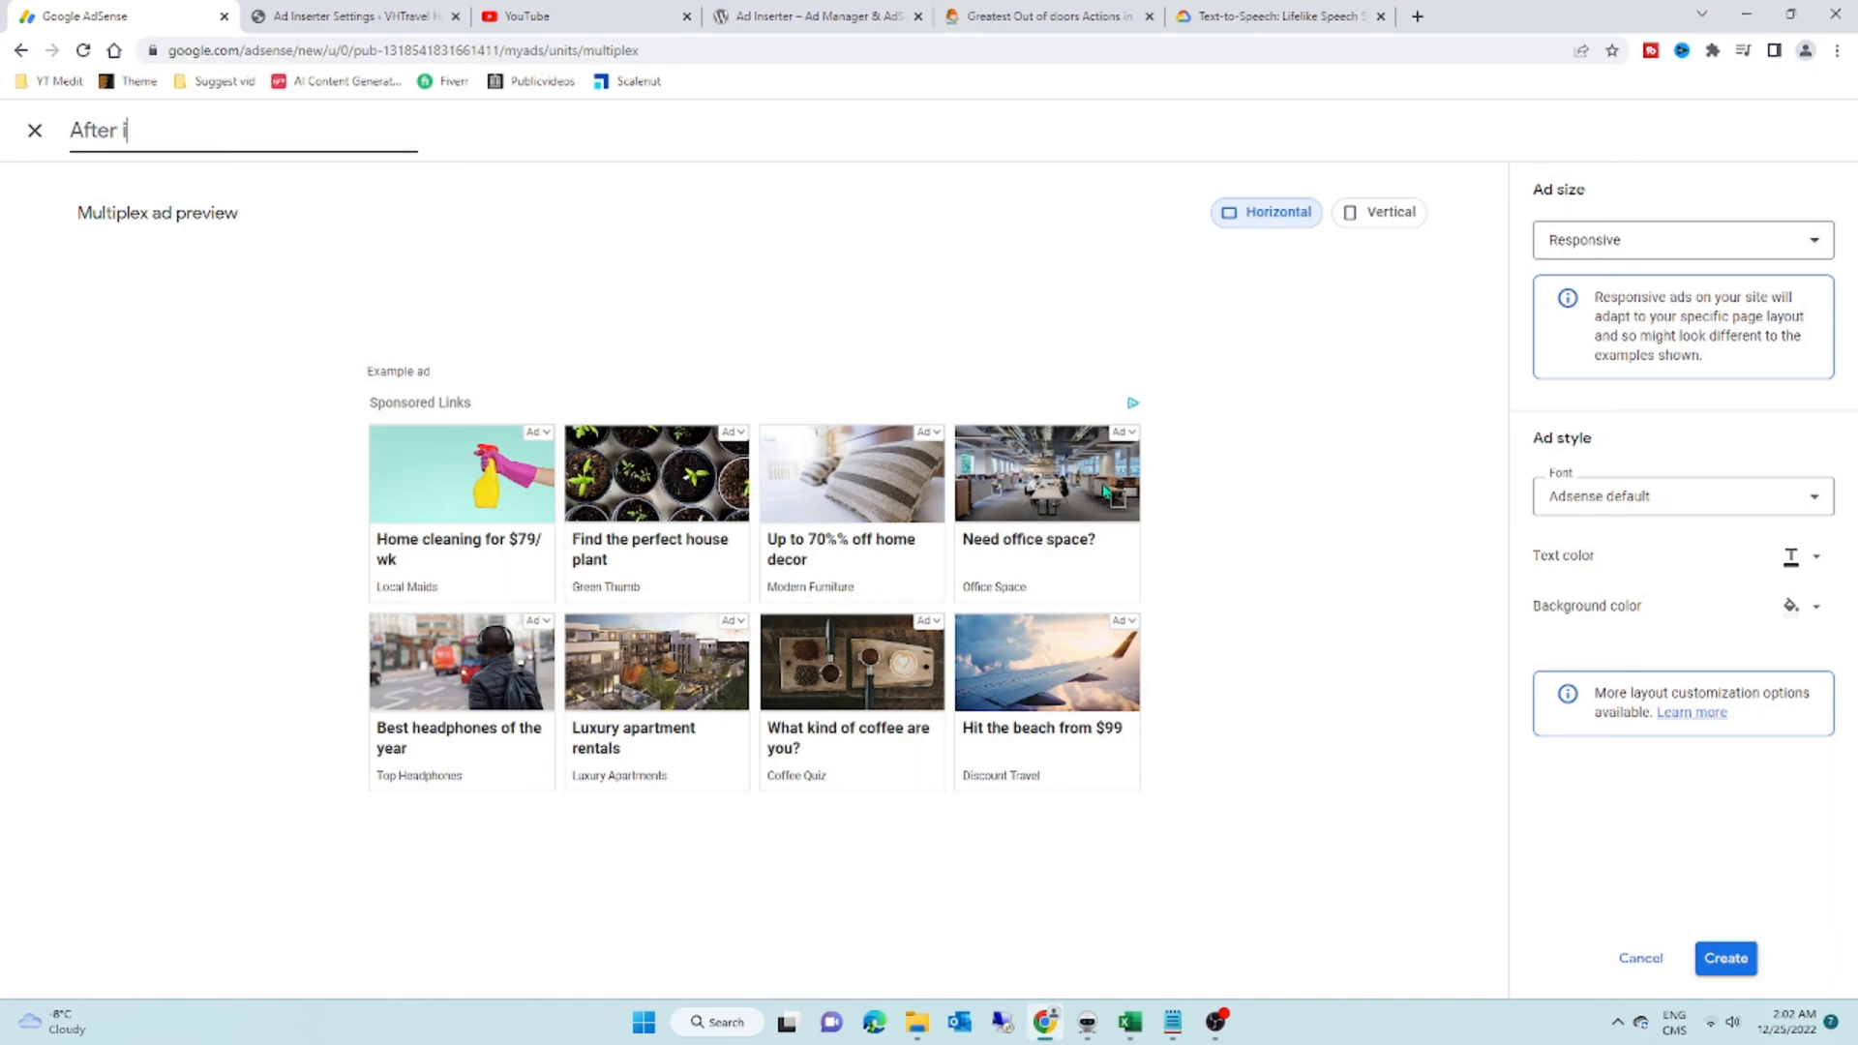
type("mage")
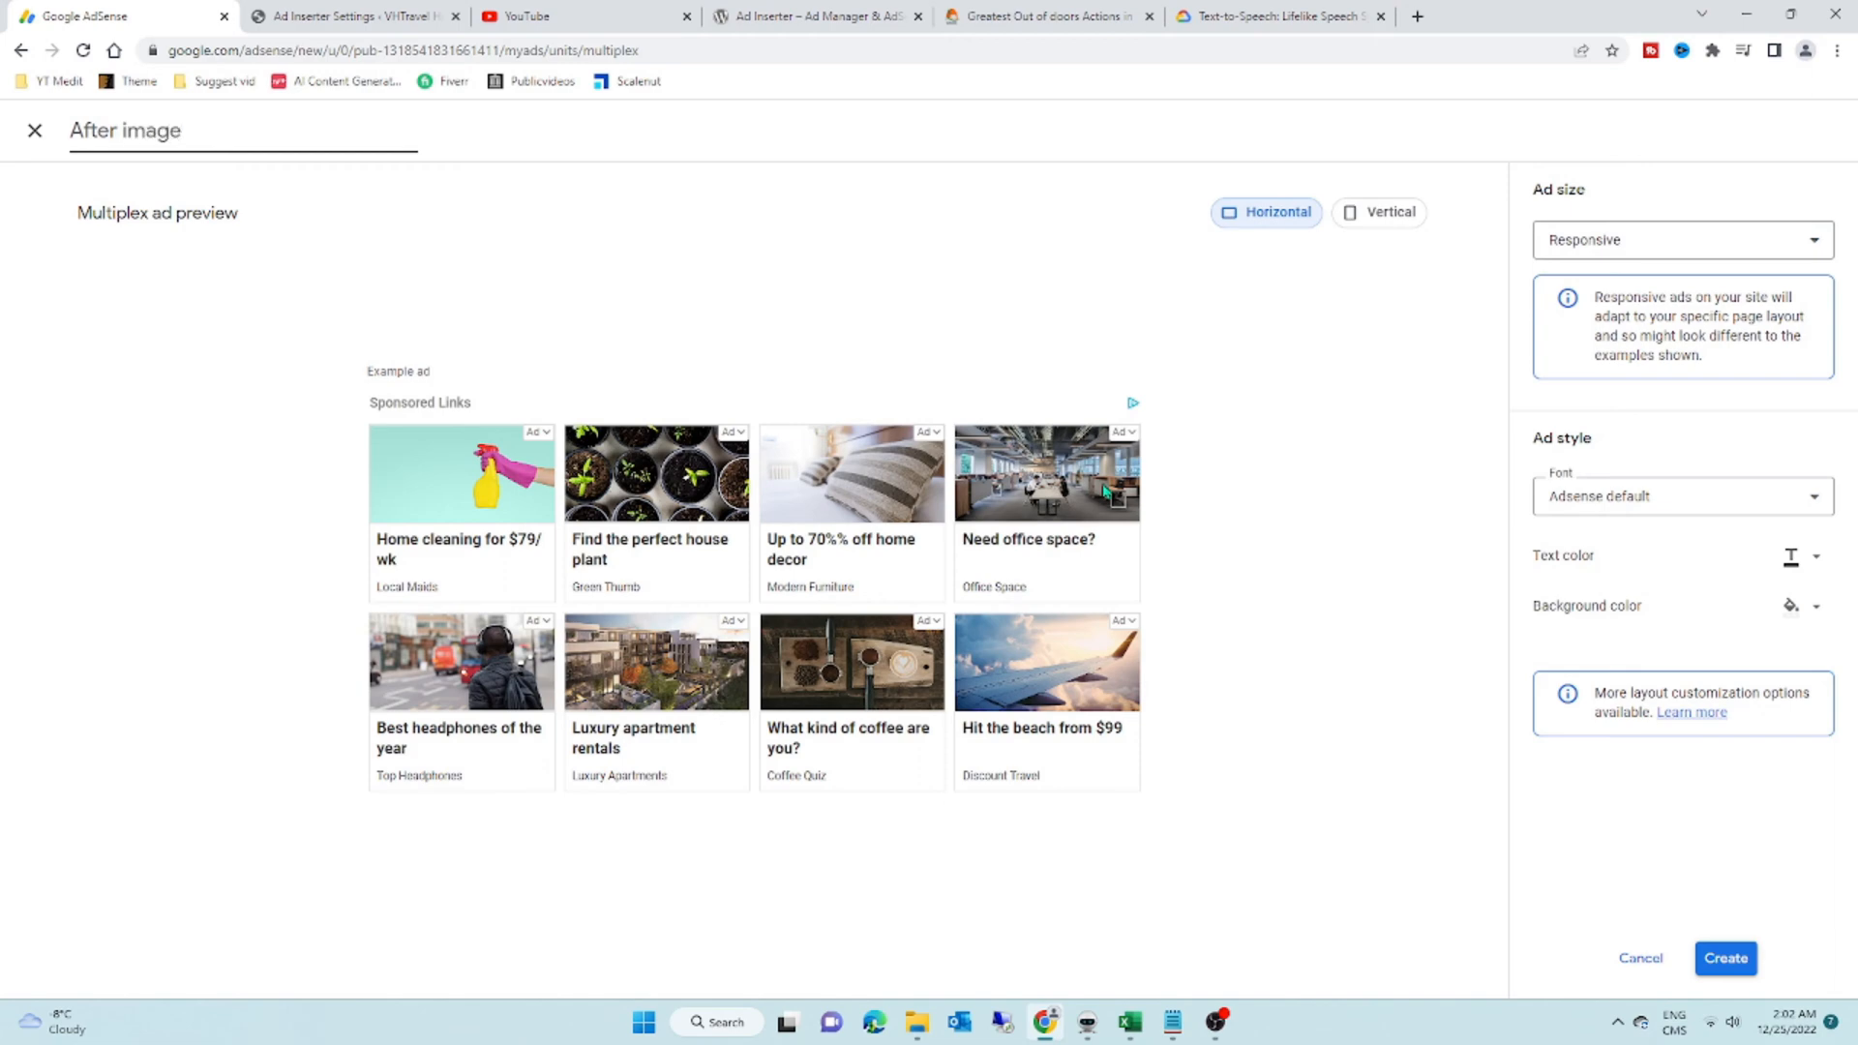
type("2")
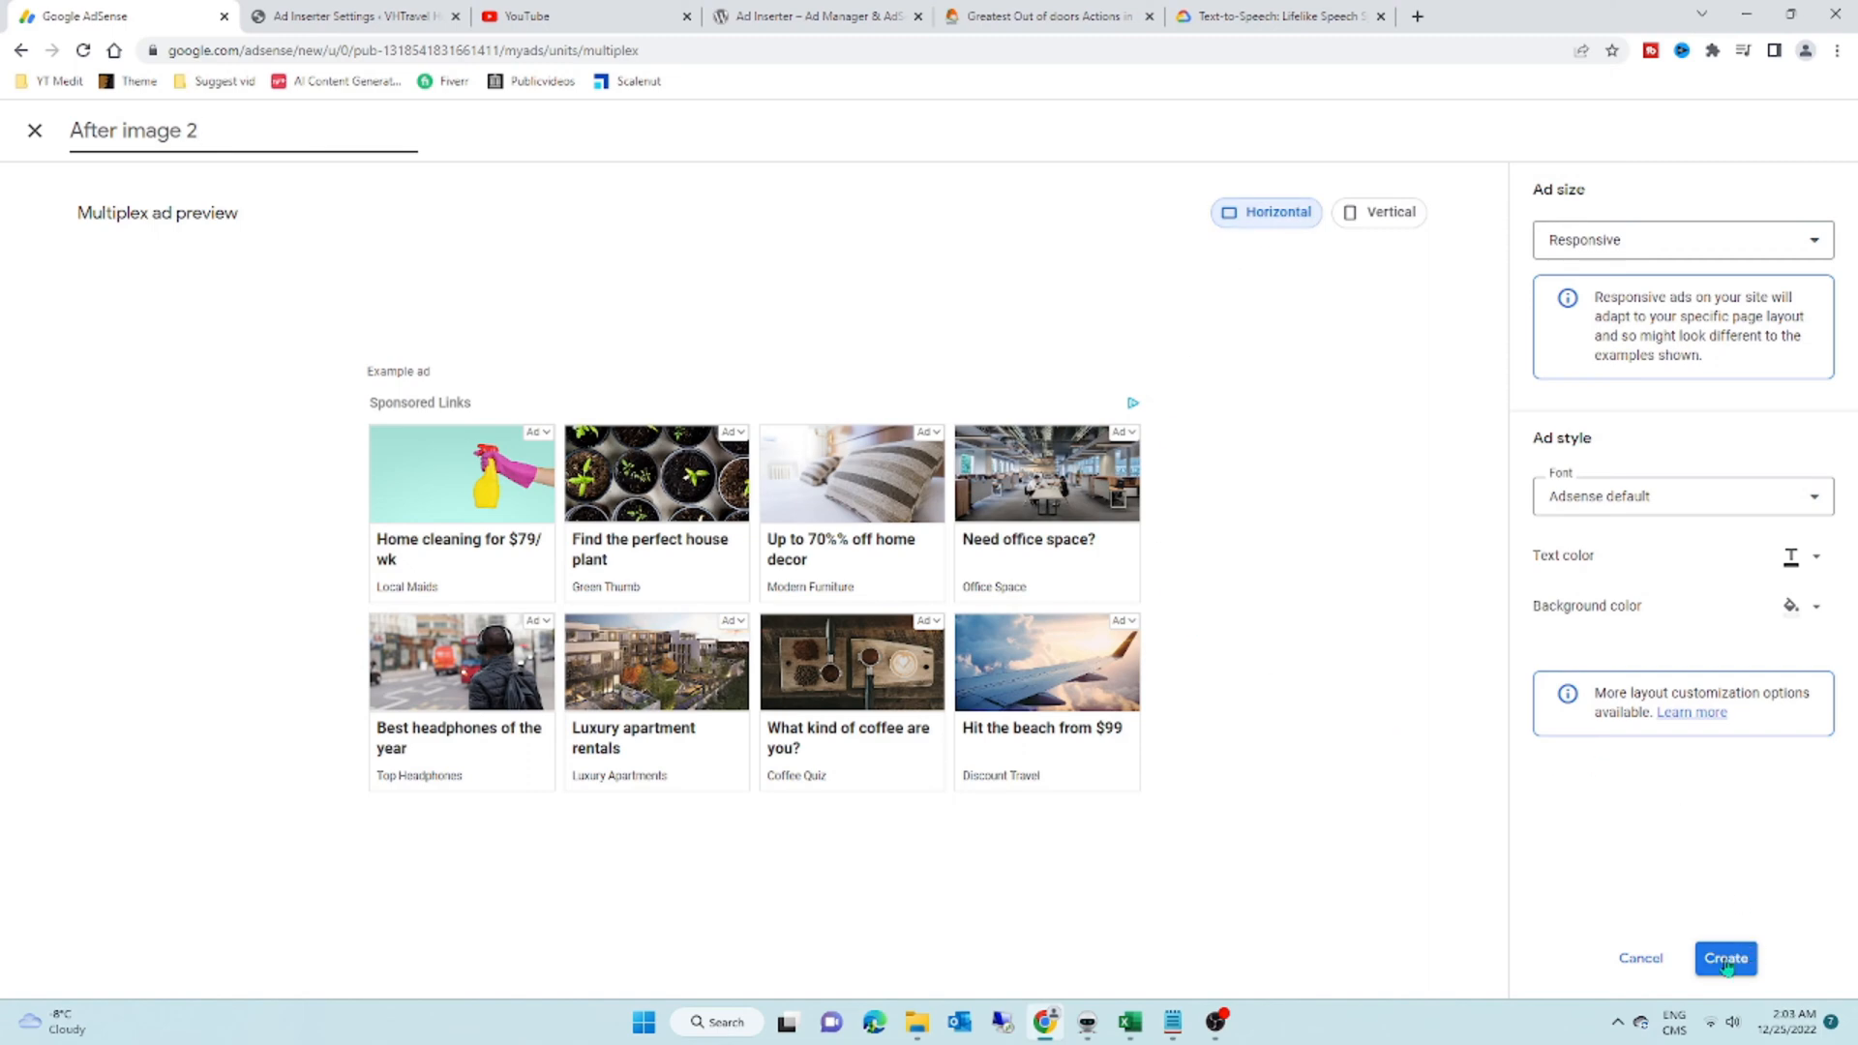
Step: Create the After image 2 unit, copy its code and return to Ad Inserter
left_click(1725, 958)
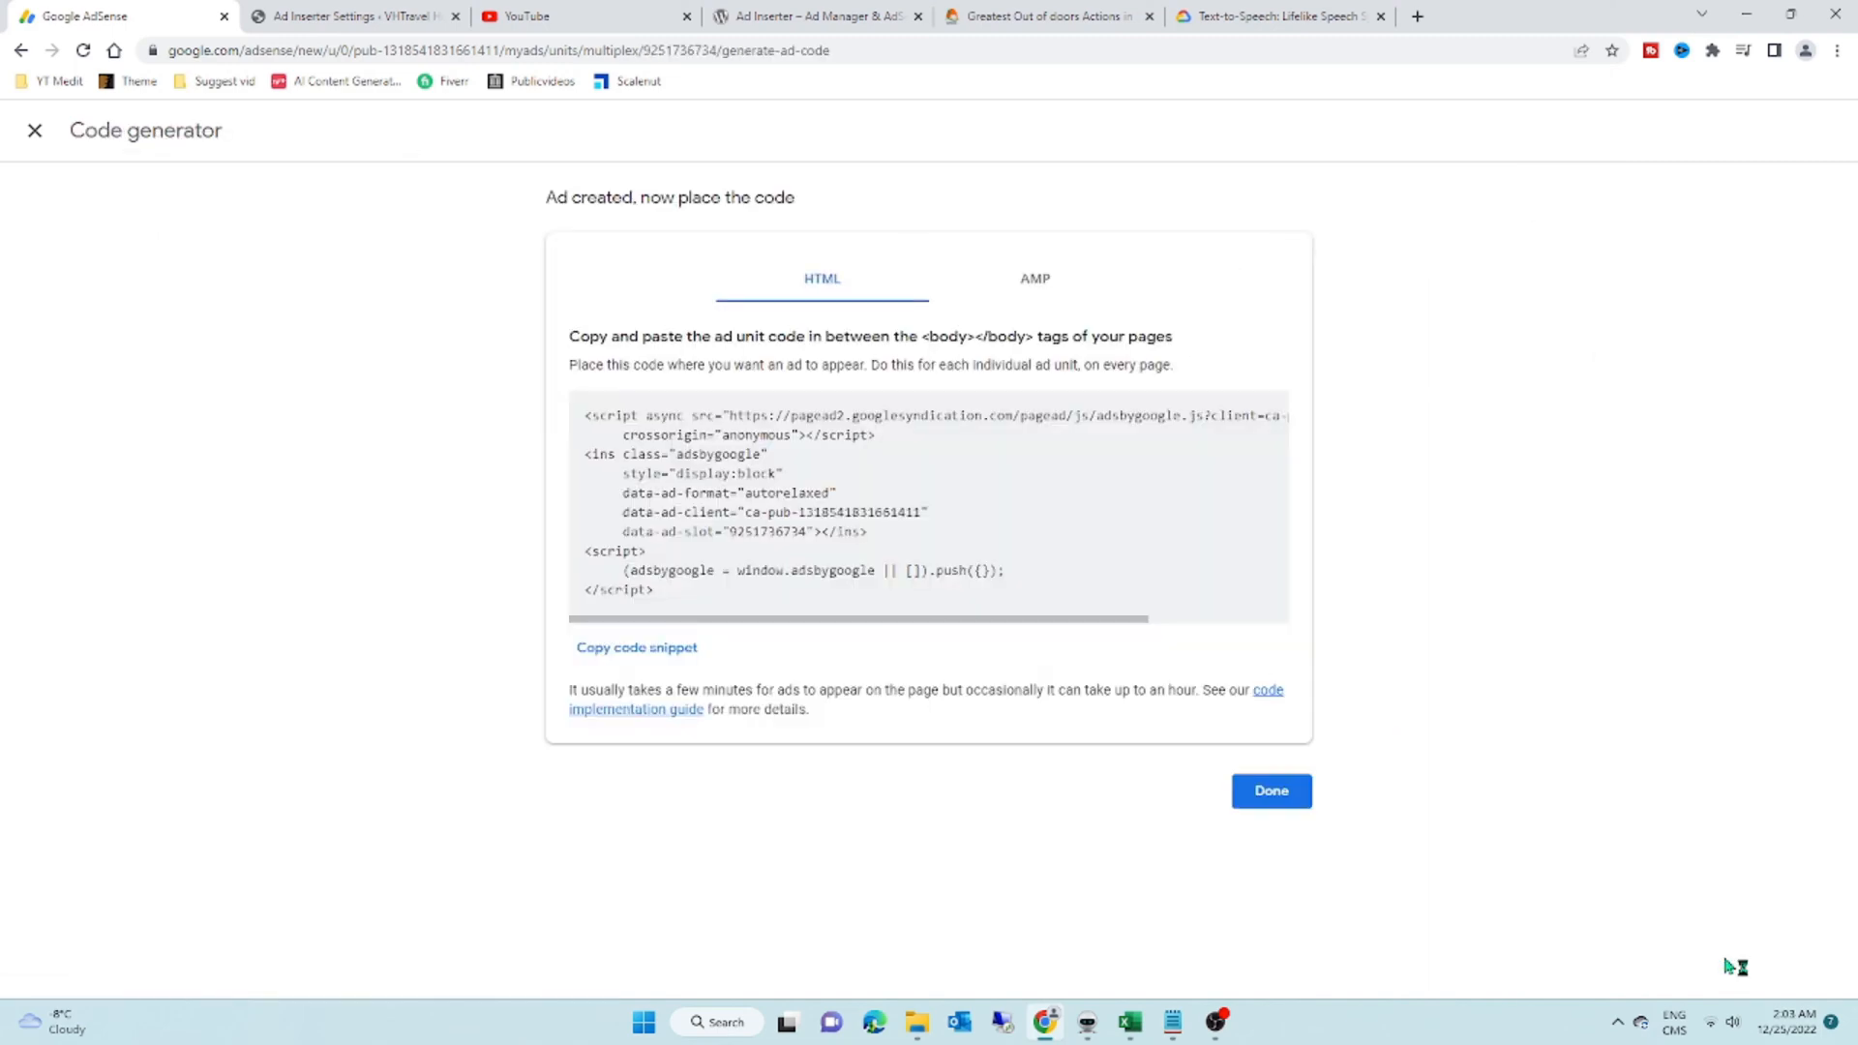
left_click(637, 647)
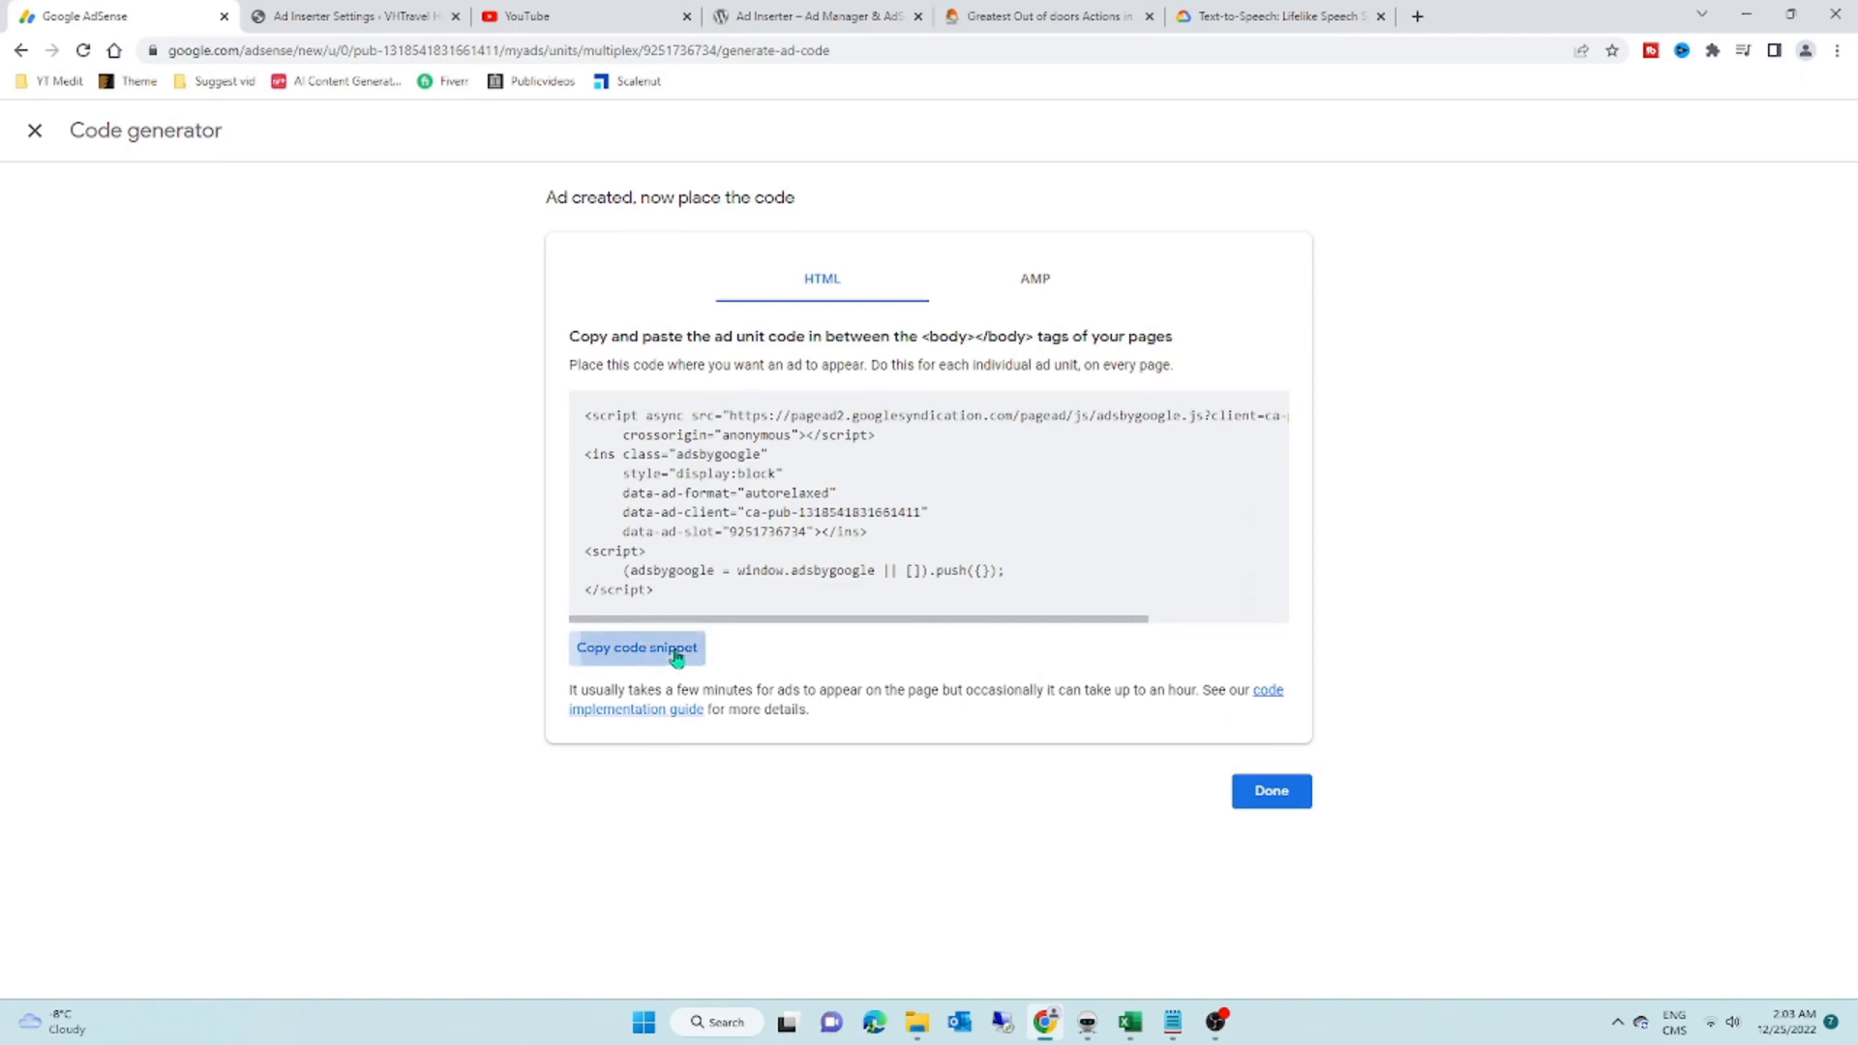
left_click(353, 16)
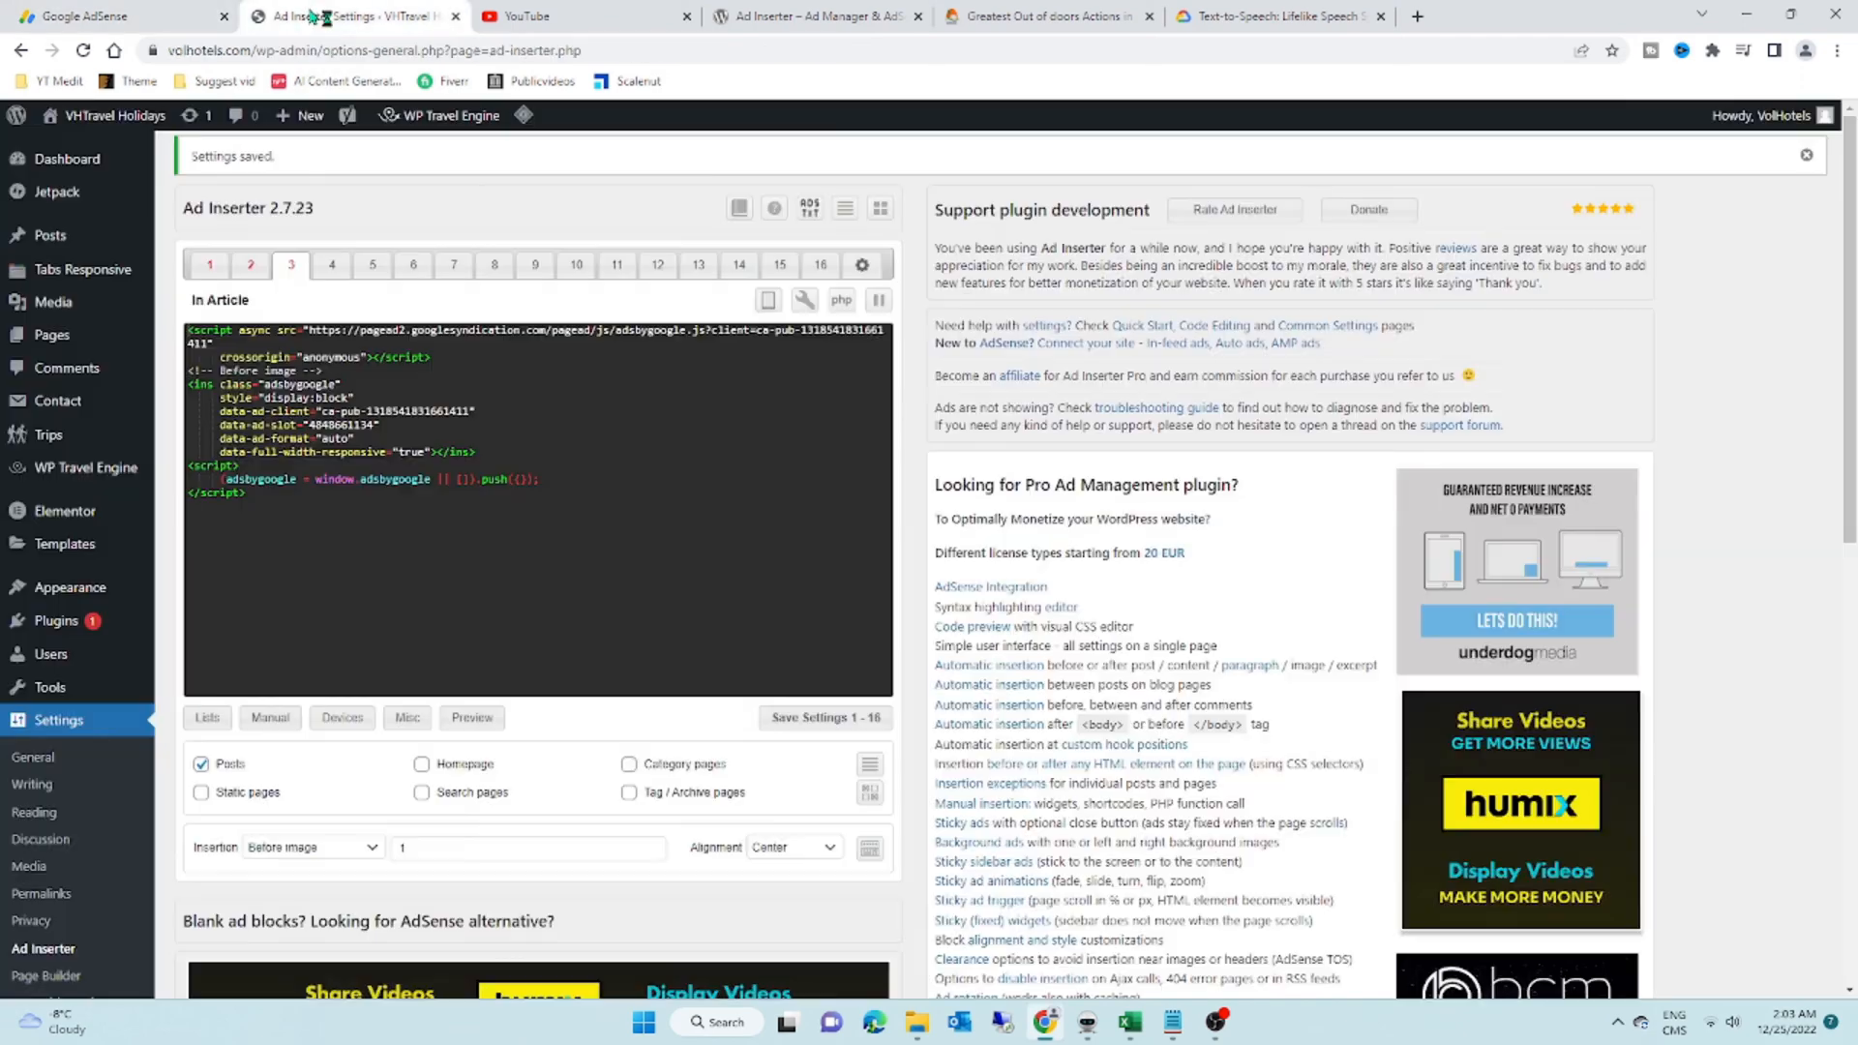
mouse_move(50, 687)
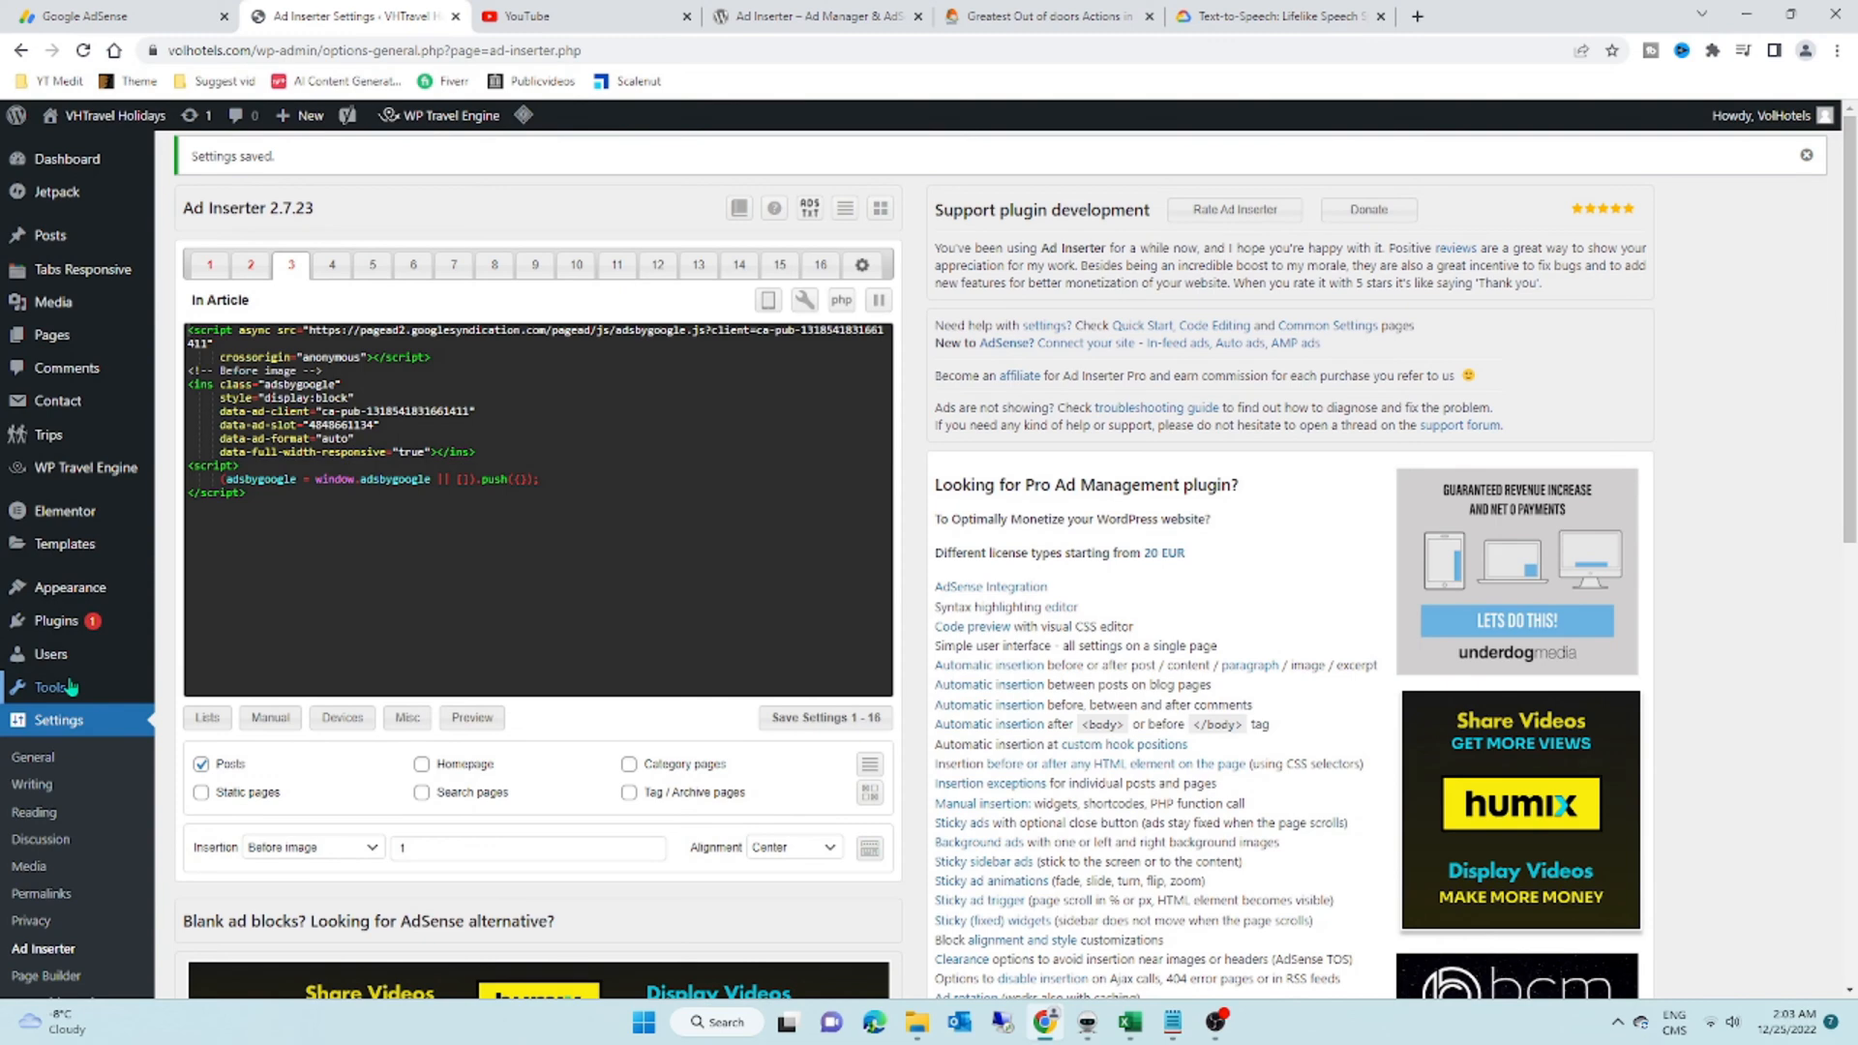
Step: Paste the multiplex AdSense code into Block 4 and set insertion to after image 2
left_click(331, 265)
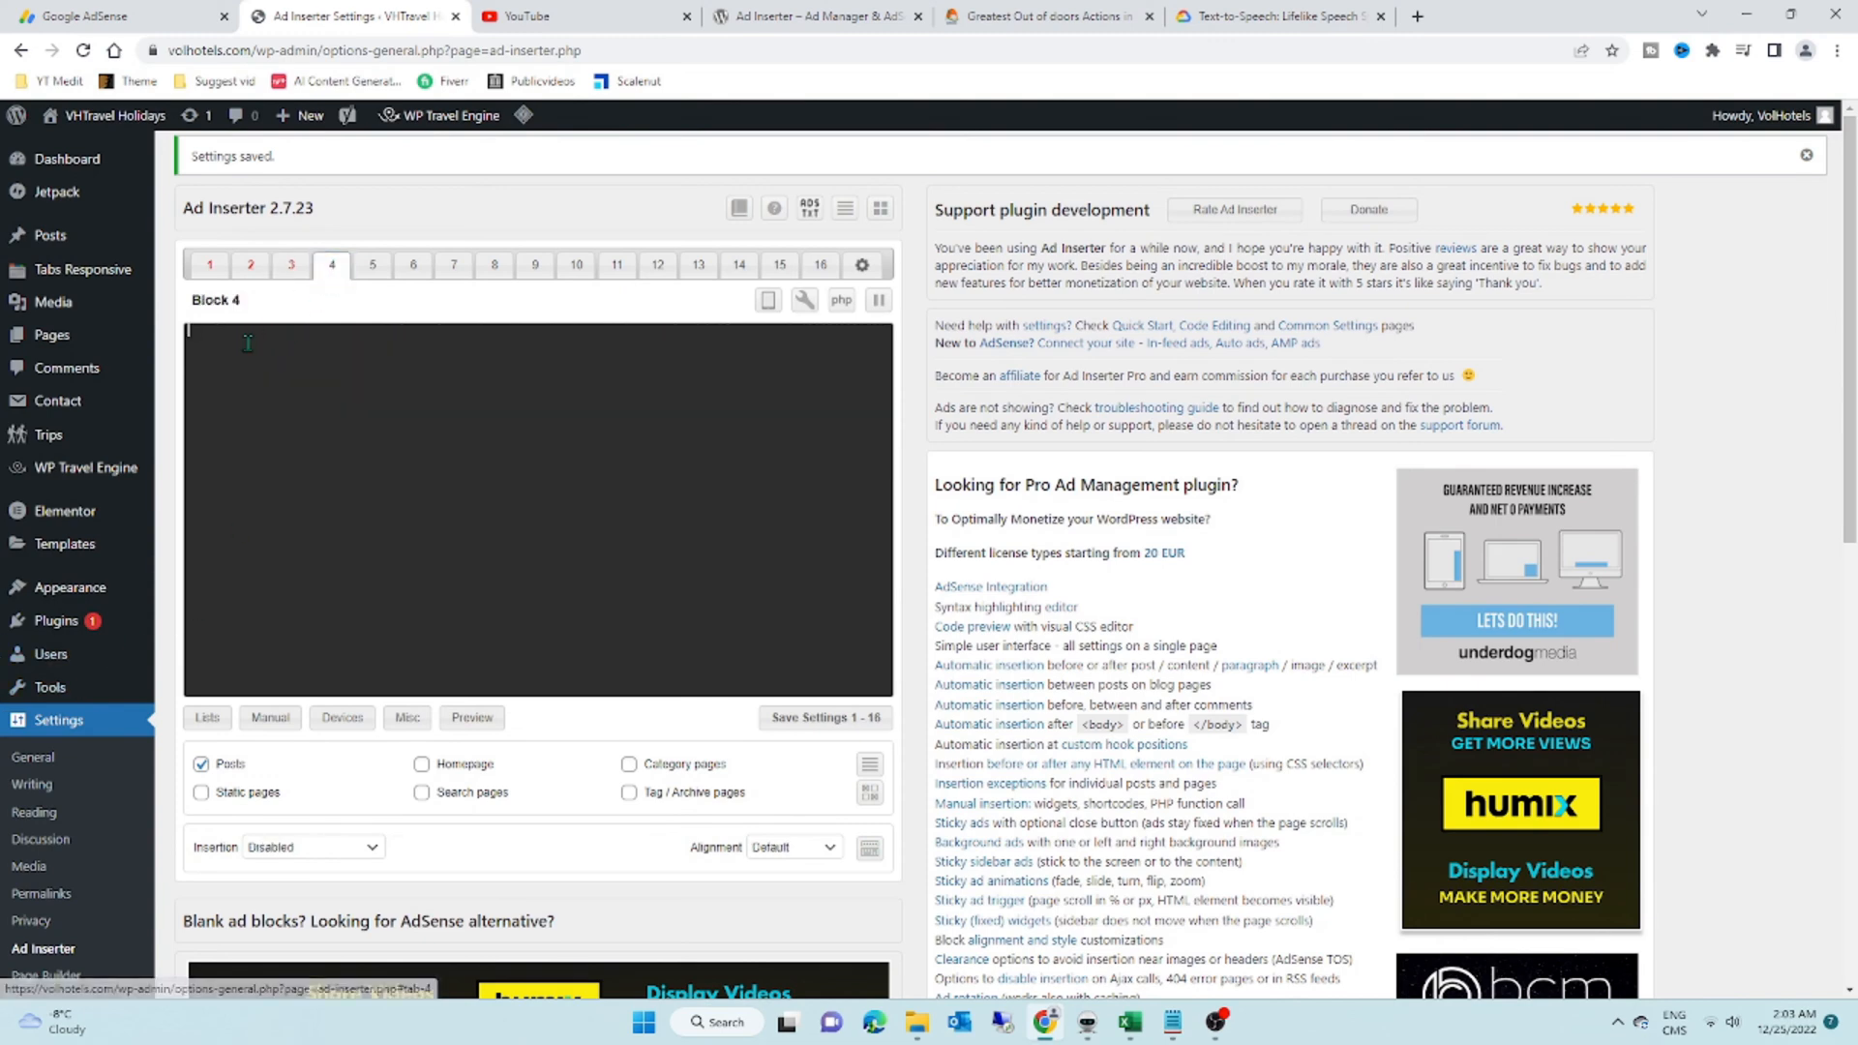
right_click(356, 345)
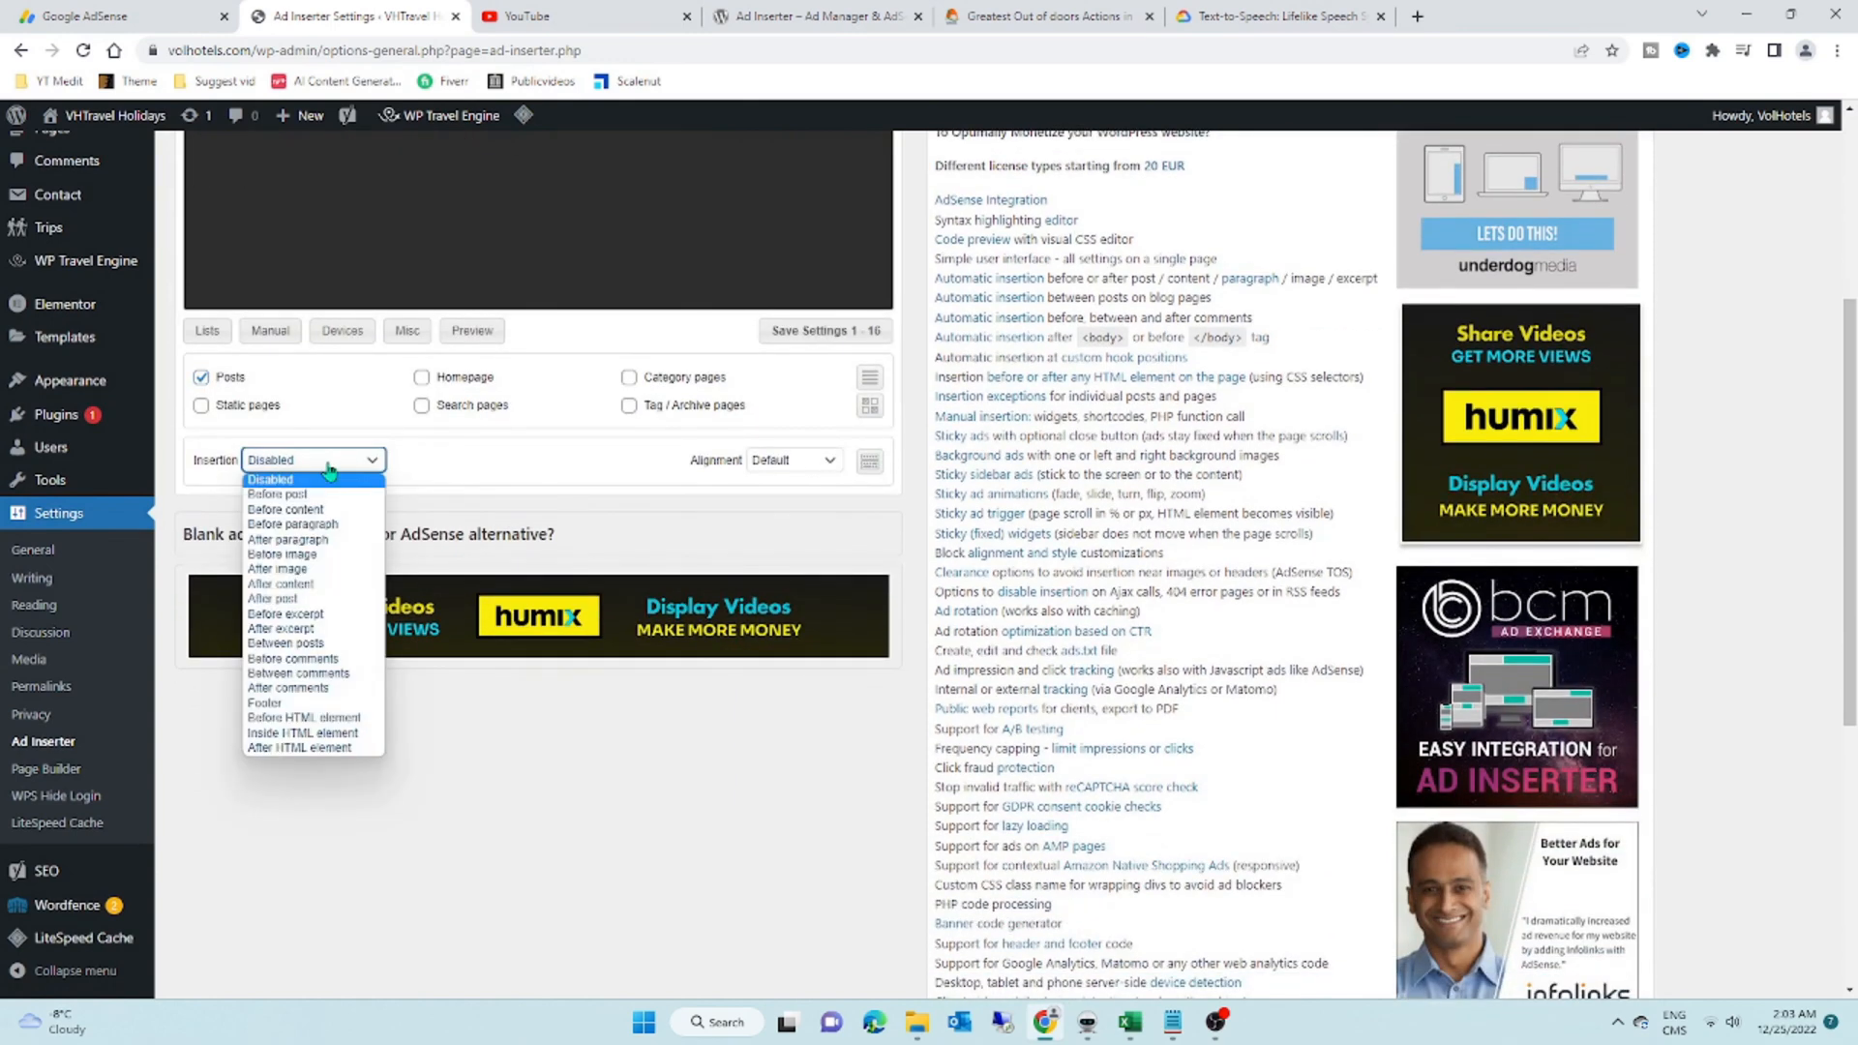
mouse_move(284, 555)
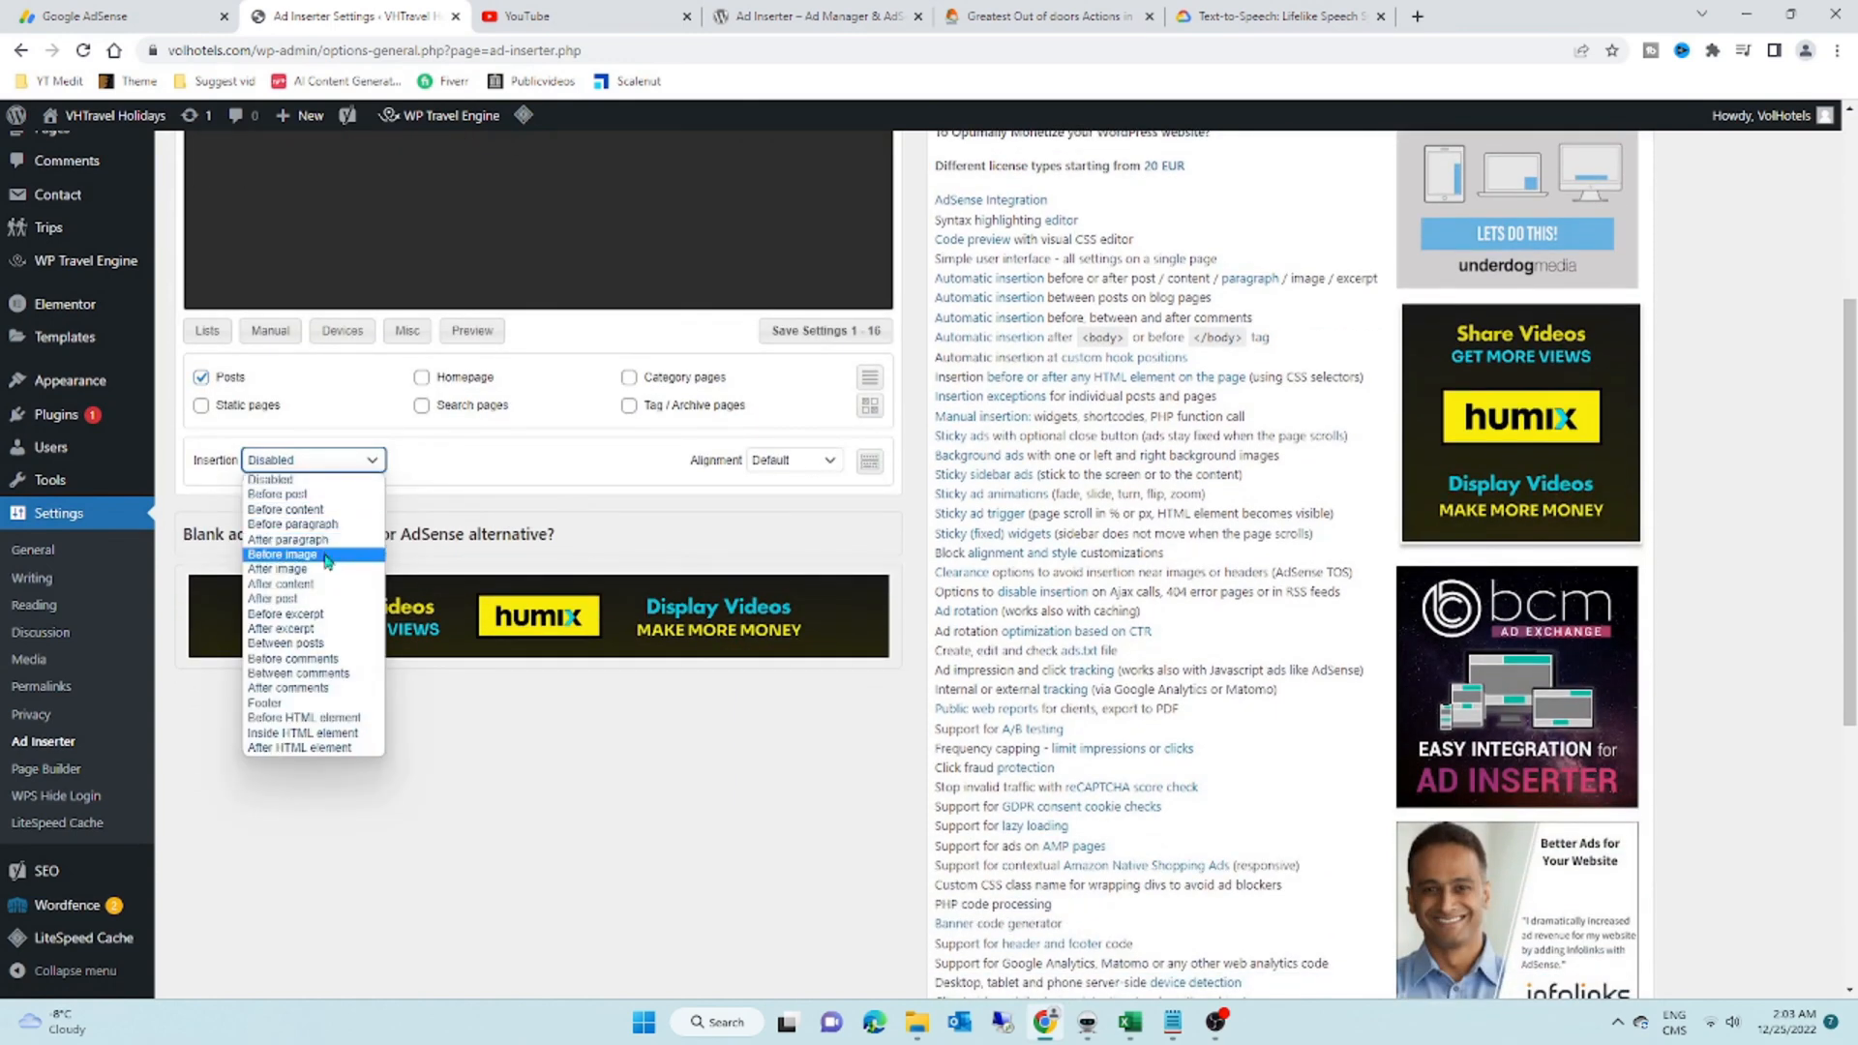
left_click(276, 567)
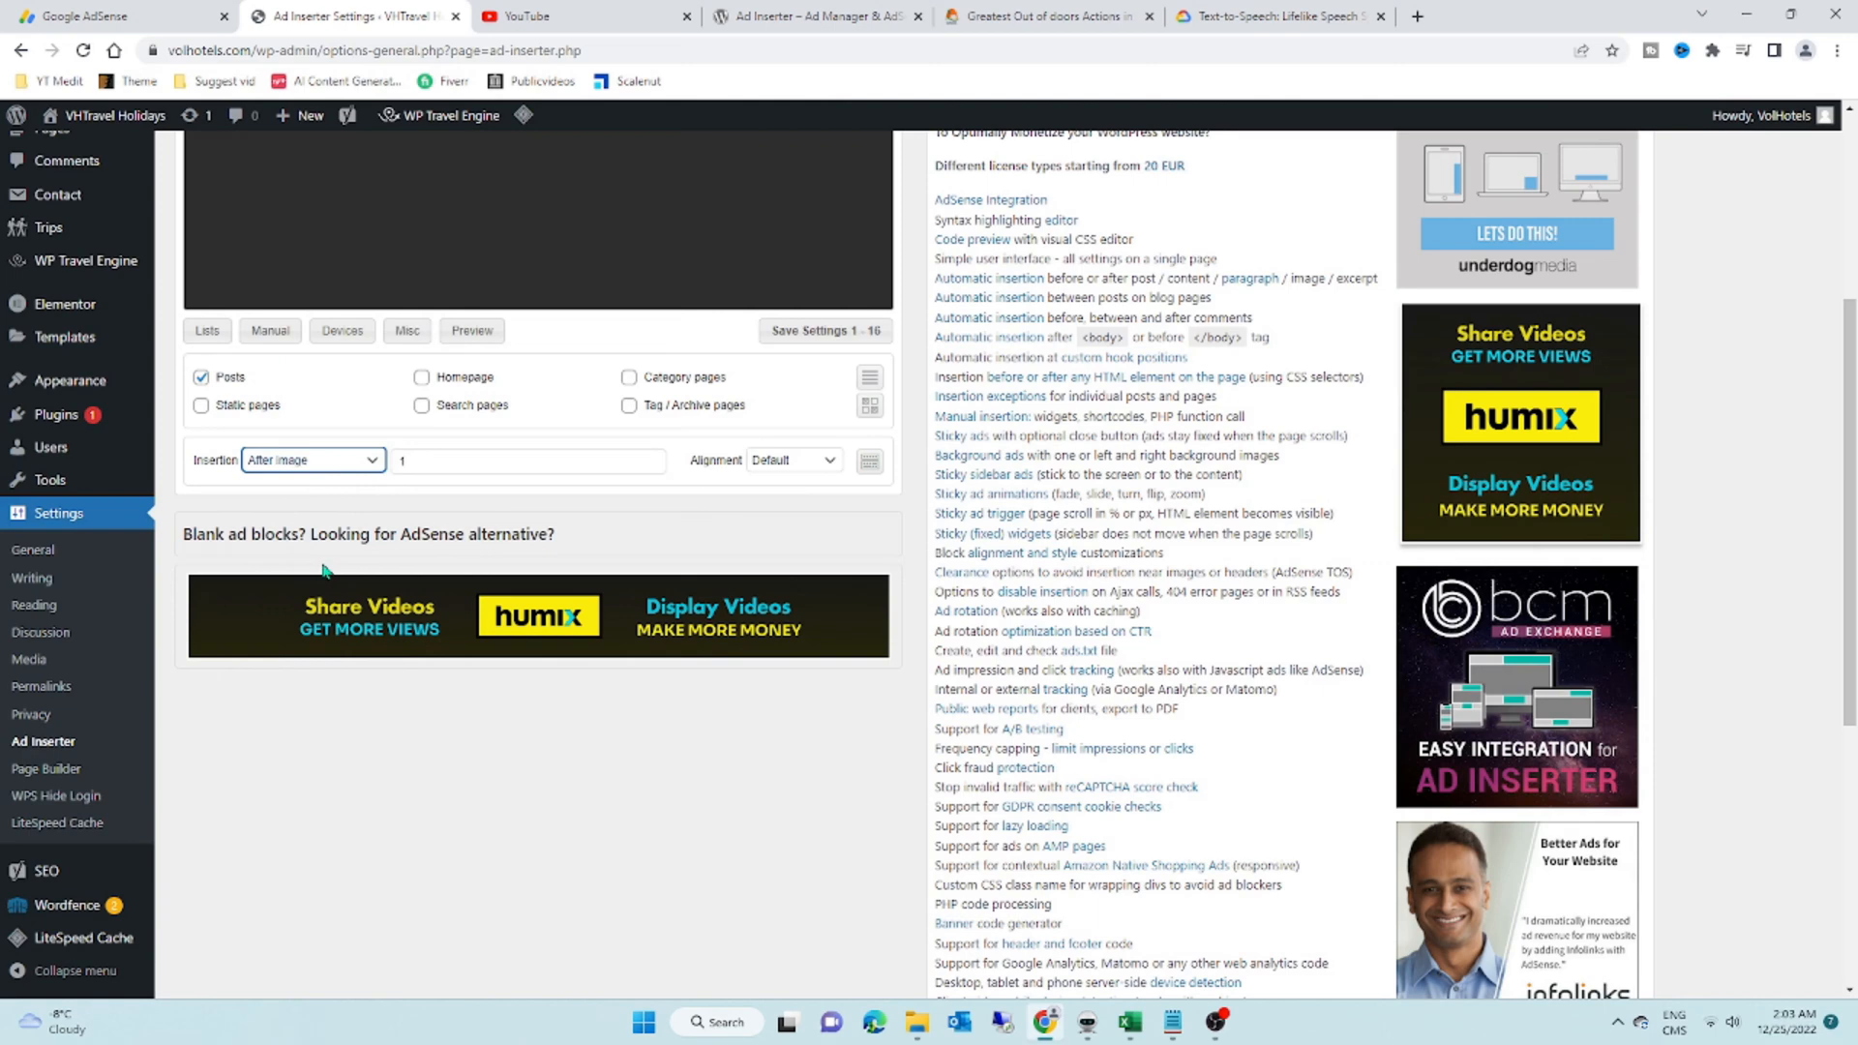
left_click(527, 461)
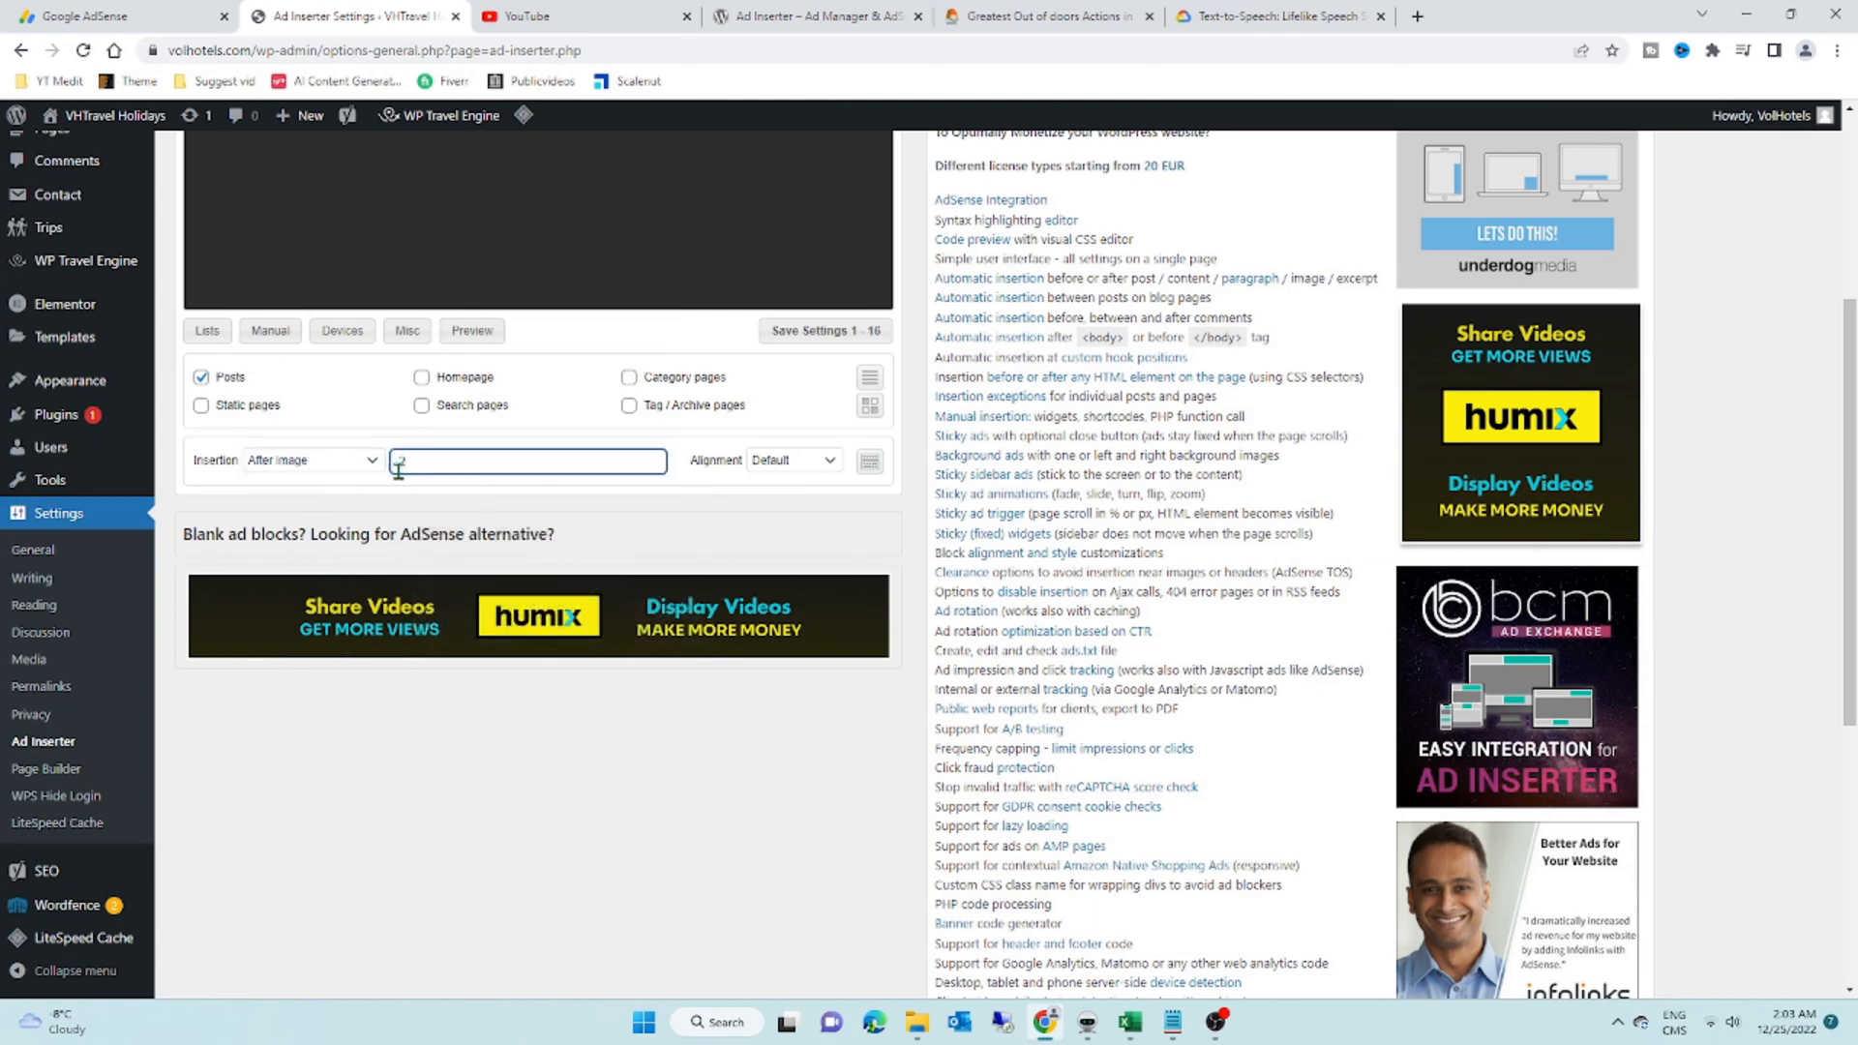
Step: Center Block 4's ad and save the Ad Inserter settings
left_click(792, 461)
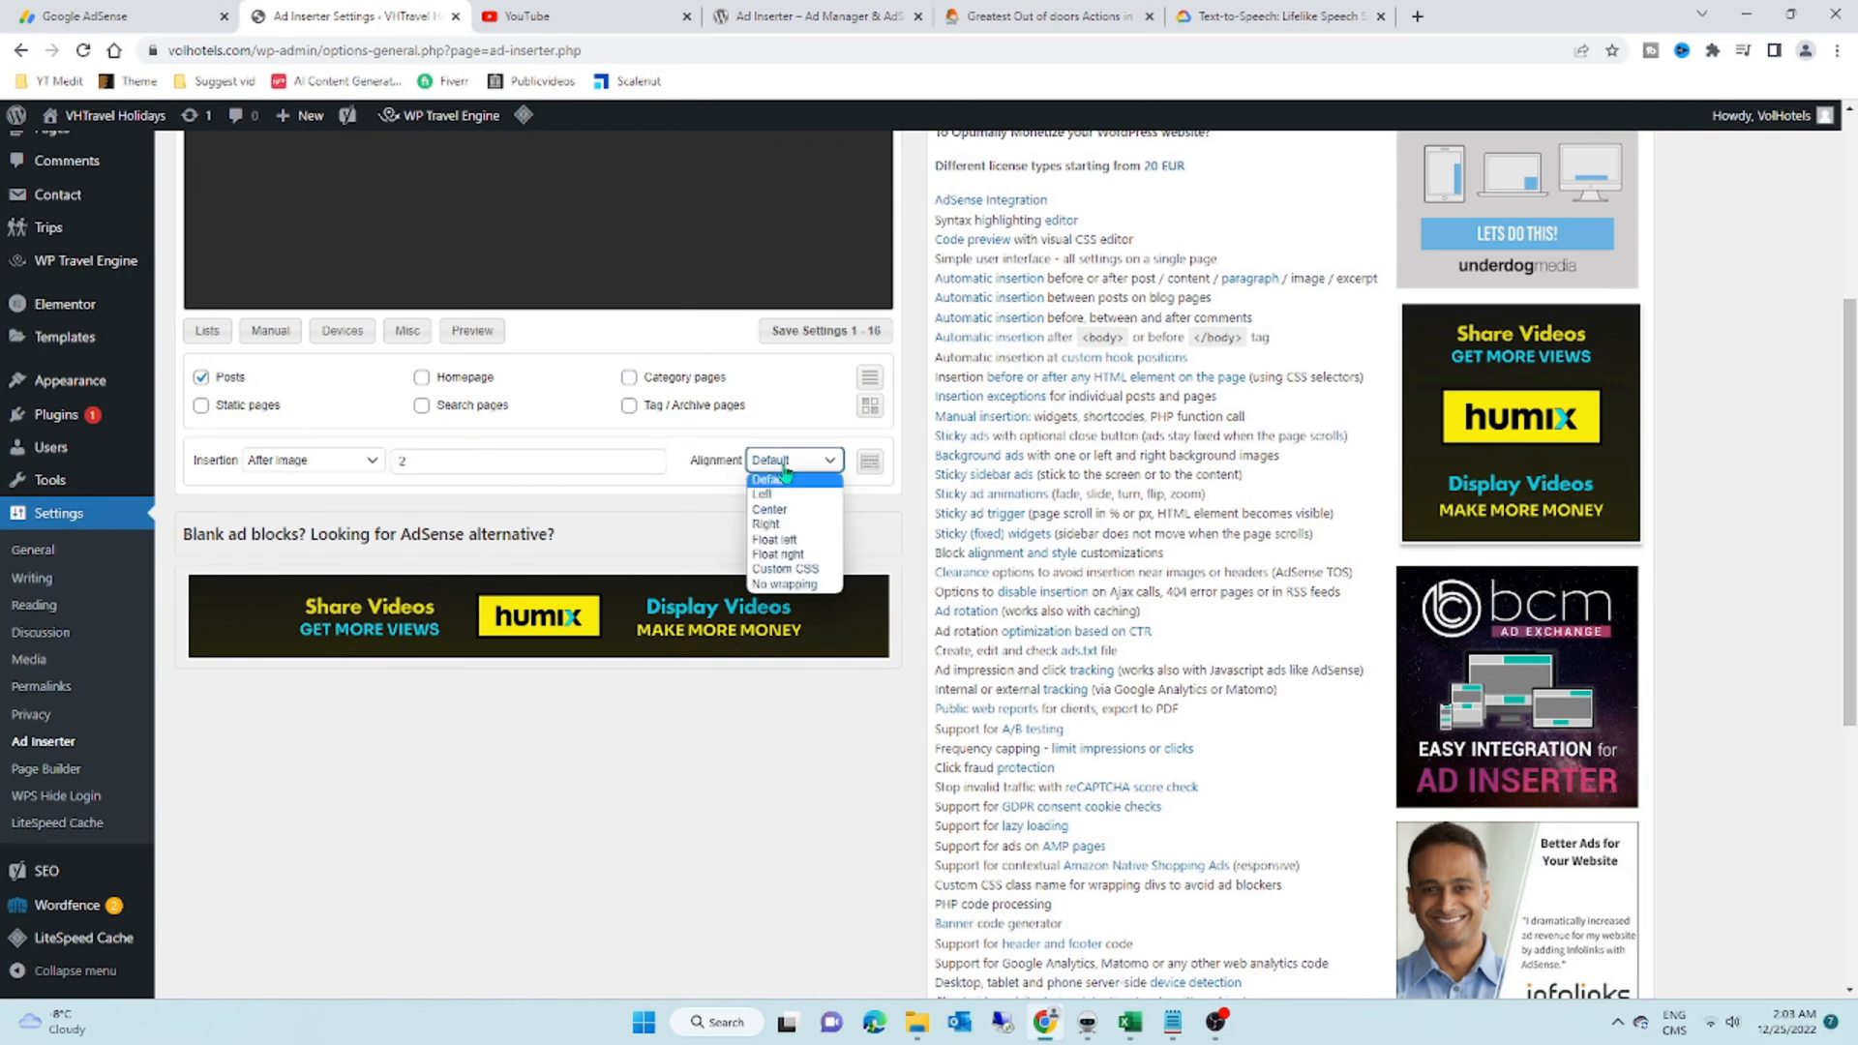
left_click(769, 509)
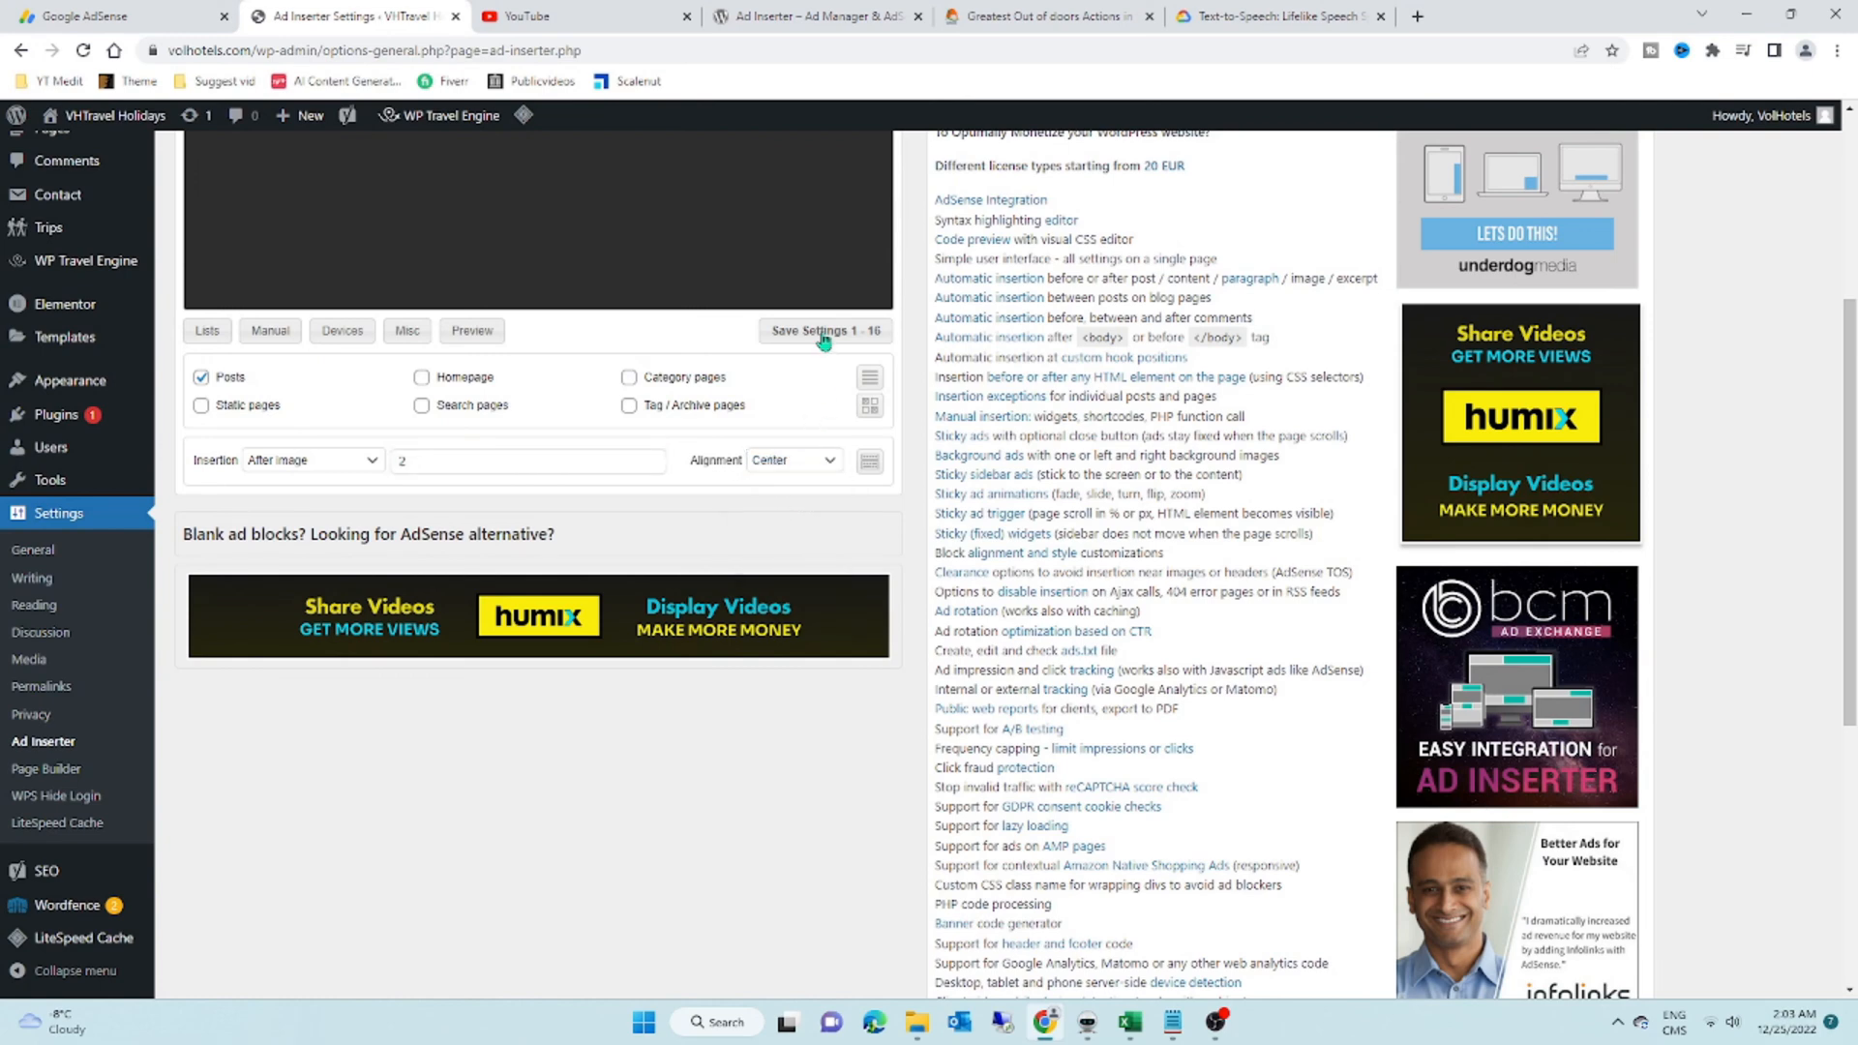
left_click(825, 331)
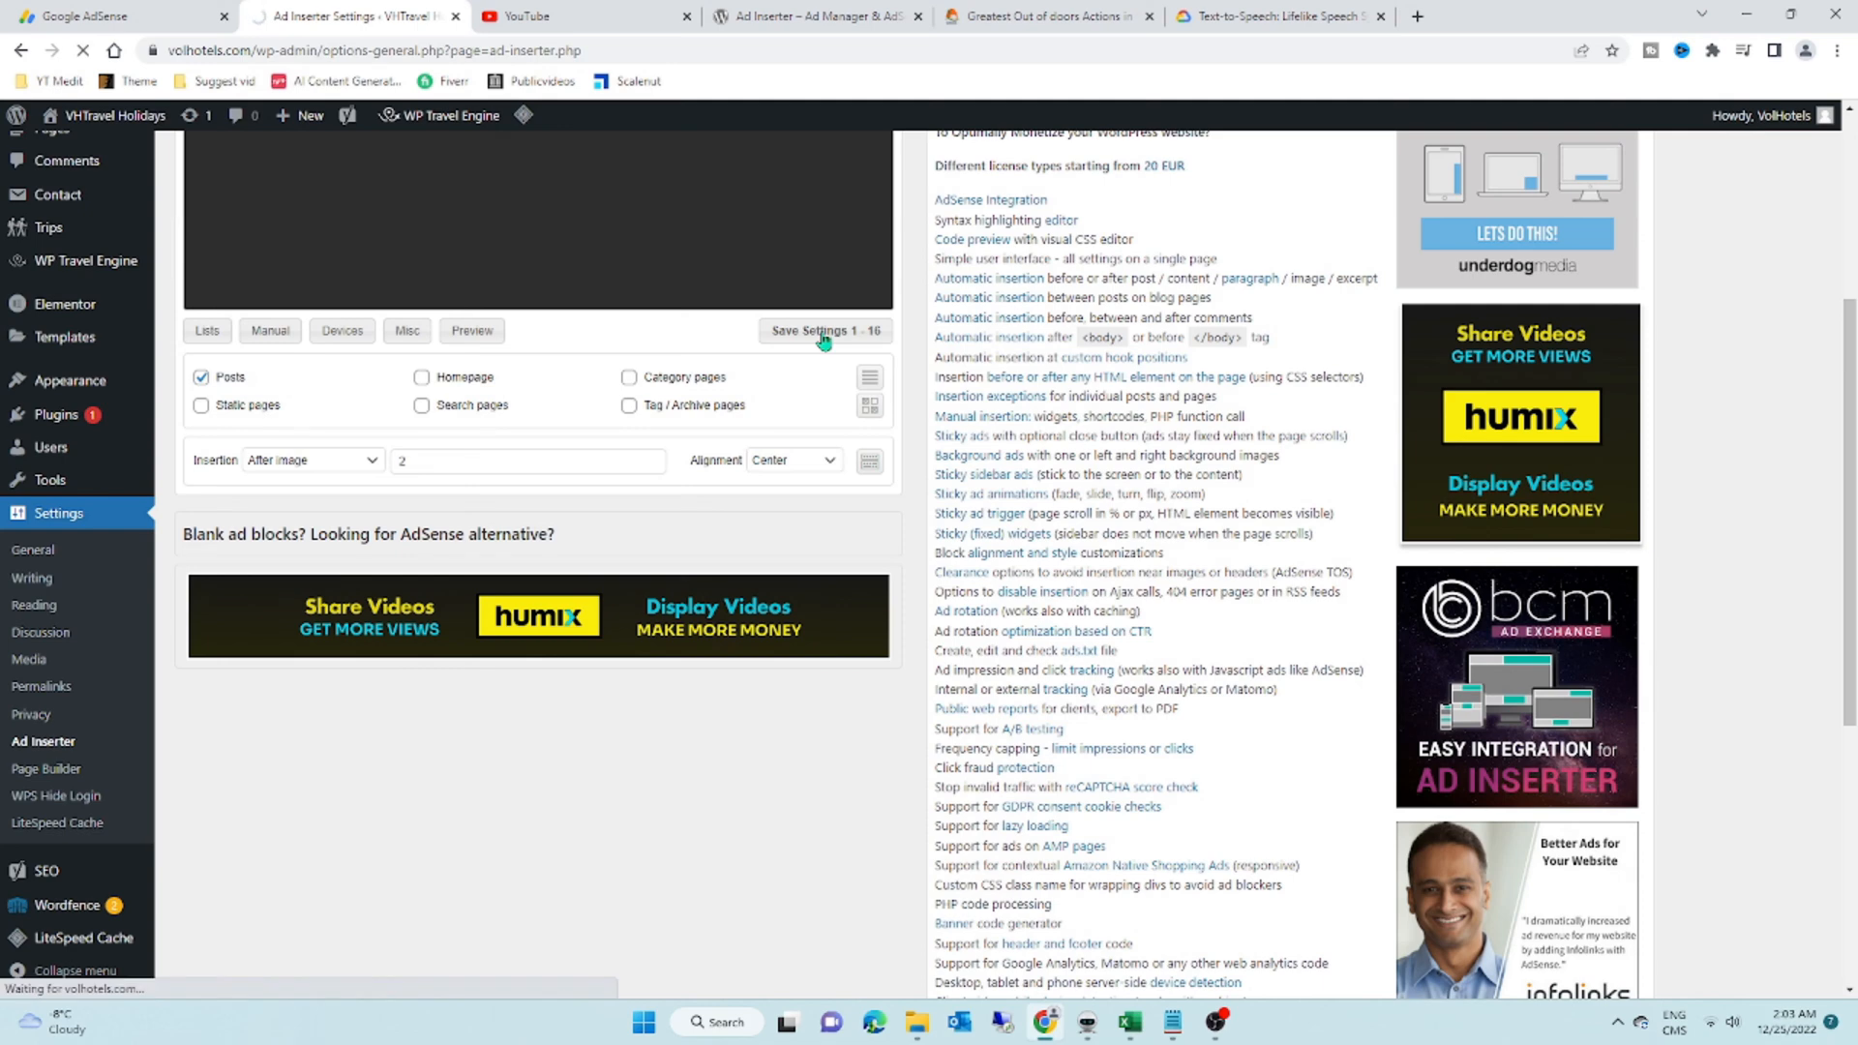
left_click(821, 331)
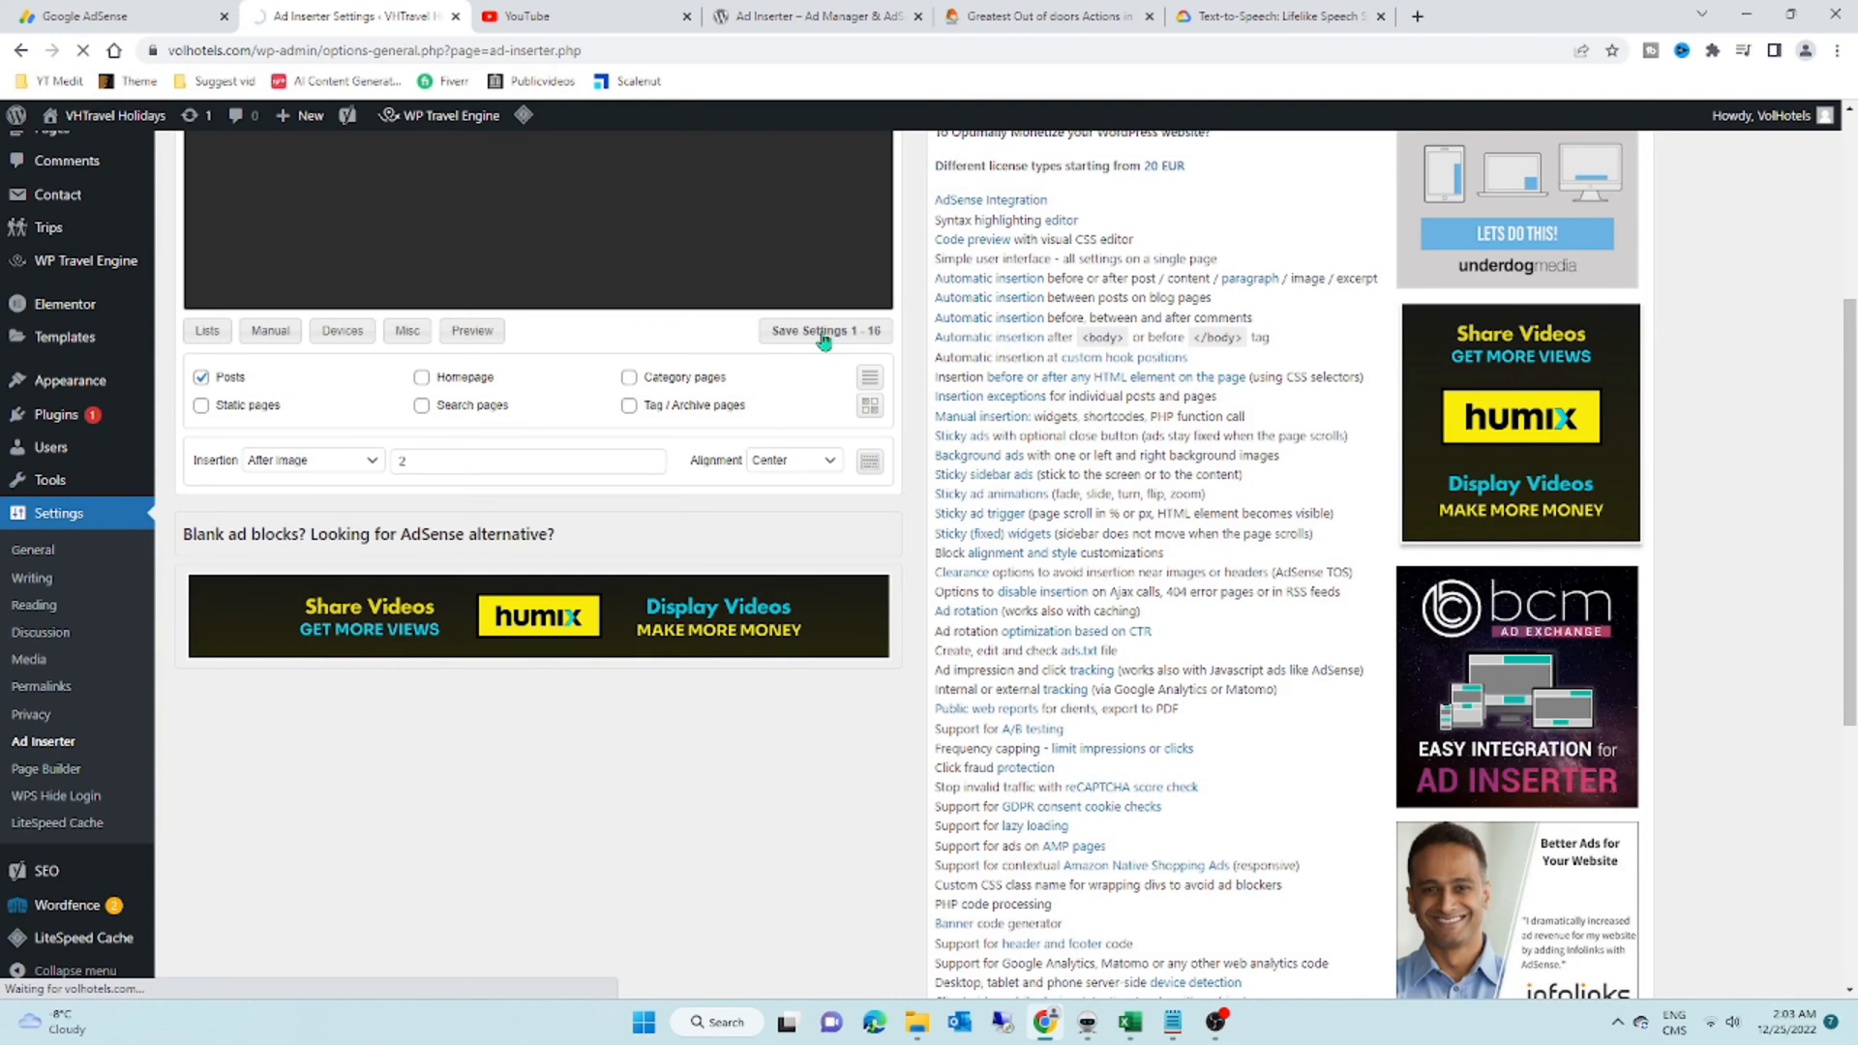
left_click(823, 331)
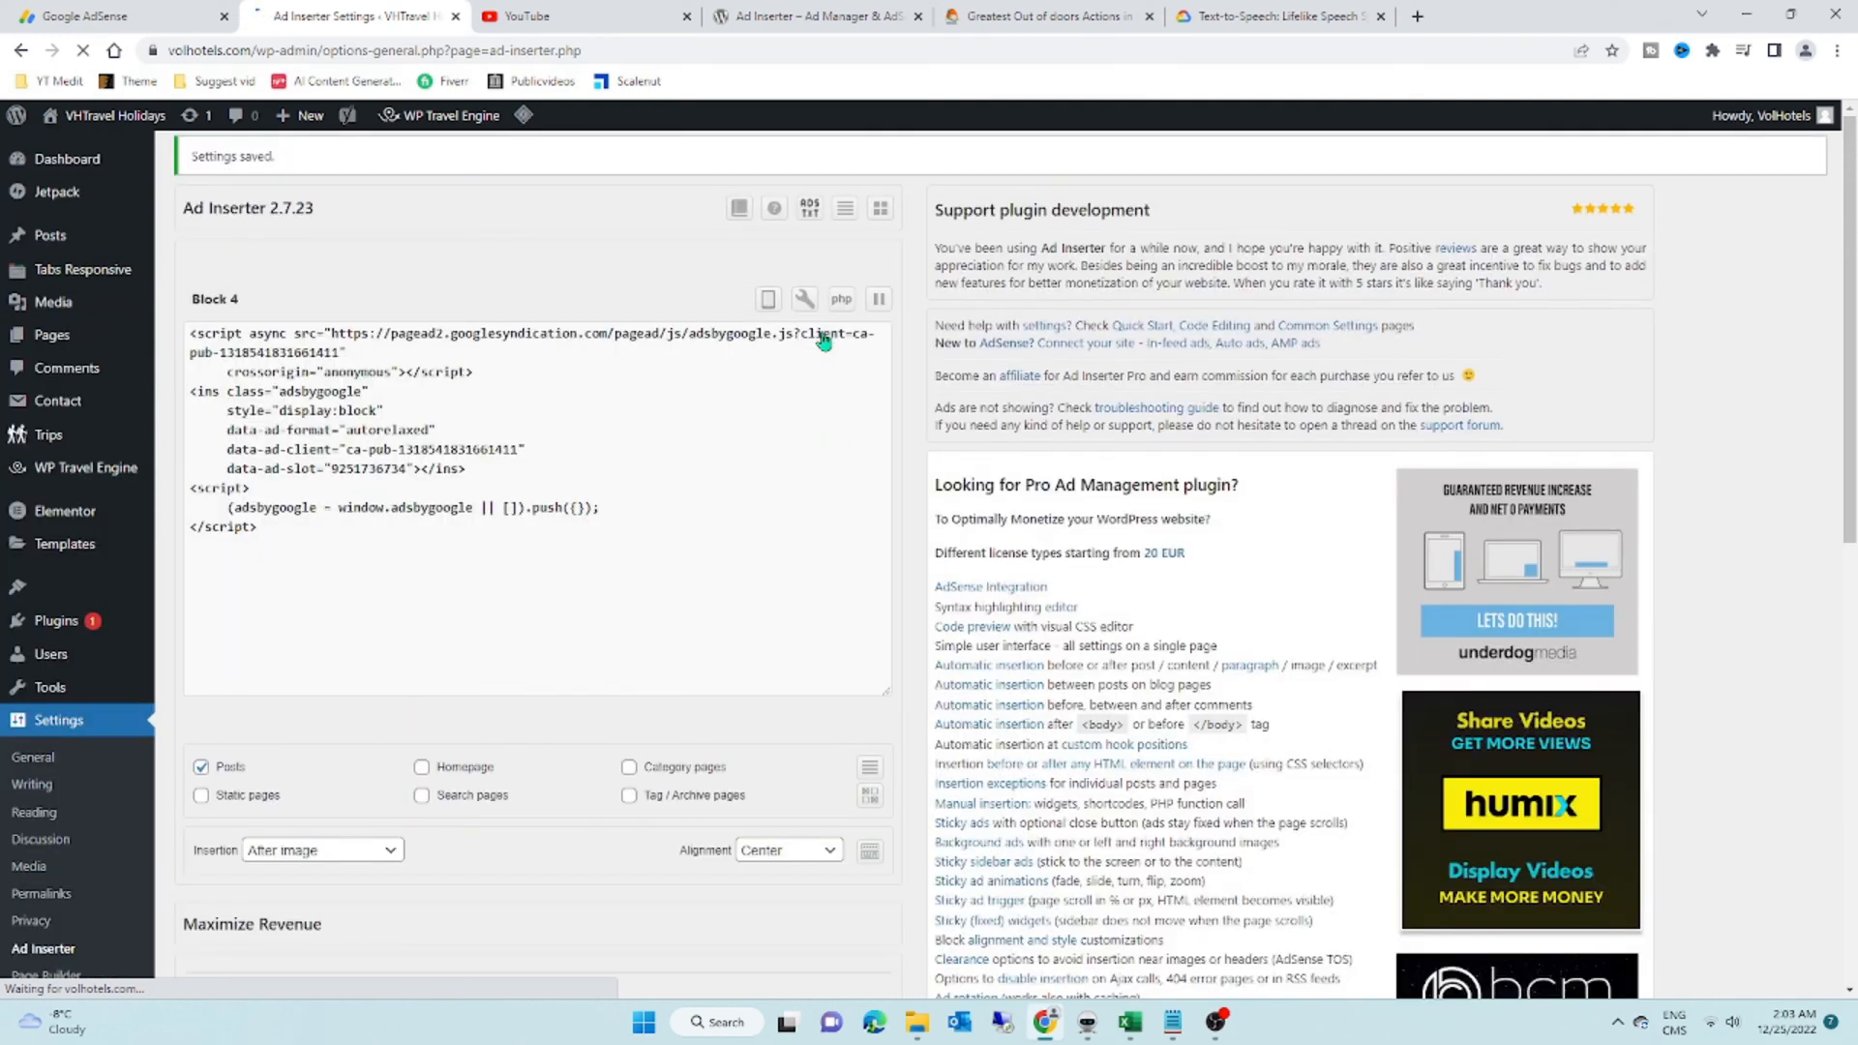
Step: Switch to the live Montana post to check the ad after the image
left_click(1047, 15)
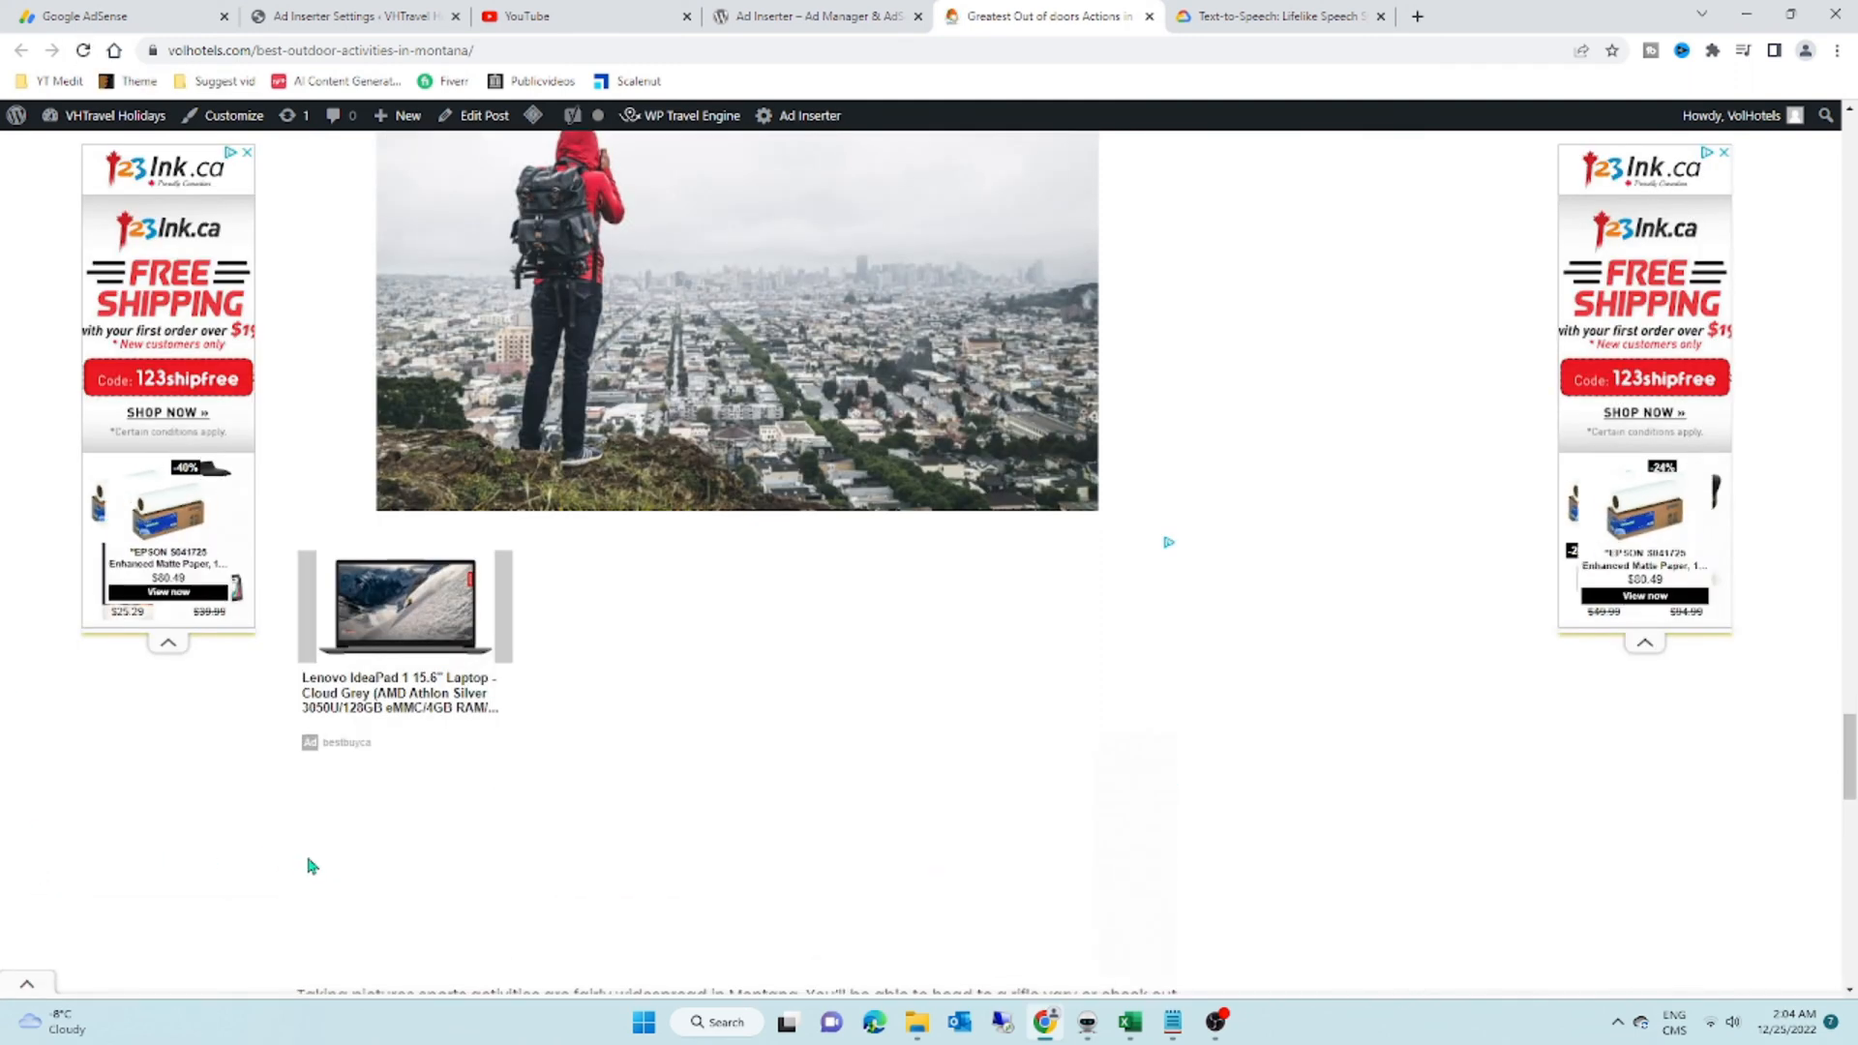
Step: Scroll past the second image to see the ad, then go to the new AdSense display unit form
scroll("down", 3)
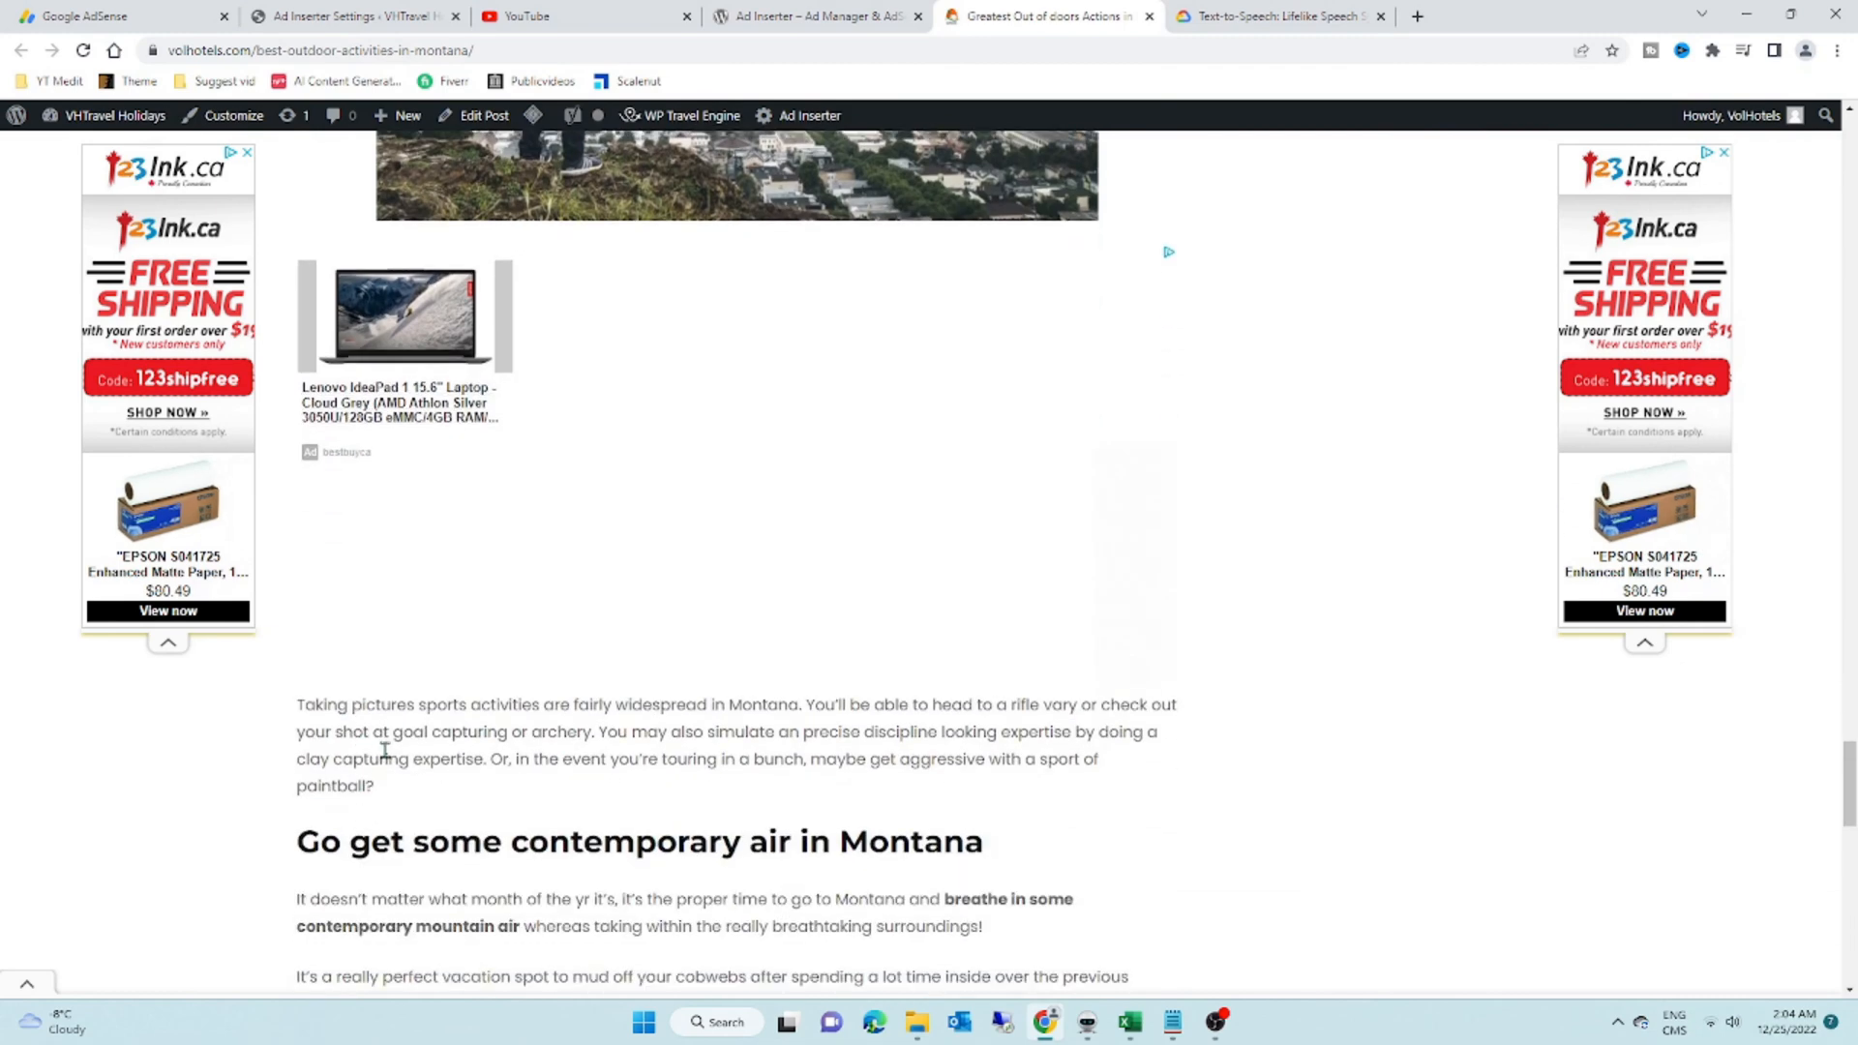
scroll("down", 3)
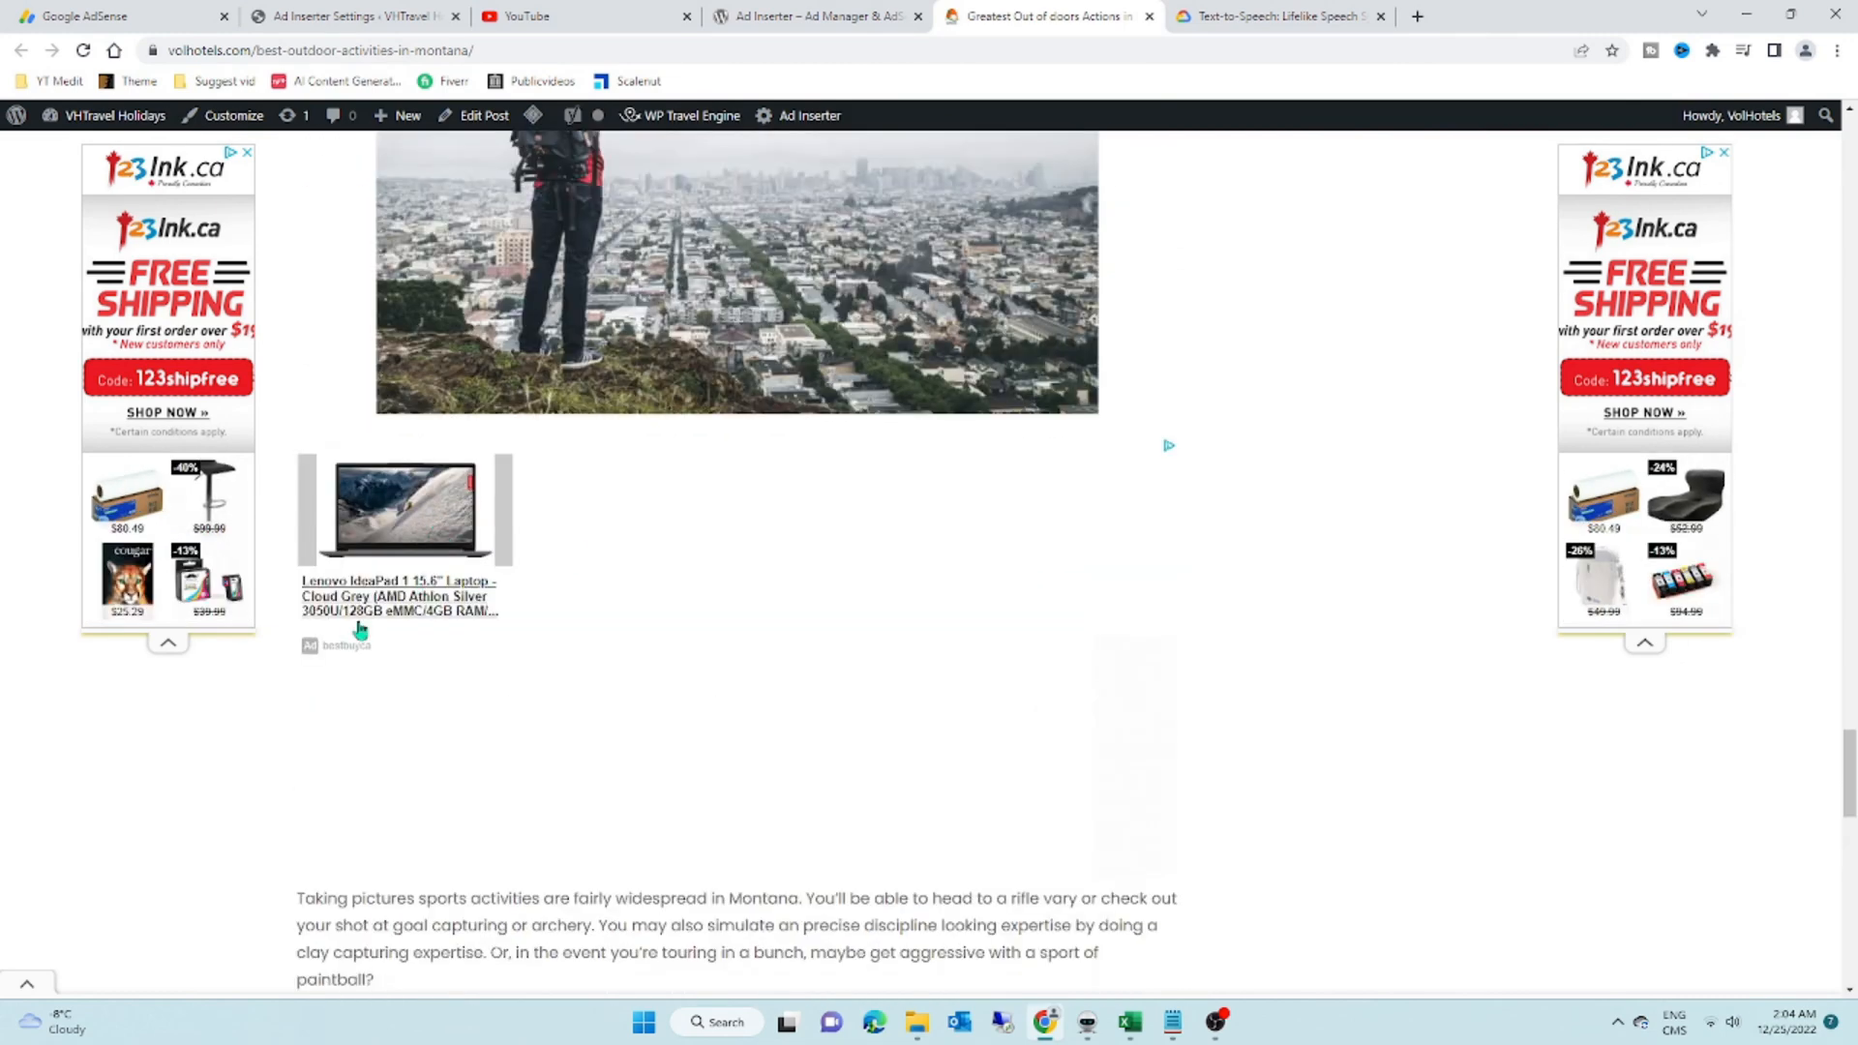
left_click(94, 16)
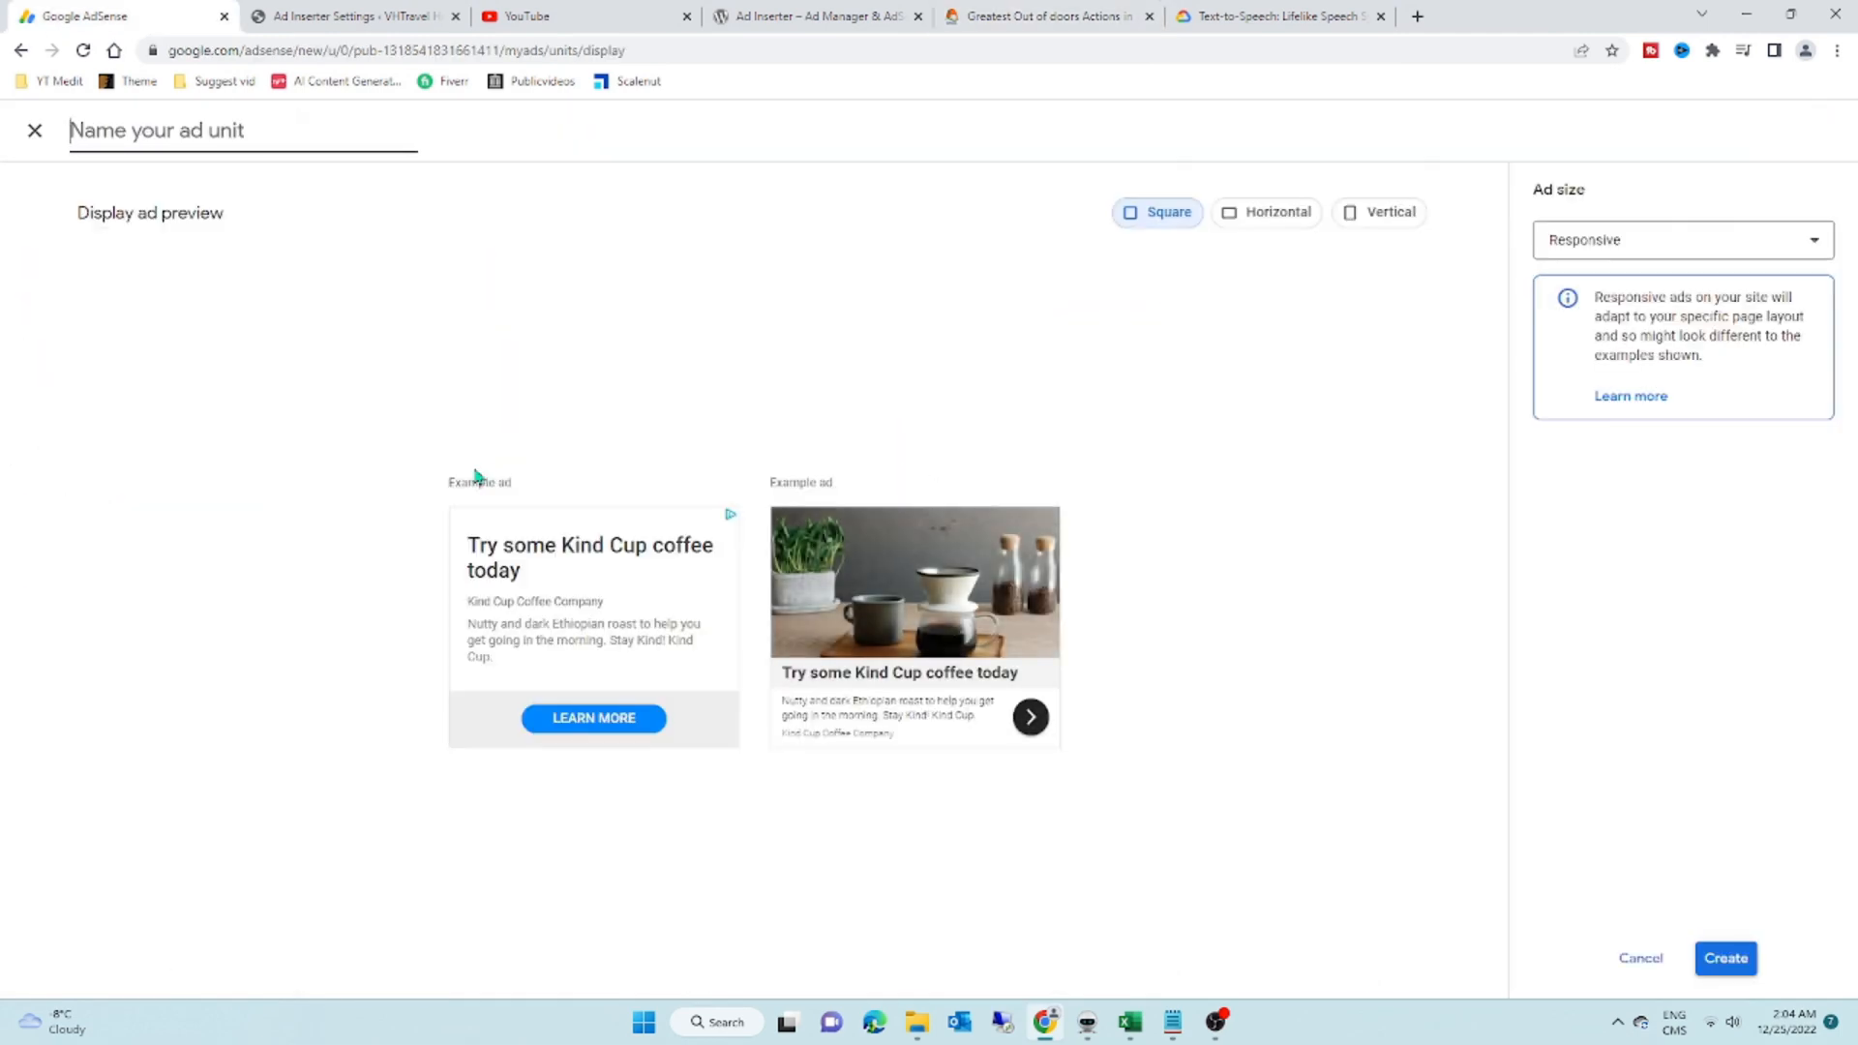
Step: Name the new responsive display ad unit 'After image2', create it and copy its code snippet
left_click(1266, 213)
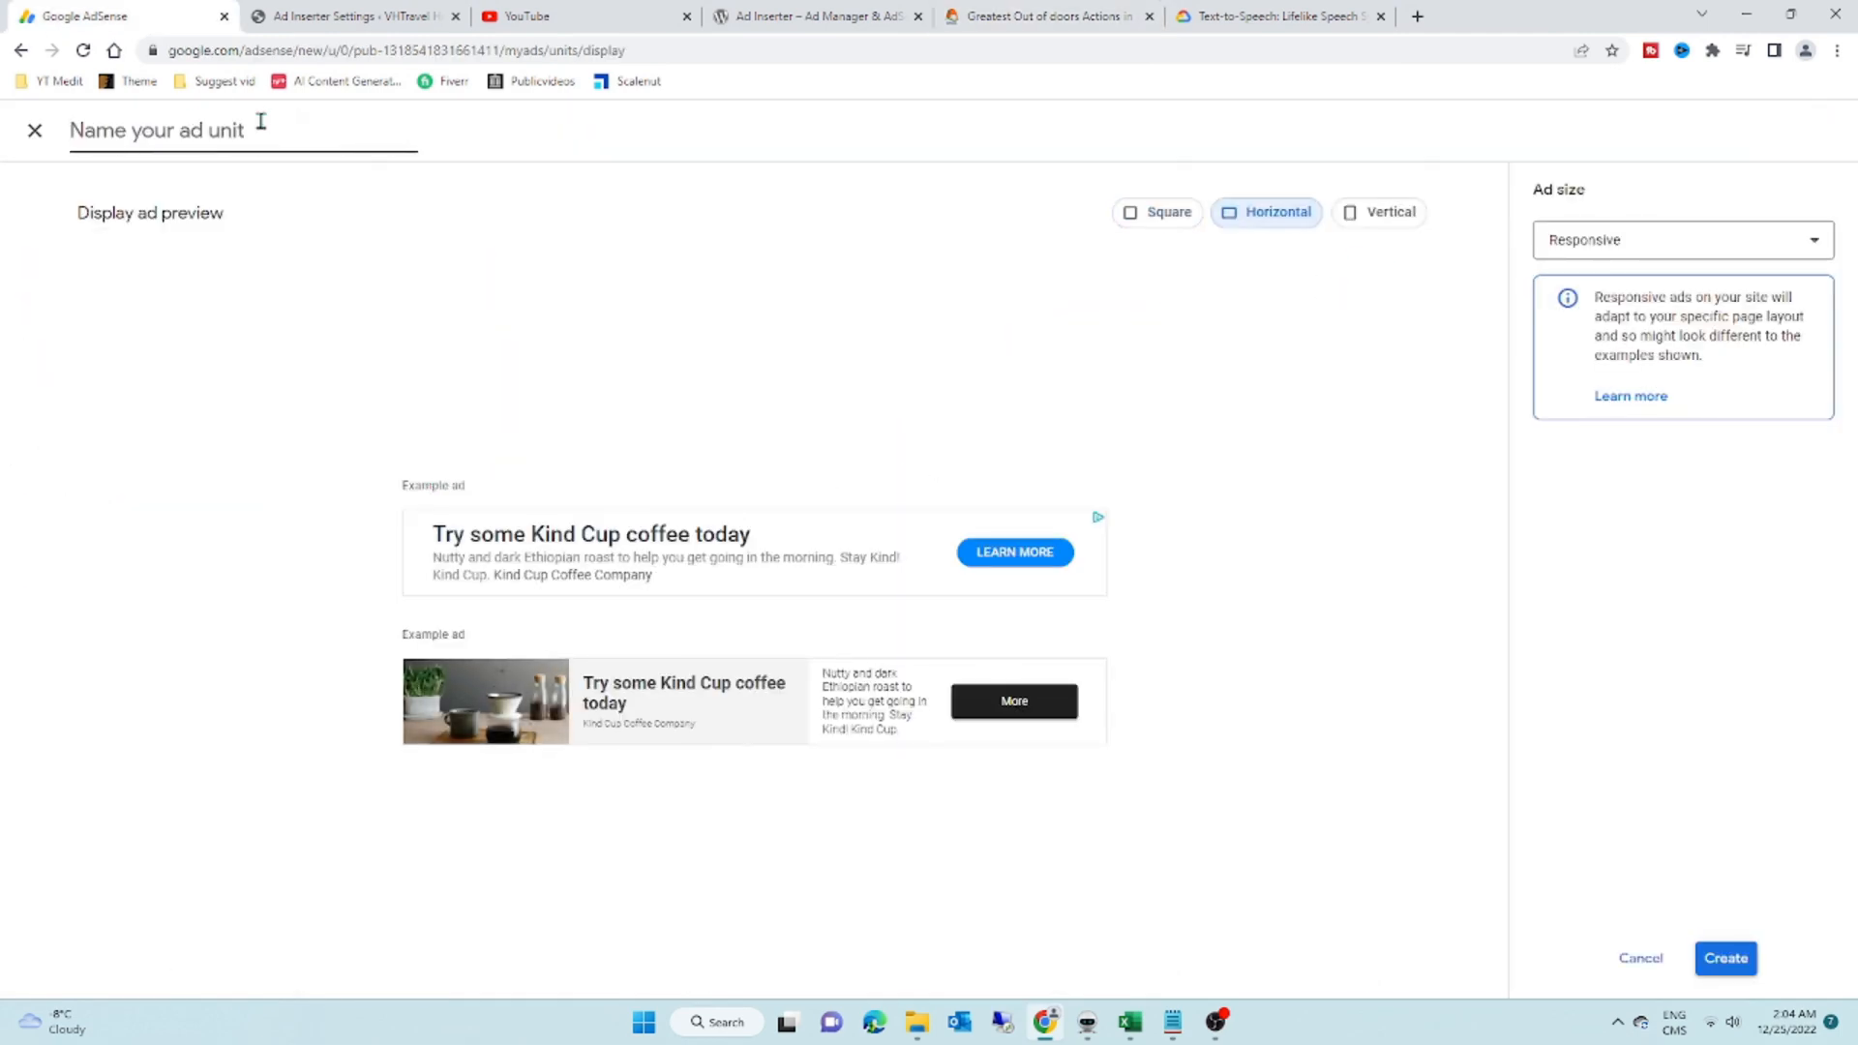
type("After image")
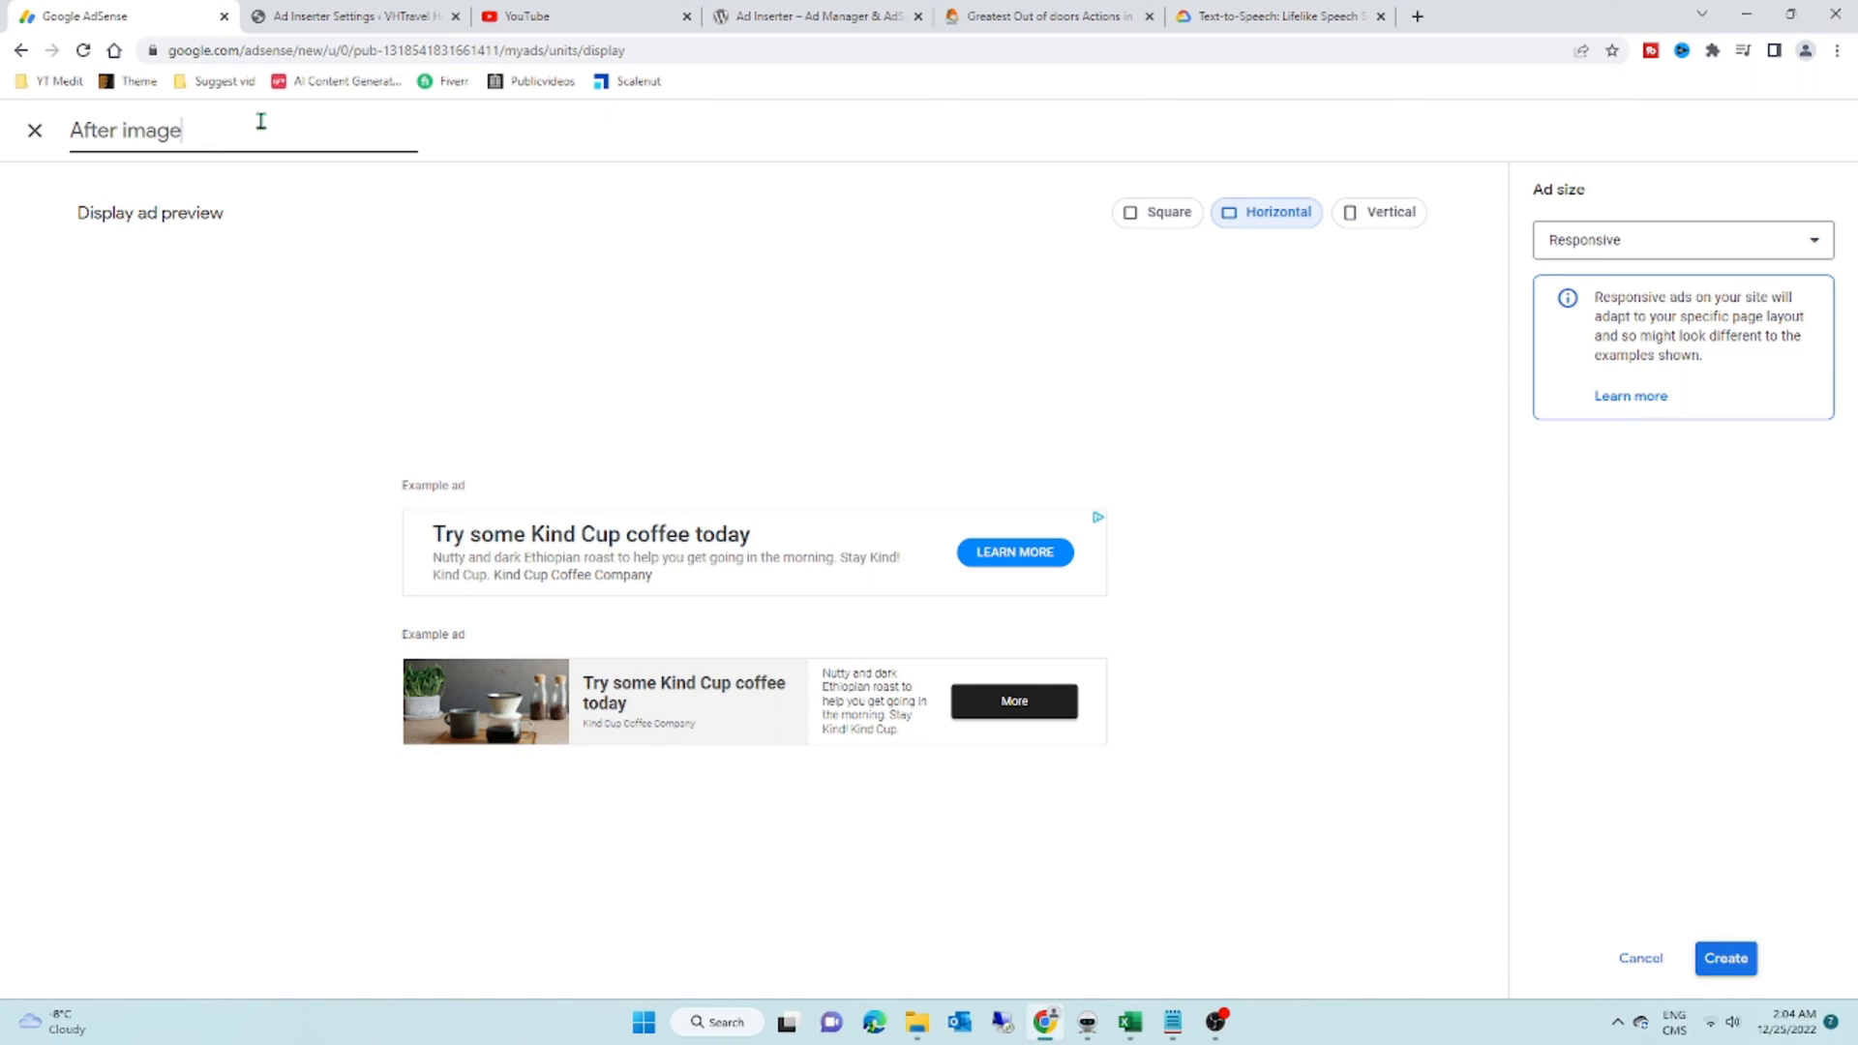
left_click(1724, 958)
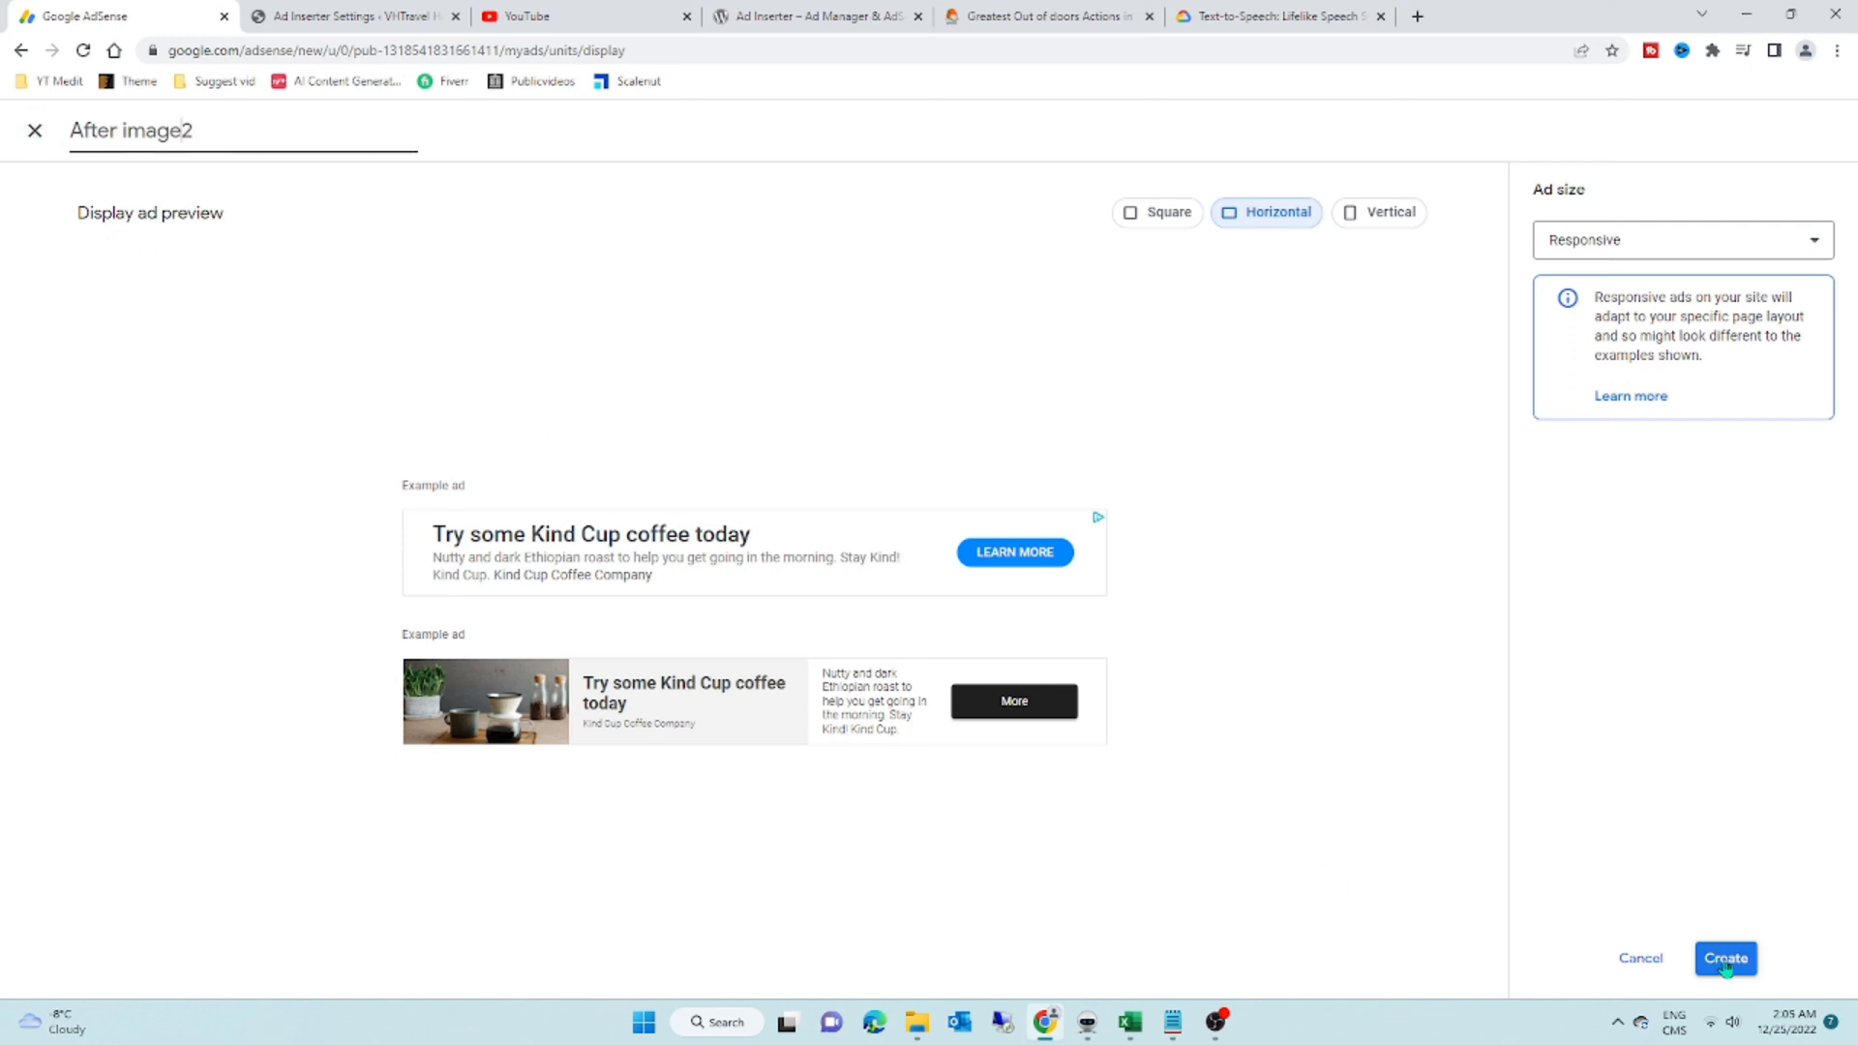
left_click(1724, 958)
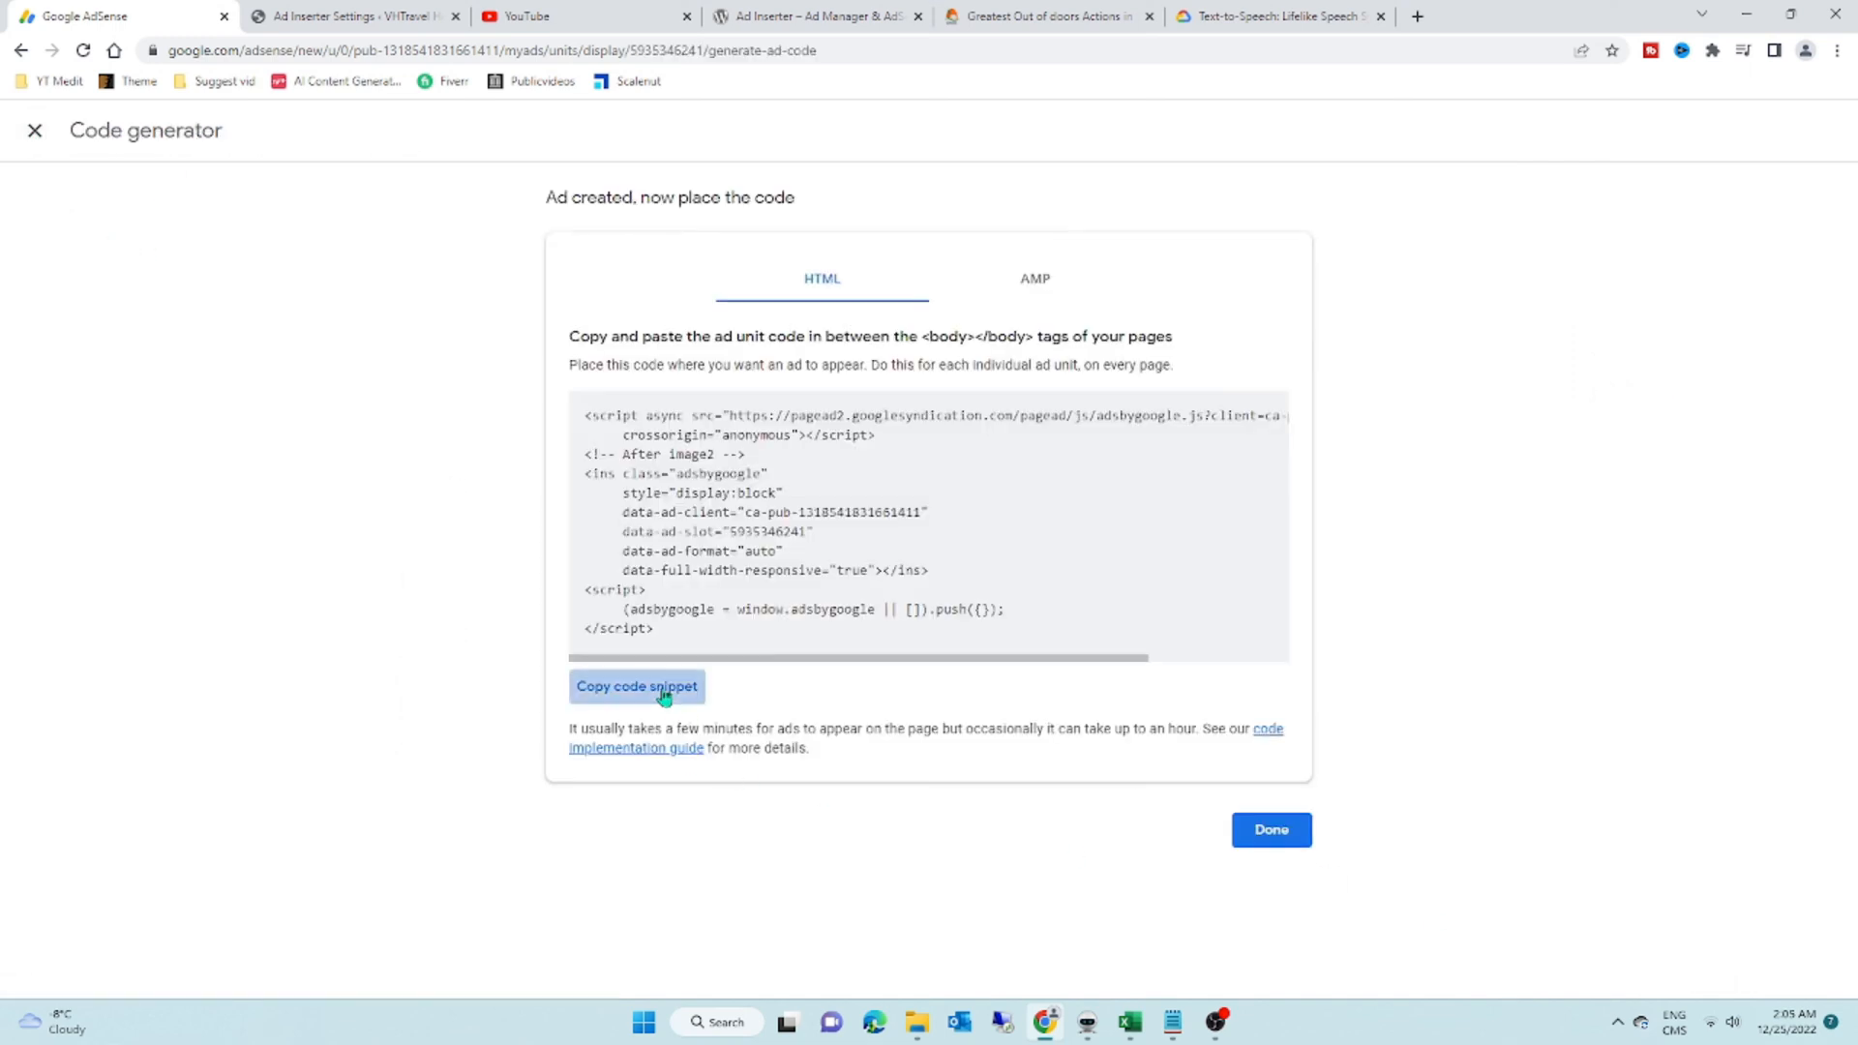
left_click(344, 15)
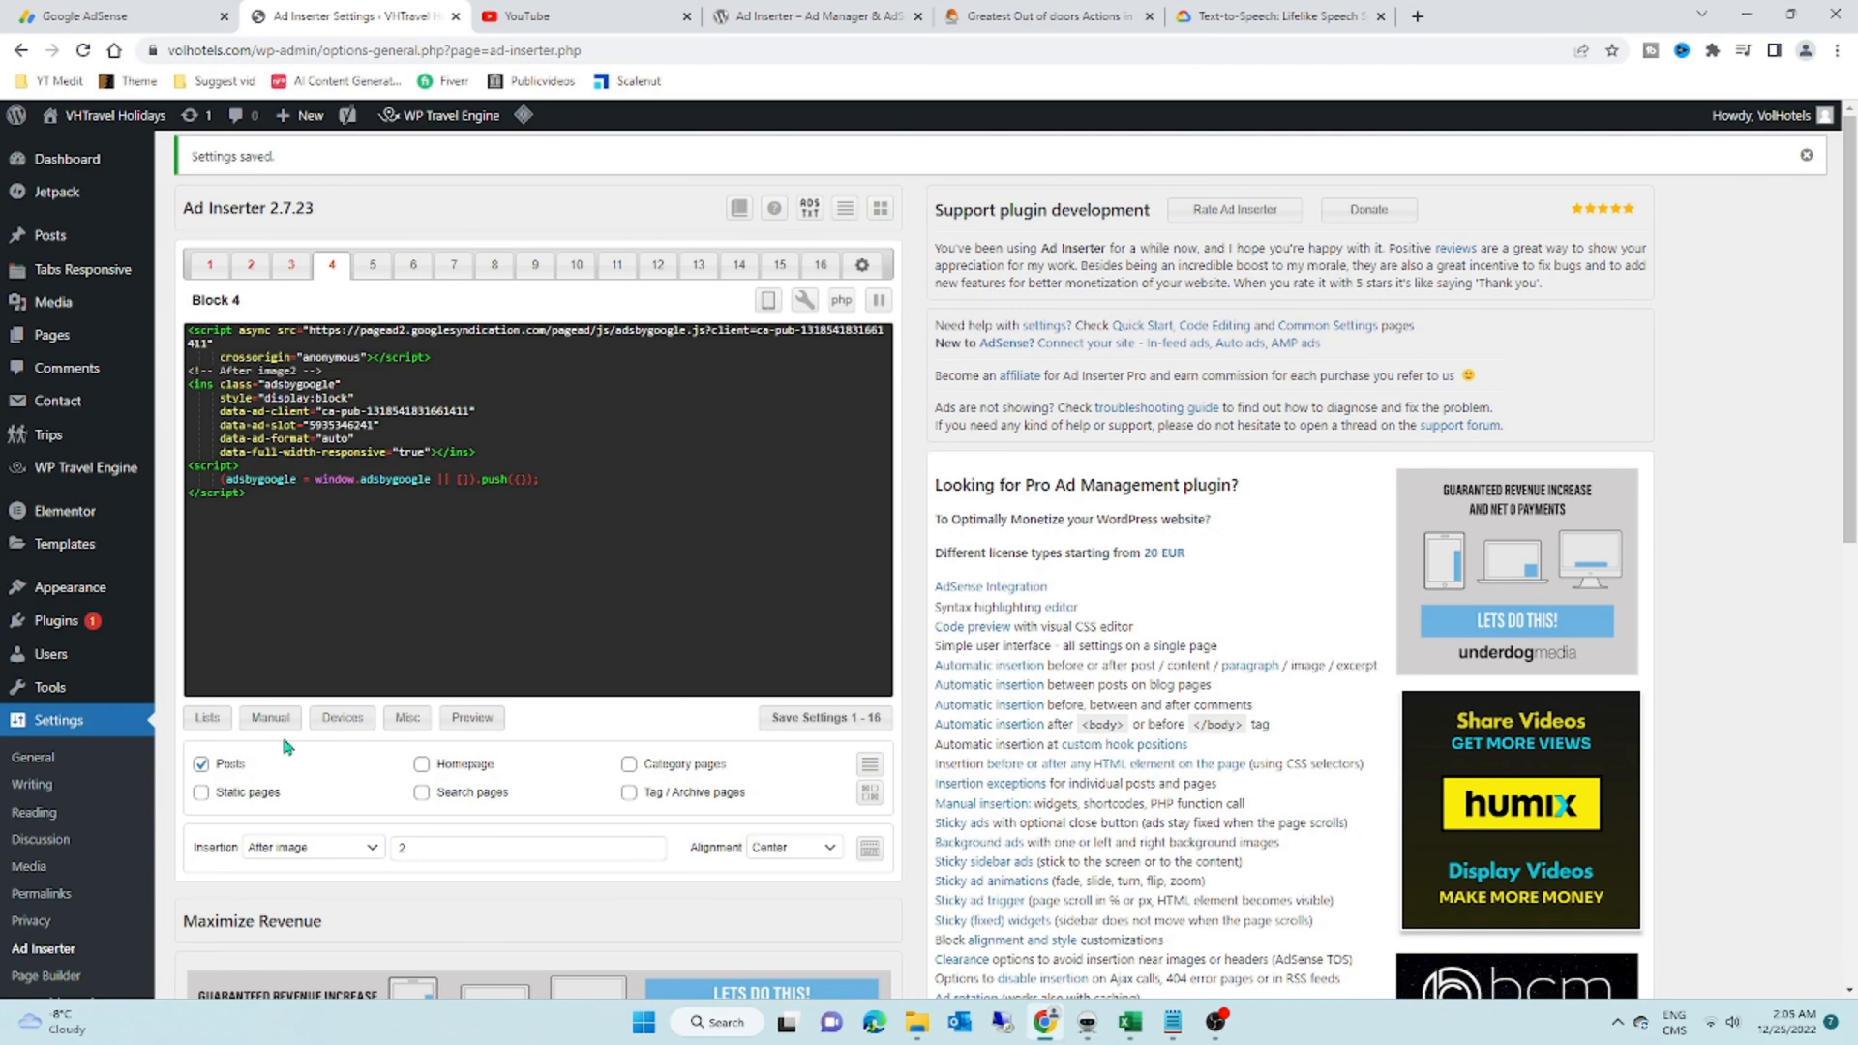
Step: Keep block 4's insertion After image number 2 with Center alignment and save settings 1-16
left_click(311, 751)
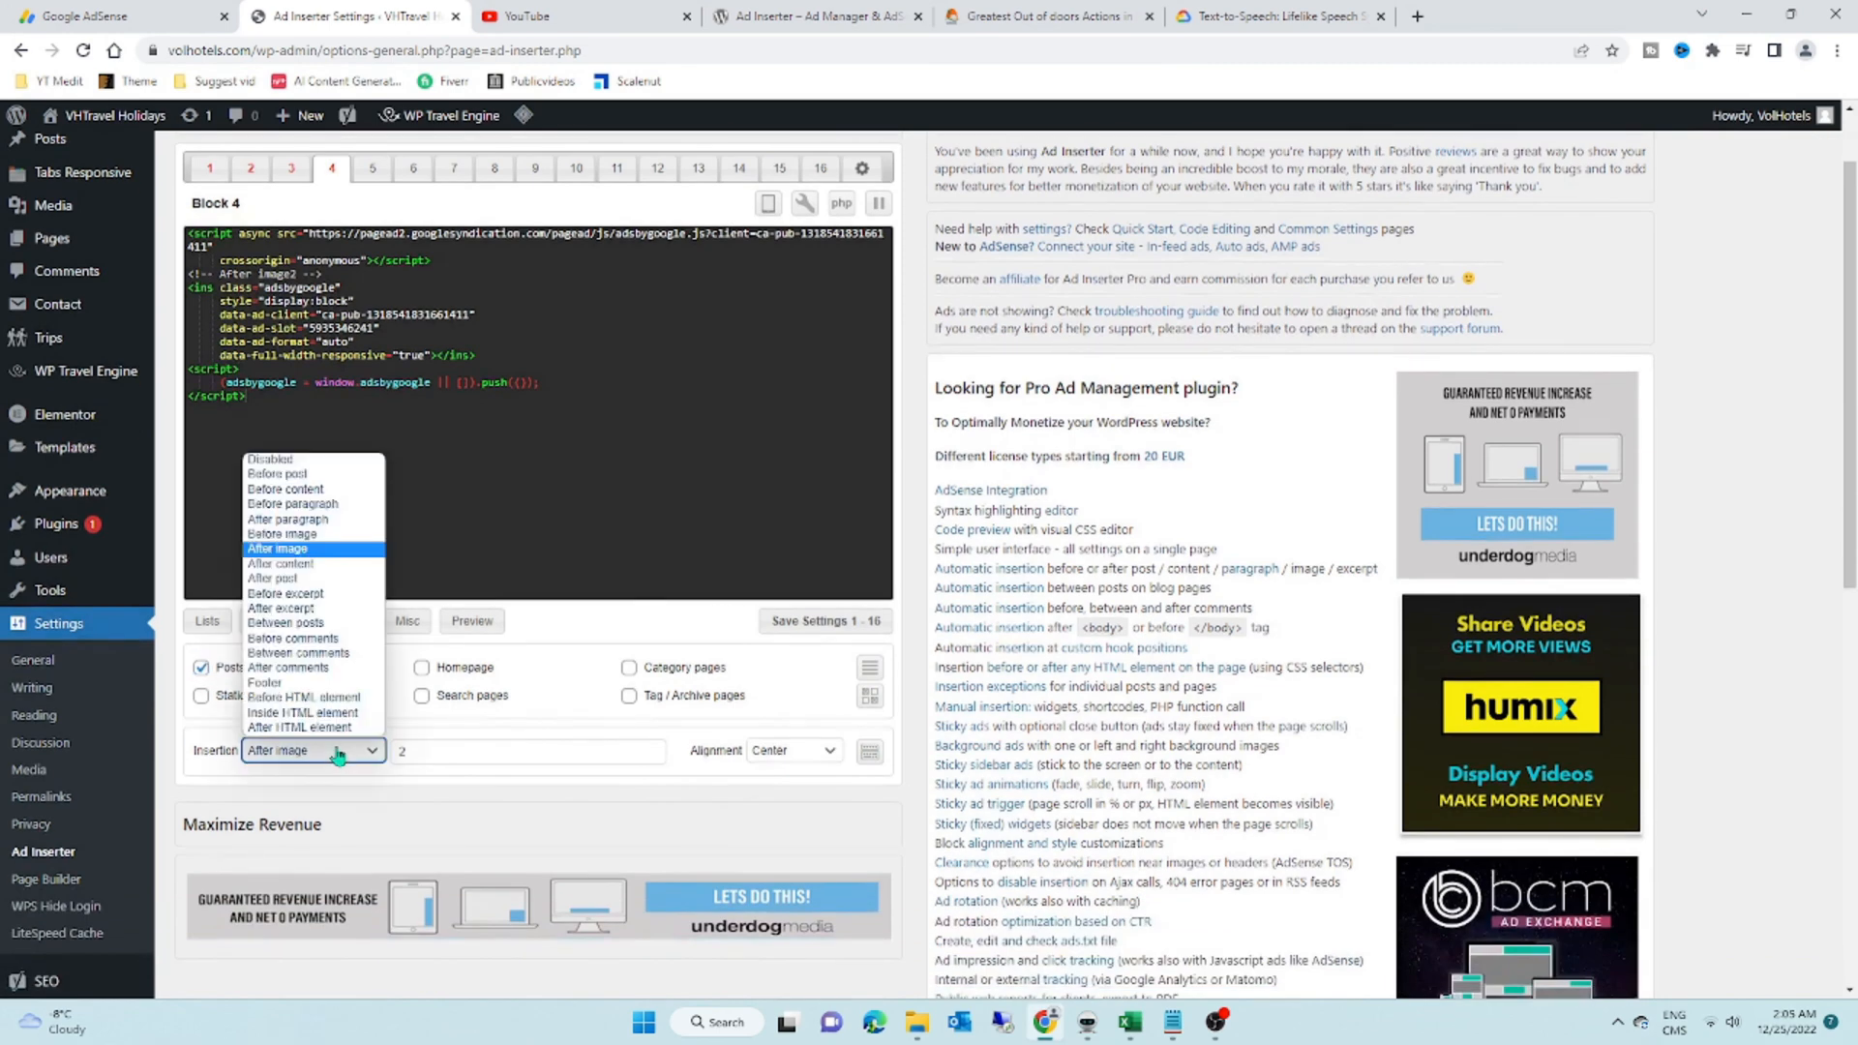
left_click(277, 548)
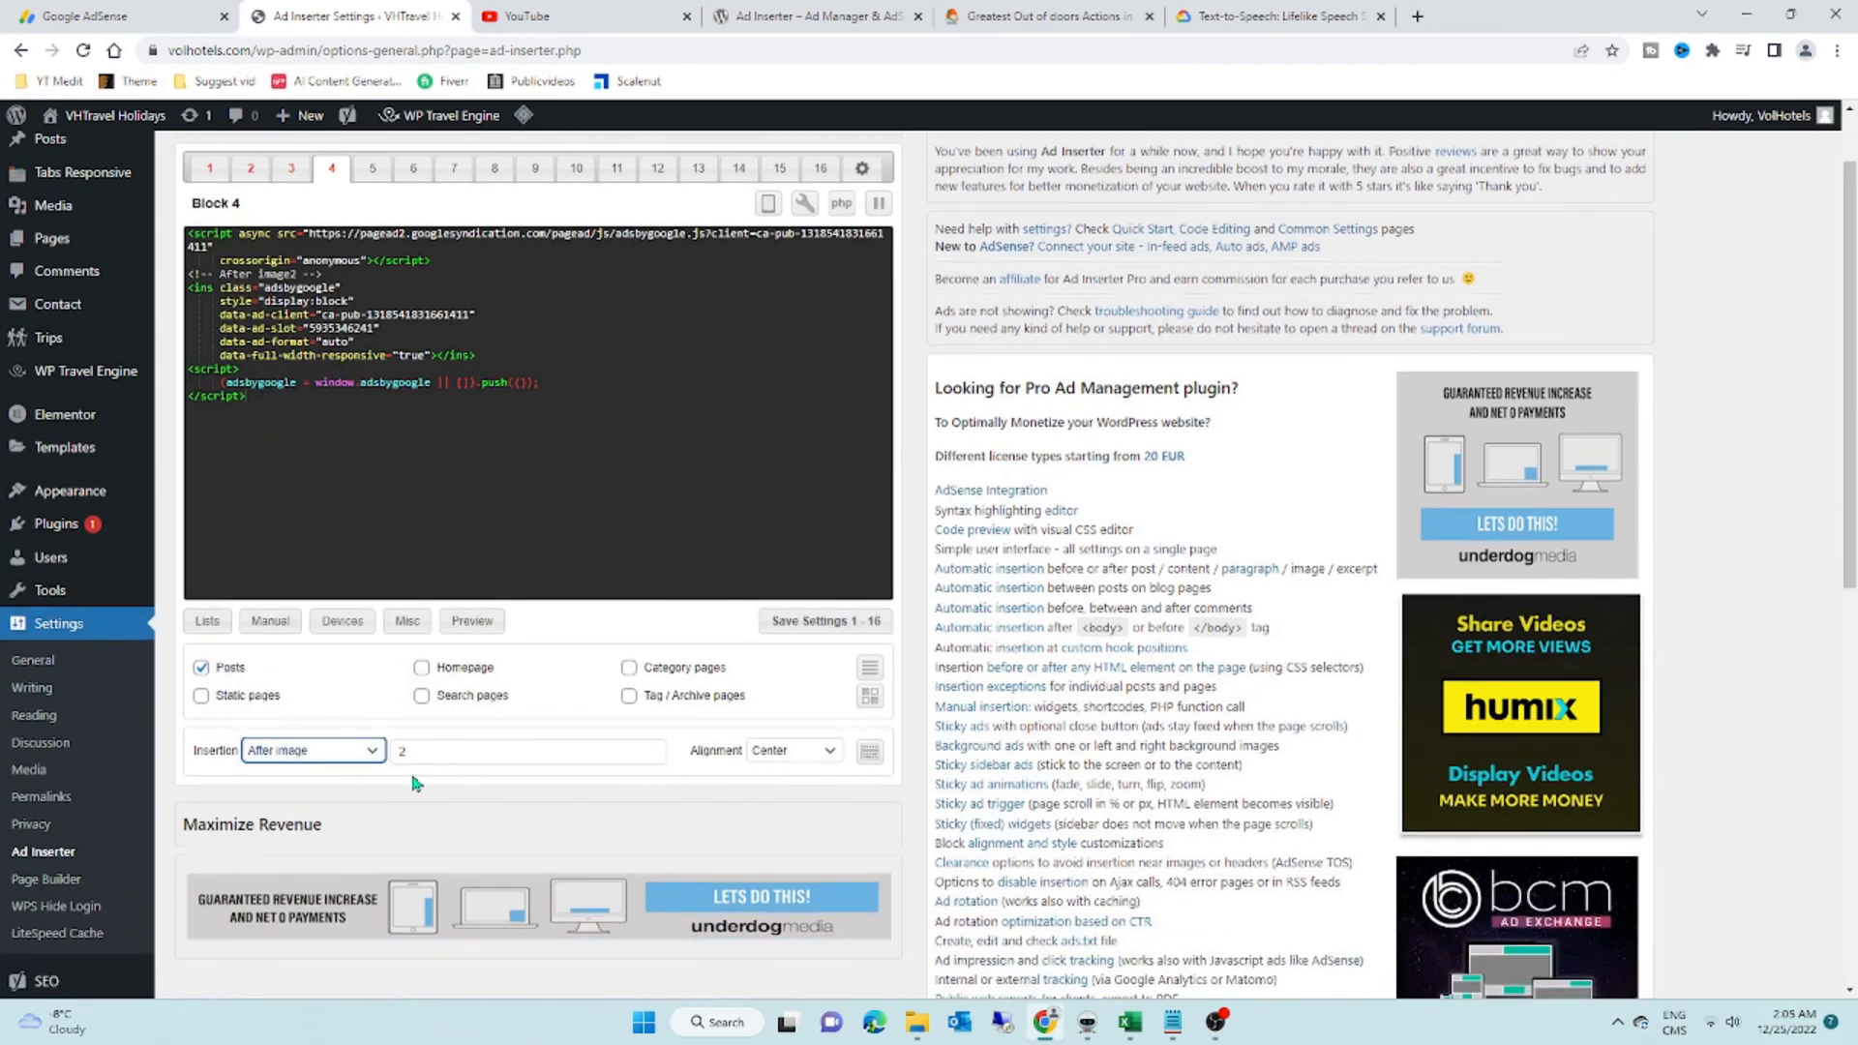
left_click(527, 751)
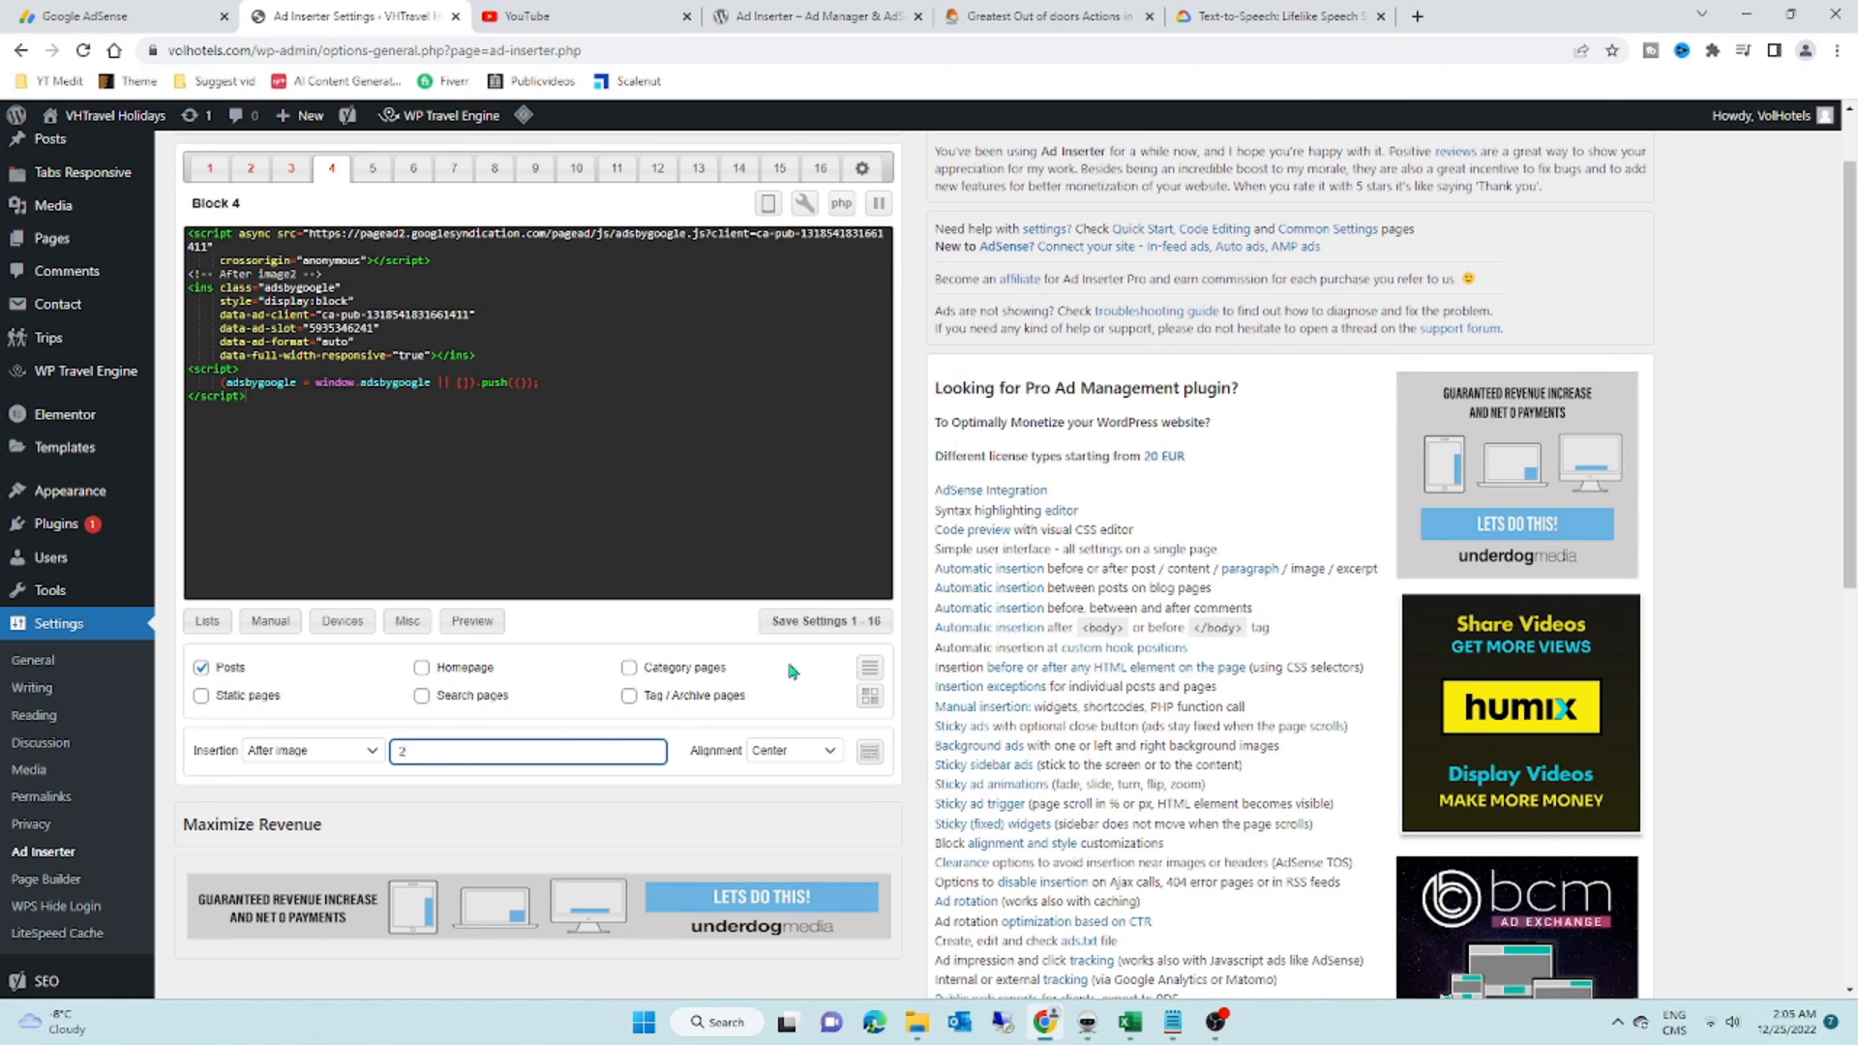
left_click(824, 621)
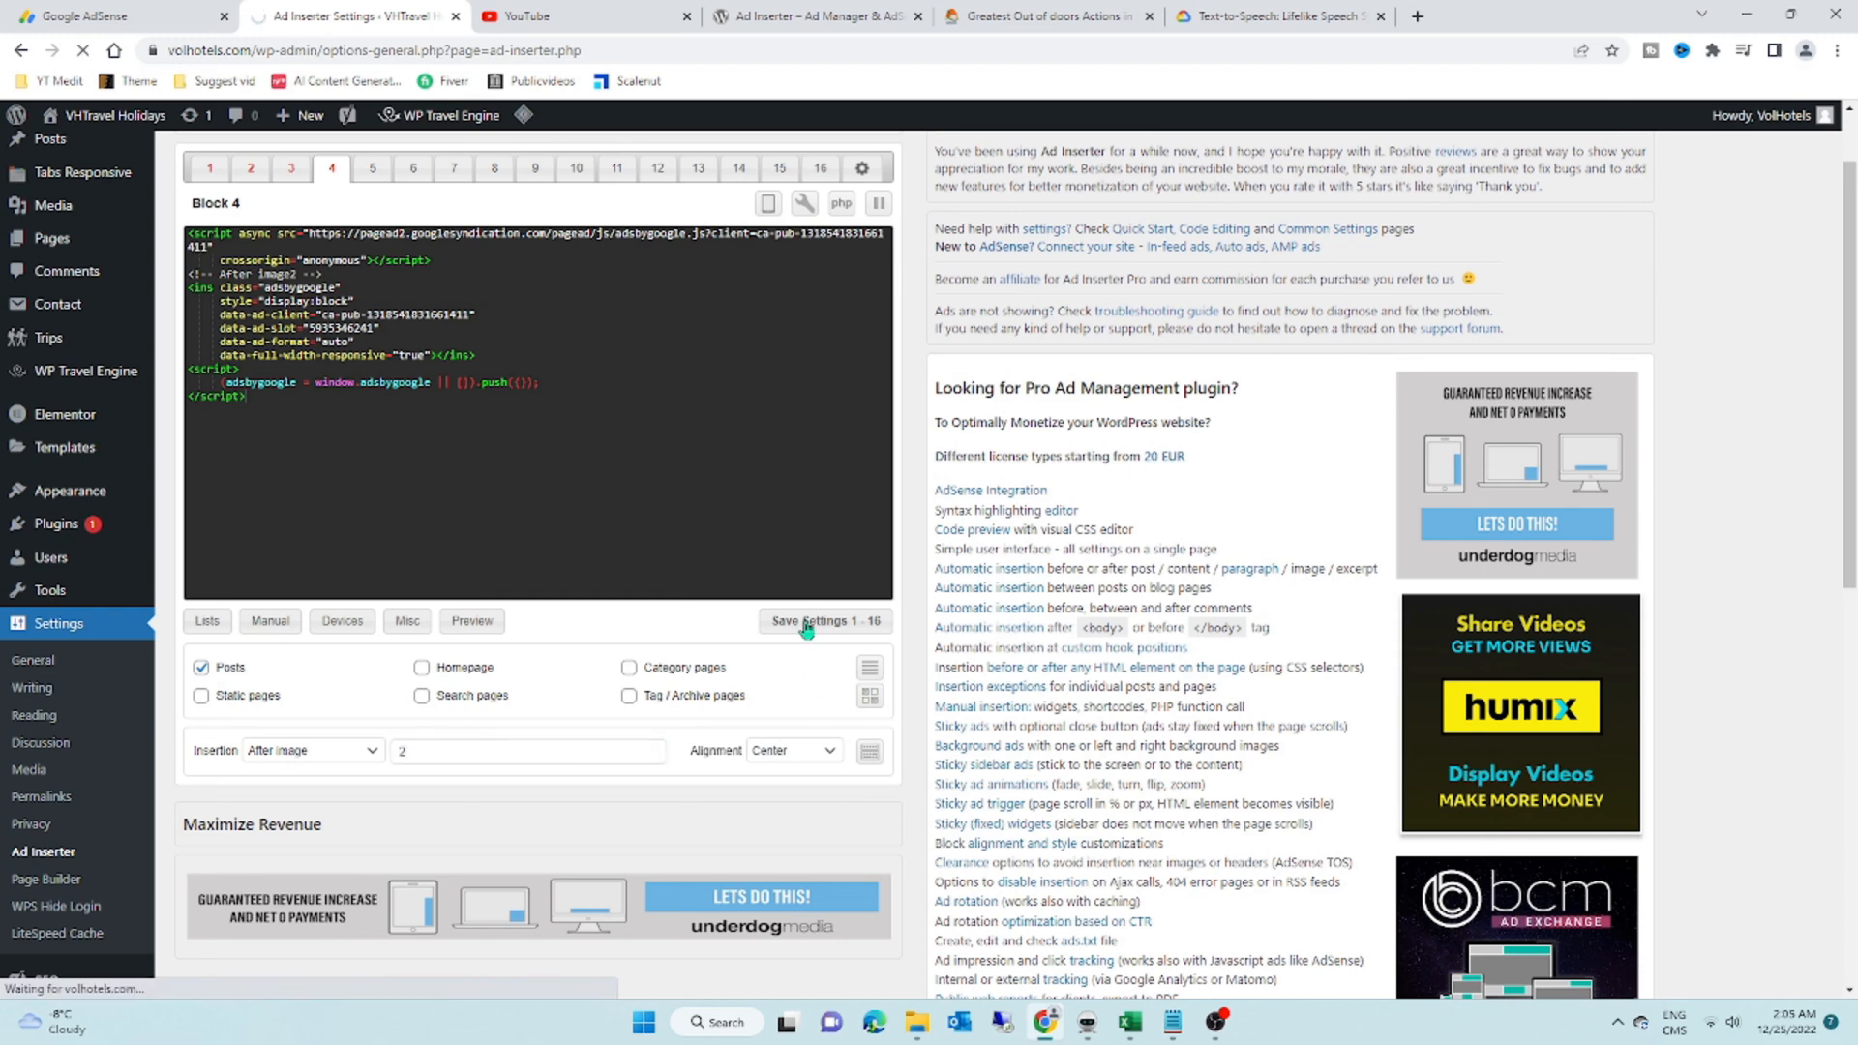
left_click(824, 621)
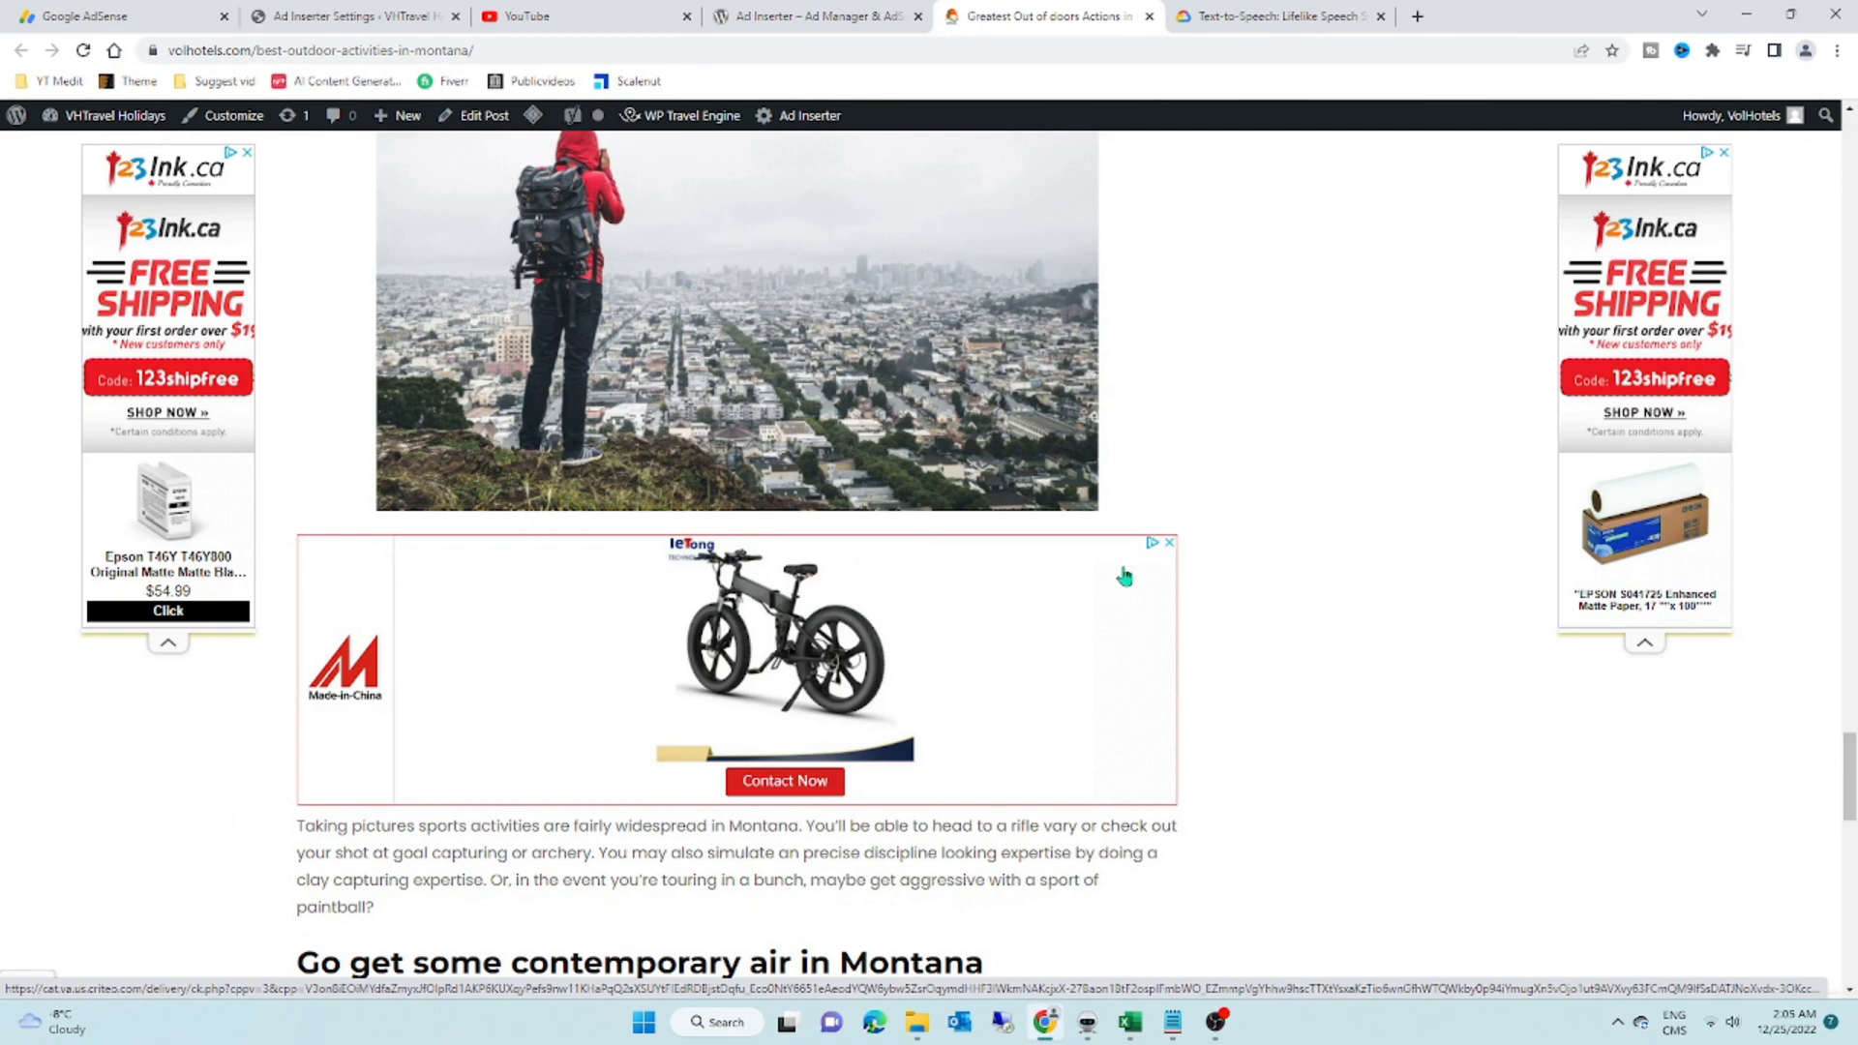
scroll("down", 3)
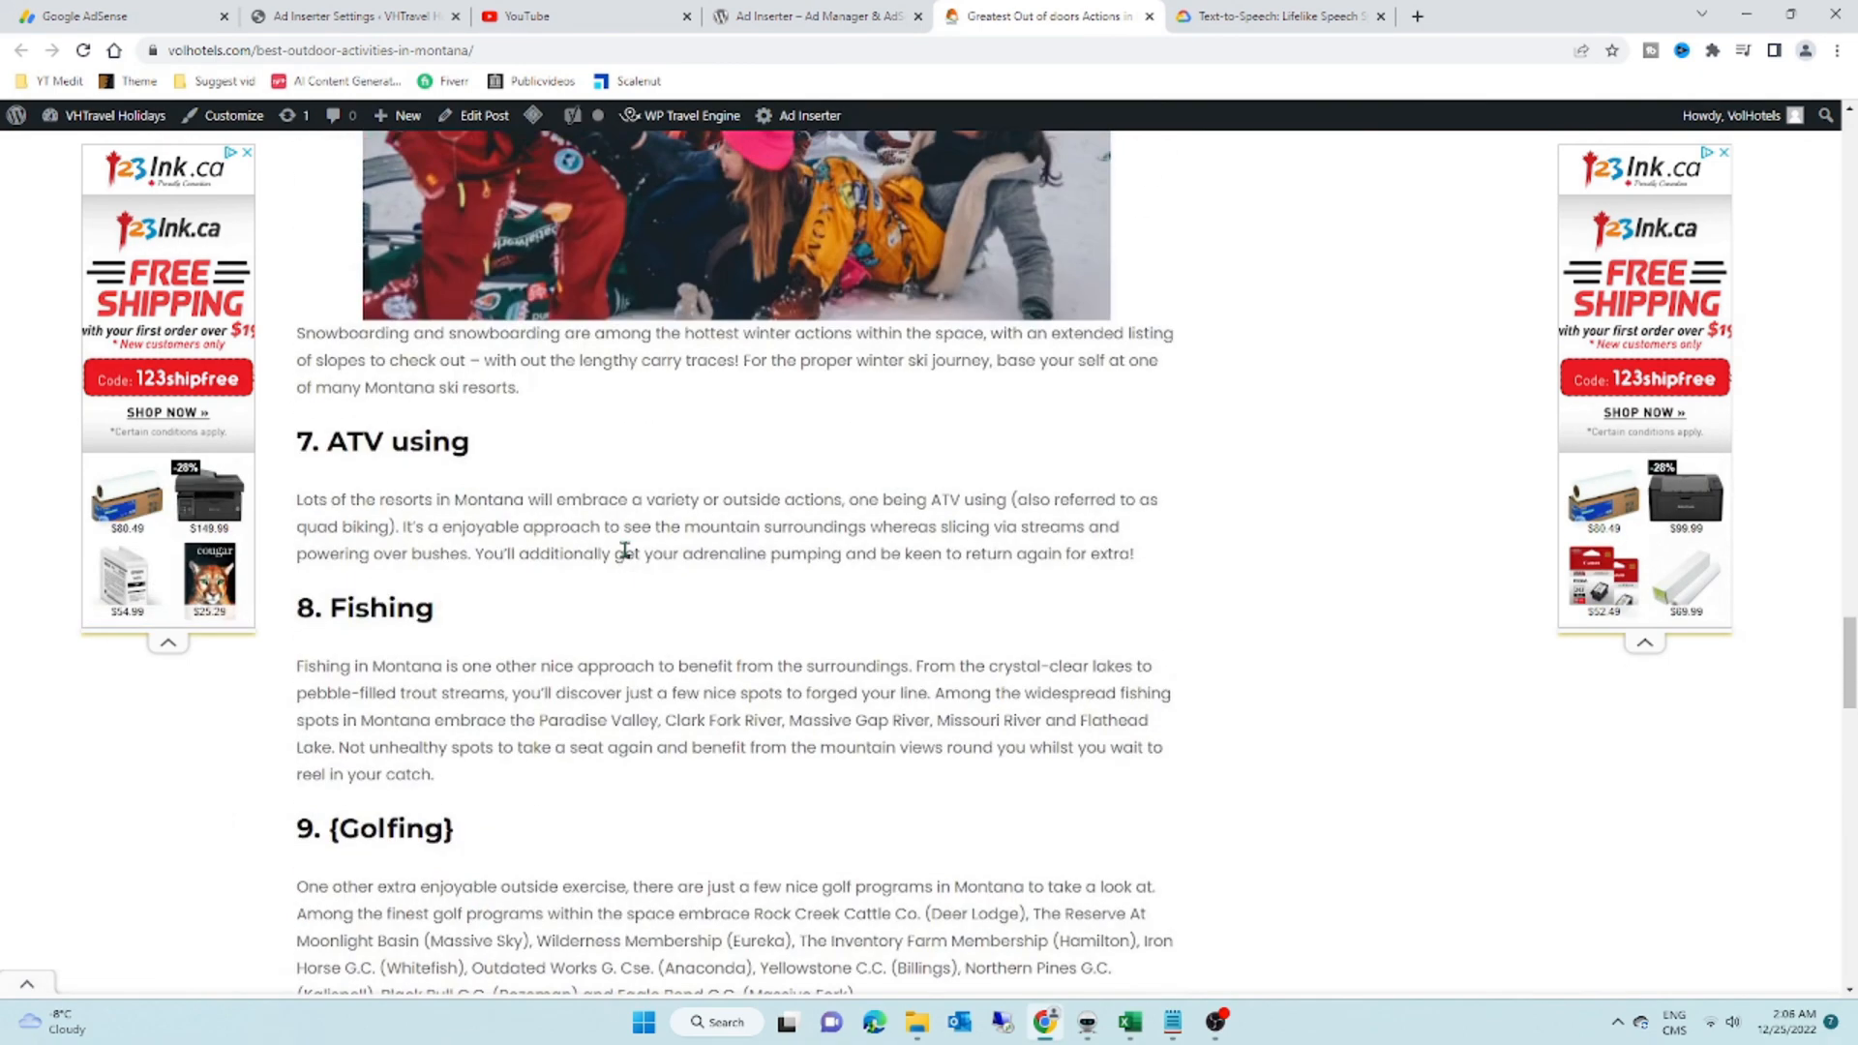